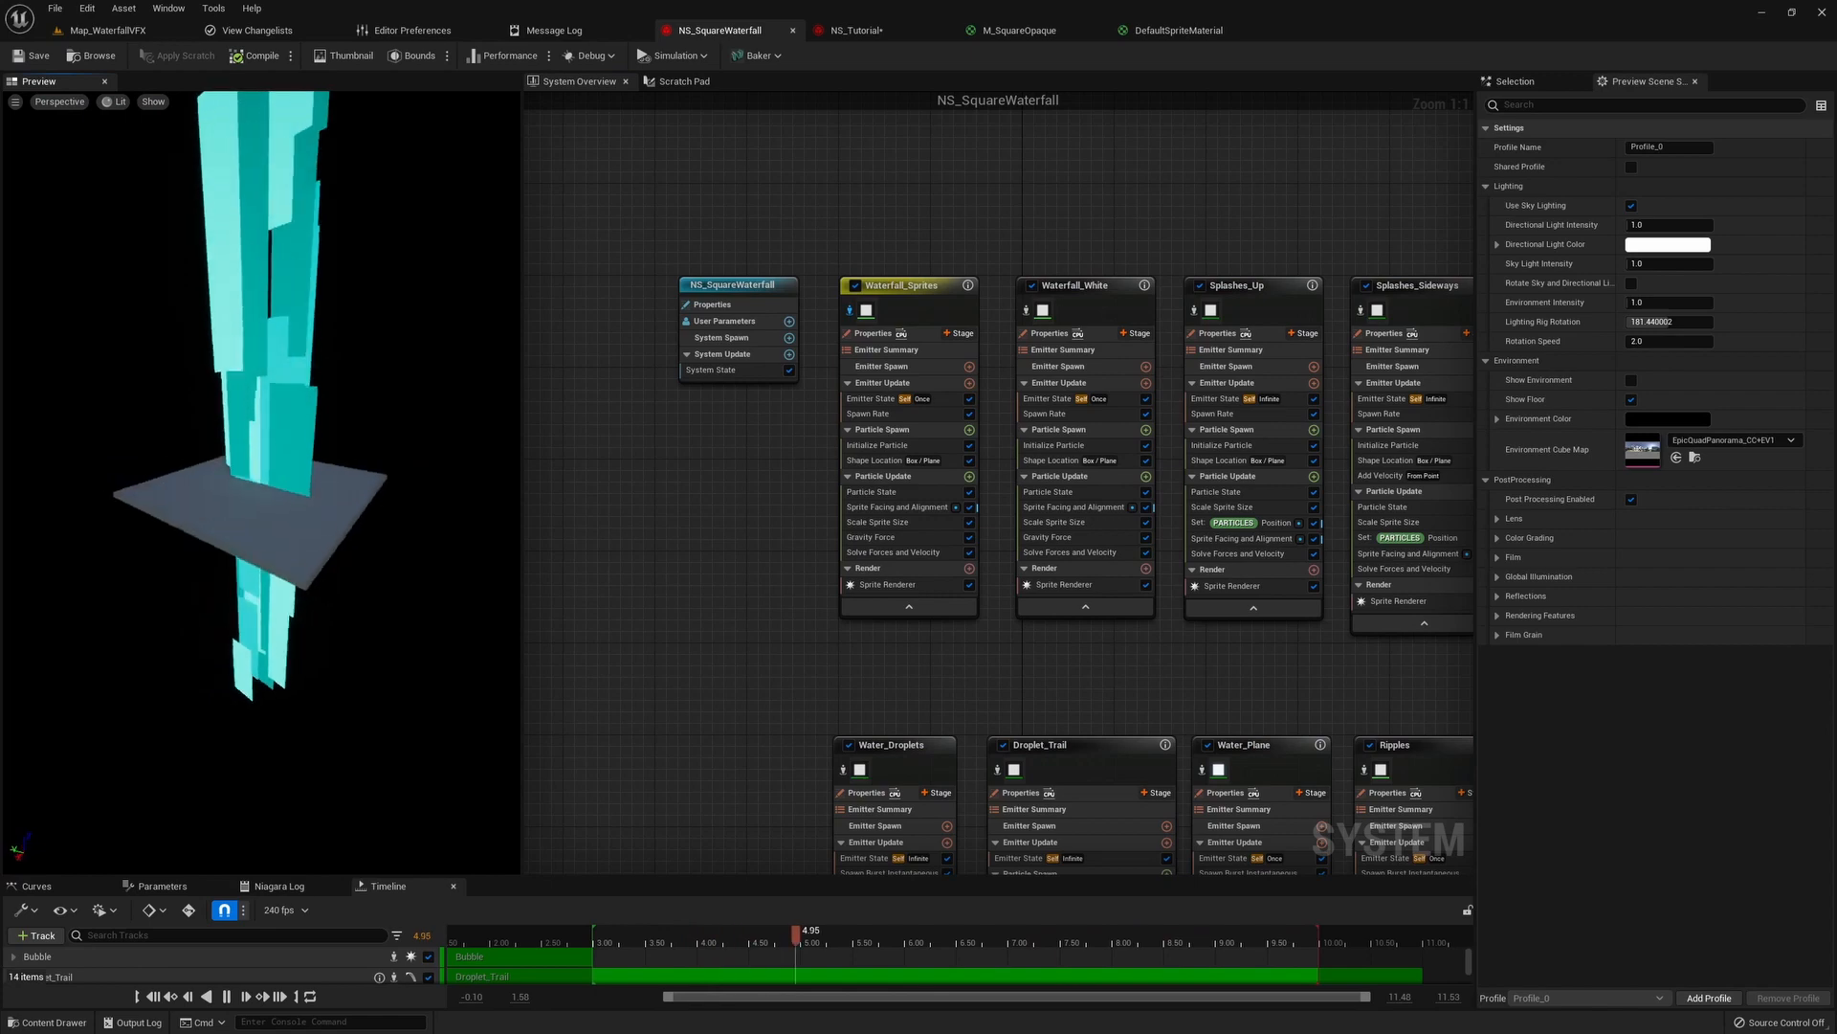
- Show the Fountain emitter's Sprite Renderer in NS_Tutorial with the preview in Wireframe
{"action": "left_click", "coordinate": [854, 29]}
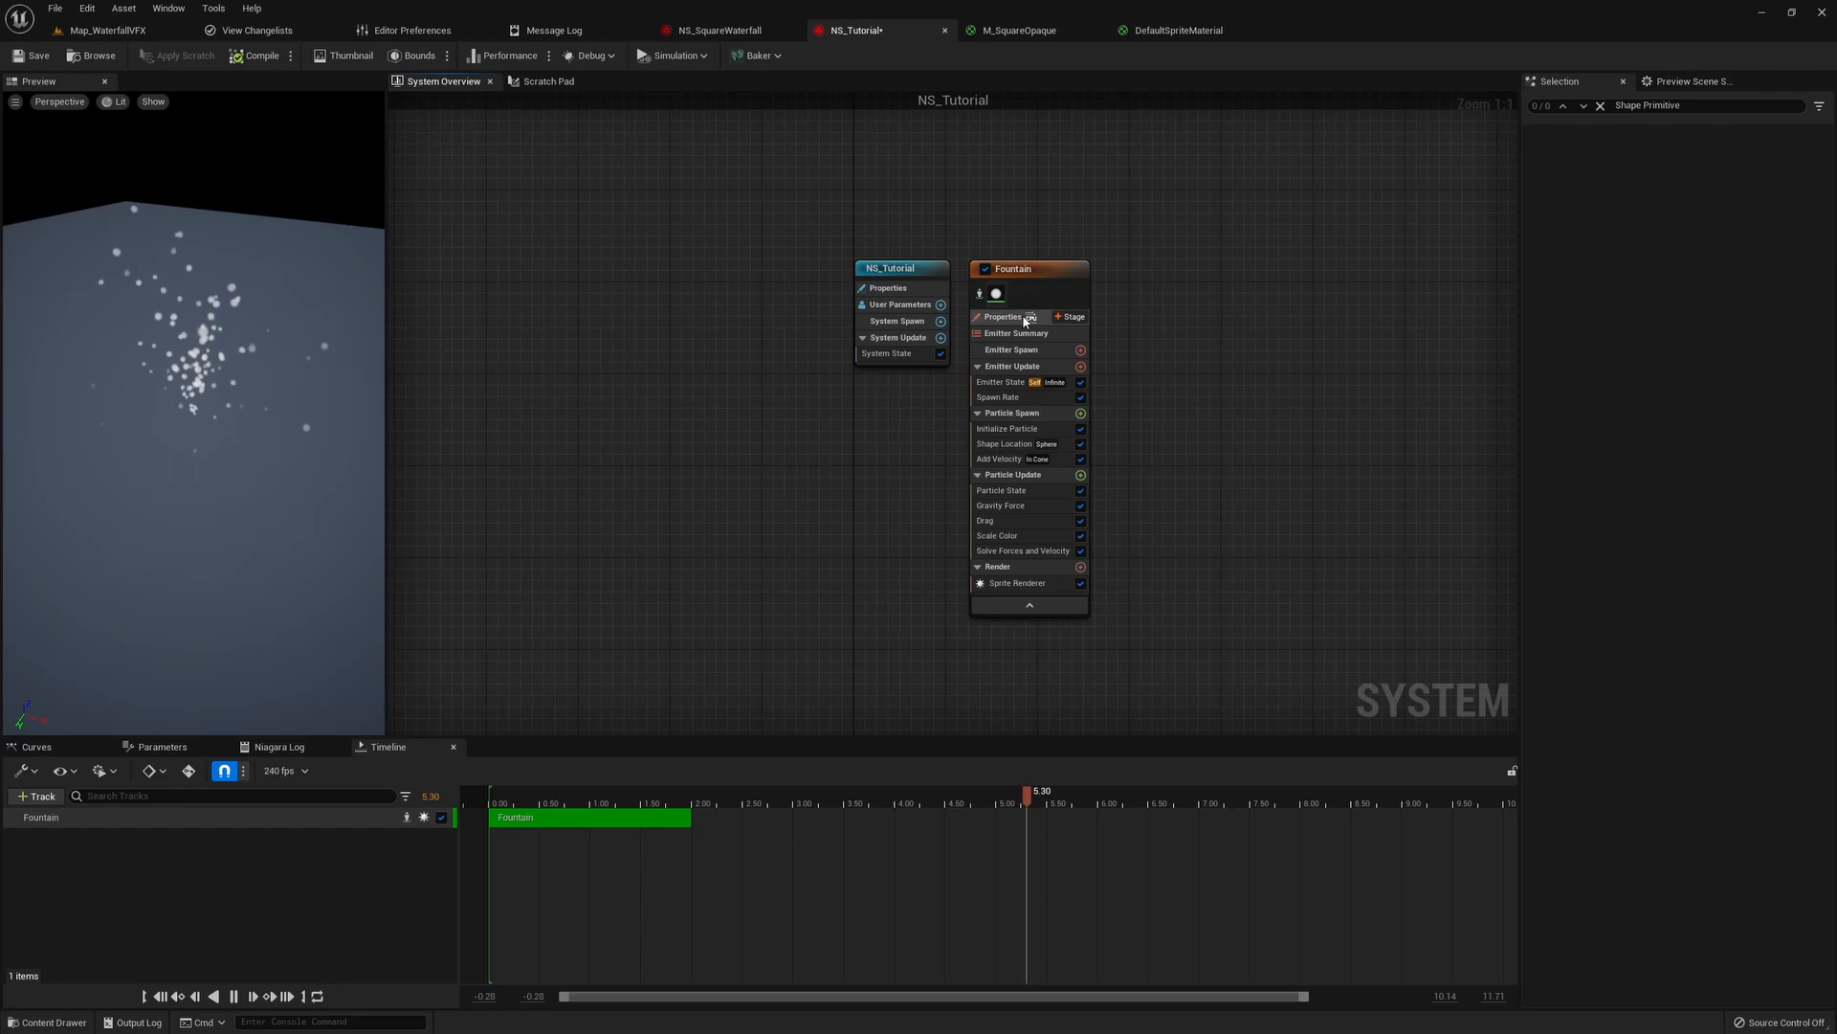
{"action": "left_click", "coordinate": [1017, 582]}
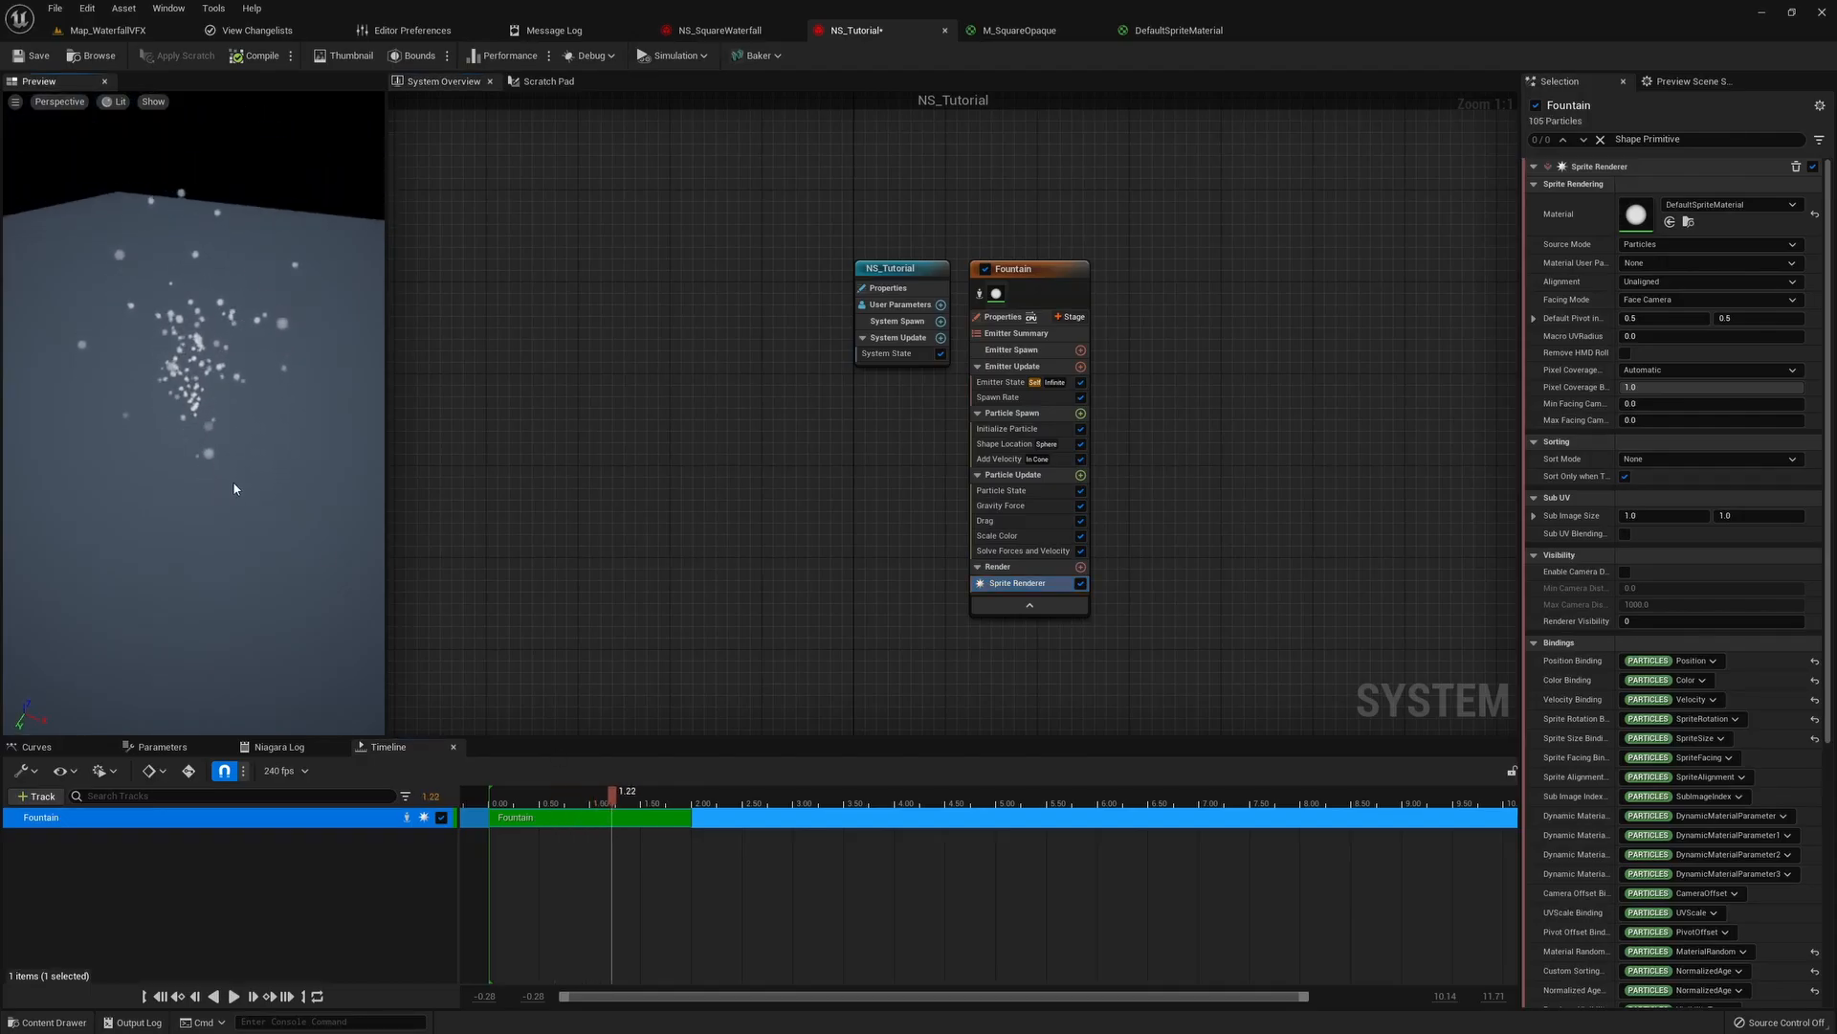
{"action": "left_click", "coordinate": [115, 101]}
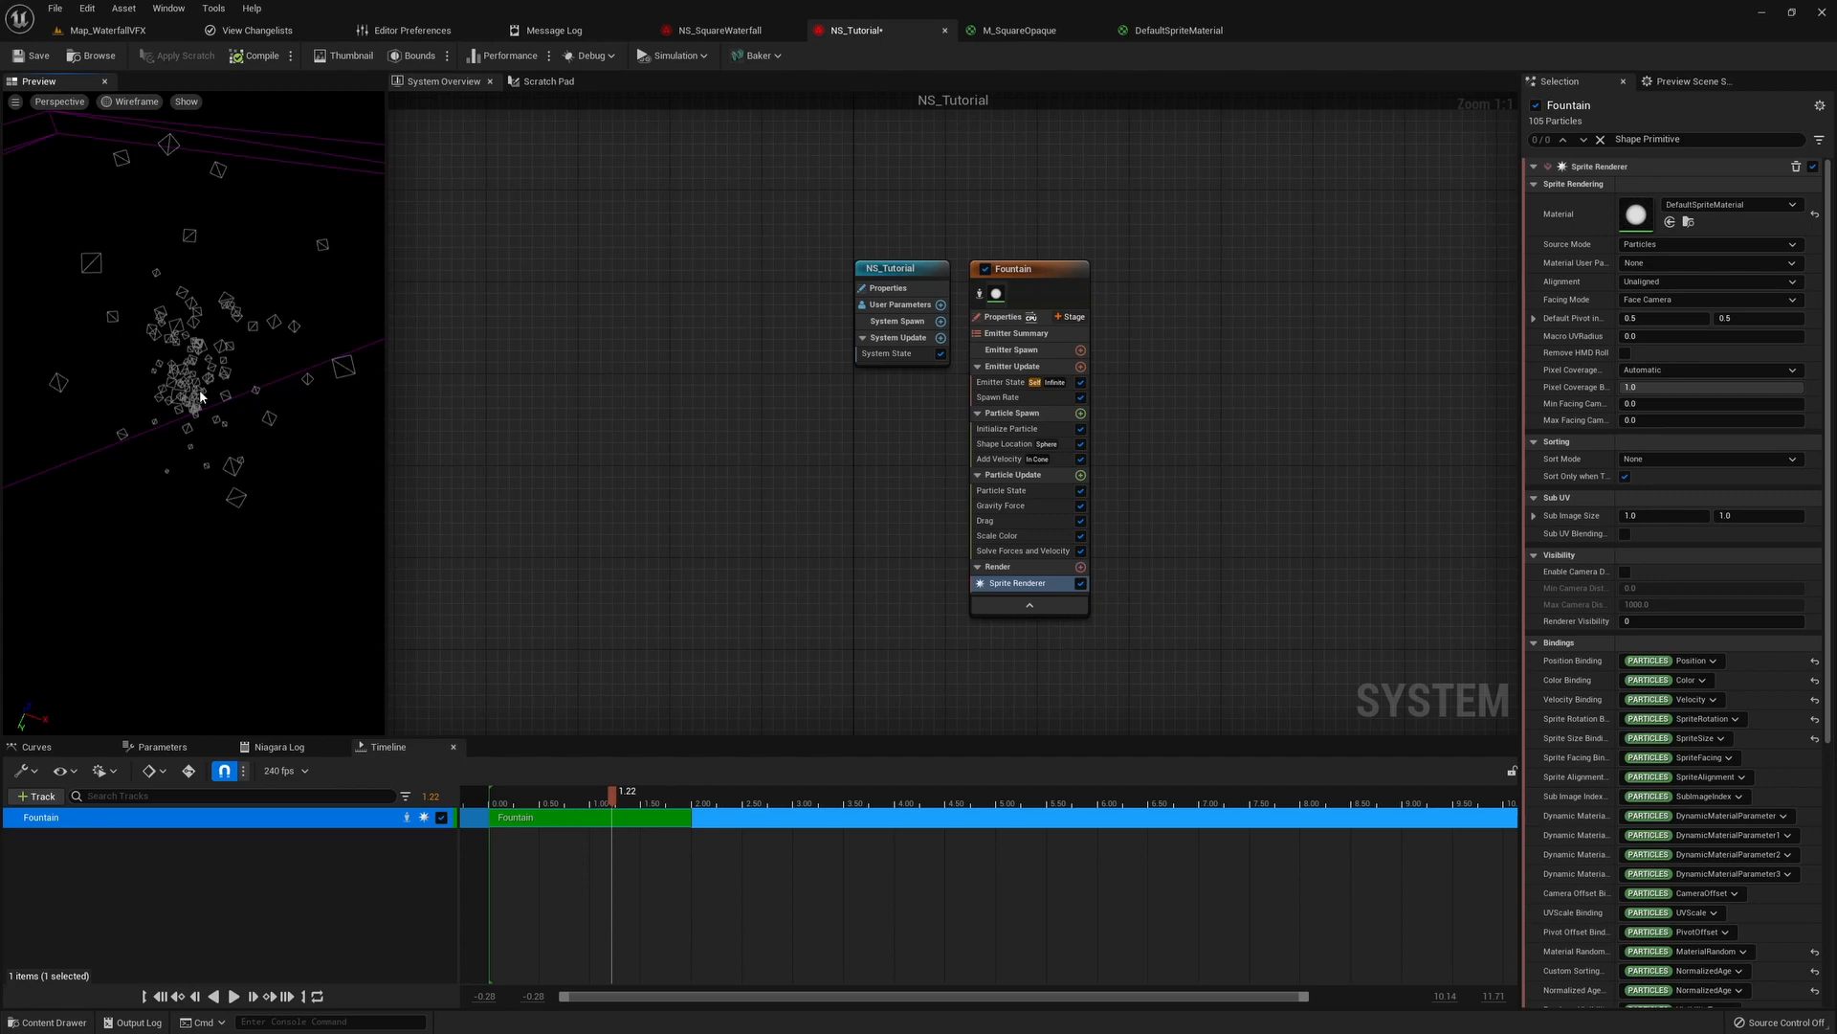
{"action": "left_click", "coordinate": [114, 101]}
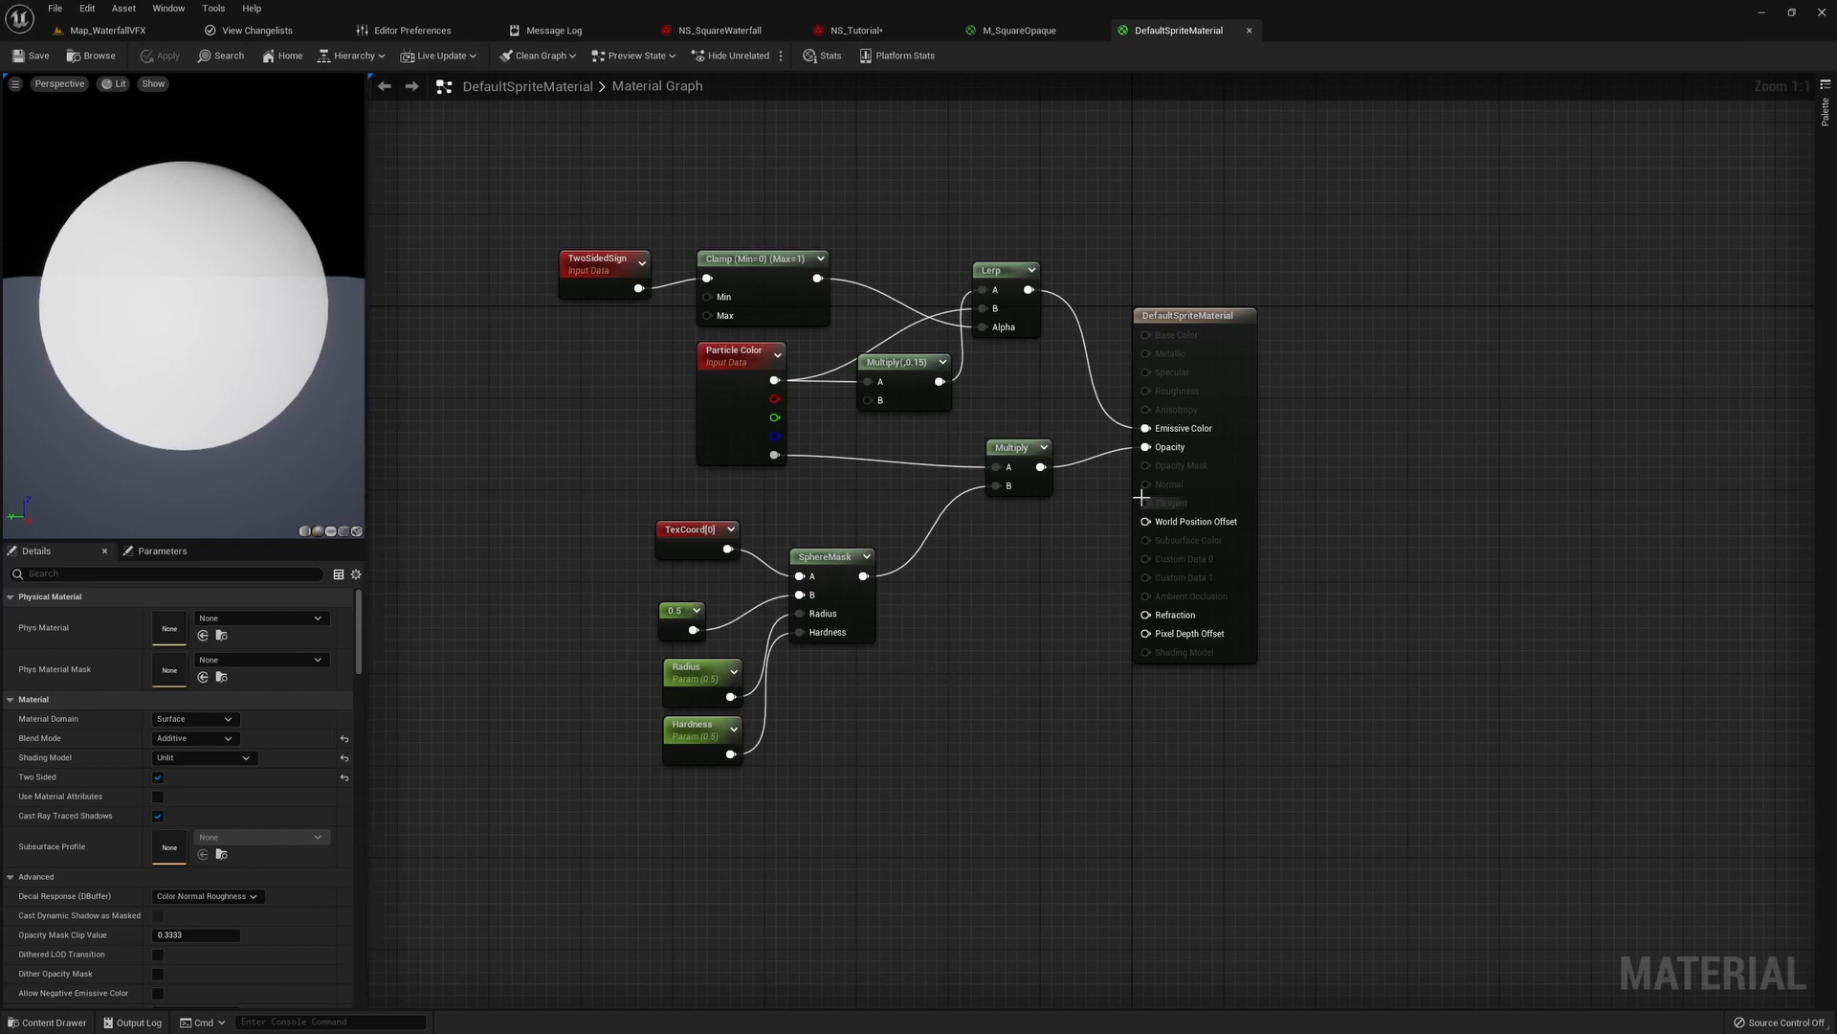
{"action": "left_click", "coordinate": [856, 29]}
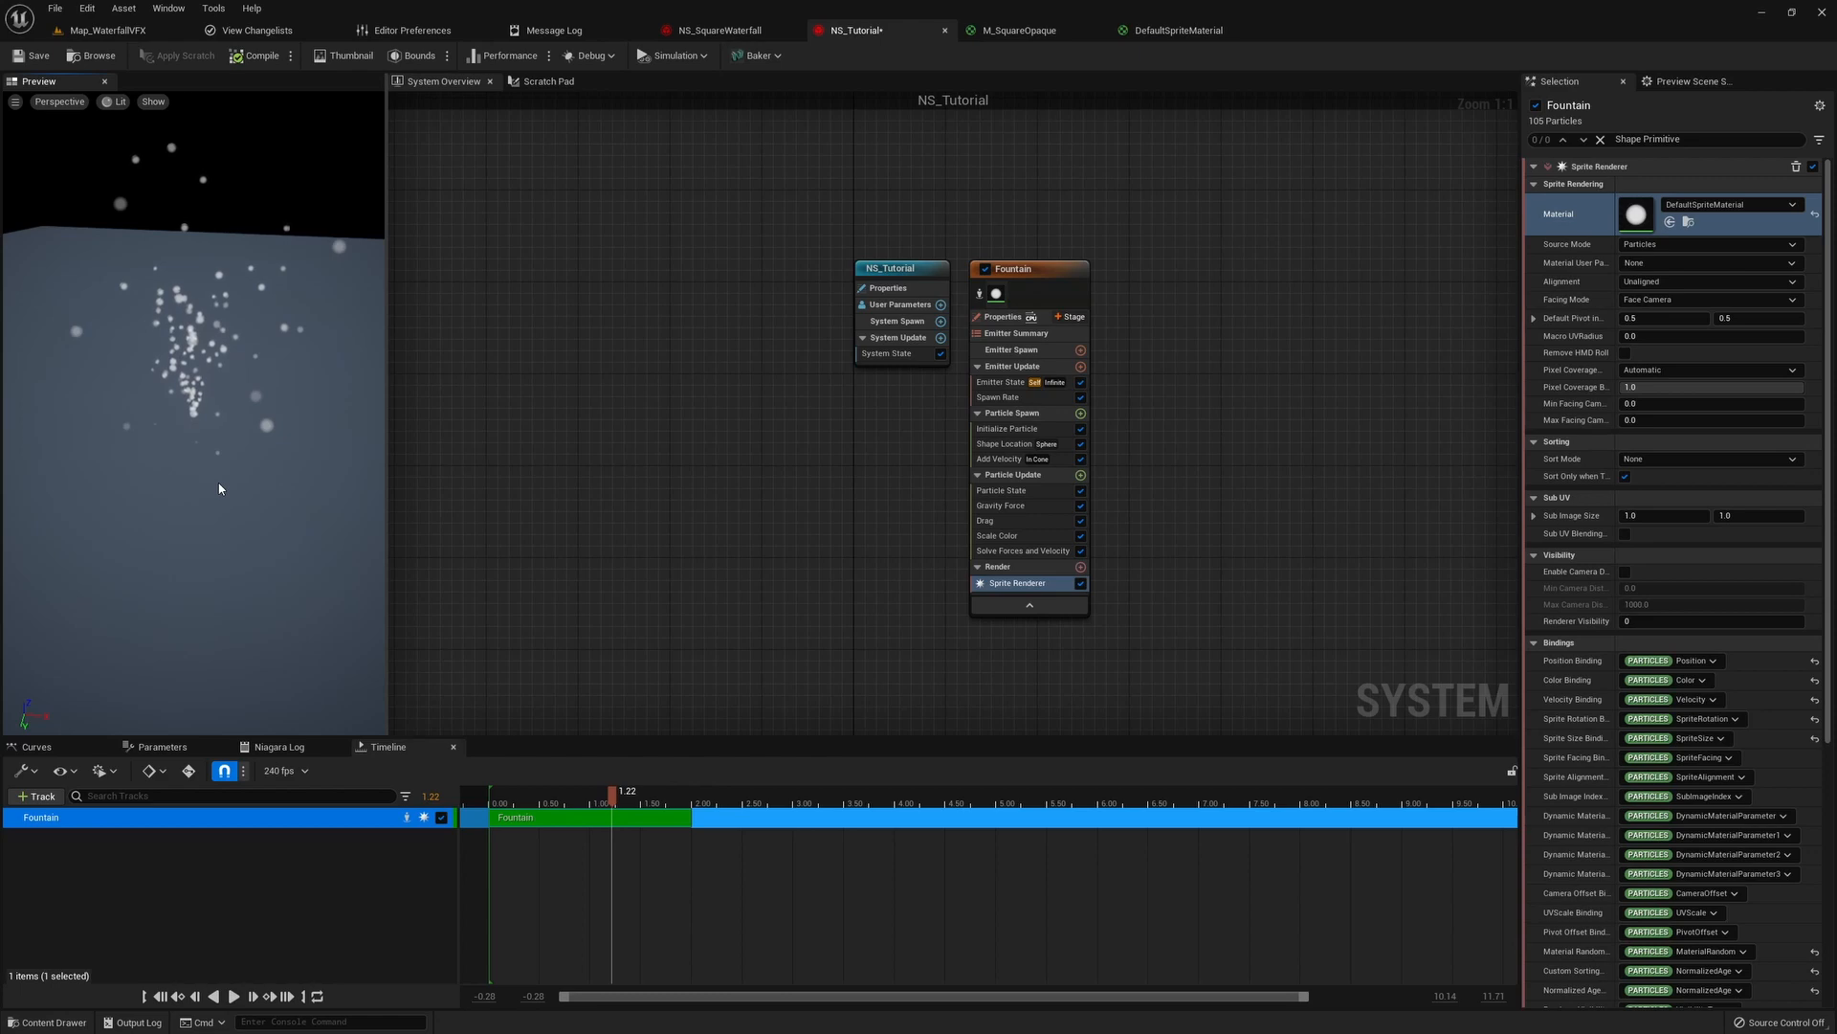
{"action": "mouse_move", "coordinate": [628, 561]}
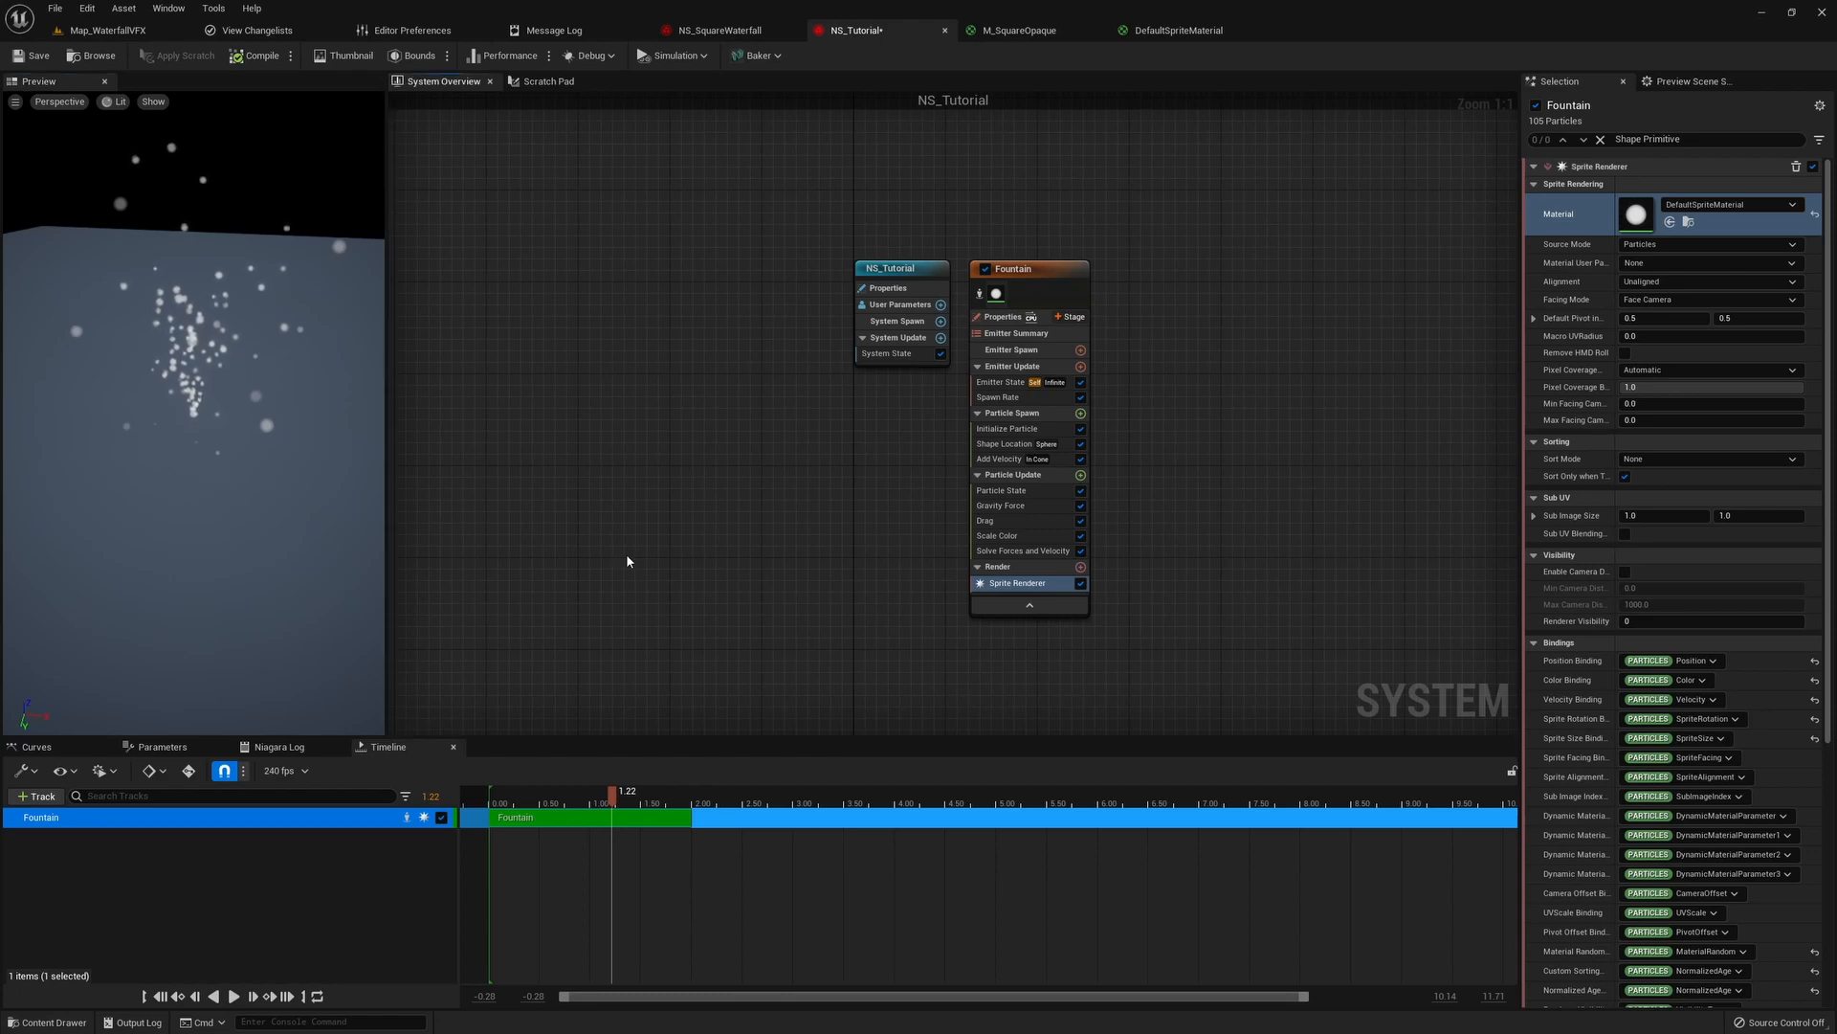
- Create a new Material asset from the Content Drawer's Add menu
{"action": "left_click", "coordinate": [46, 1020]}
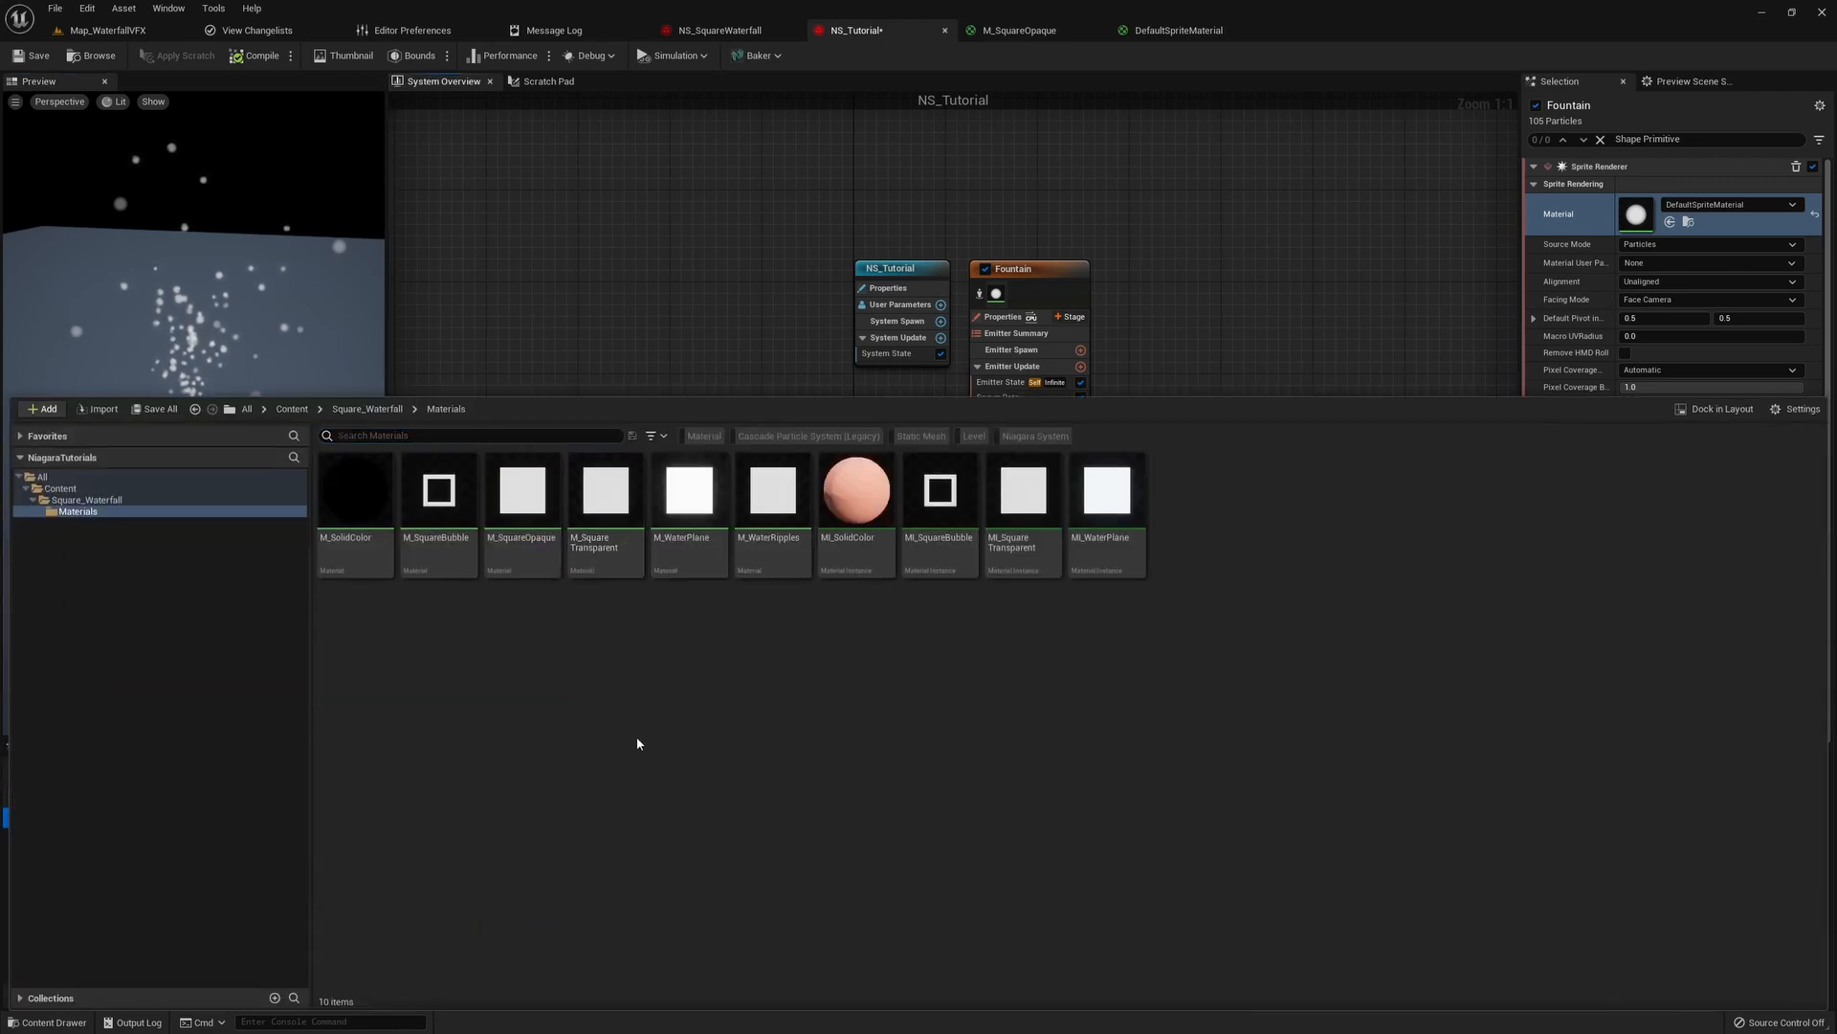
{"action": "left_click", "coordinate": [42, 407]}
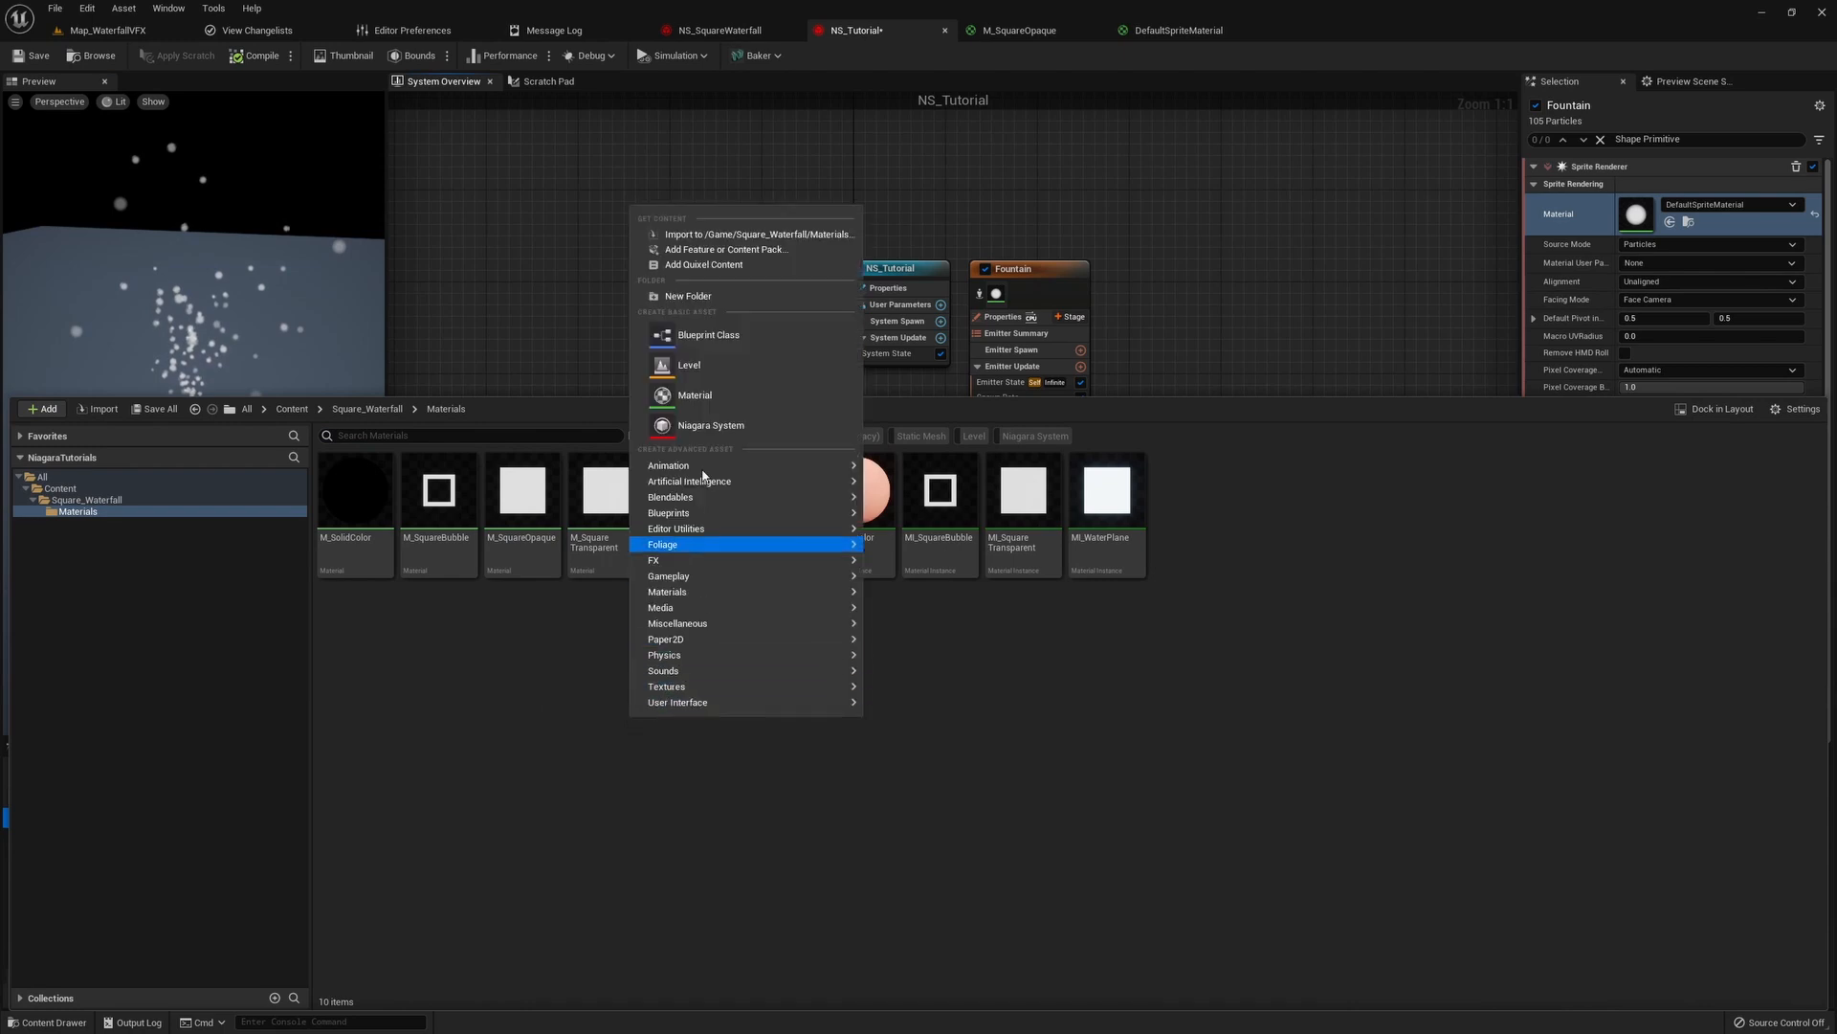
{"action": "left_click", "coordinate": [693, 394]}
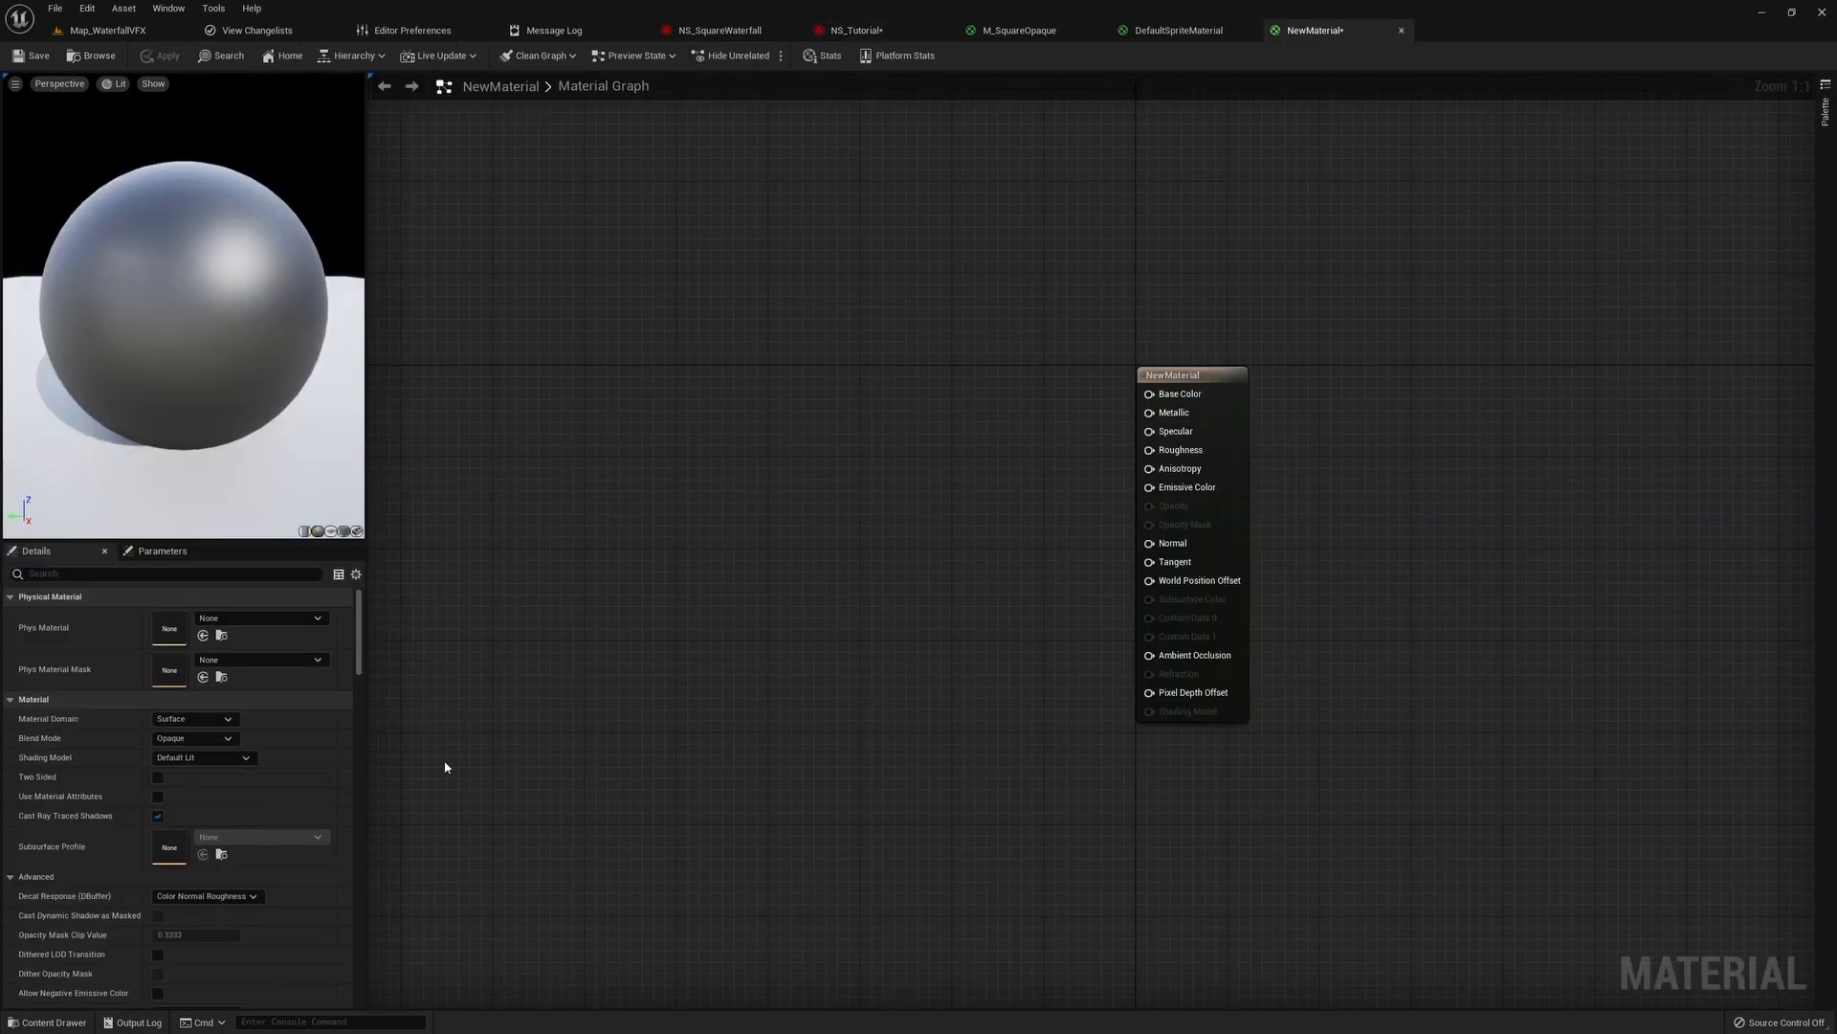
{"action": "mouse_move", "coordinate": [211, 772]}
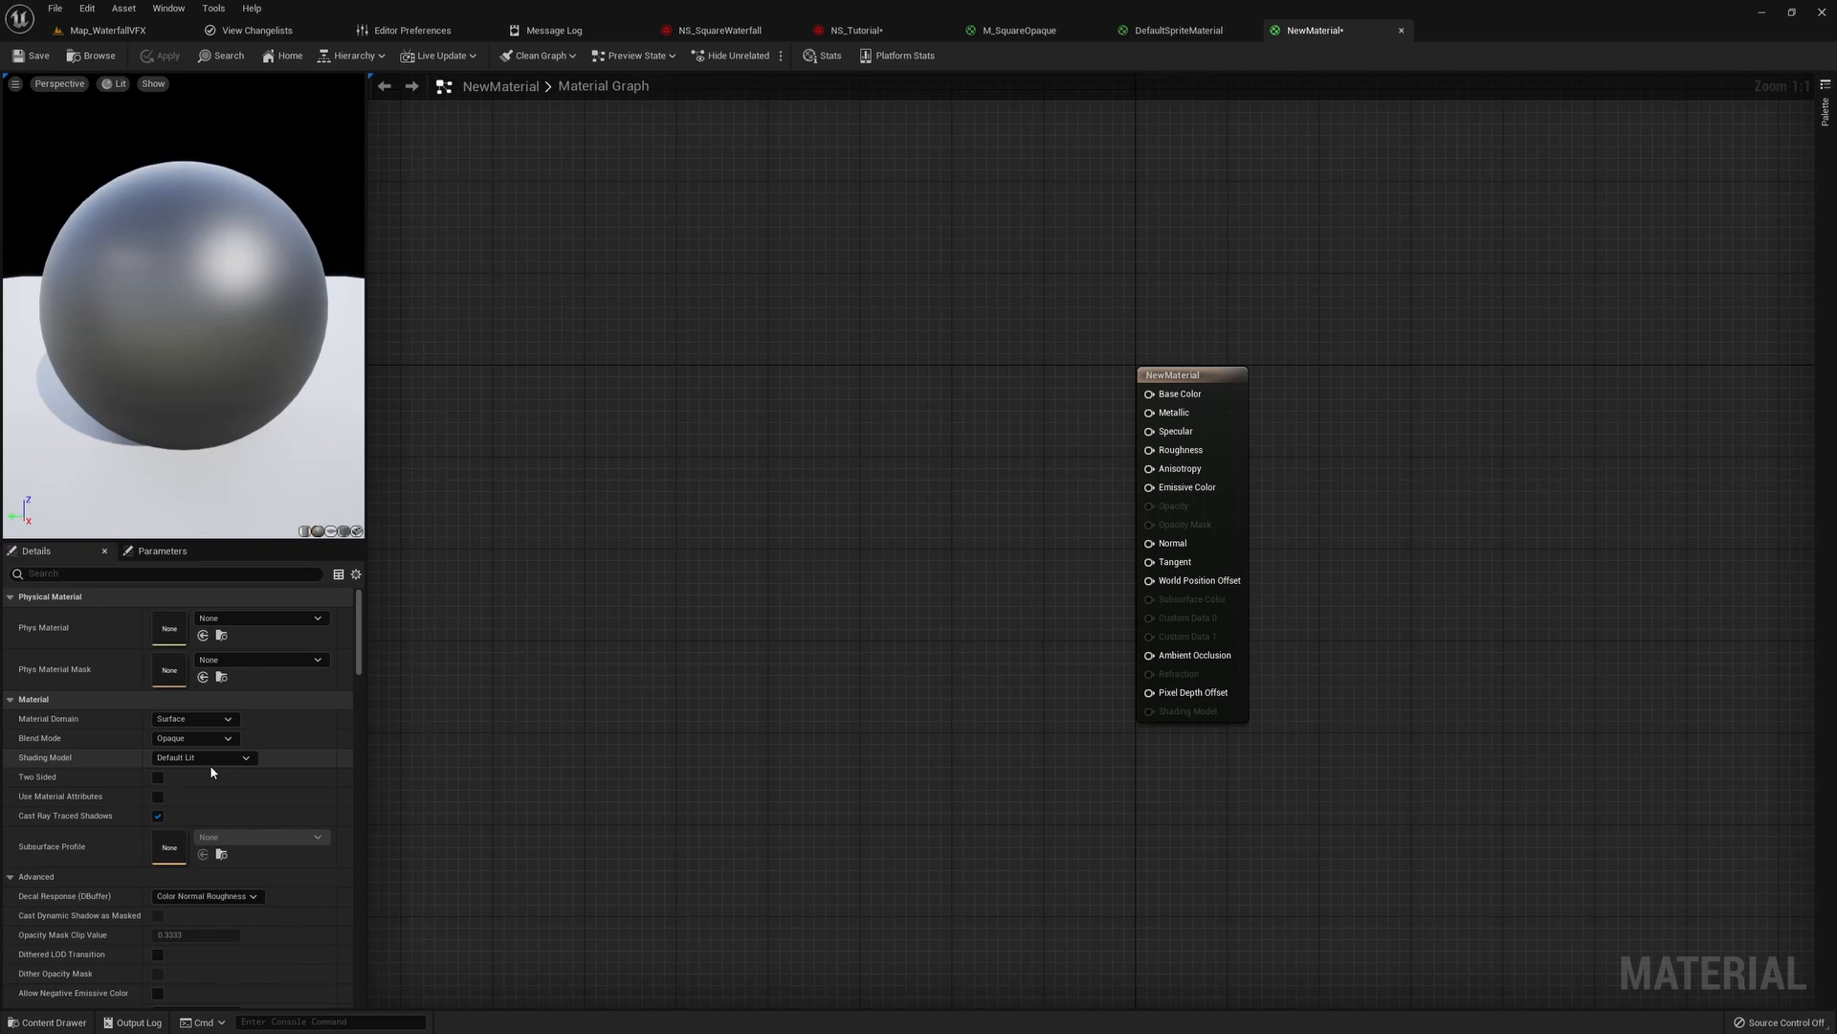
- Make the material Unlit and Two Sided and add a Particle Color node for emissive
{"action": "left_click", "coordinate": [201, 756]}
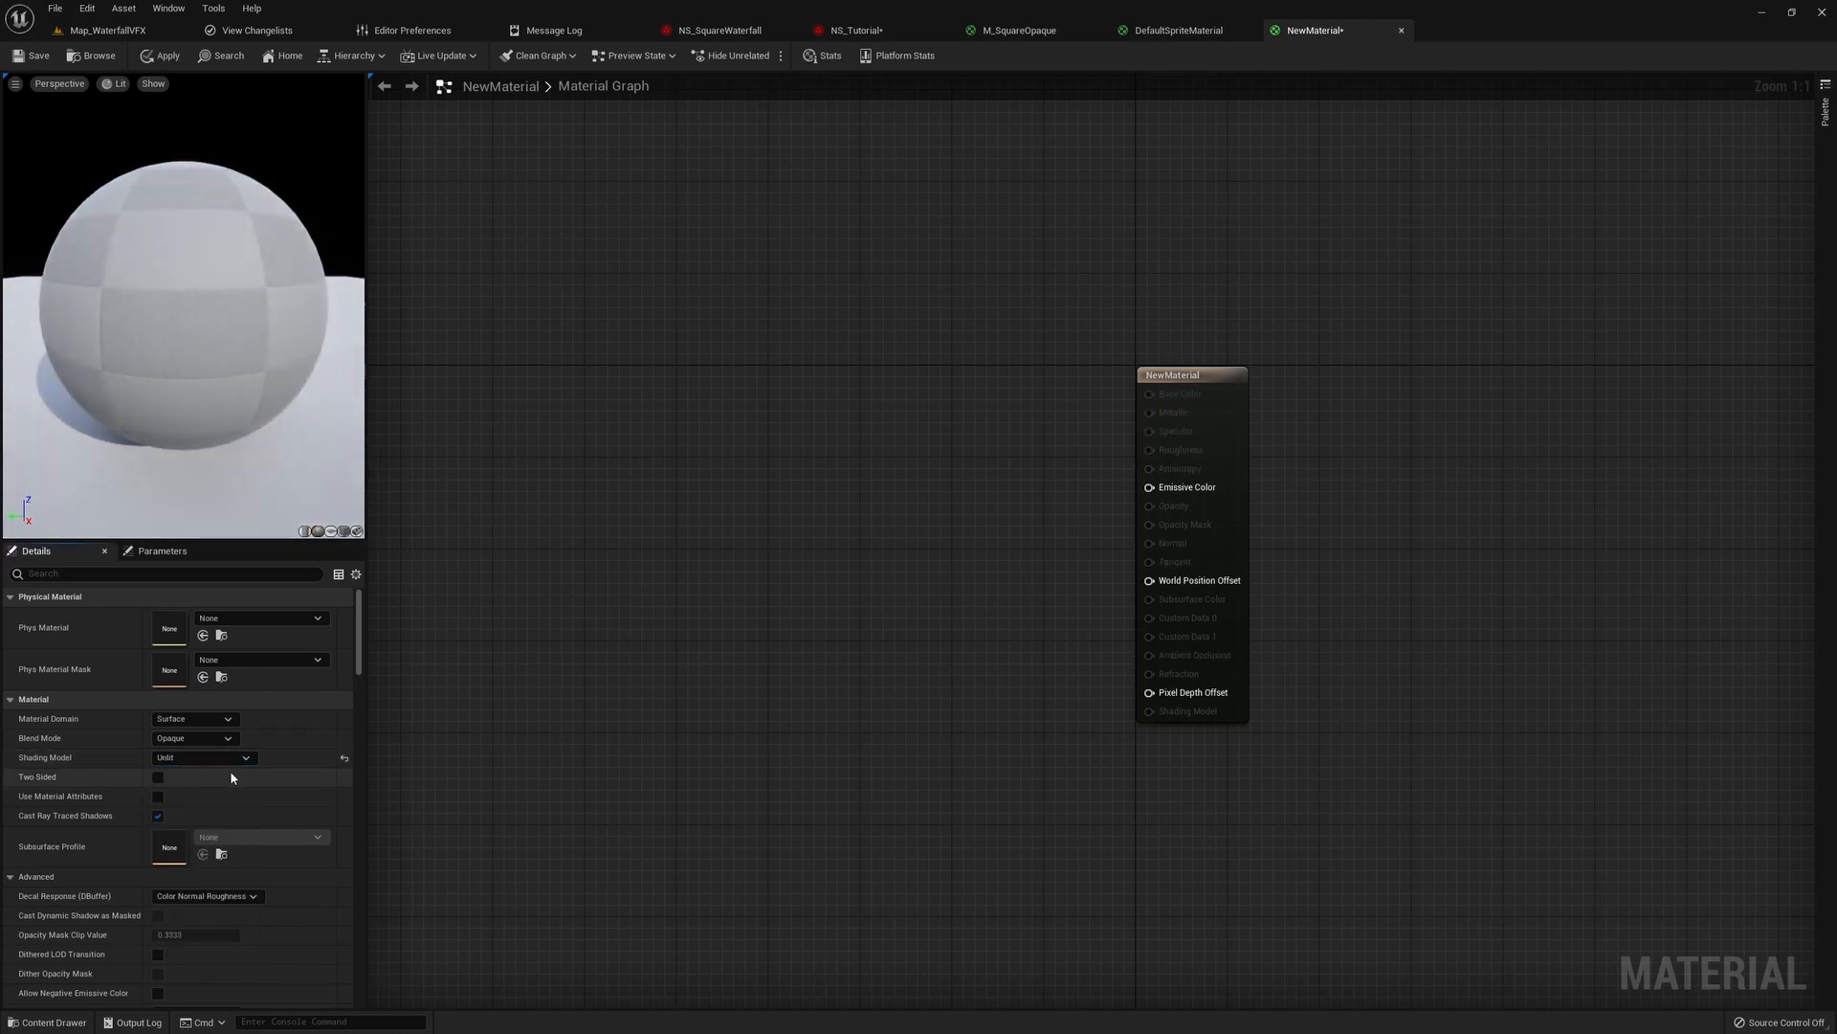
{"action": "left_click", "coordinate": [159, 777]}
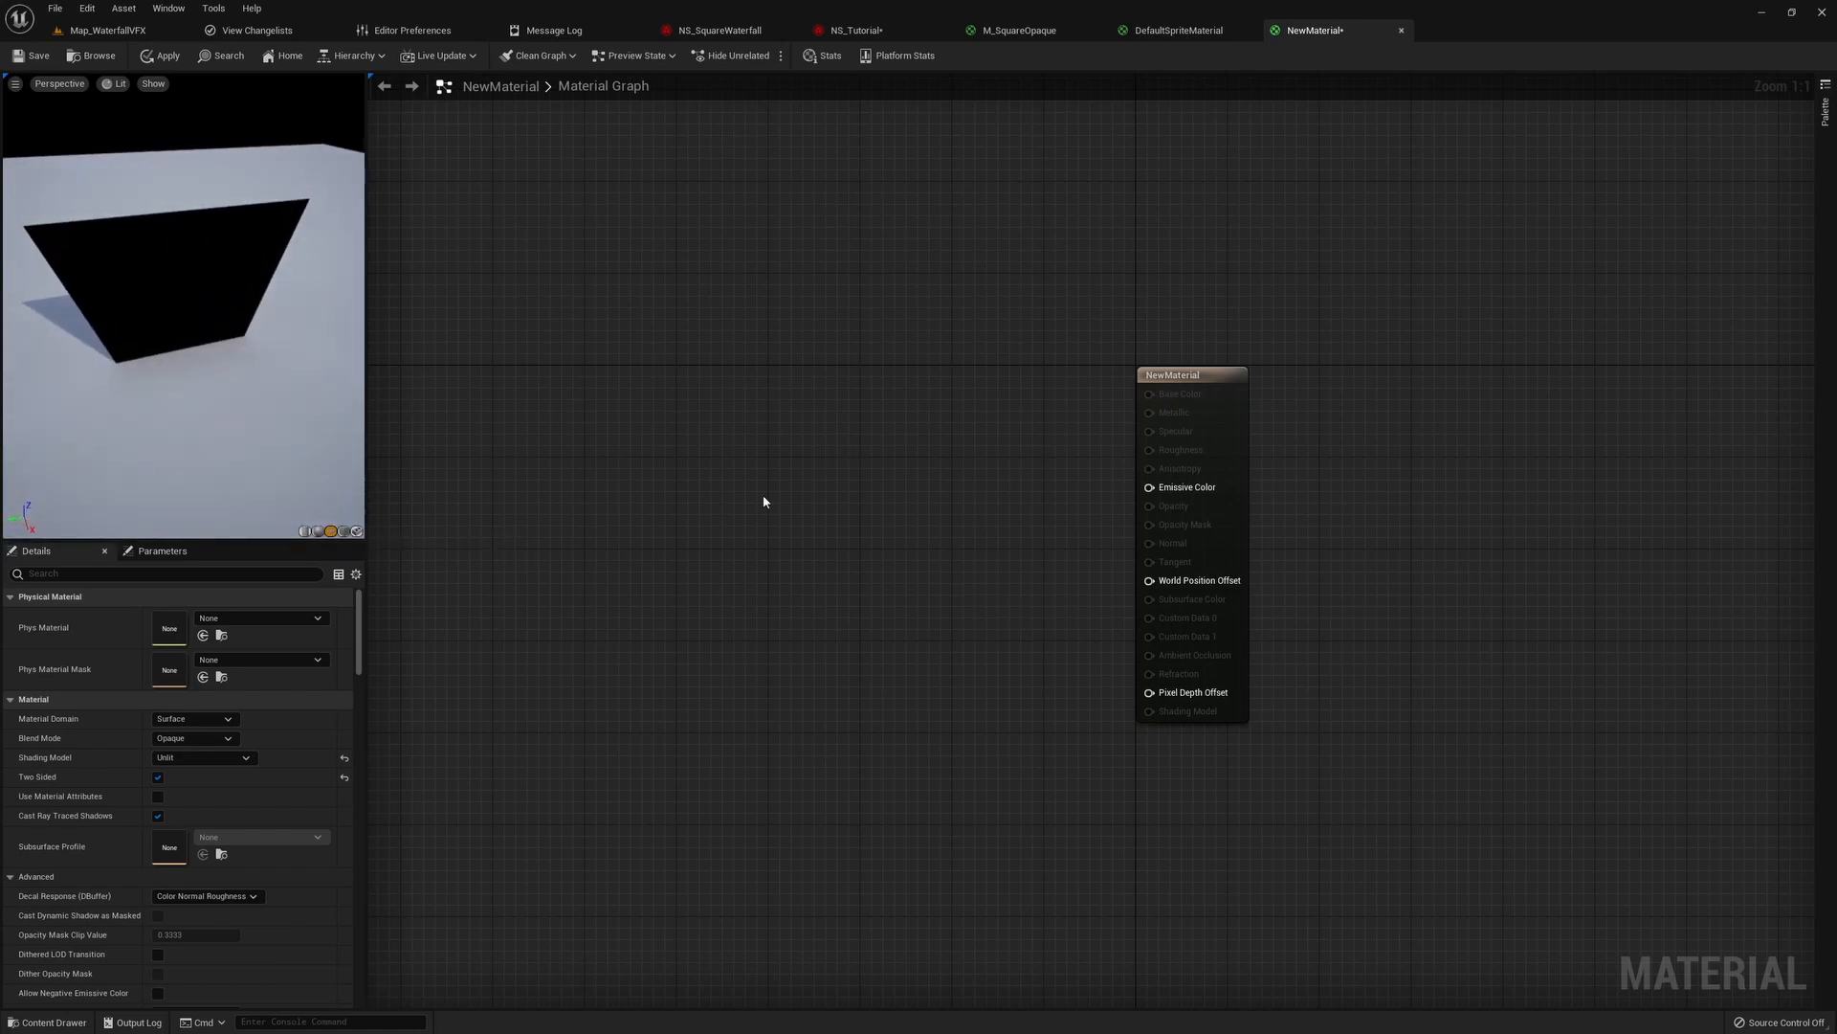
{"action": "mouse_move", "coordinate": [850, 516]}
{"action": "type", "text": "p"}
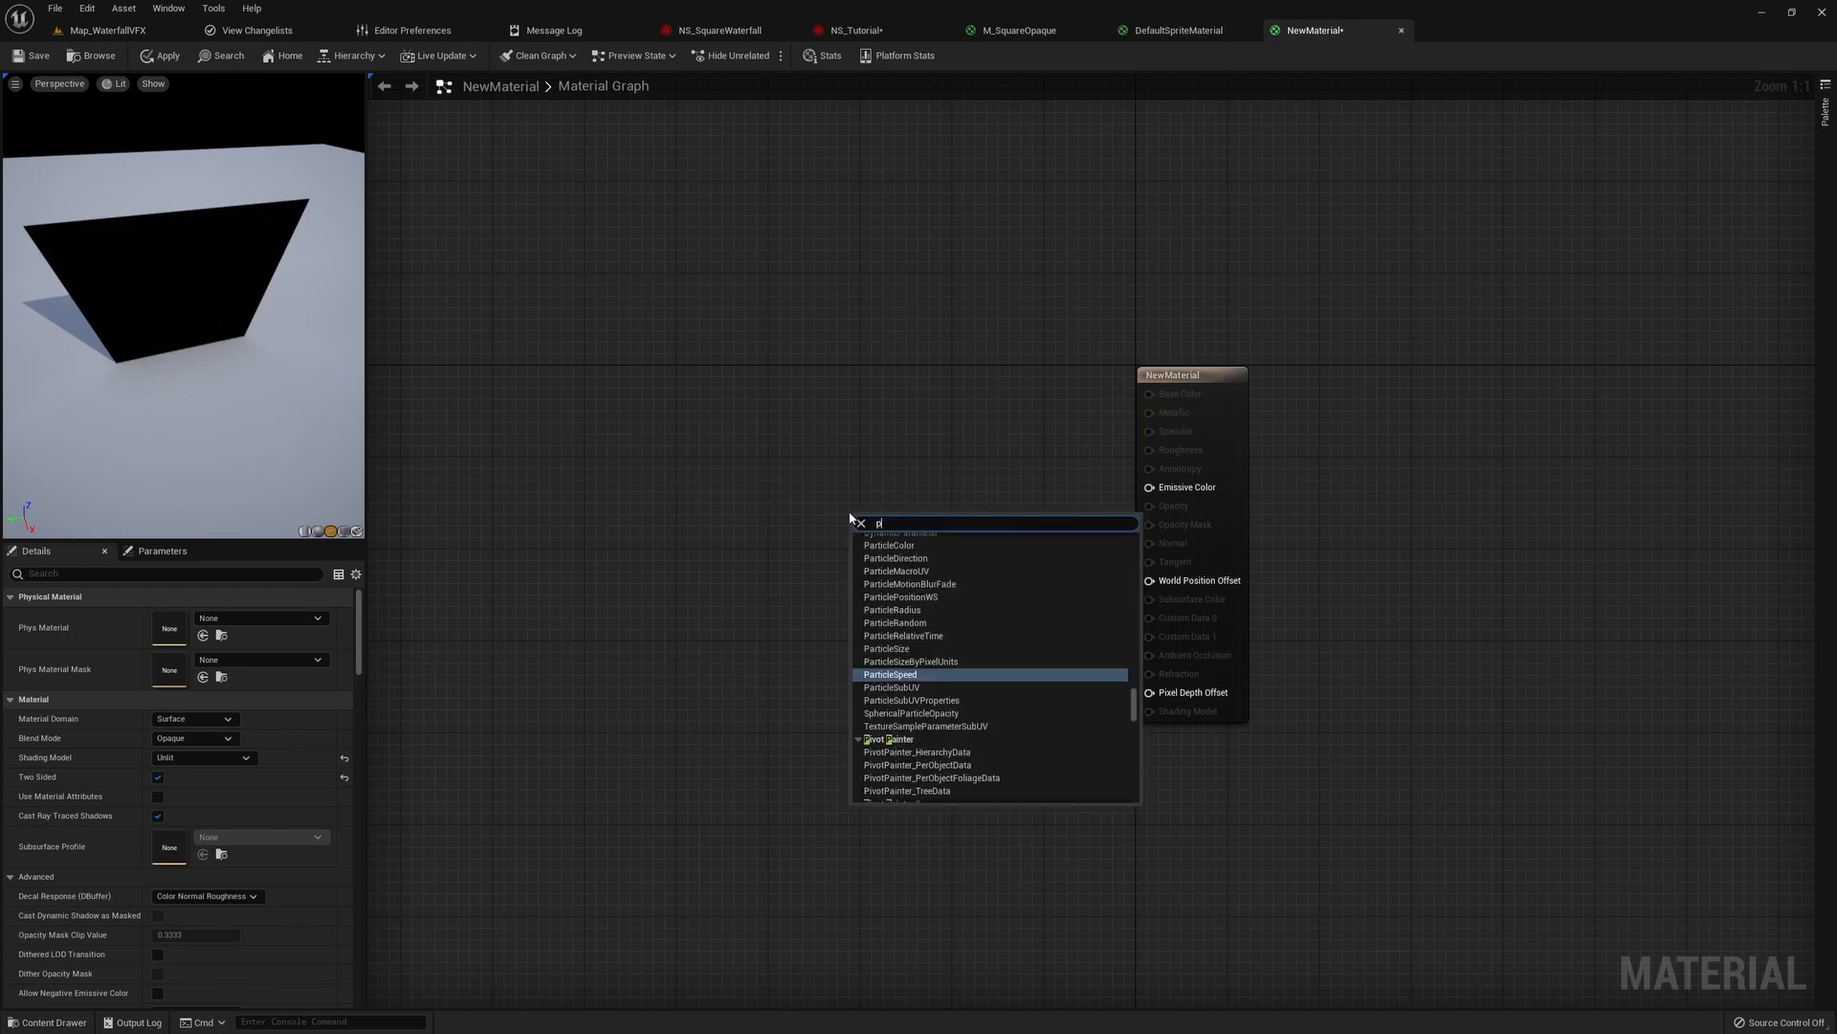
{"action": "left_click", "coordinate": [888, 545]}
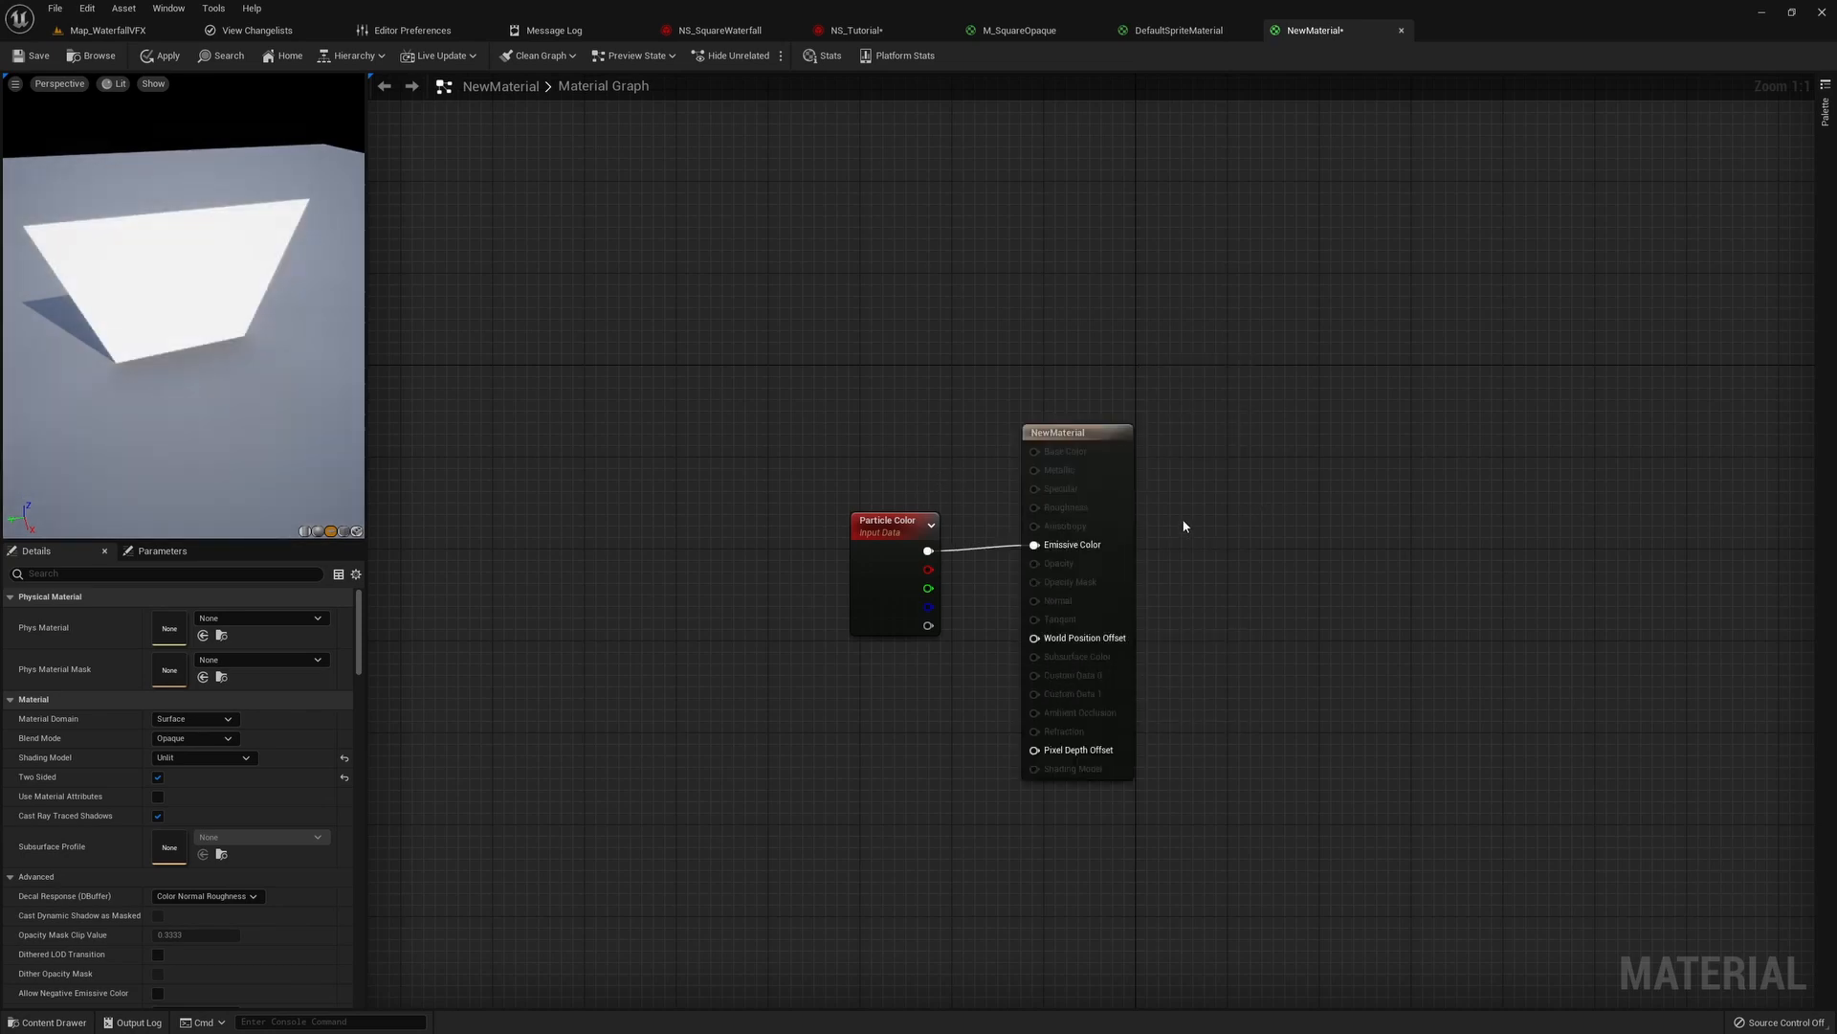
- Select M_SquareOpaque in the Content Browser and assign it as the Fountain sprite material
{"action": "left_click", "coordinate": [1017, 28]}
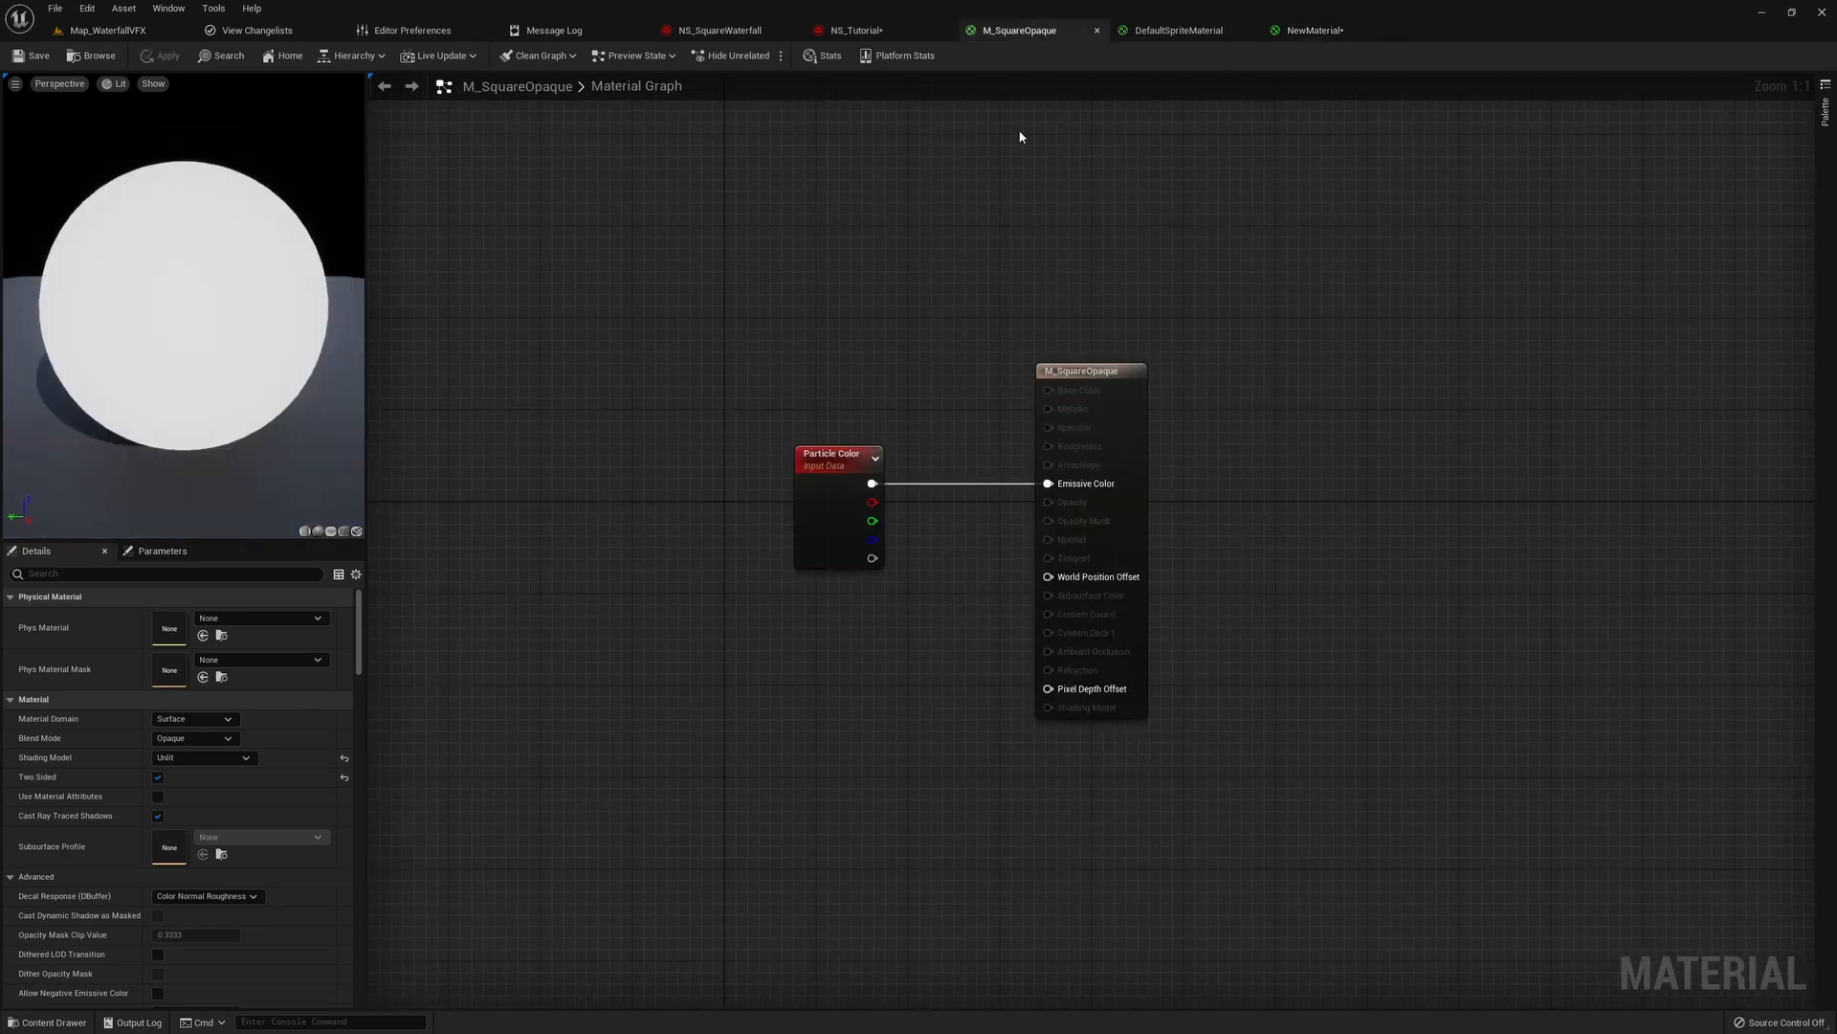
{"action": "mouse_move", "coordinate": [1068, 44]}
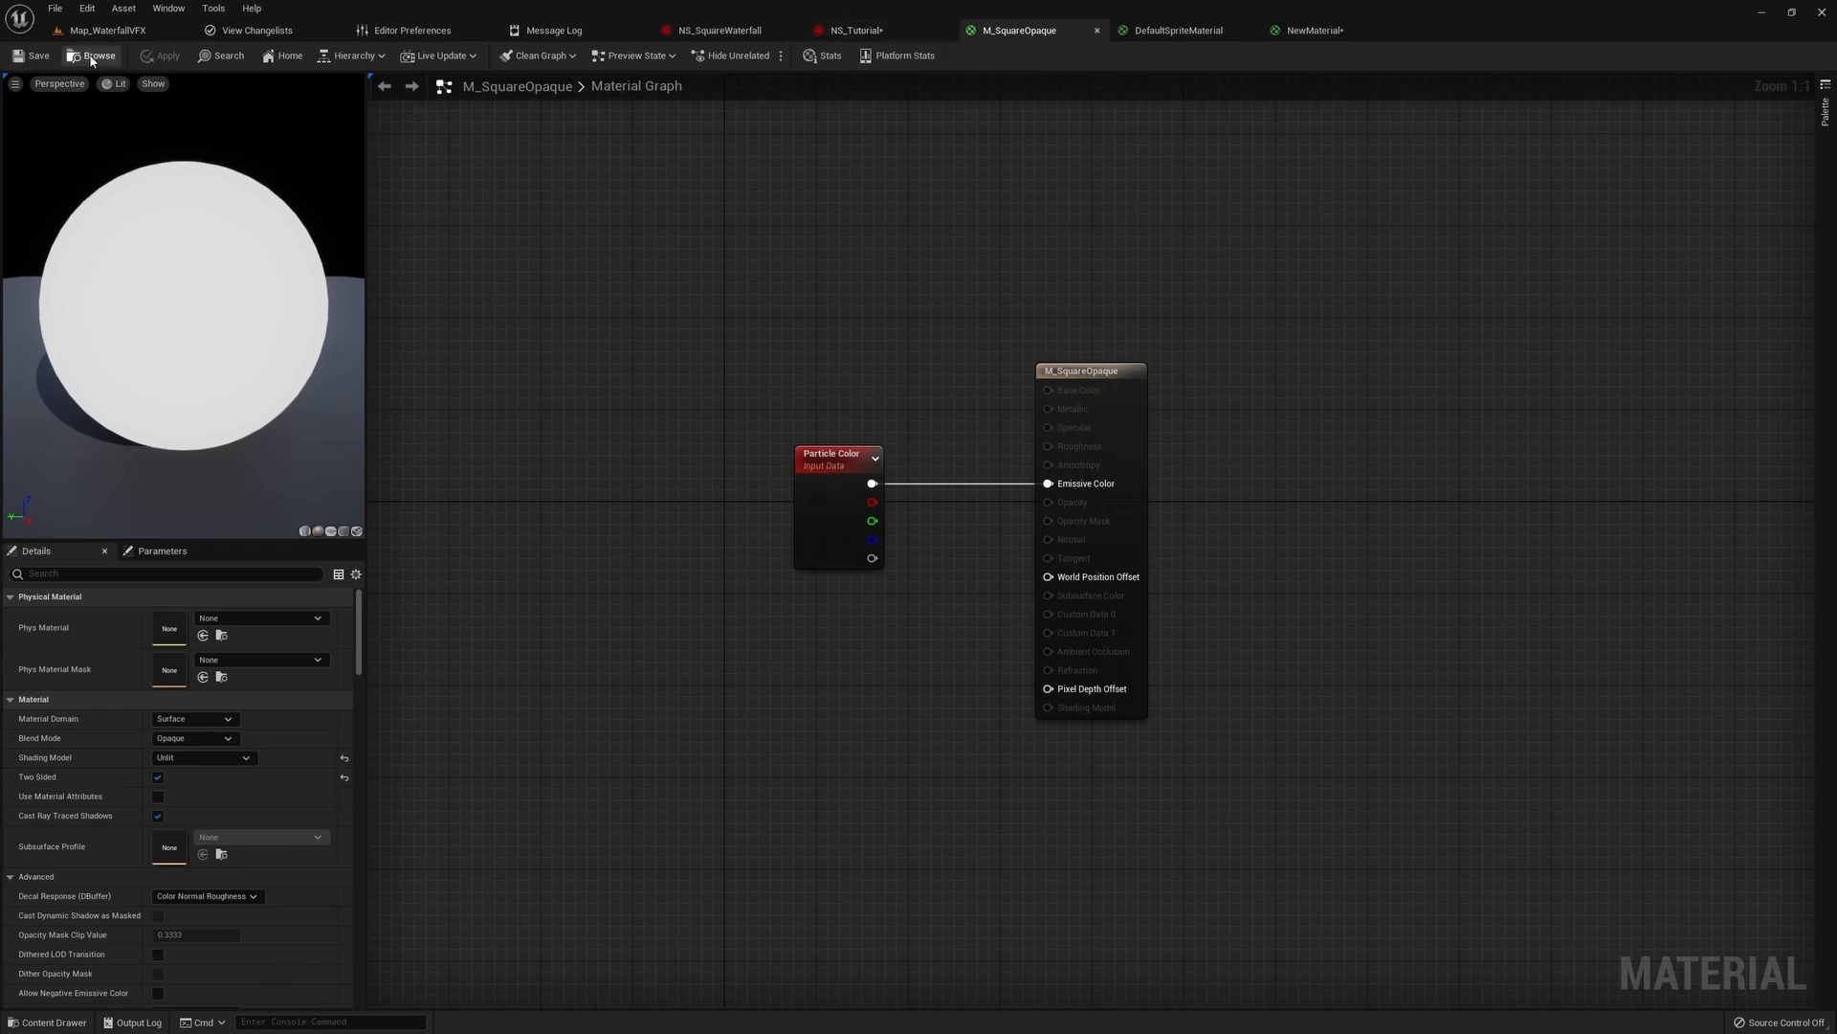
{"action": "left_click", "coordinate": [98, 56]}
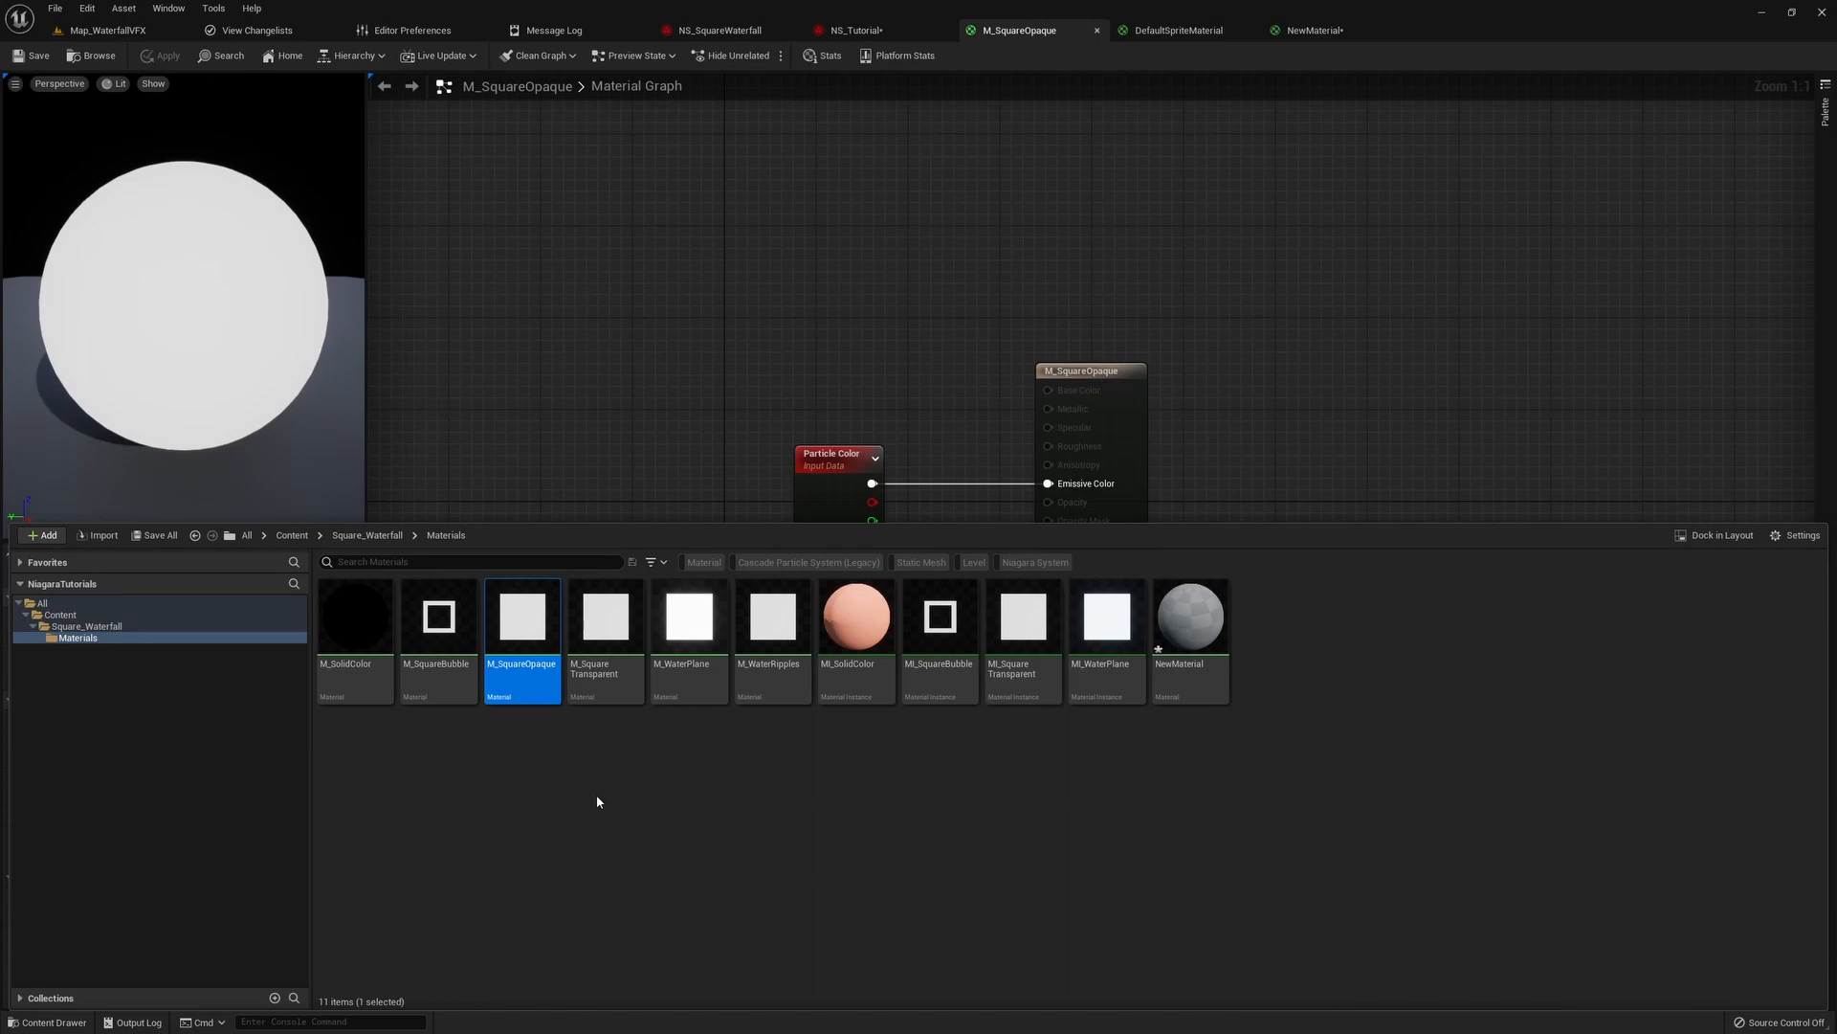
{"action": "mouse_move", "coordinate": [561, 796]}
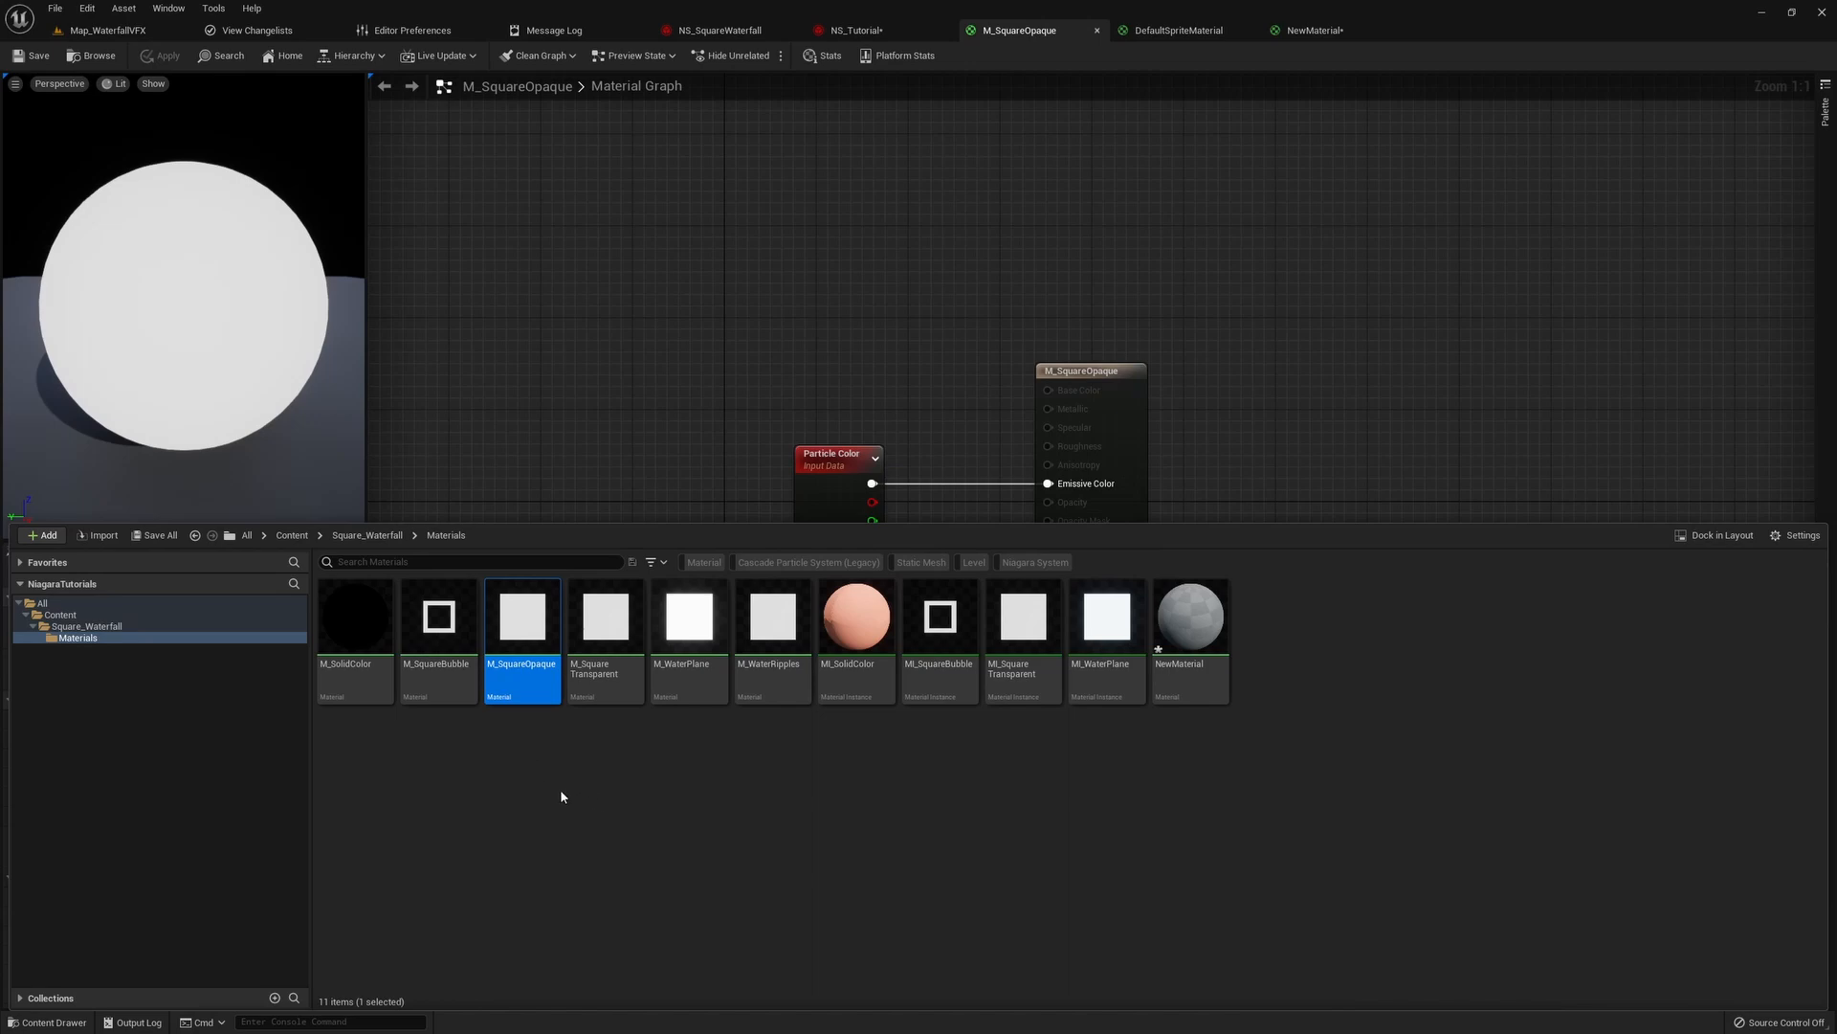
{"action": "mouse_move", "coordinate": [513, 745]}
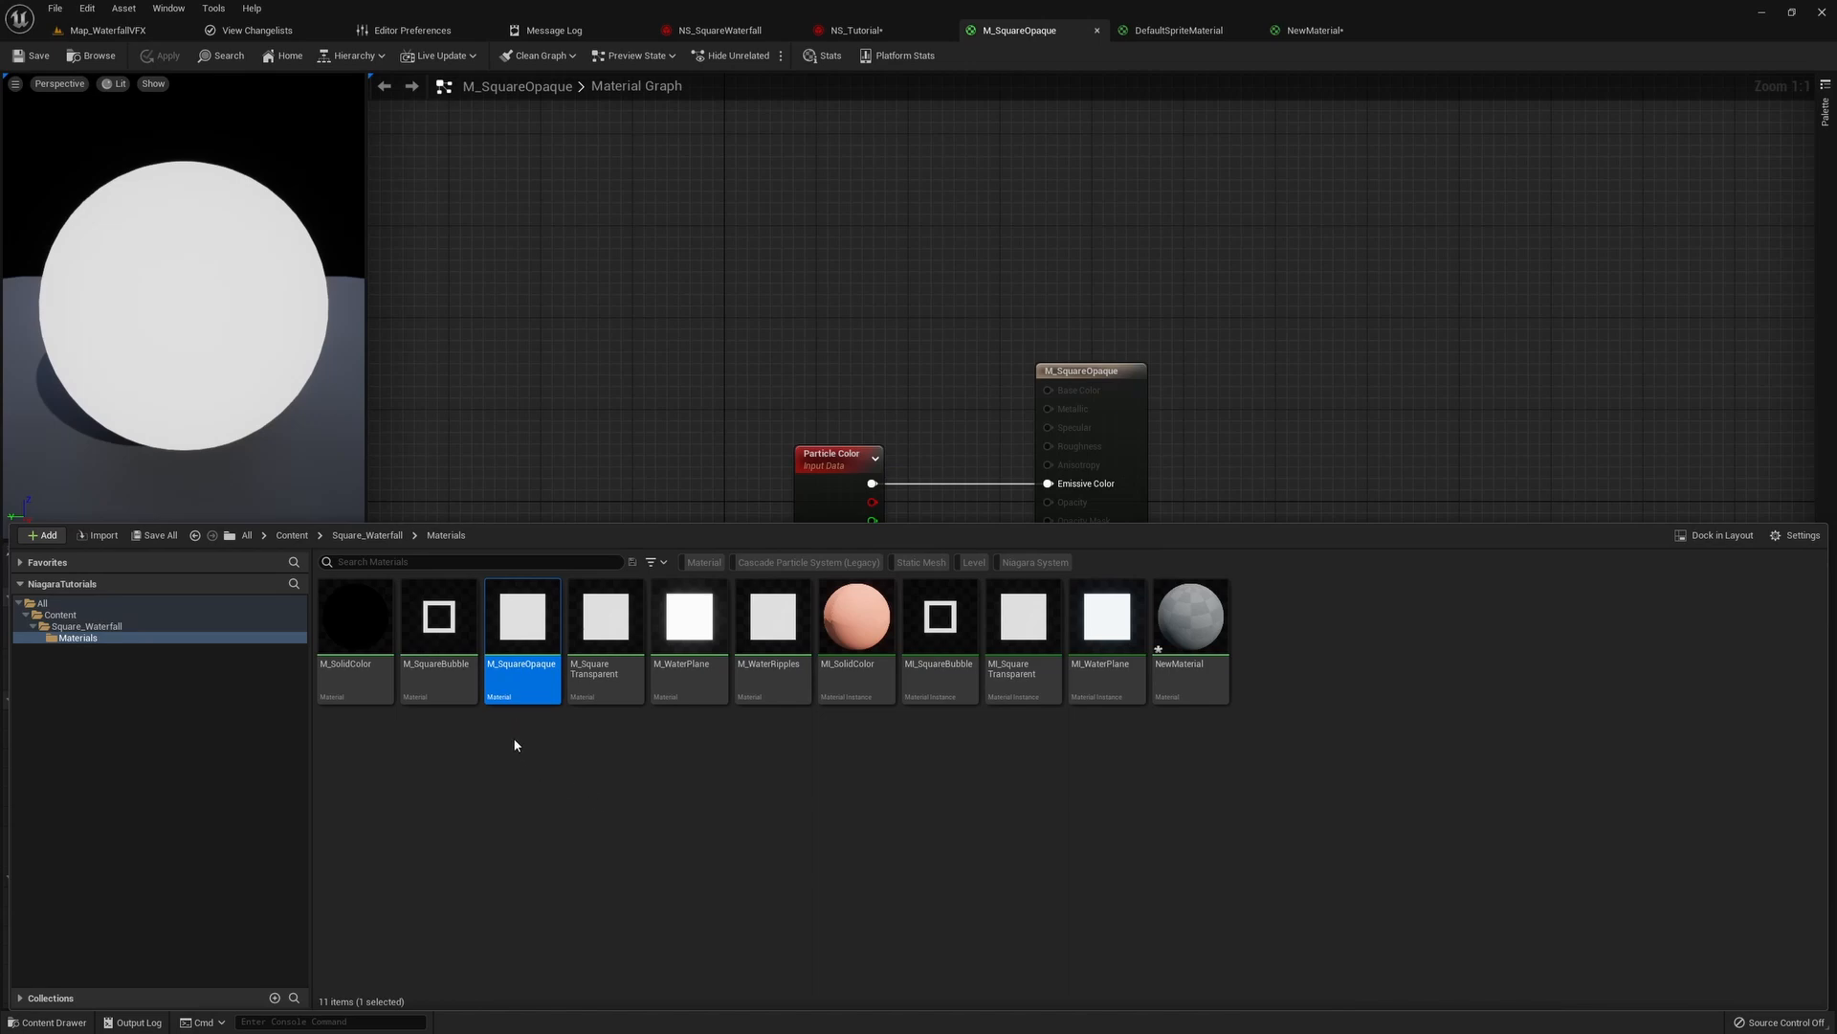
{"action": "left_click", "coordinate": [861, 29]}
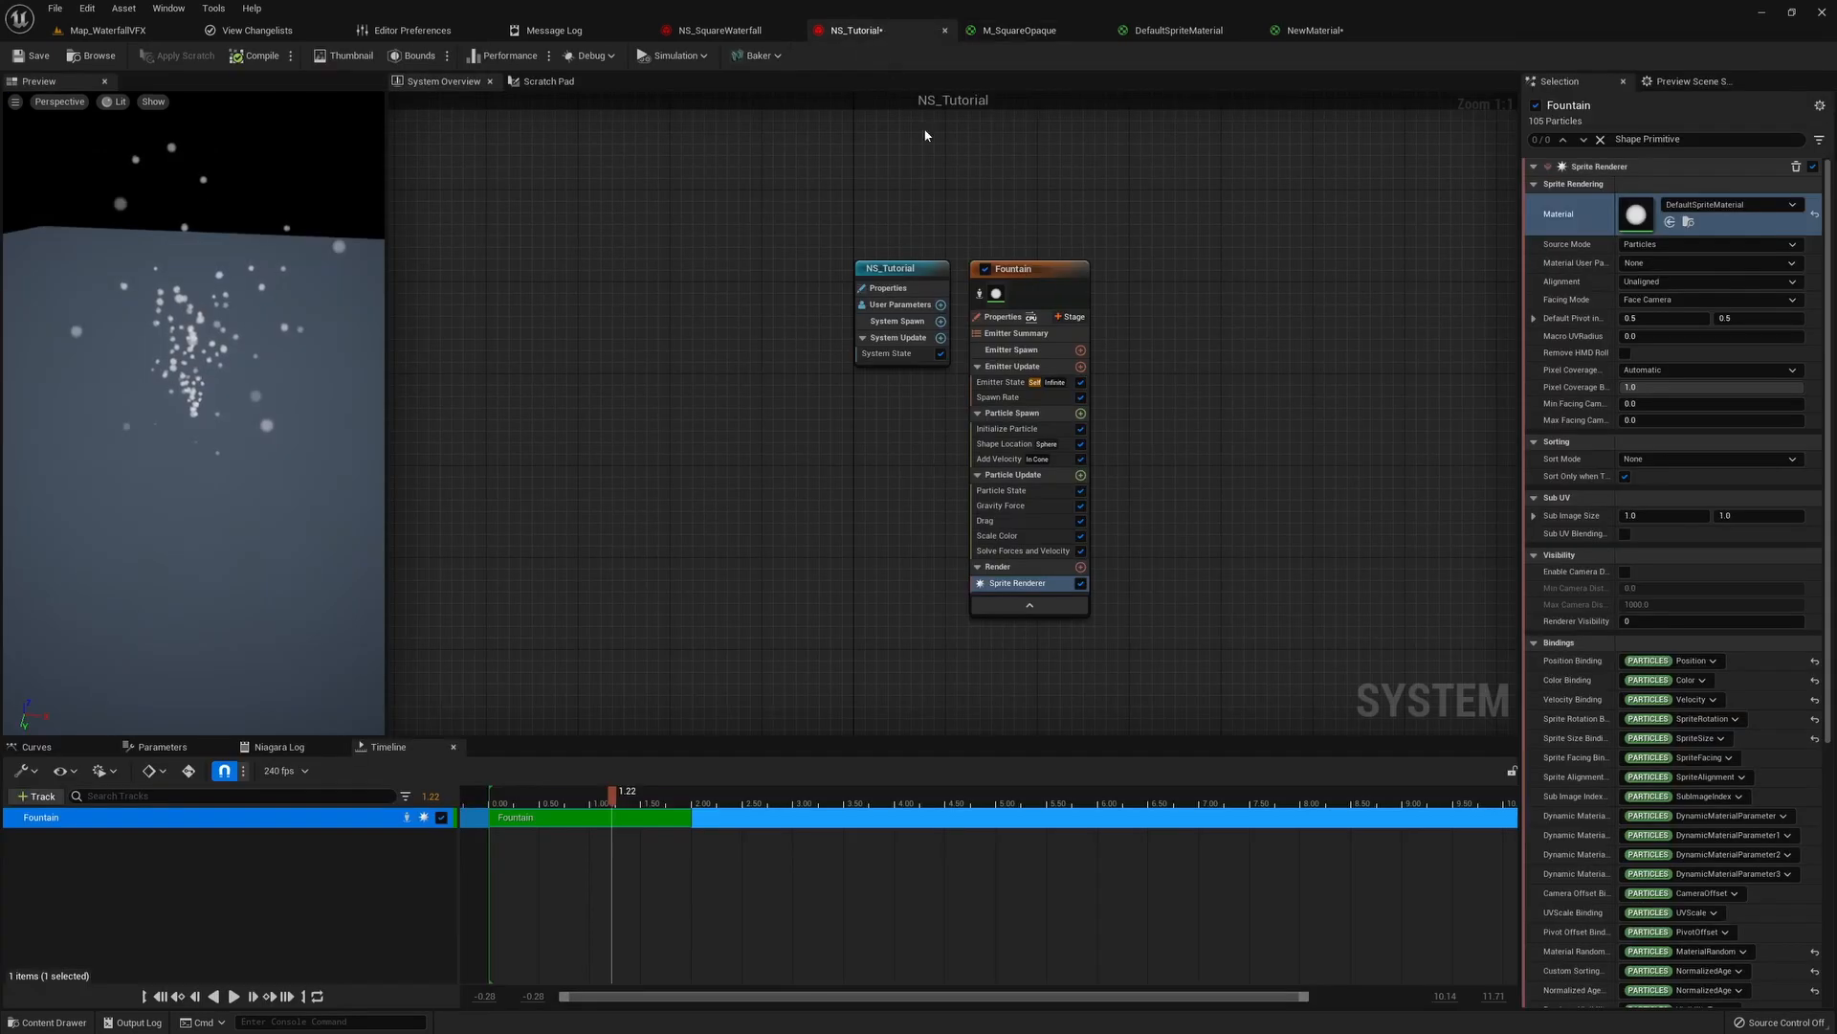
{"action": "mouse_move", "coordinate": [1001, 592]}
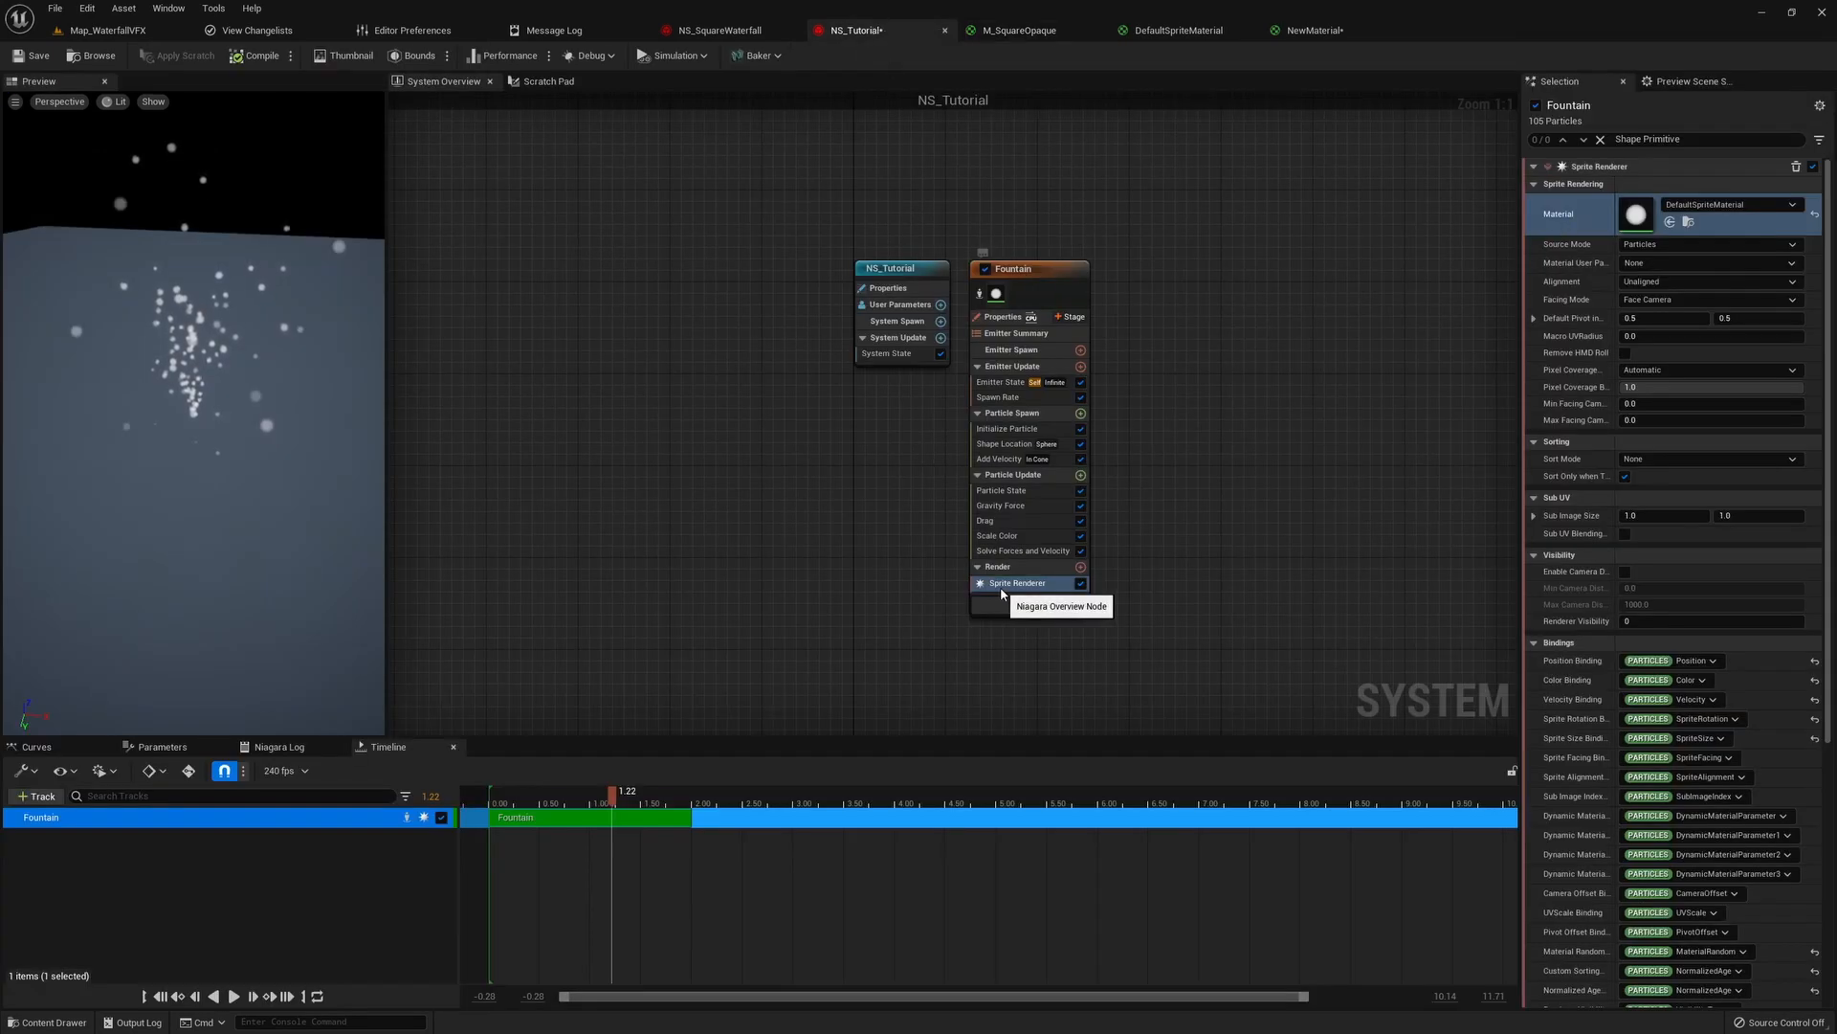
{"action": "mouse_move", "coordinate": [1573, 212]}
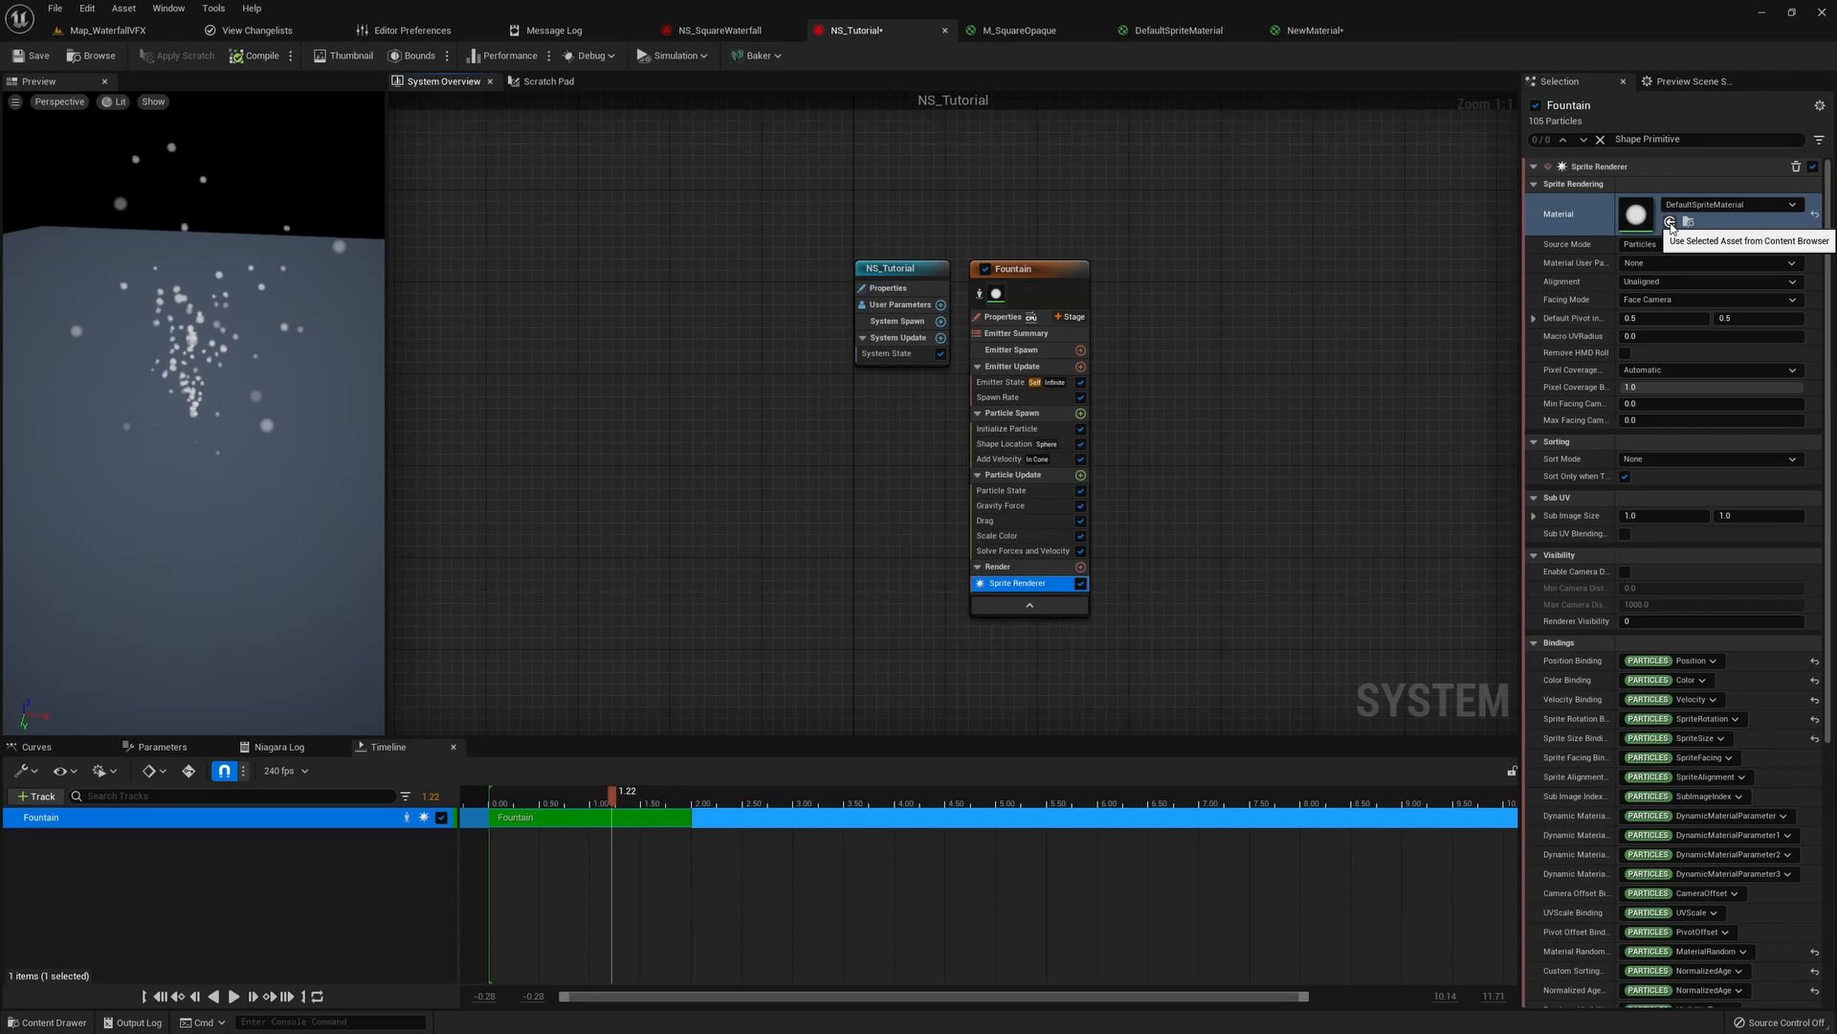
{"action": "left_click", "coordinate": [1671, 222]}
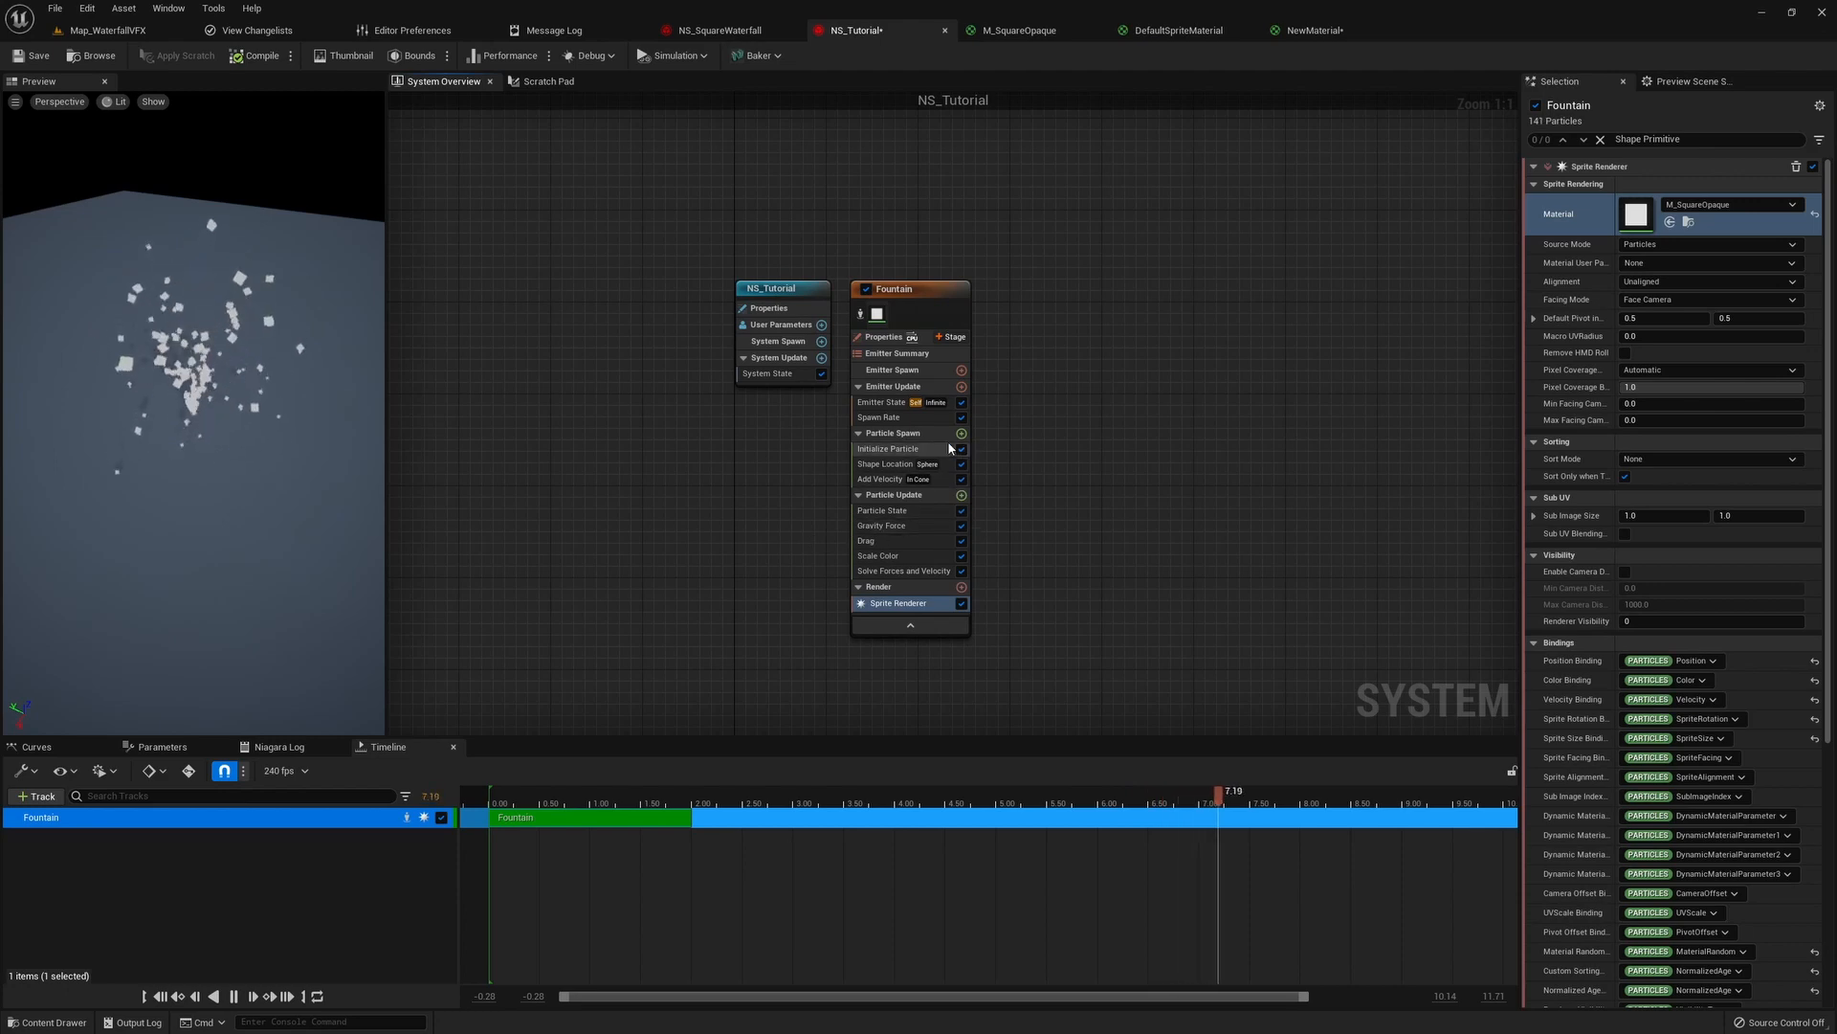
- Inspect the Shape Location, Initialize Particle and Add Velocity spawn settings
{"action": "left_click", "coordinate": [888, 448]}
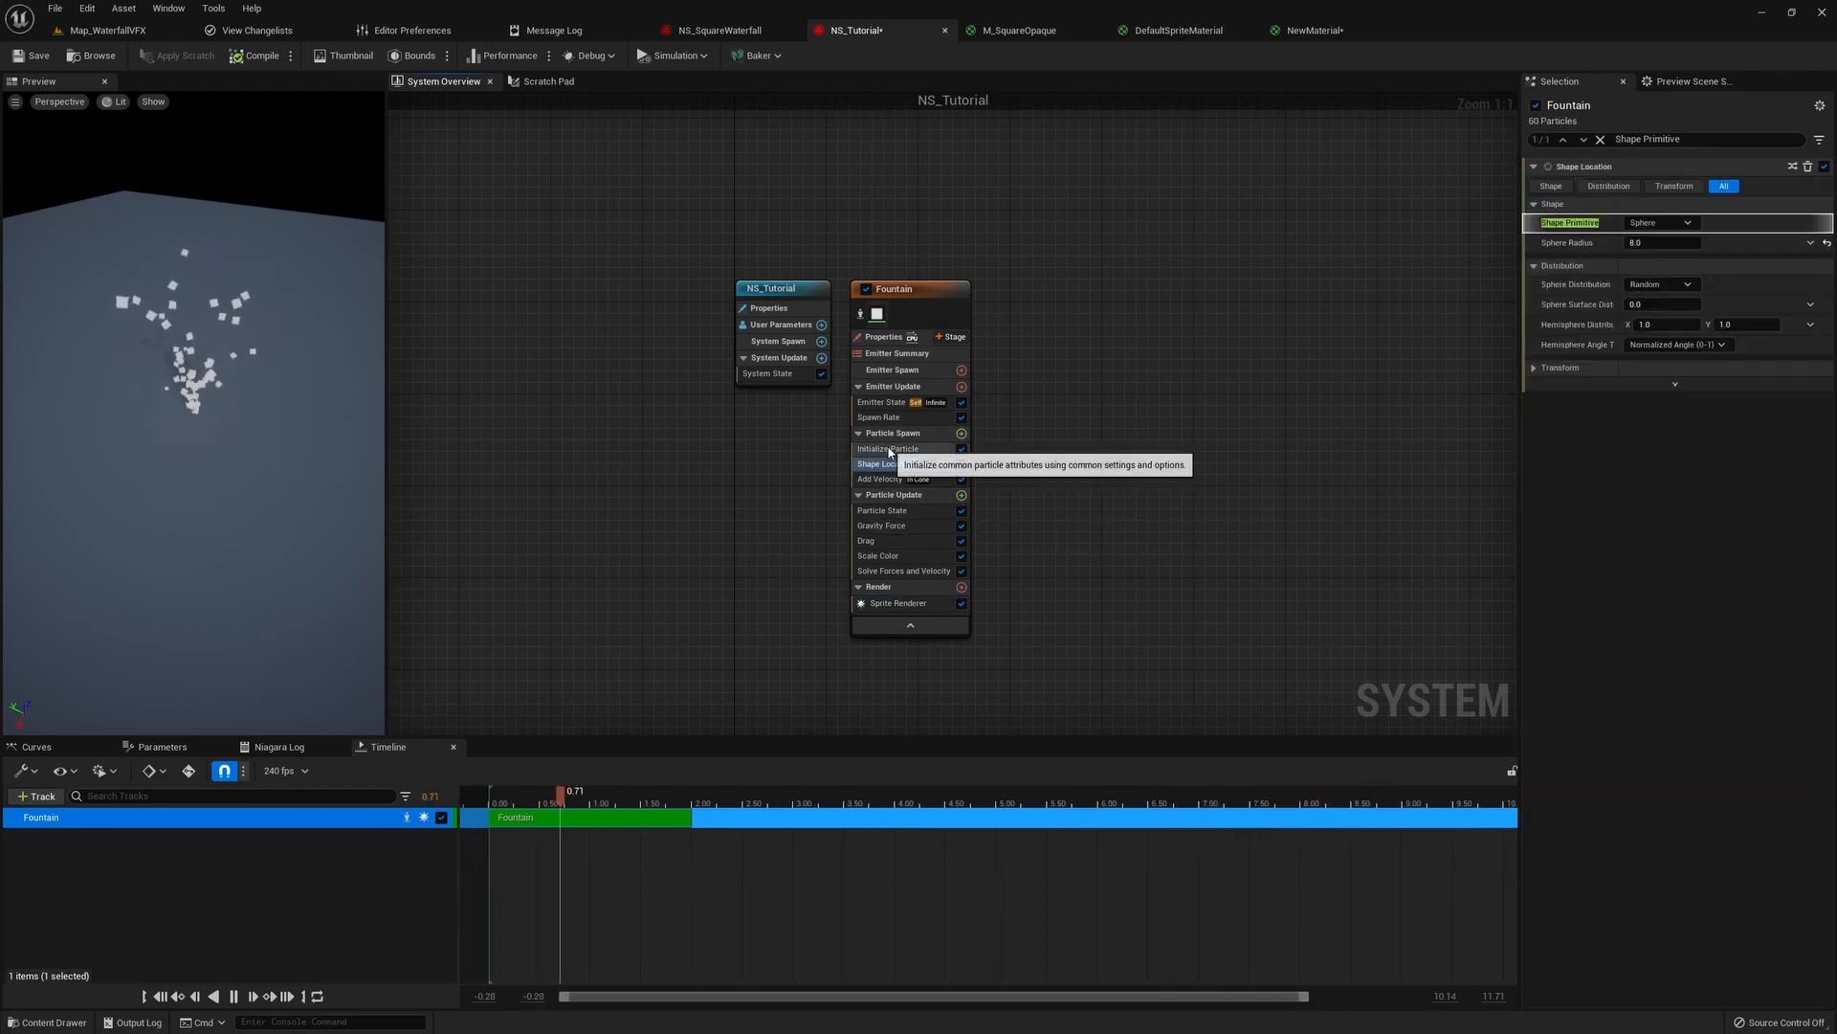
{"action": "left_click", "coordinate": [888, 448]}
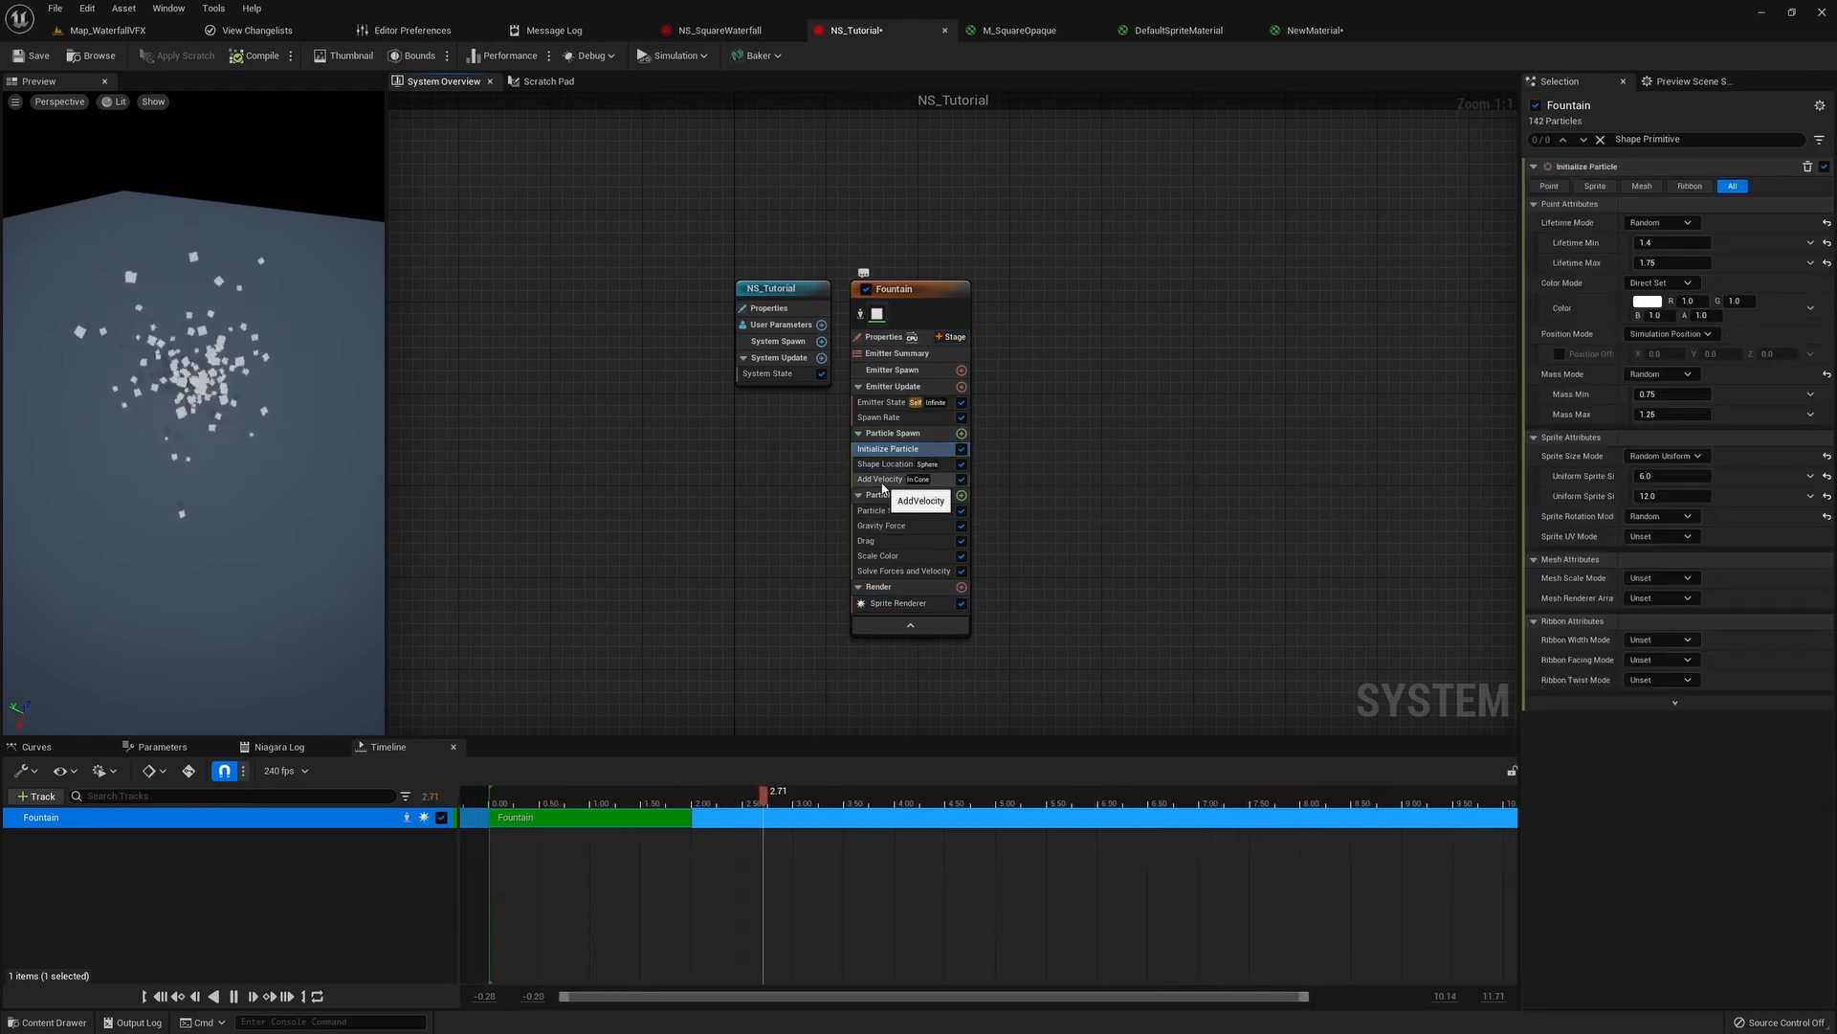
{"action": "left_click", "coordinate": [884, 463]}
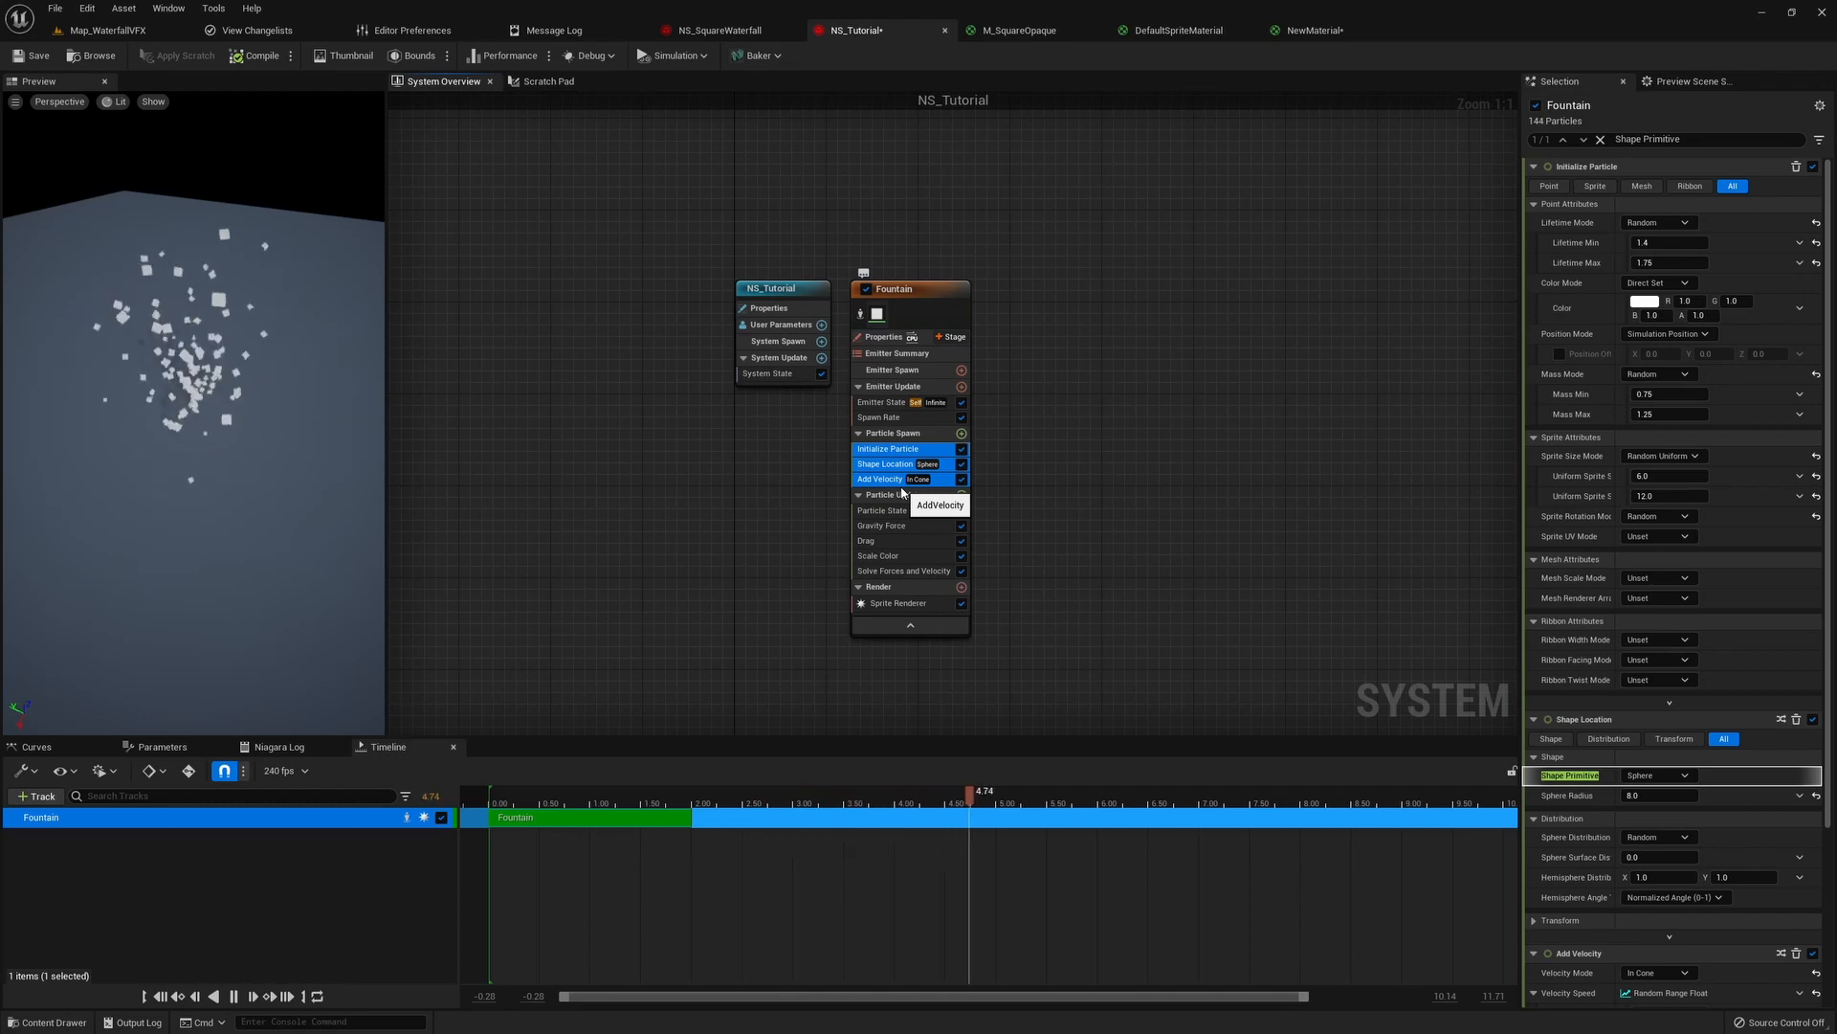
{"action": "mouse_move", "coordinate": [888, 509]}
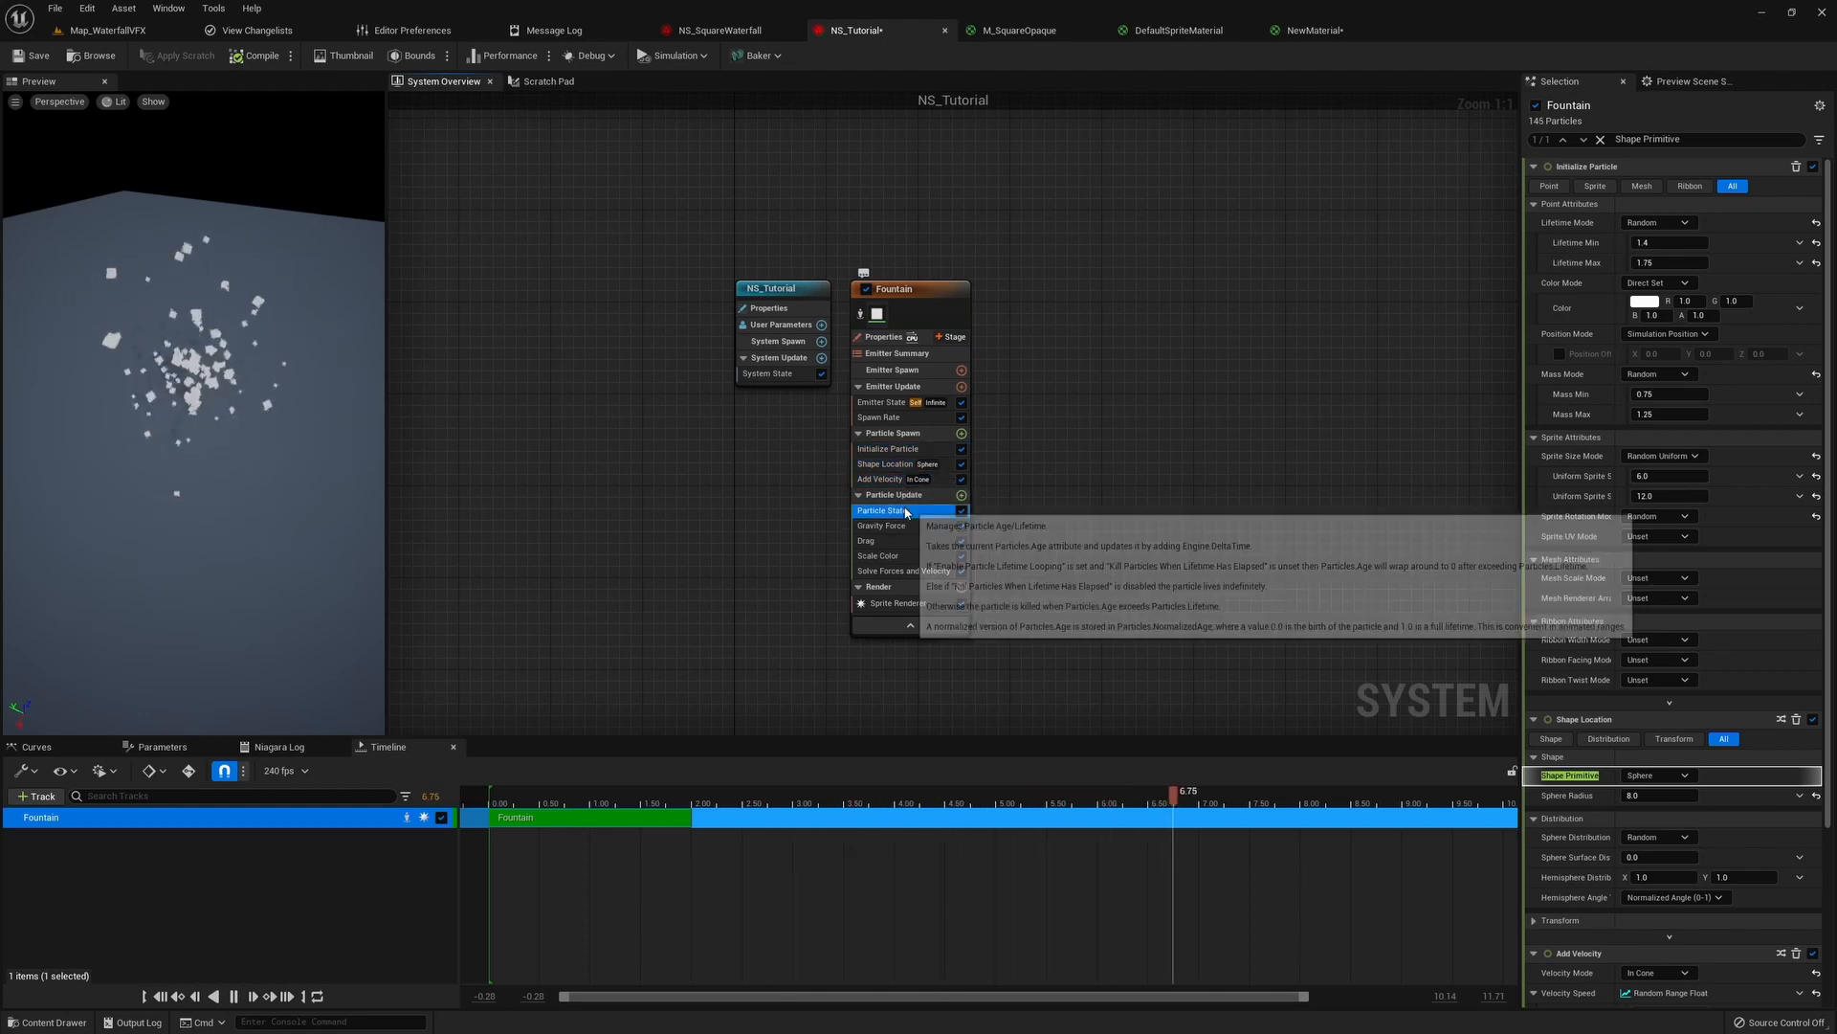
- Review the Particle State and spawn stage, then turn off the Add Velocity module
{"action": "left_click", "coordinate": [902, 570]}
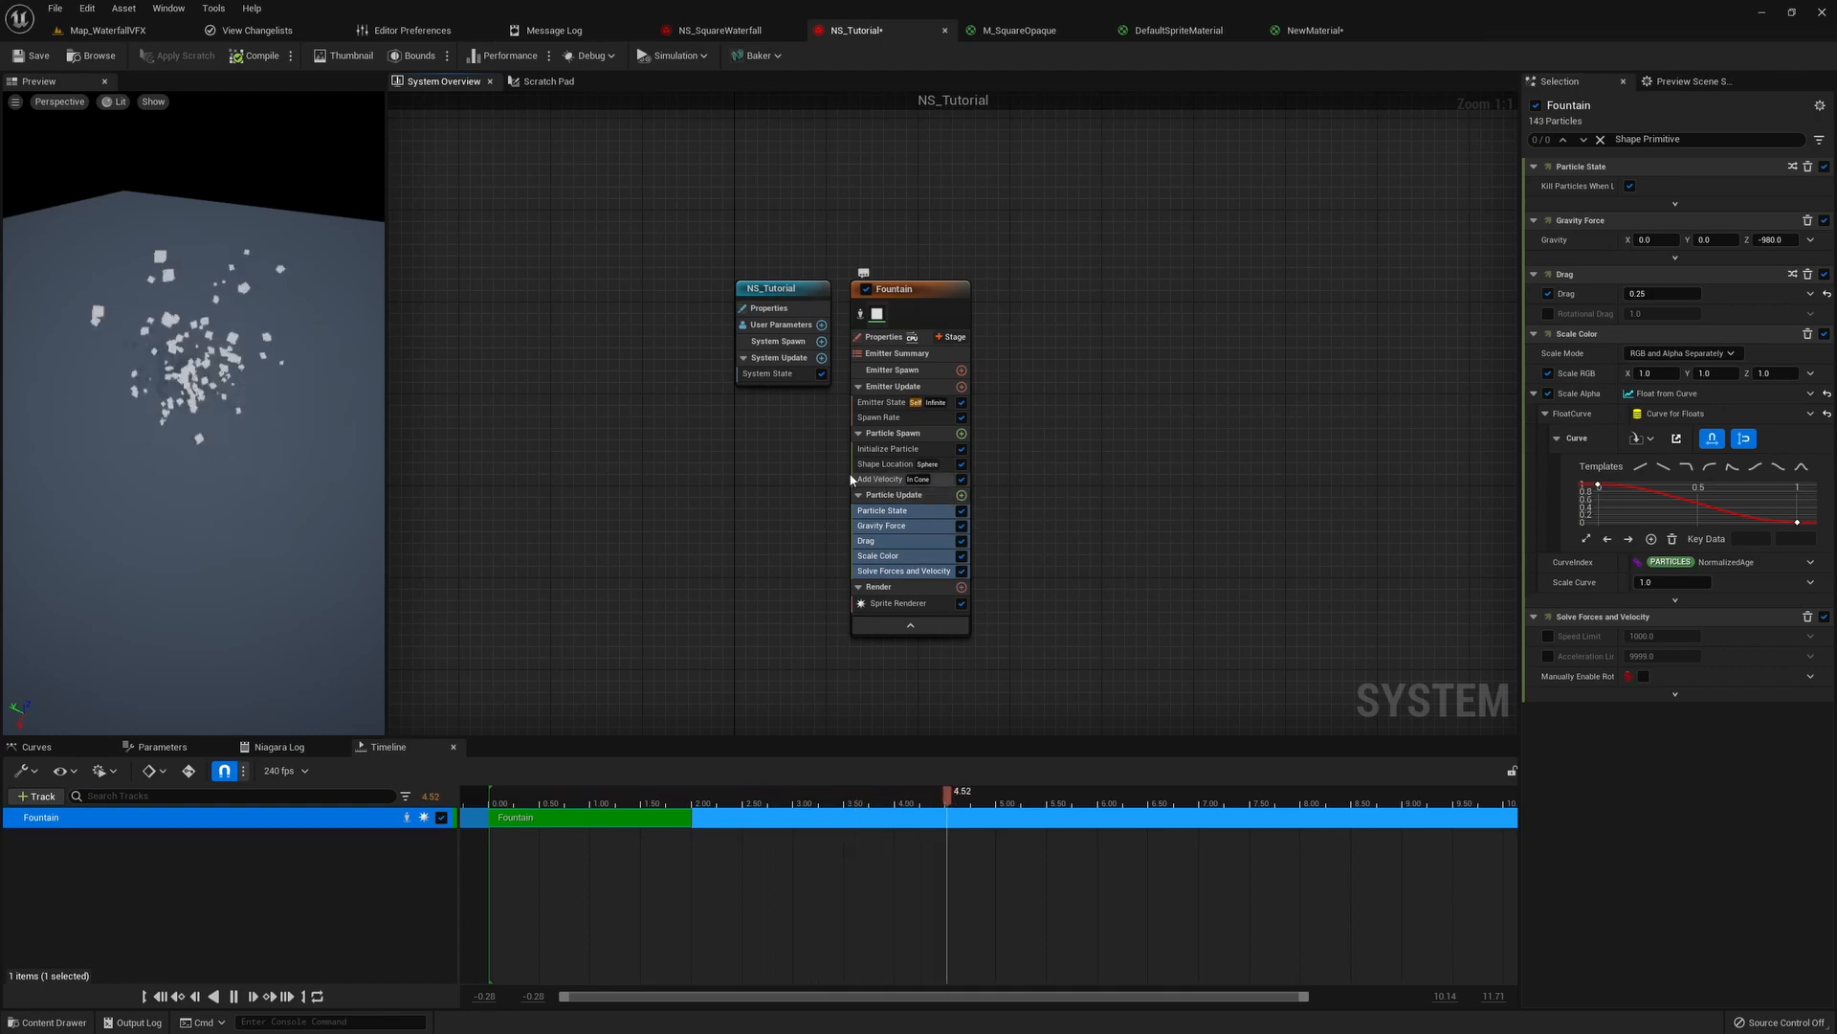
{"action": "left_click", "coordinate": [892, 432]}
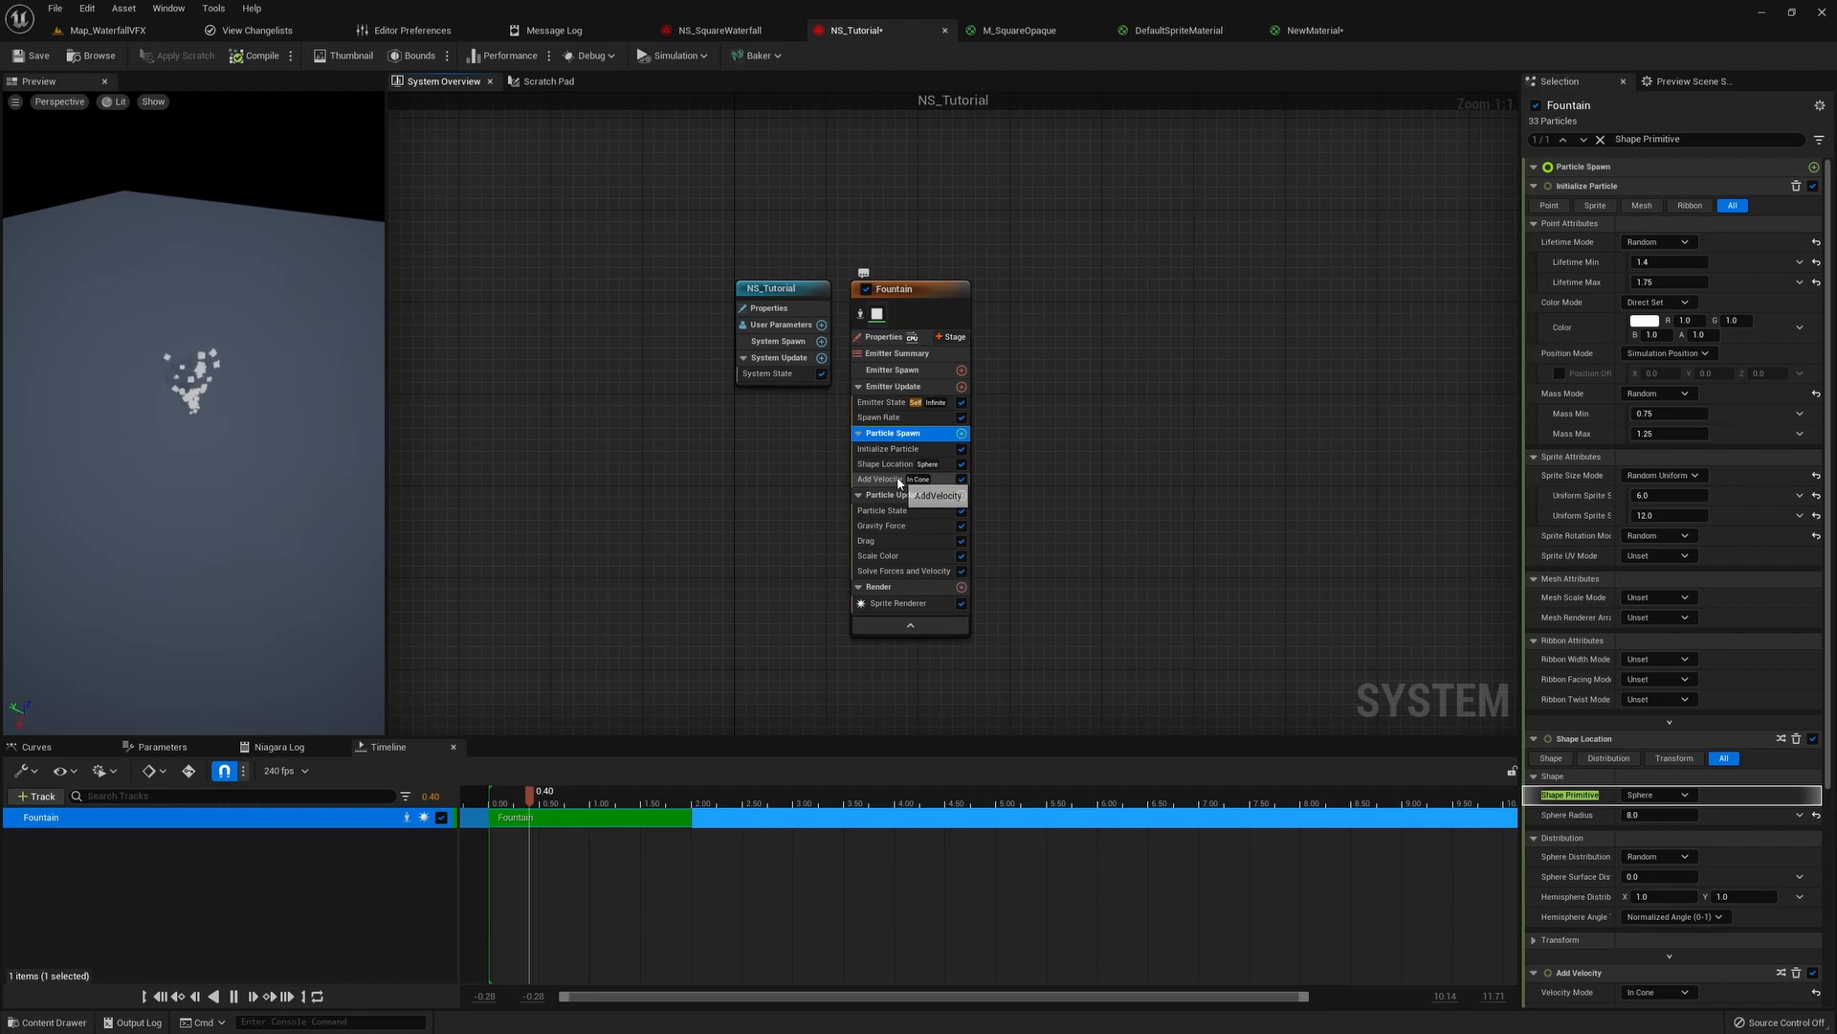
{"action": "left_click", "coordinate": [896, 493]}
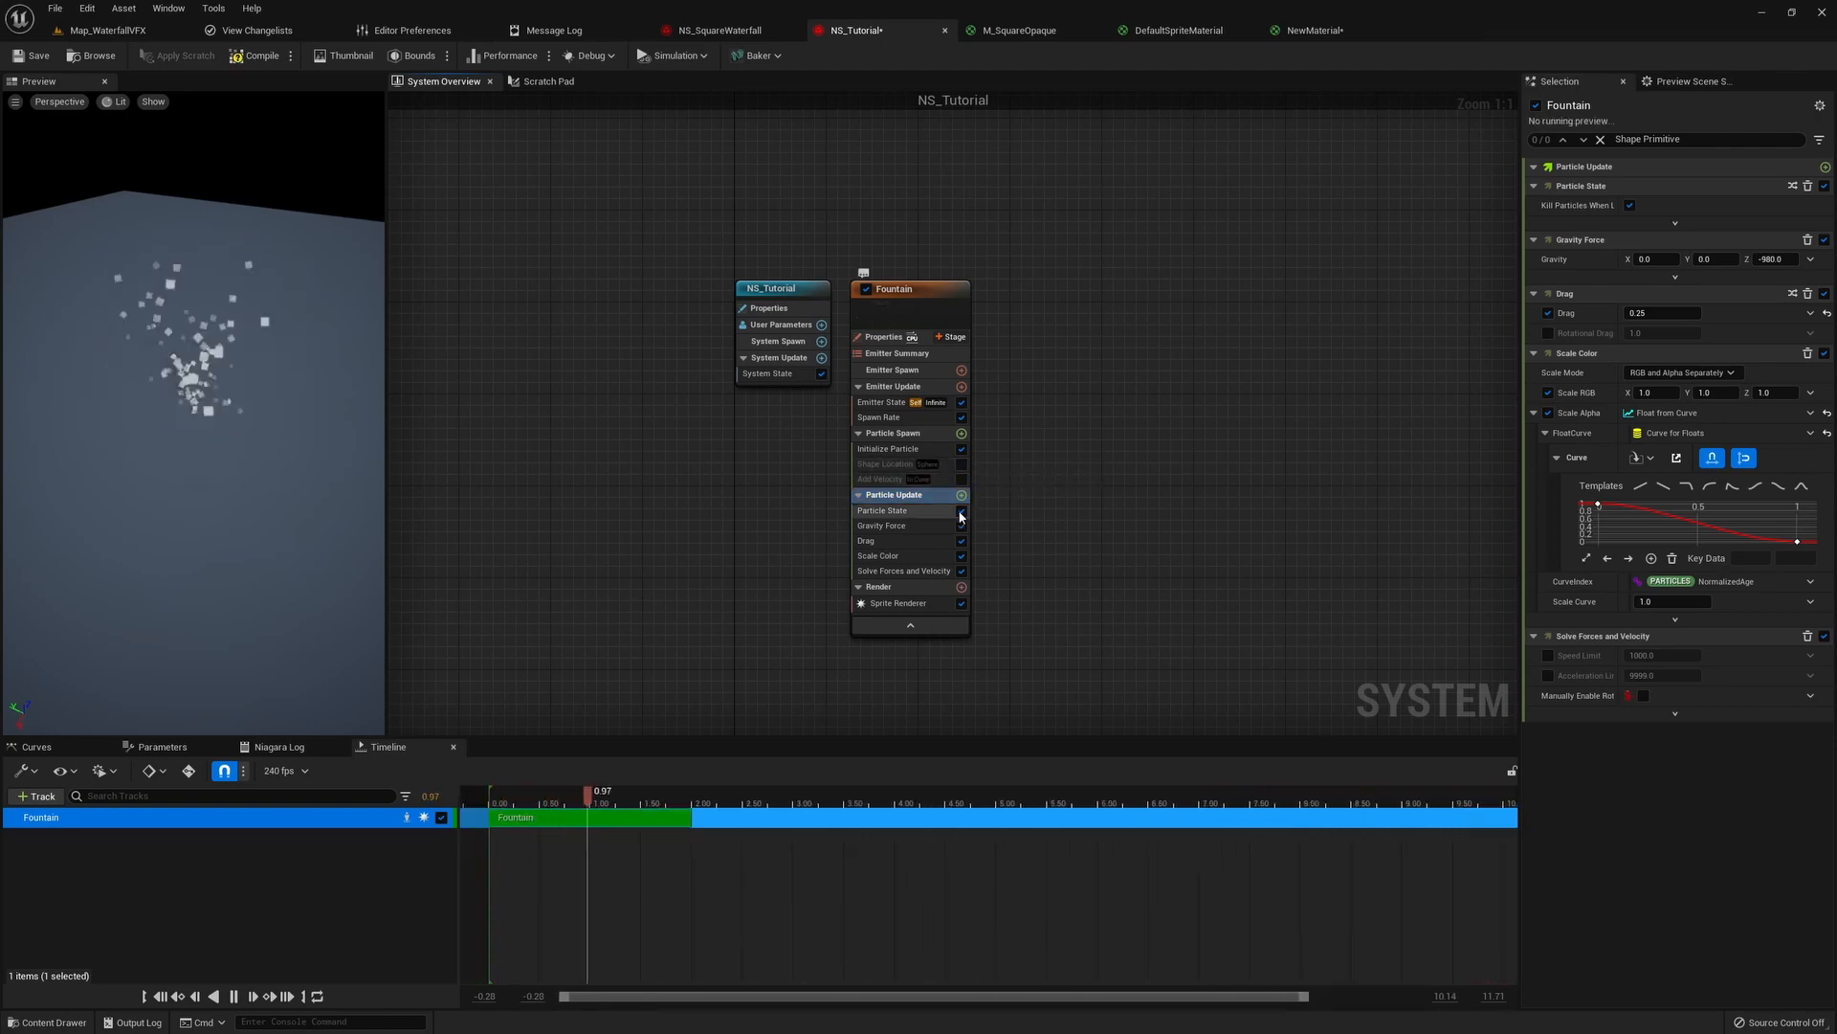
- Disable the Particle Update modules and return to Initialize Particle settings
{"action": "left_click", "coordinate": [231, 995]}
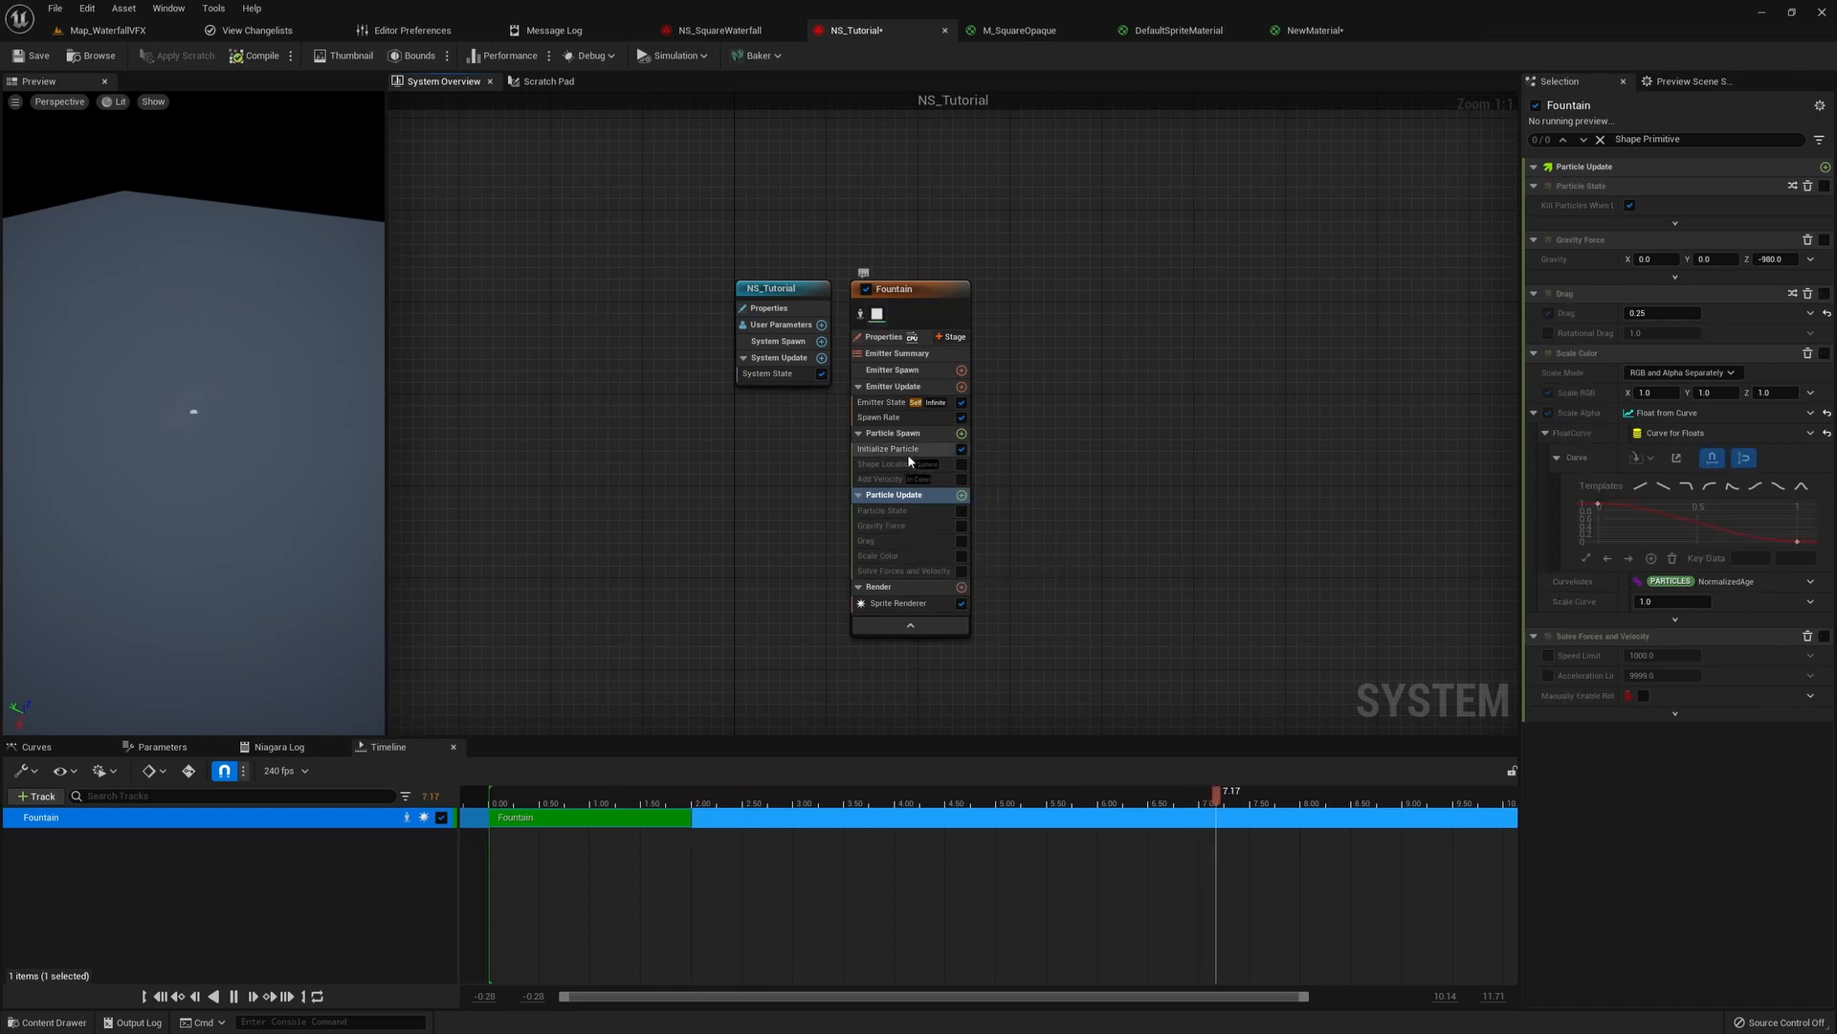
{"action": "left_click", "coordinate": [896, 447]}
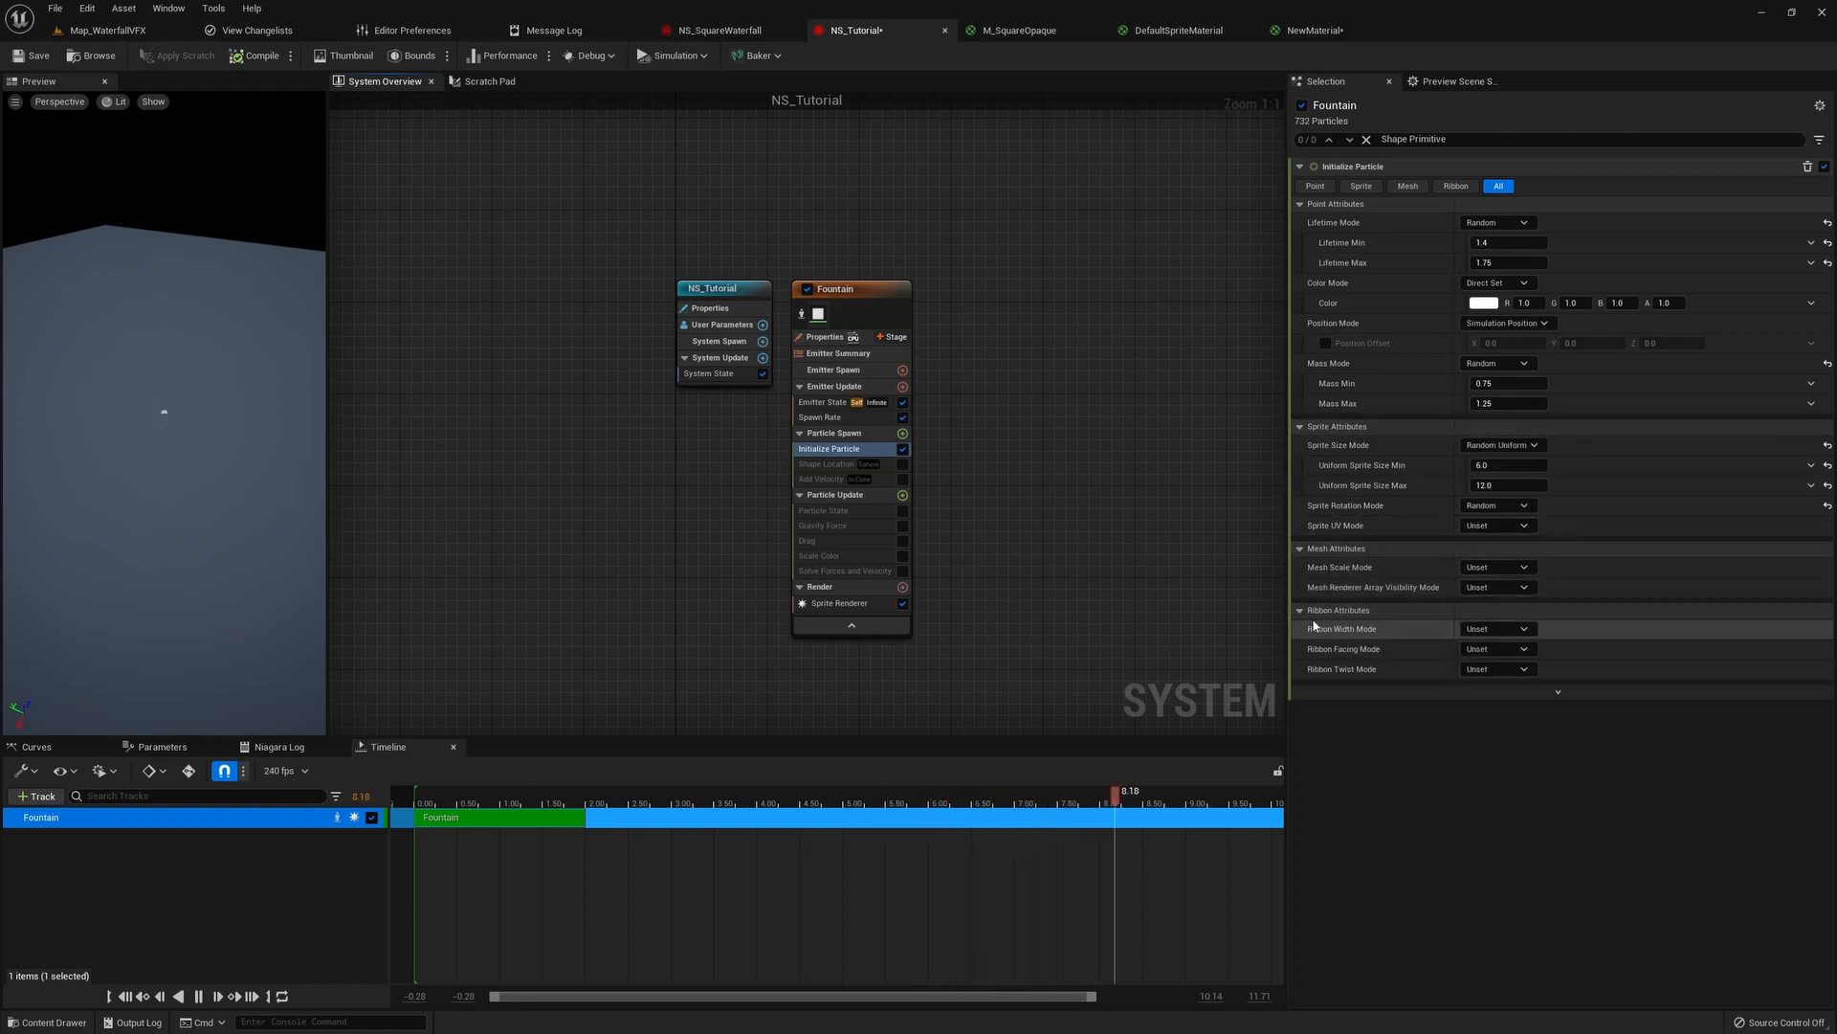
{"action": "left_click", "coordinate": [838, 603]}
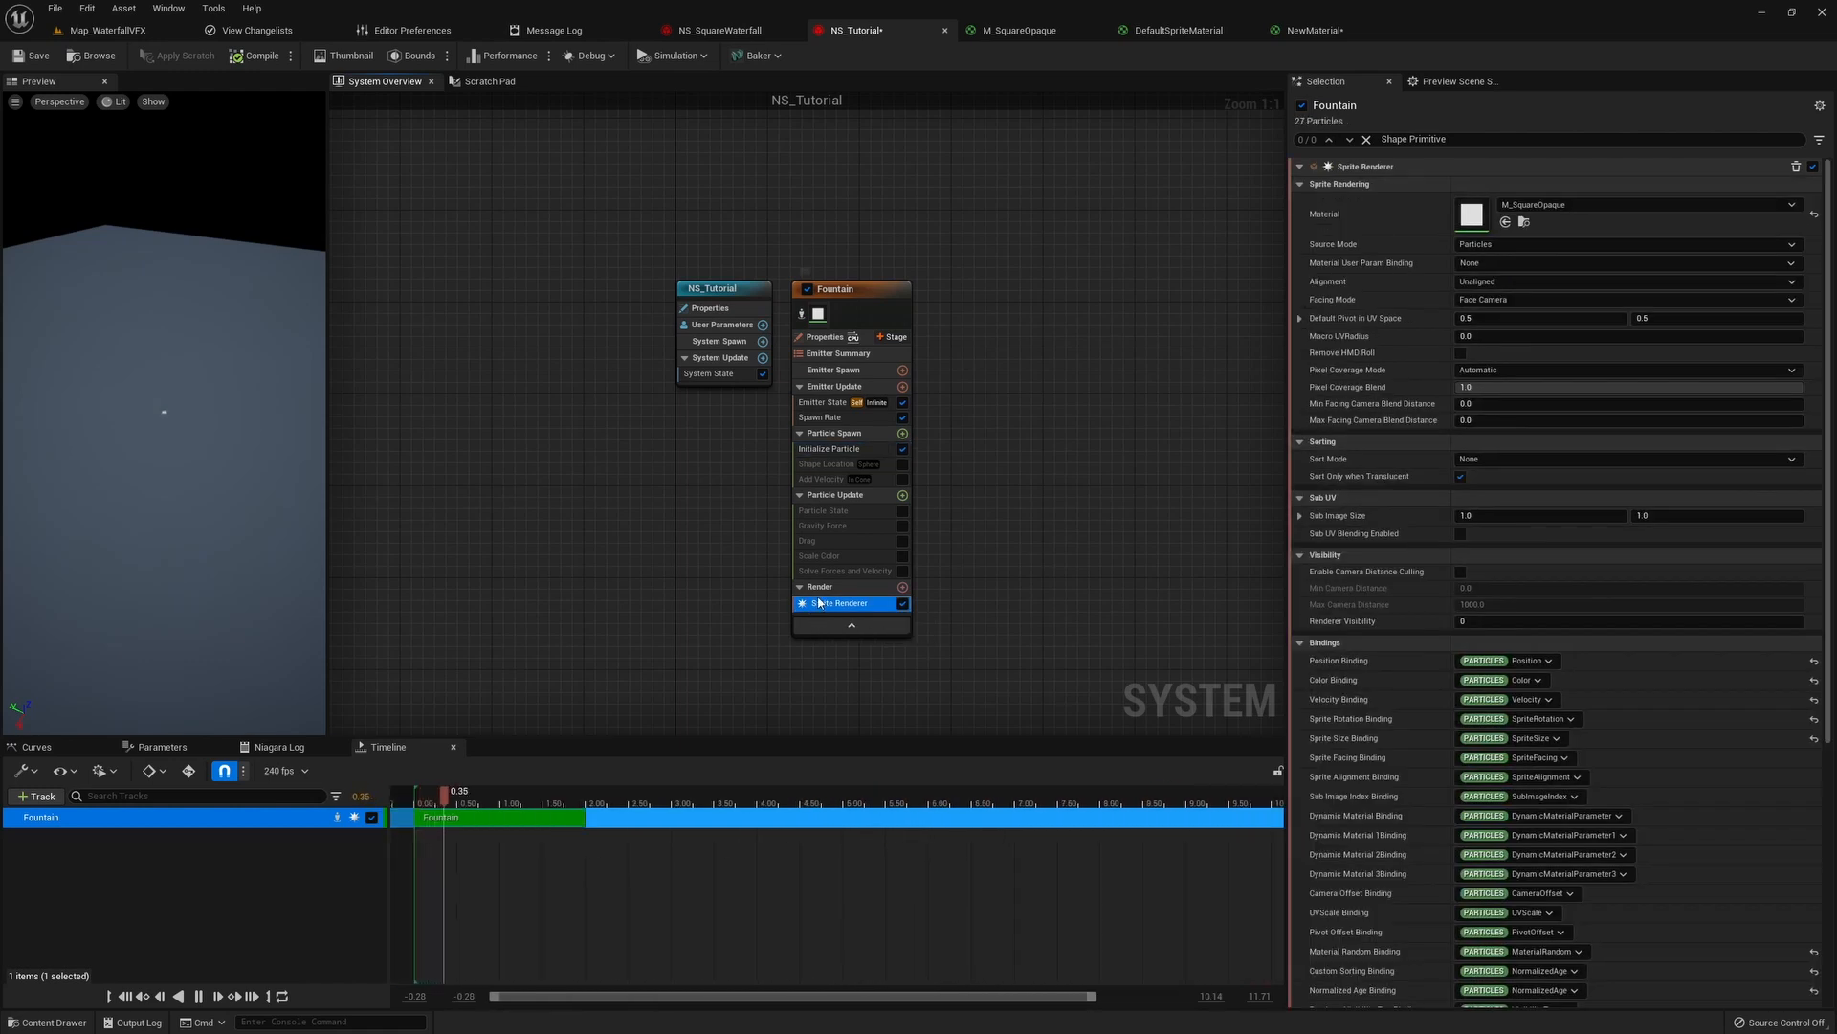
{"action": "left_click", "coordinate": [831, 448]}
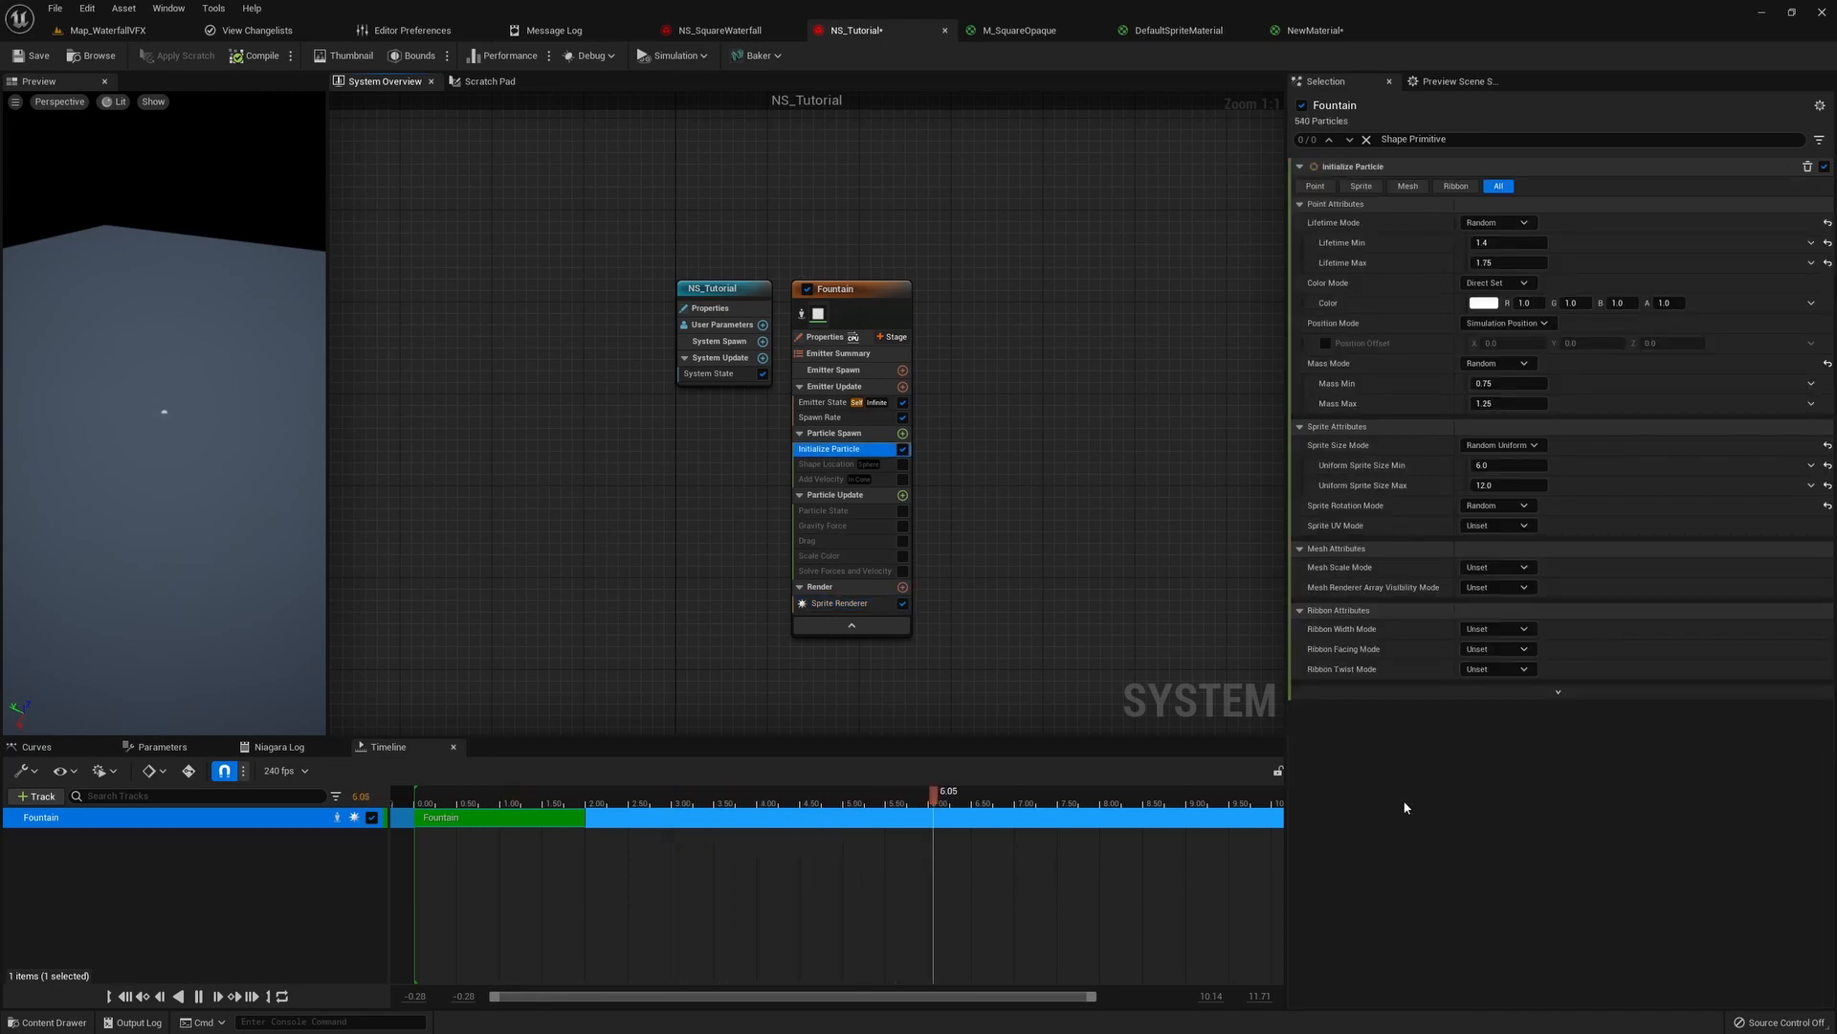
- Replay the preview and set particle Lifetime Min 5.0 / Max 6.0, readying the colour input
{"action": "left_click", "coordinate": [436, 791]}
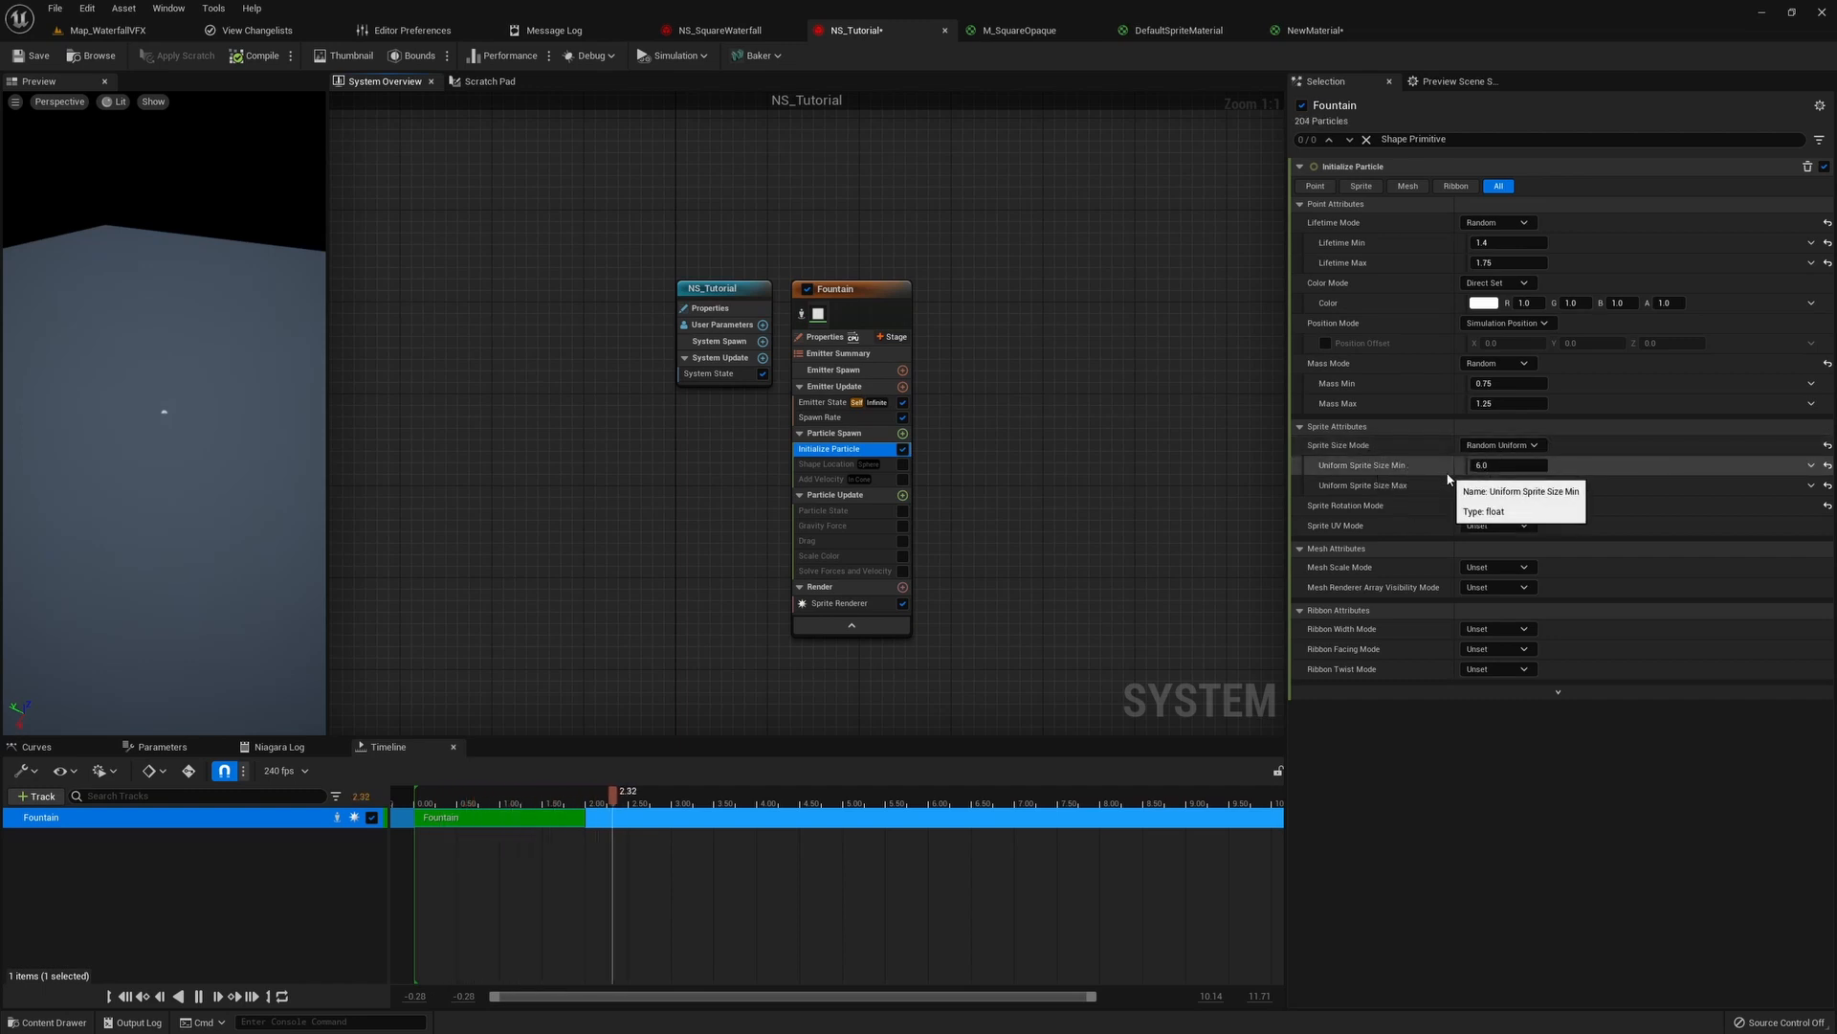
{"action": "left_click", "coordinate": [199, 996]}
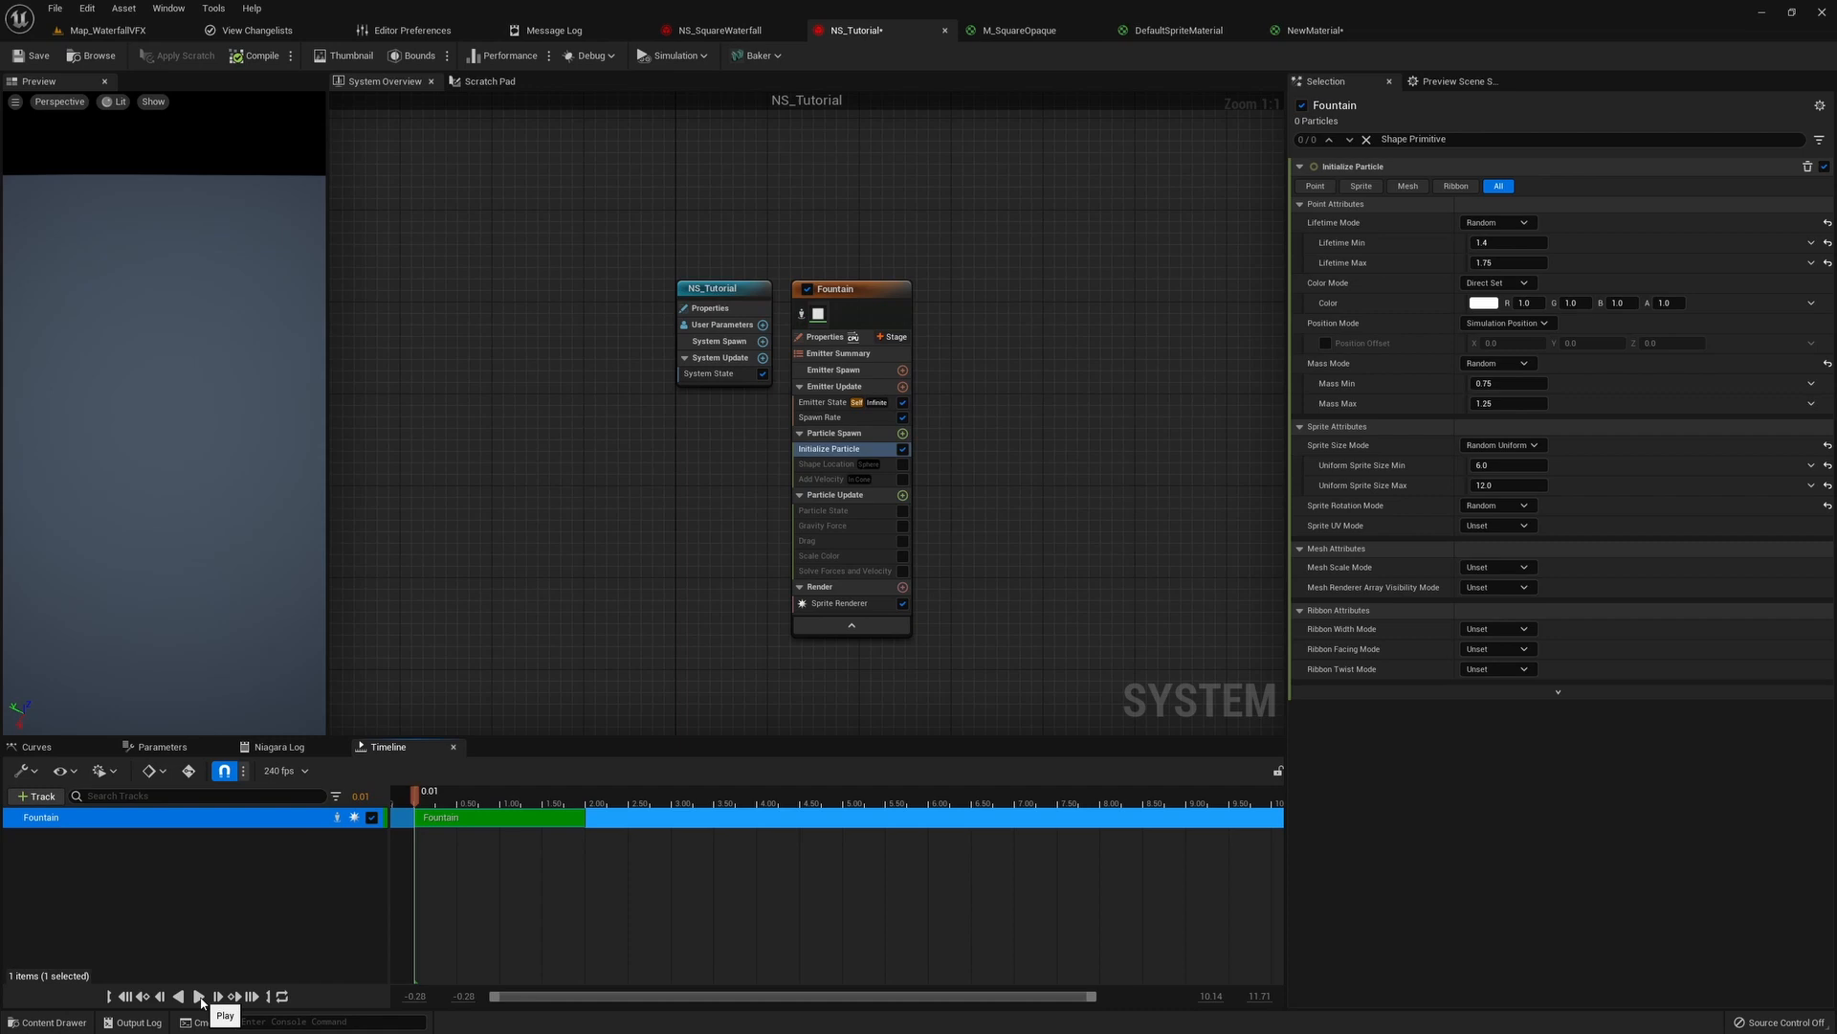
{"action": "left_click", "coordinate": [197, 995]}
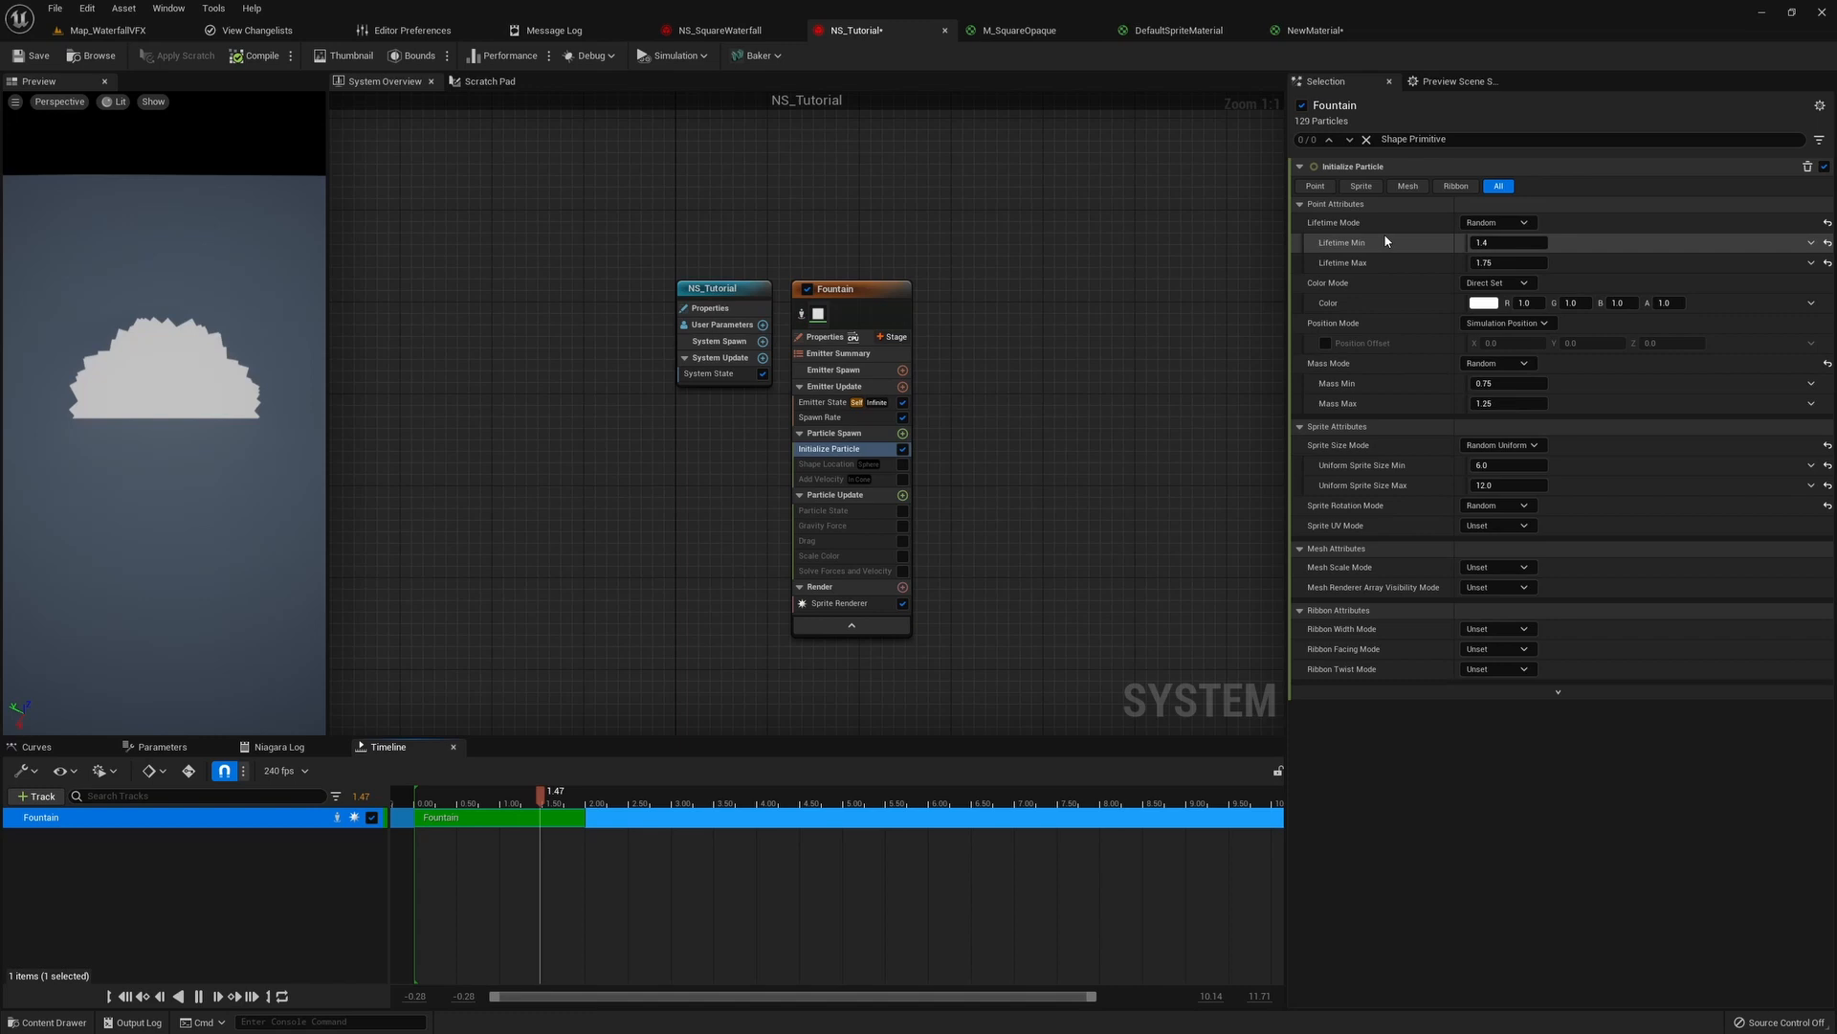
{"action": "left_click", "coordinate": [1506, 243]}
{"action": "type", "text": "5"}
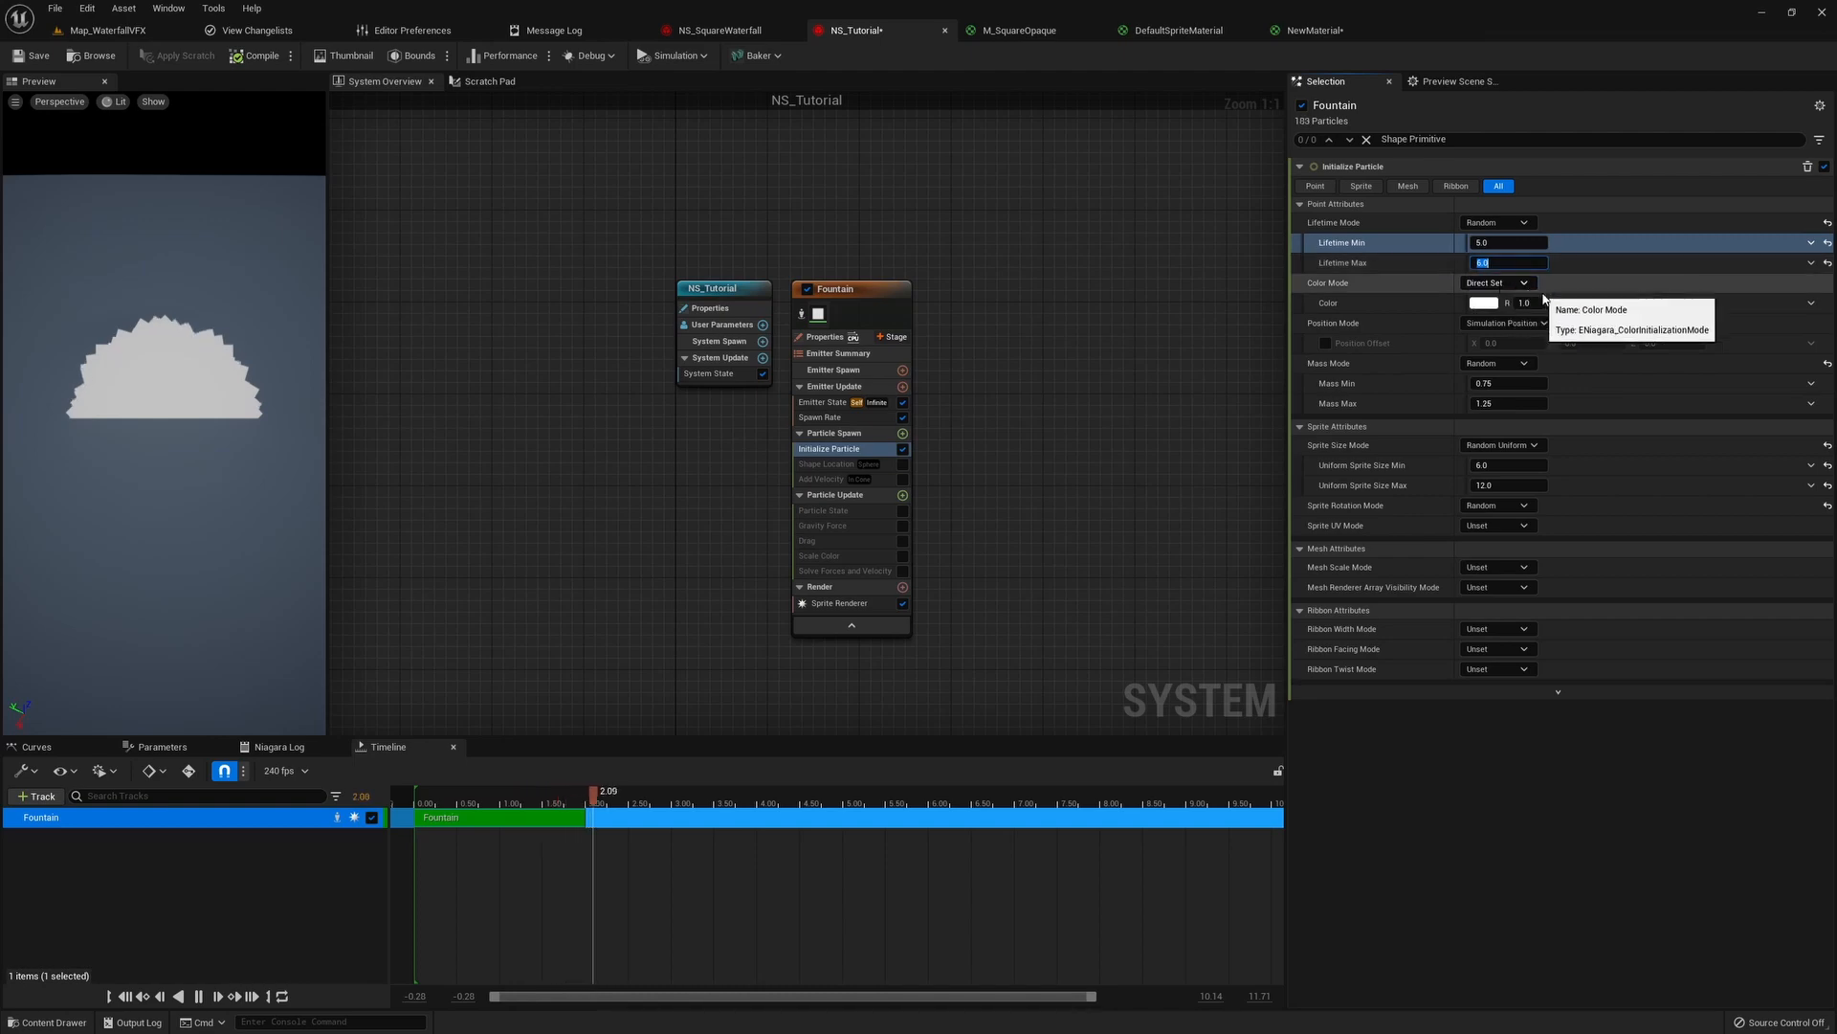
{"action": "left_click", "coordinate": [1497, 283]}
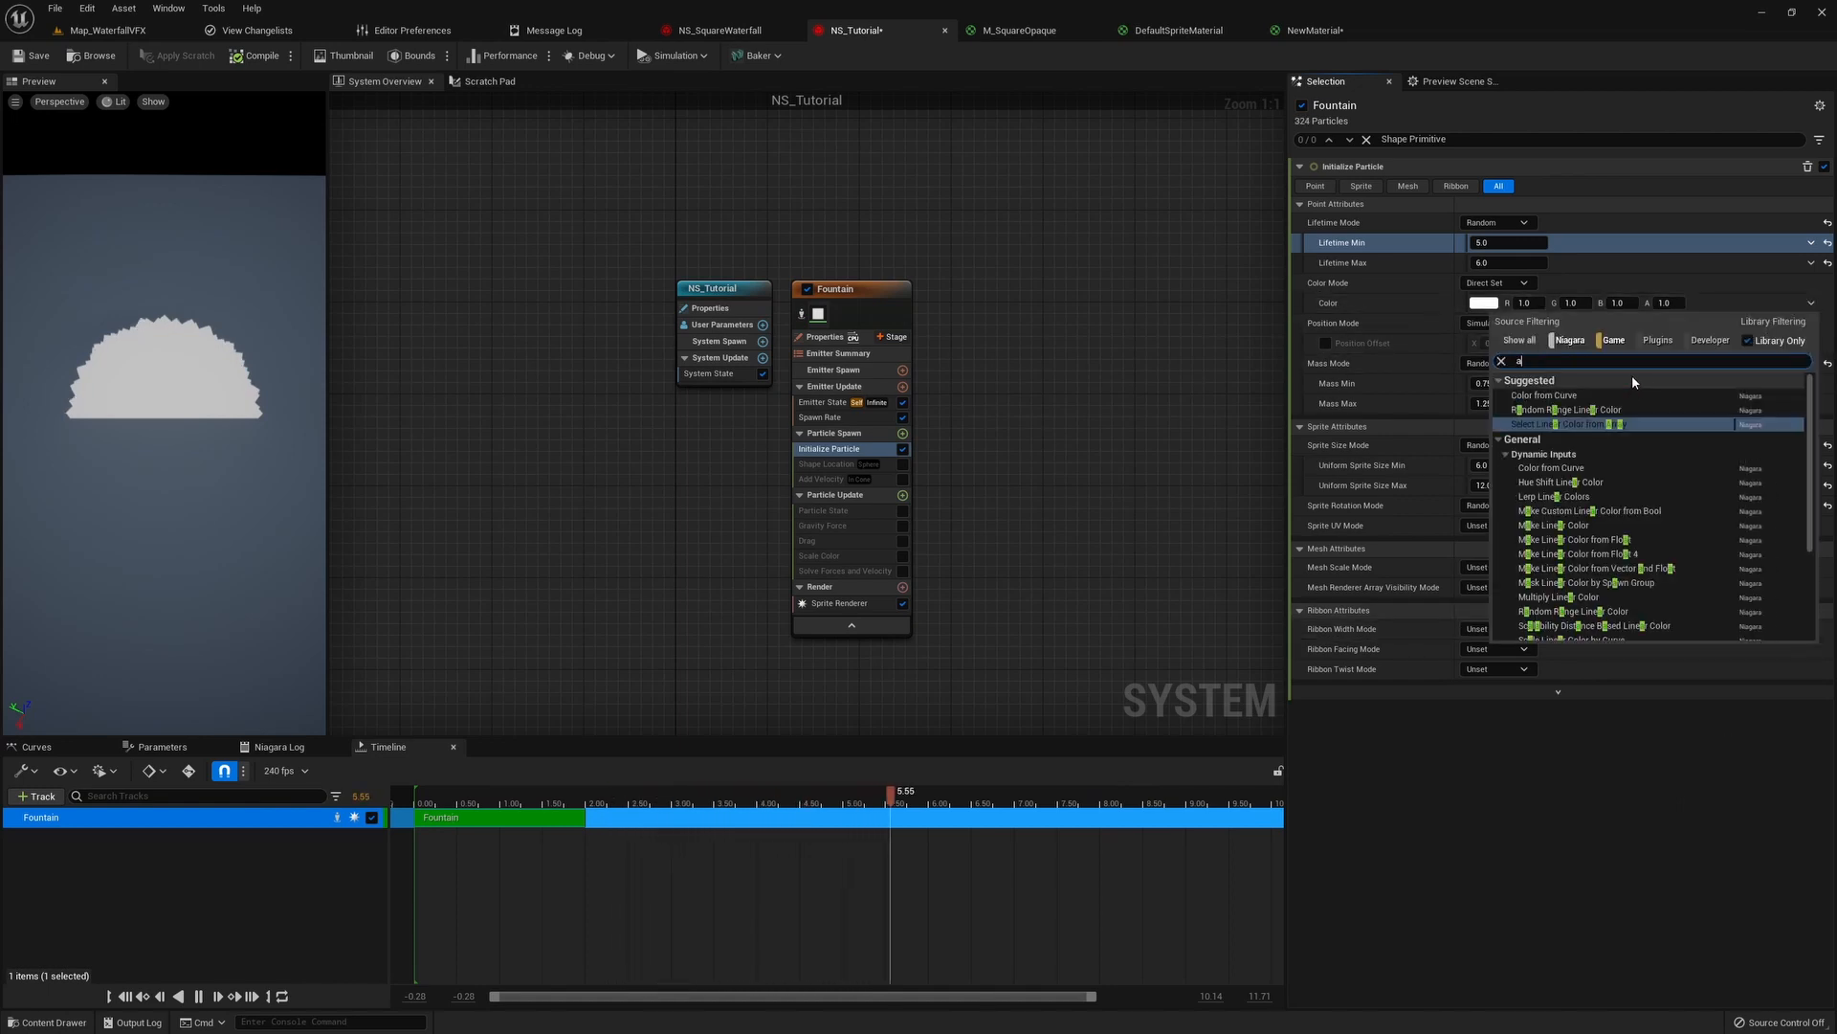
- Pick colour randomly from a three-element Linear Color array set to cyan shades
{"action": "type", "text": "rray"}
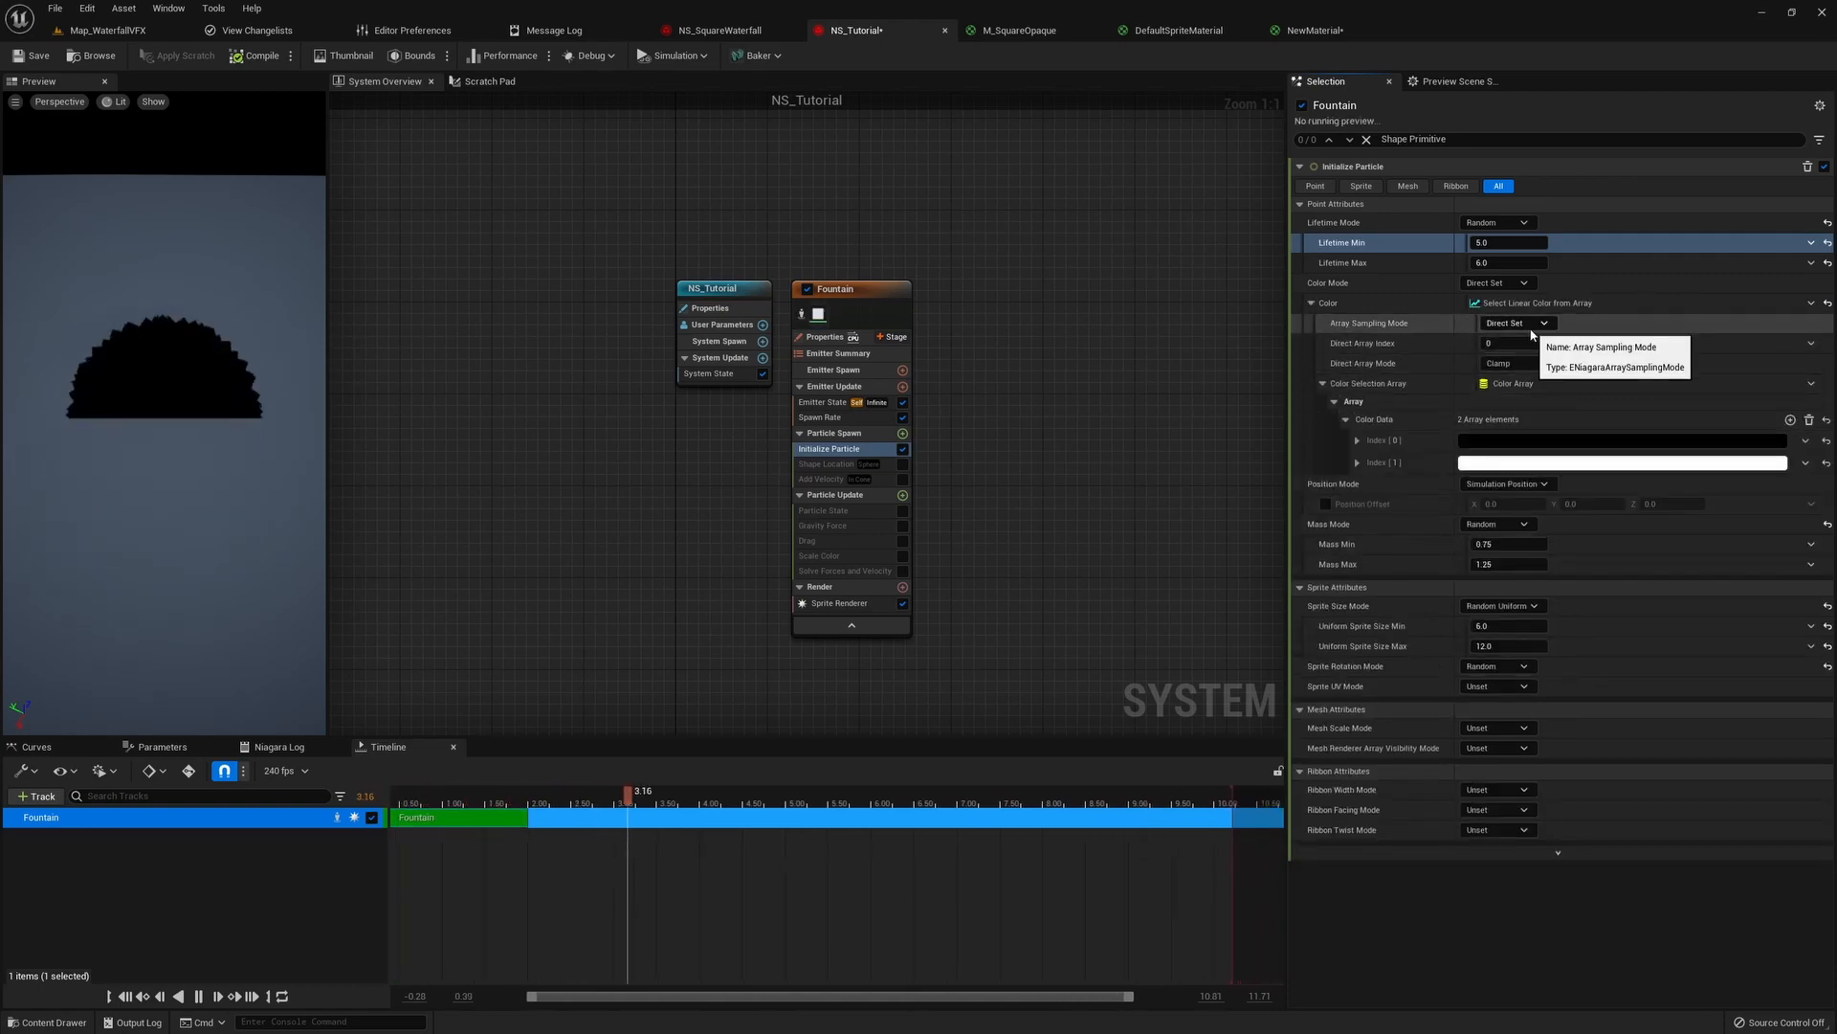
{"action": "left_click", "coordinate": [1515, 321]}
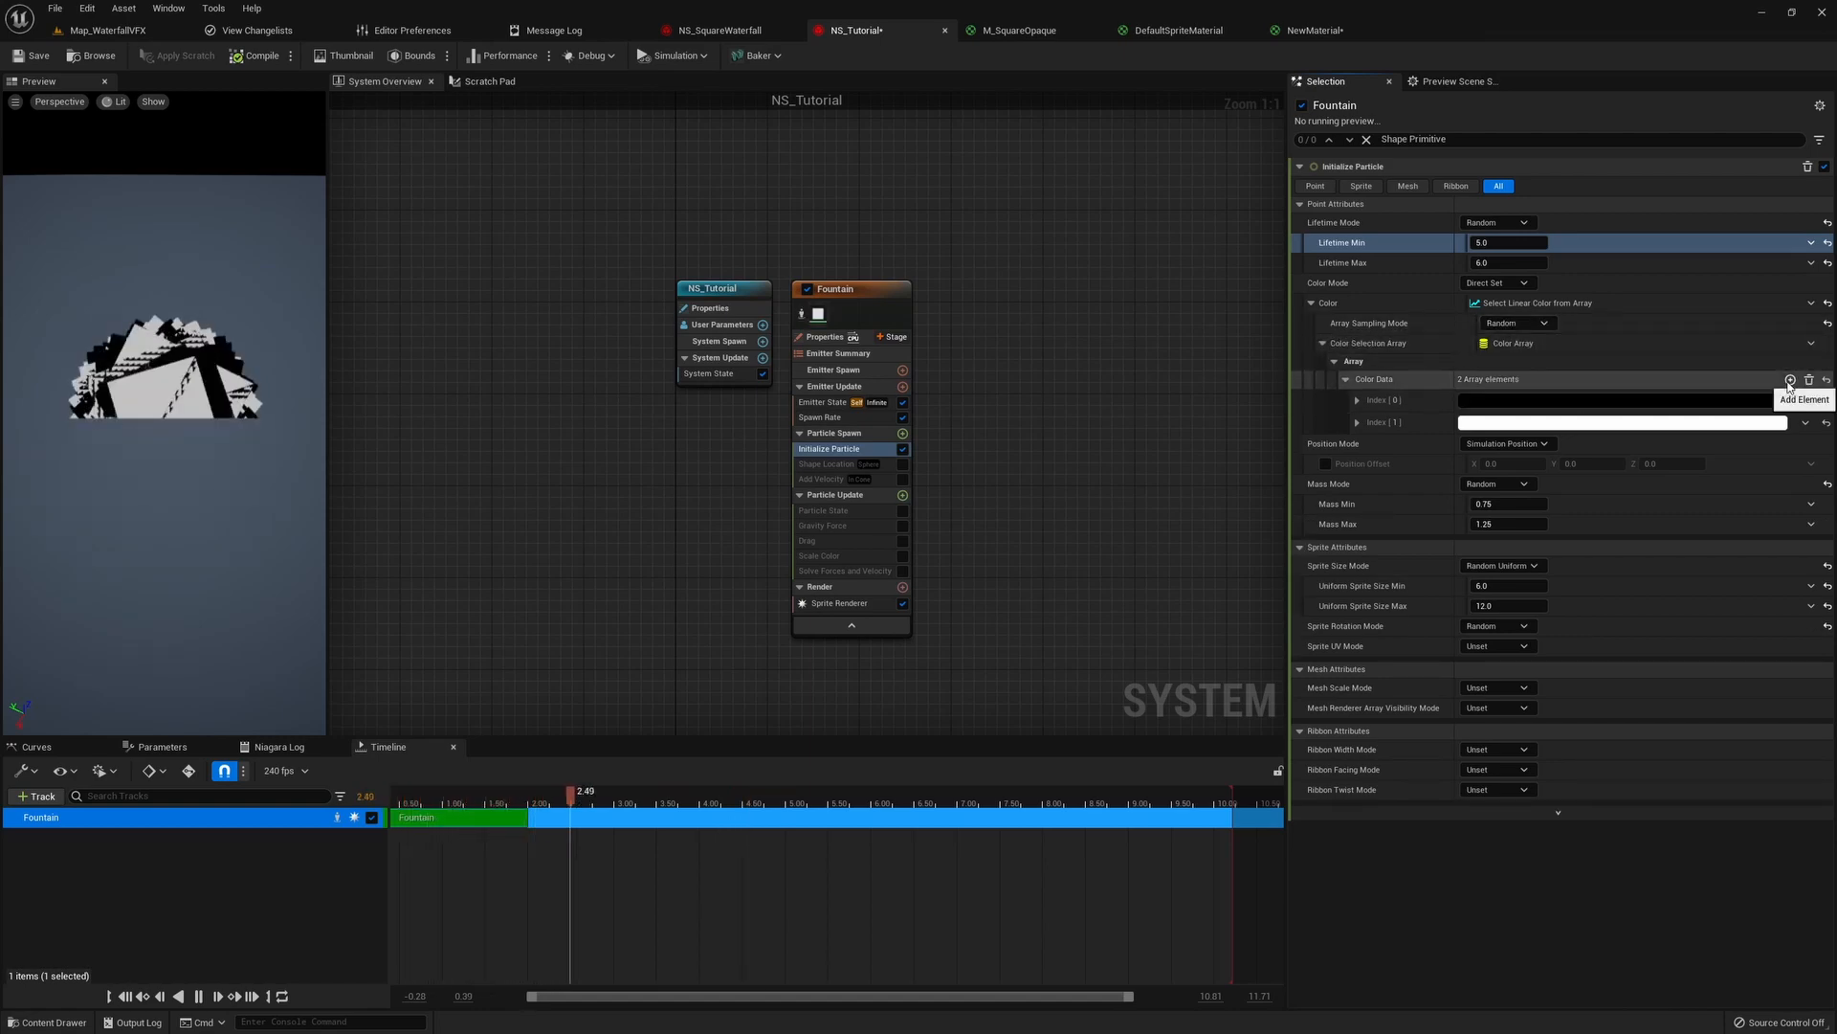
{"action": "left_click", "coordinate": [1790, 379]}
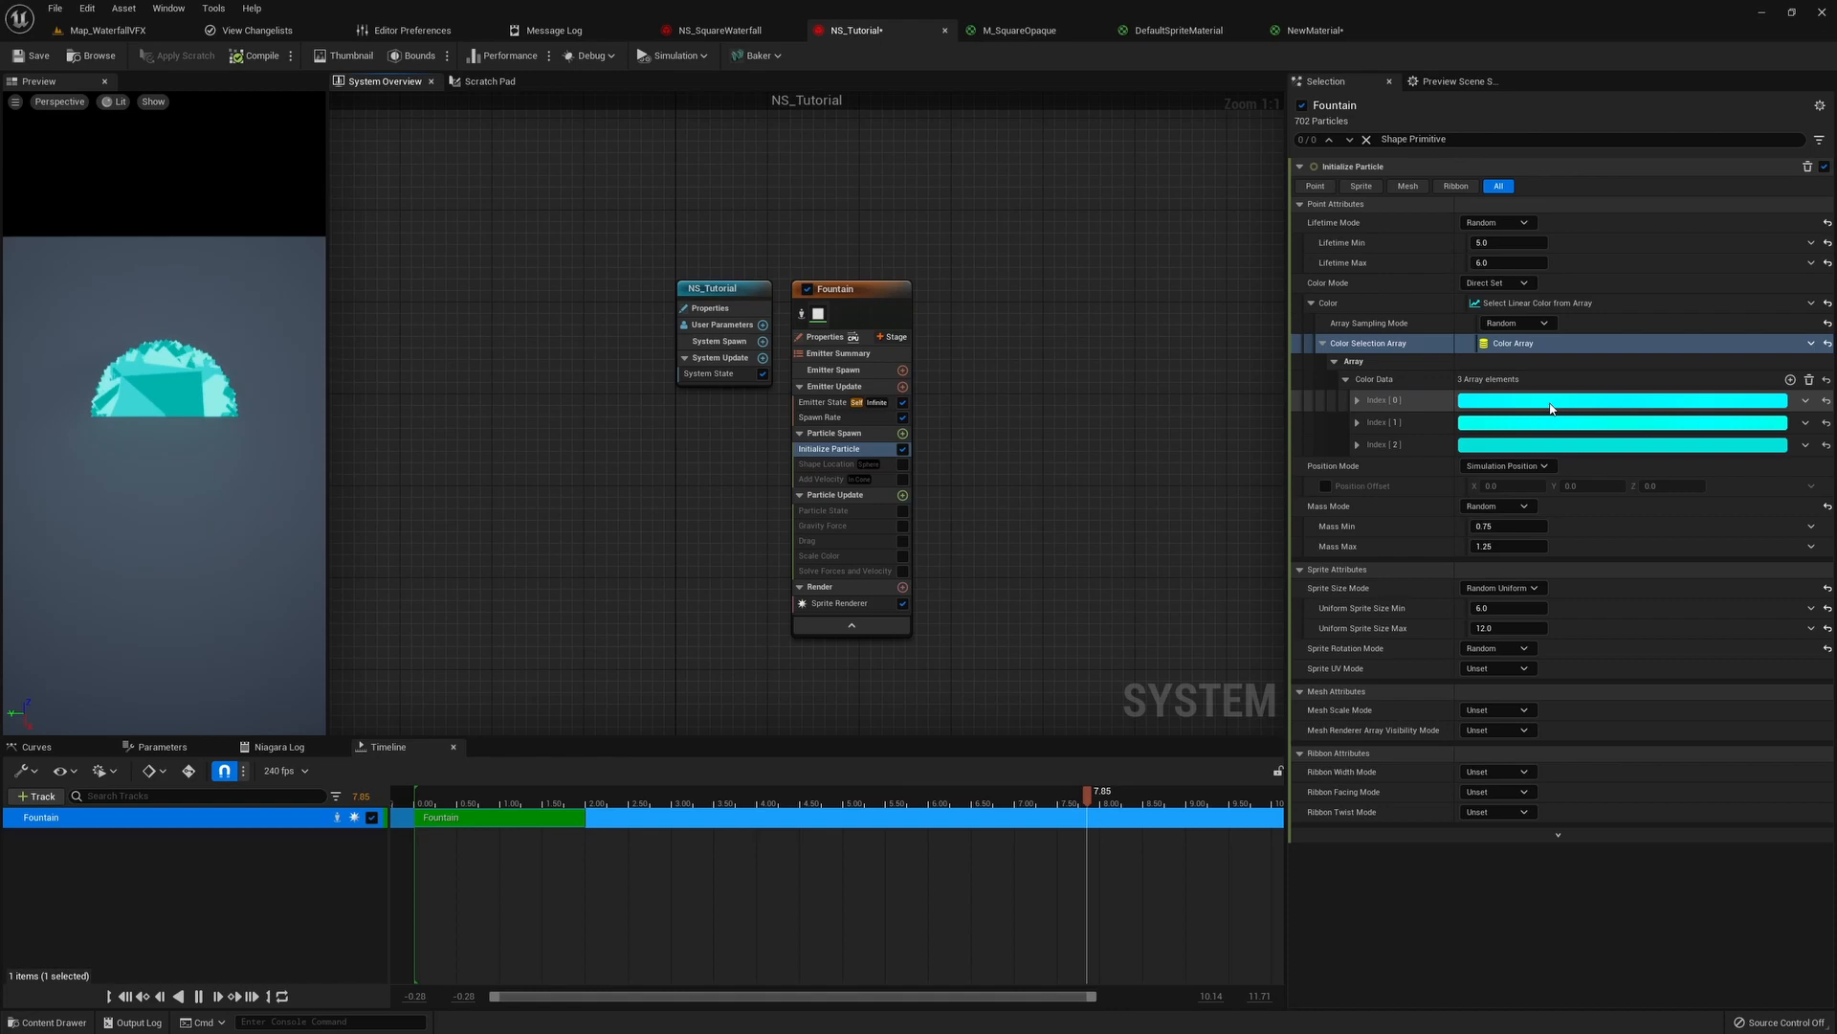
{"action": "left_click", "coordinate": [1625, 400]}
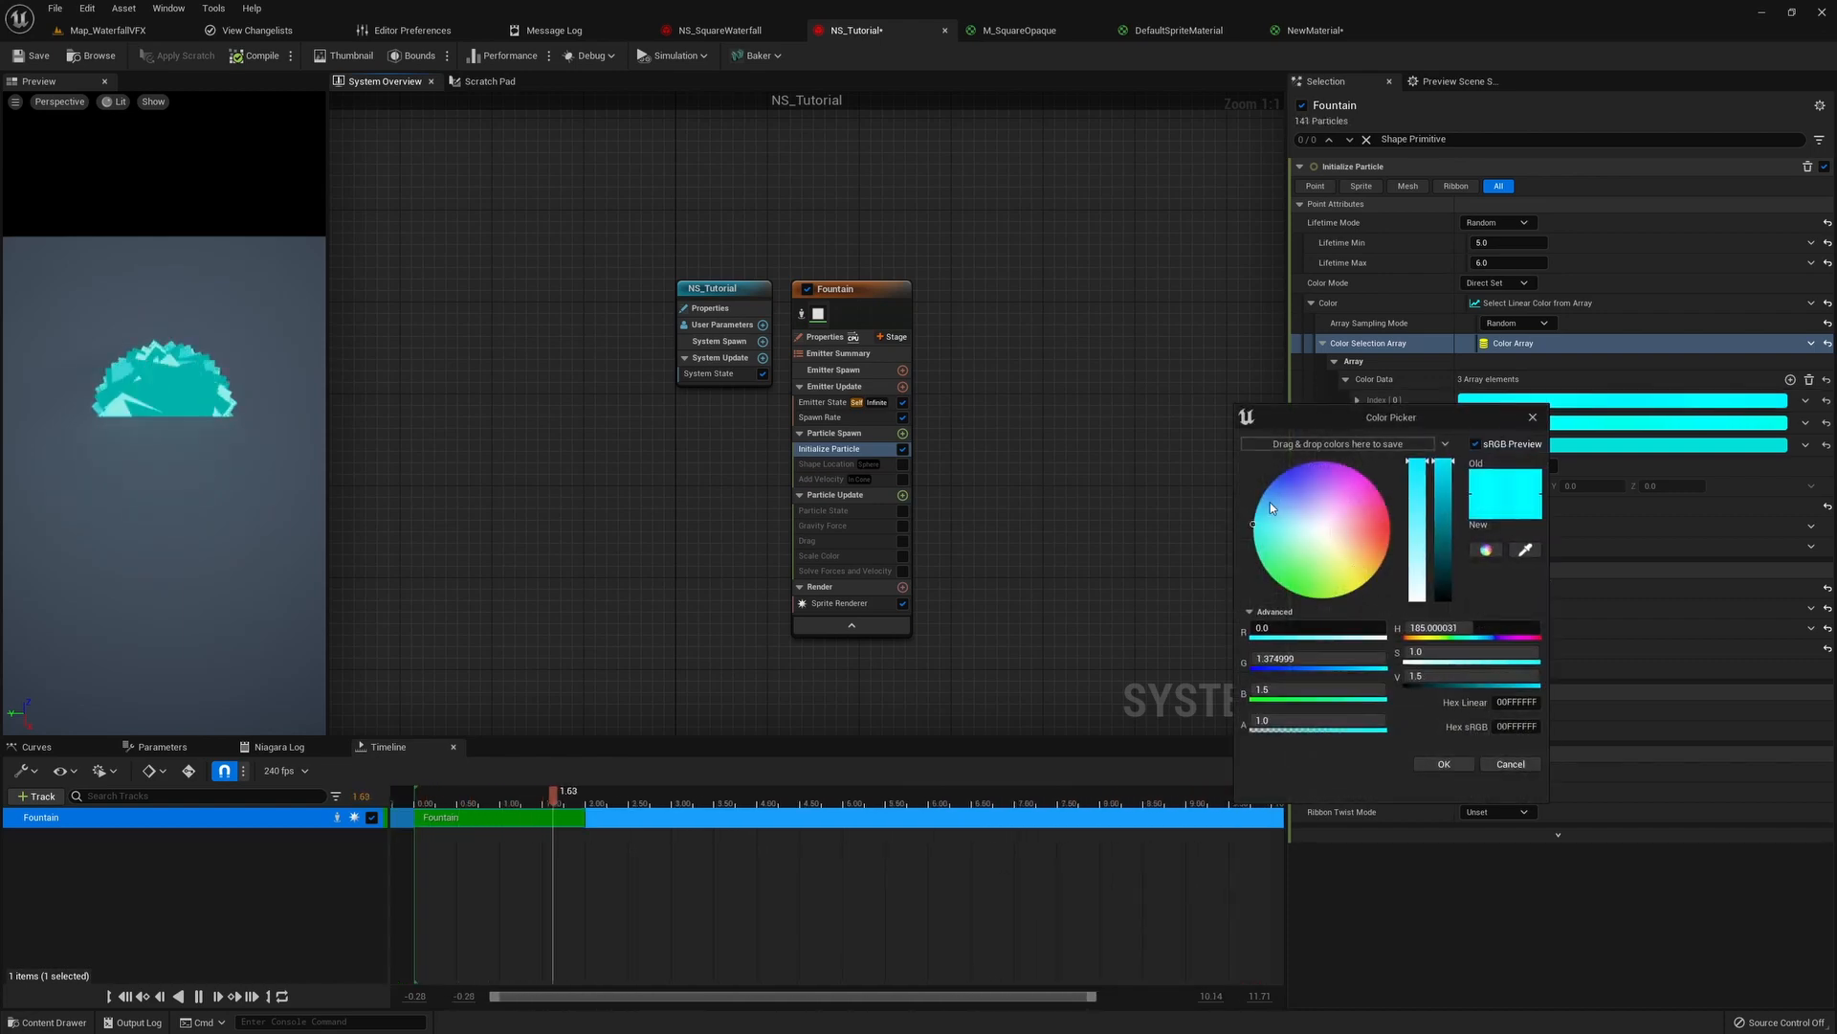
{"action": "left_click", "coordinate": [1253, 530]}
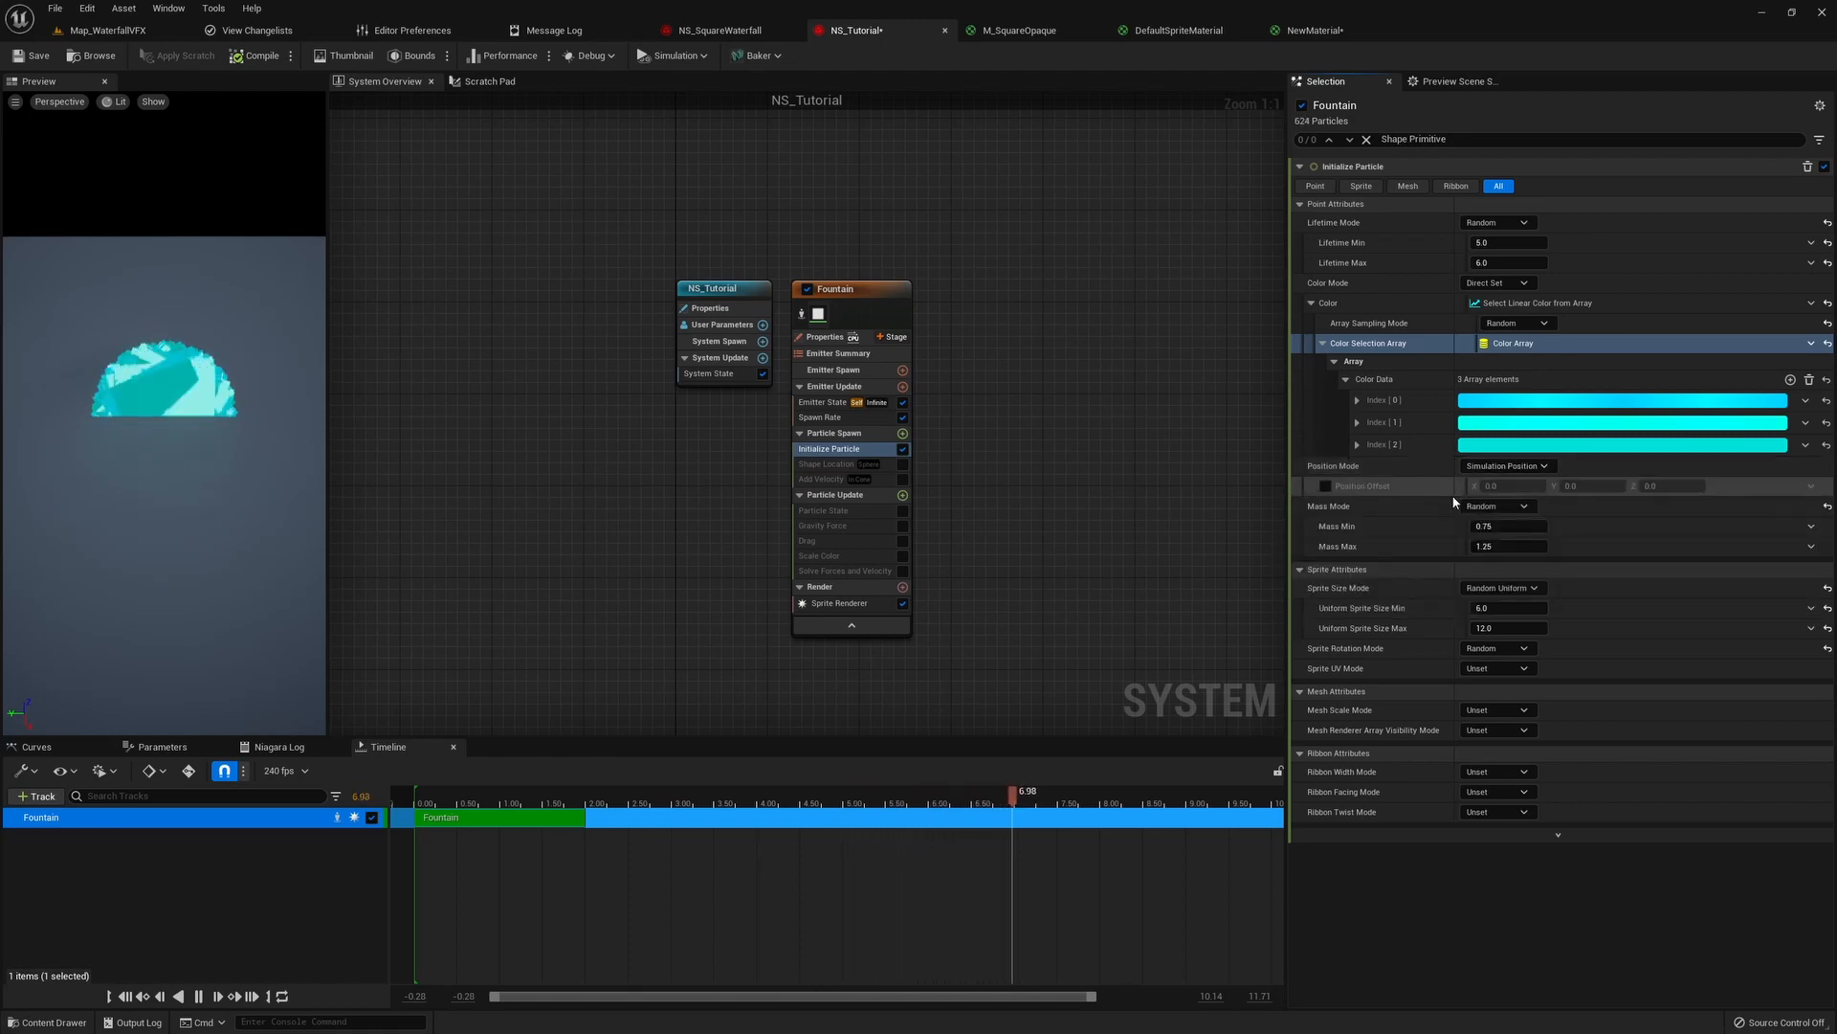
- Enable Position Offset Z 10000, Mass Mode Unset and Random Non-Uniform sprite sizing
{"action": "left_click", "coordinate": [1324, 484]}
{"action": "type", "text": "10000"}
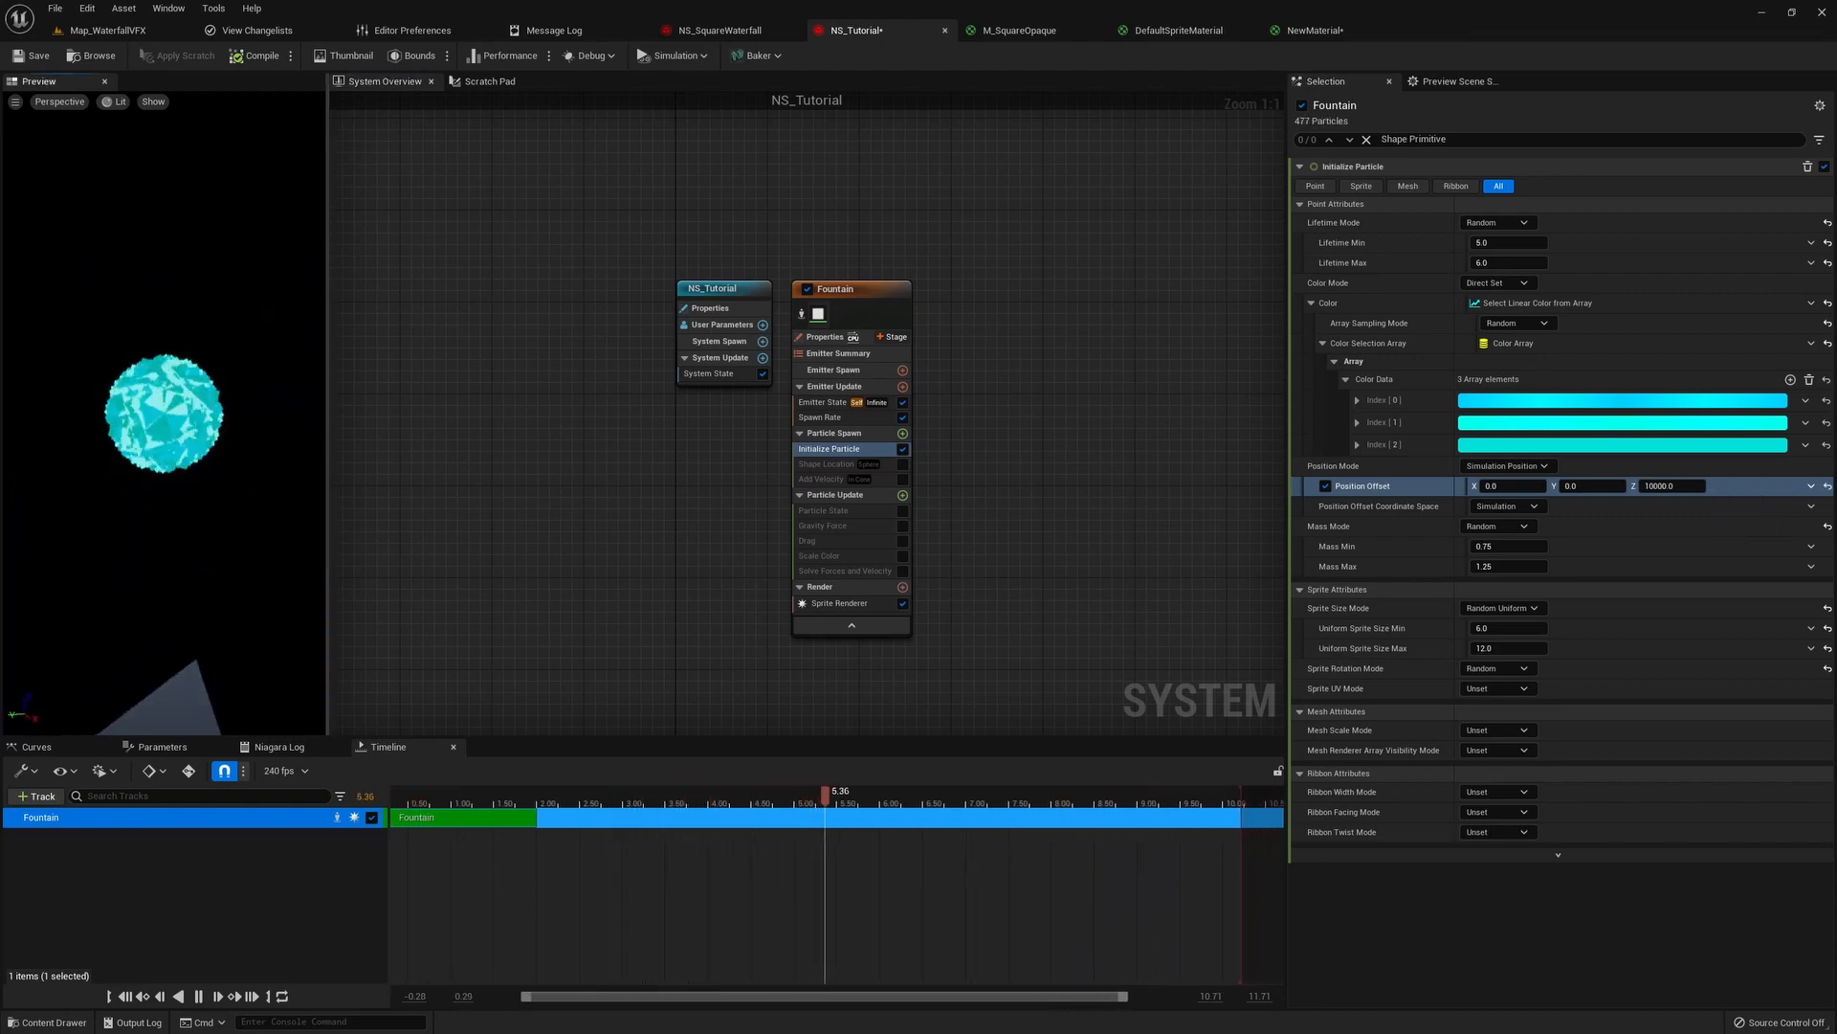
{"action": "left_click", "coordinate": [1376, 524]}
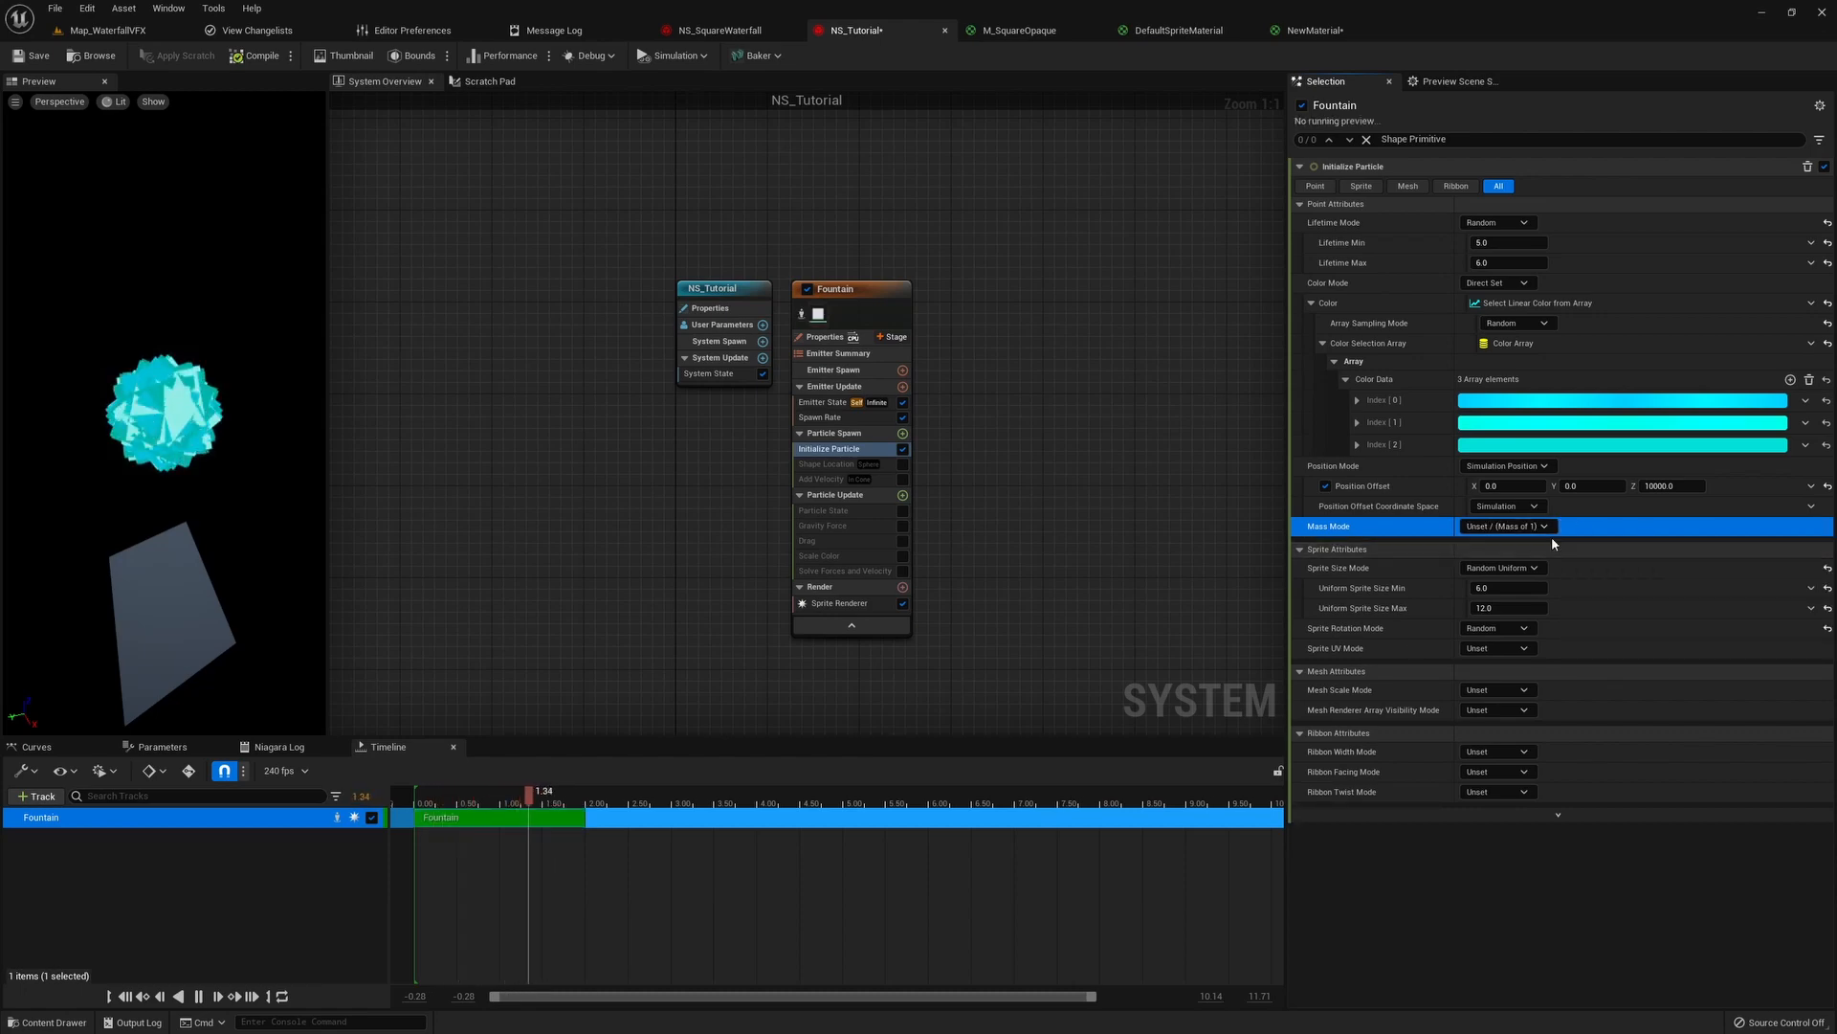
{"action": "mouse_move", "coordinate": [1501, 568]}
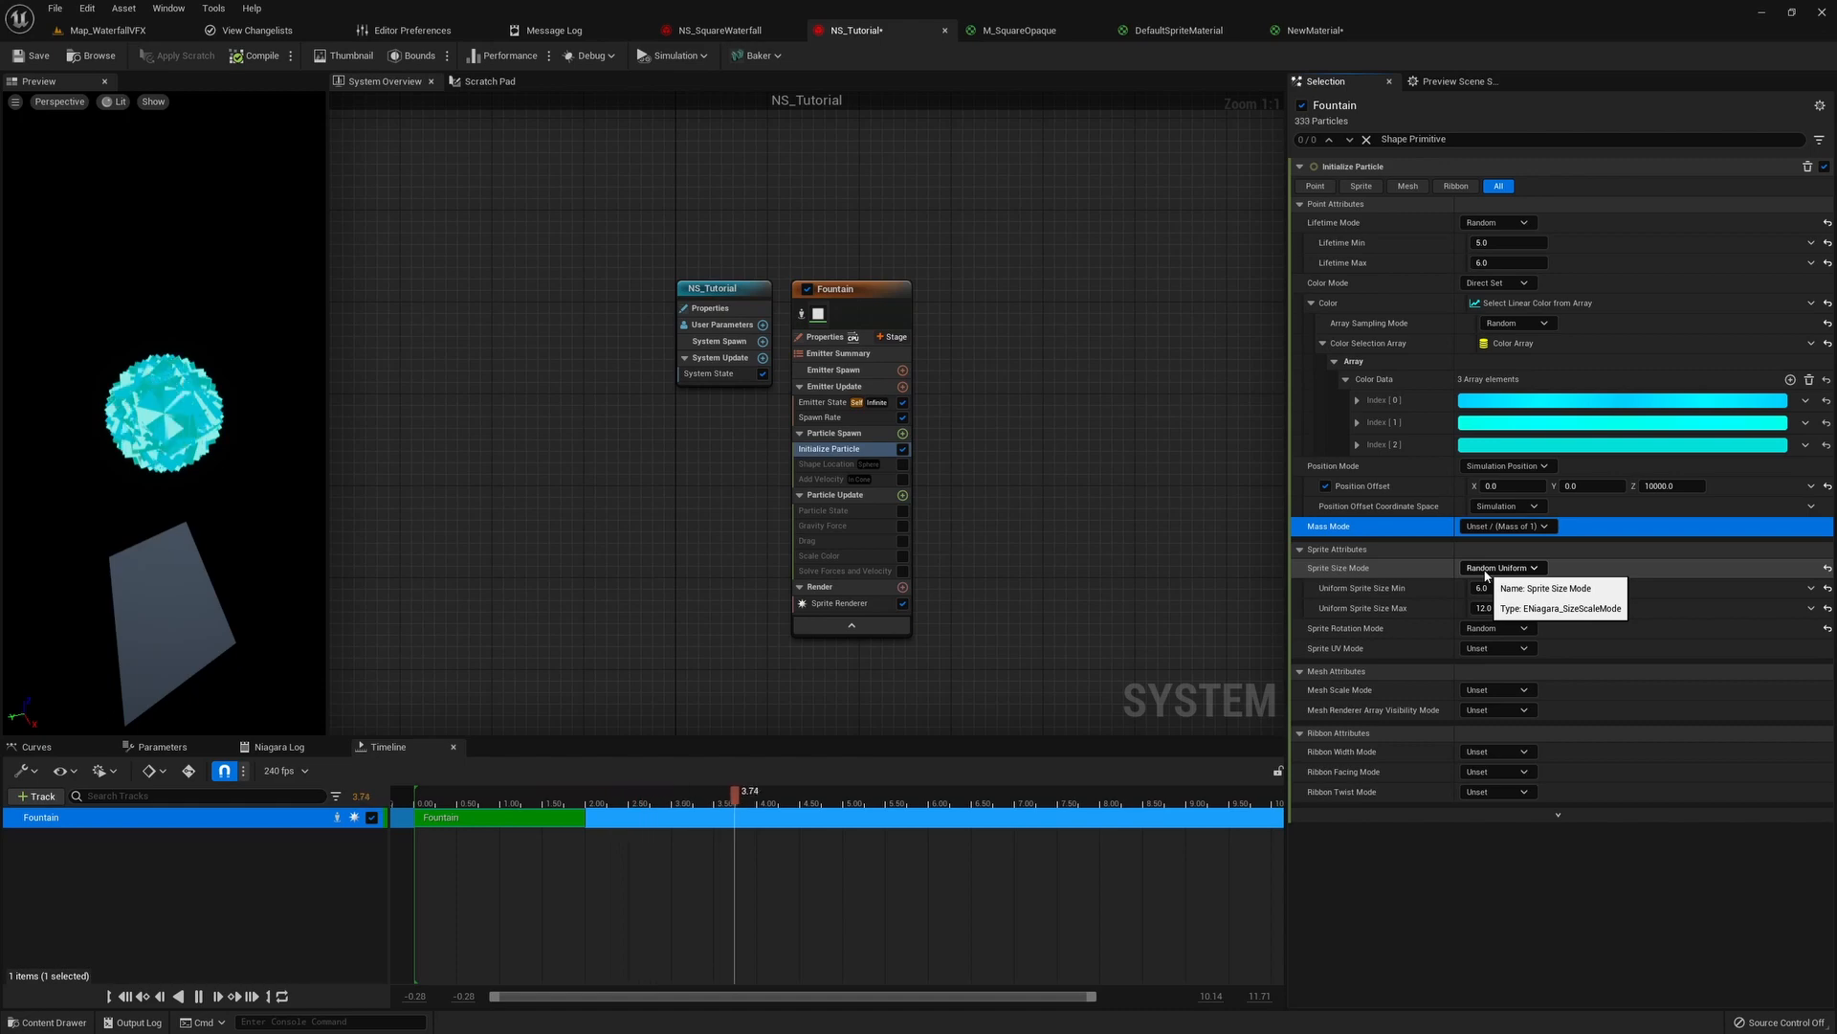
{"action": "left_click", "coordinate": [1501, 567]}
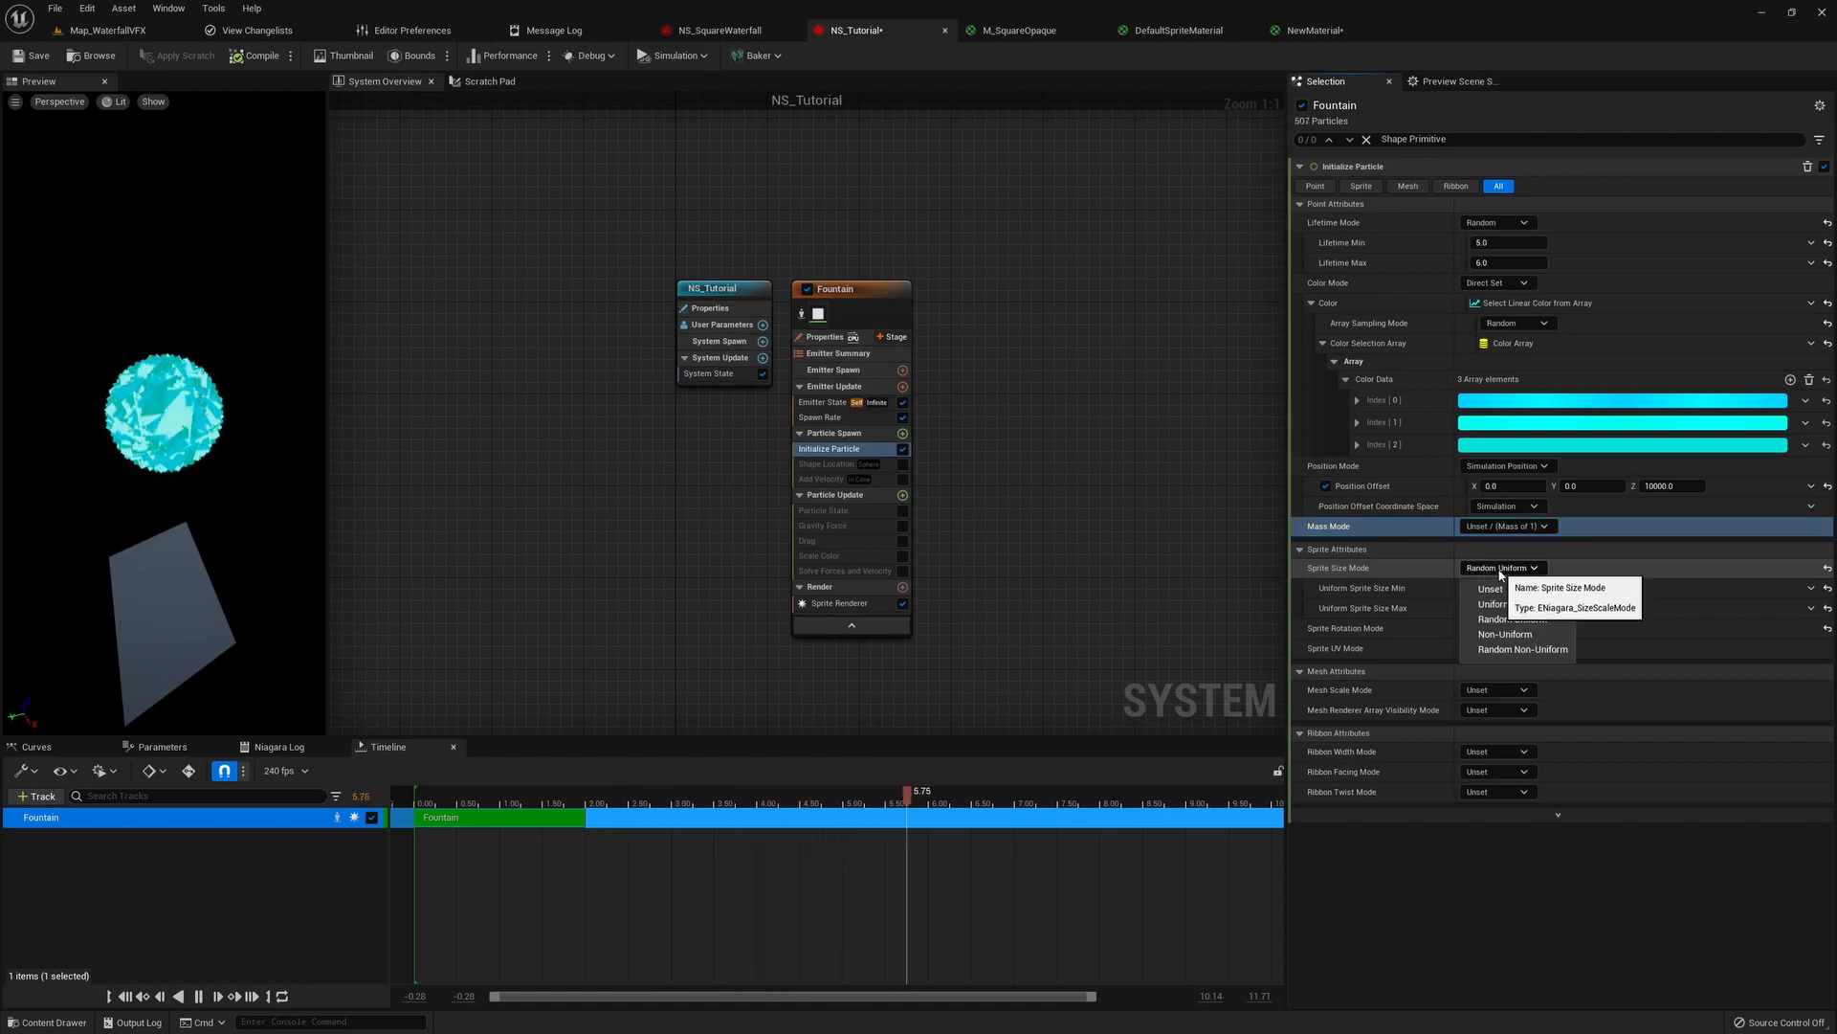
{"action": "left_click", "coordinate": [1521, 648]}
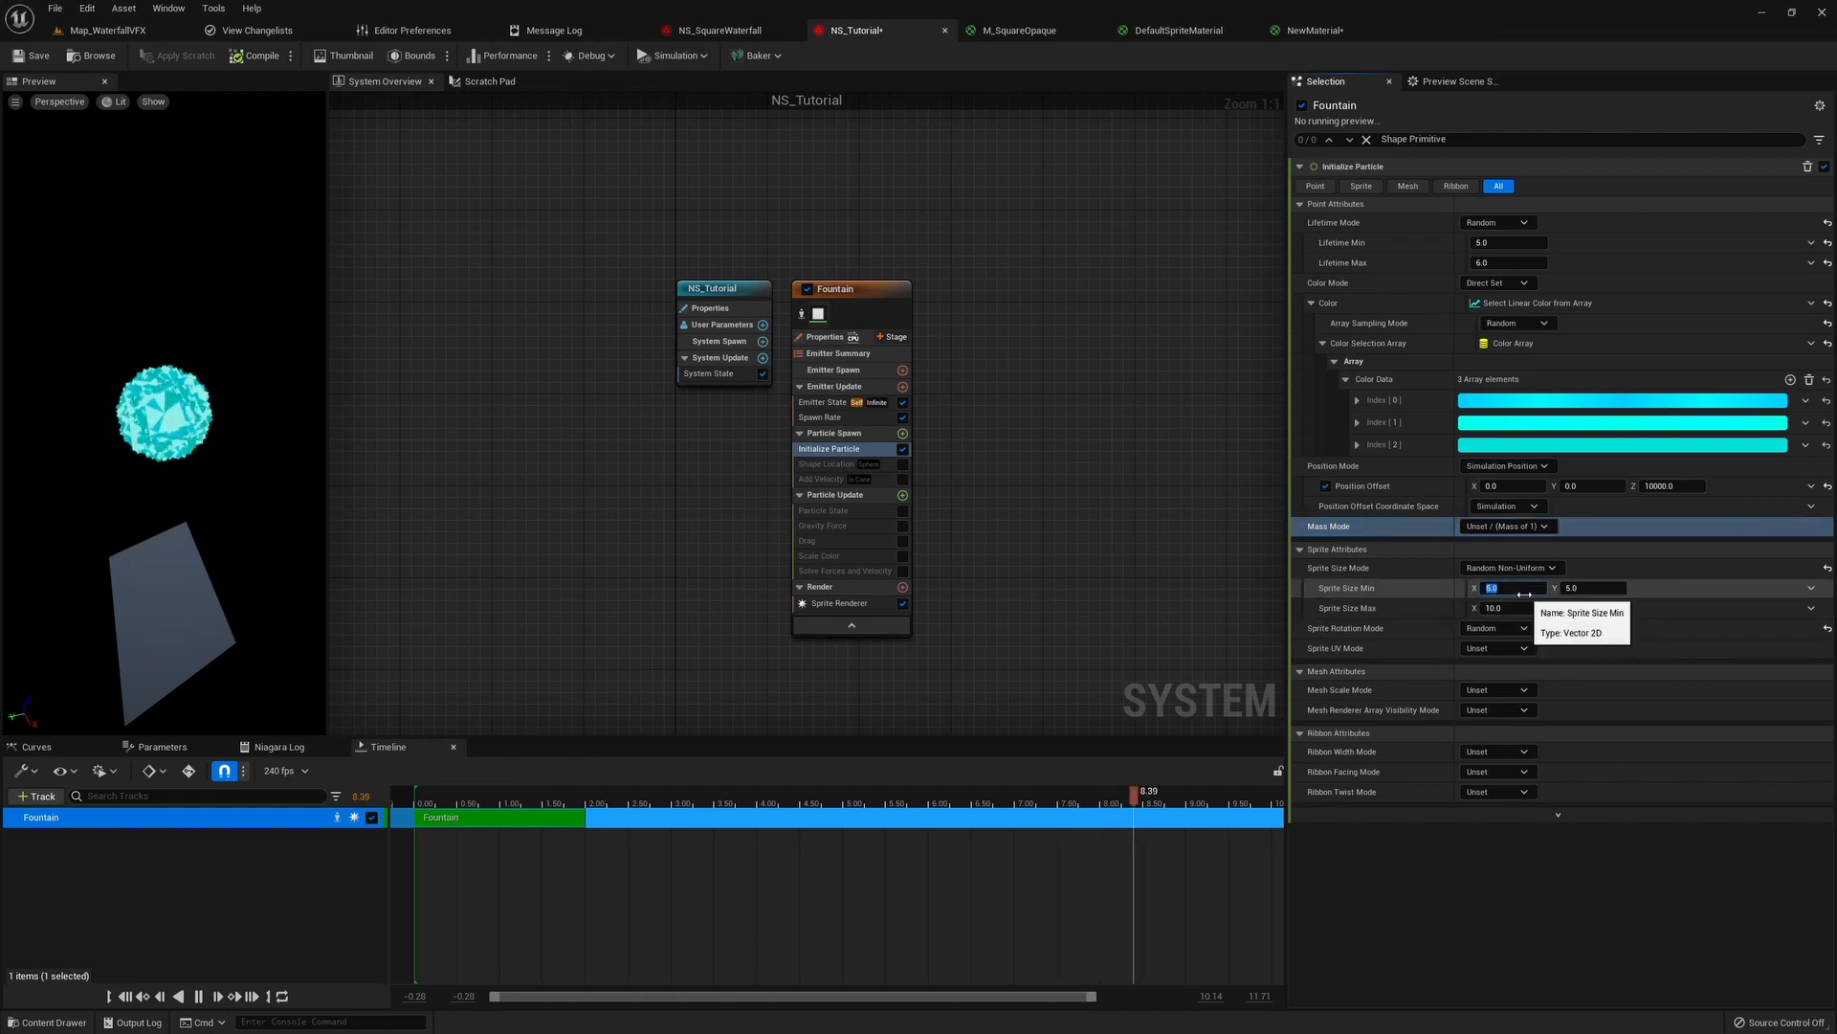
- Set sprite size Min 500,200 Max 750,300 and Sprite Rotation Mode Unset
{"action": "type", "text": "500"}
{"action": "left_click", "coordinate": [1594, 588]}
{"action": "type", "text": "200"}
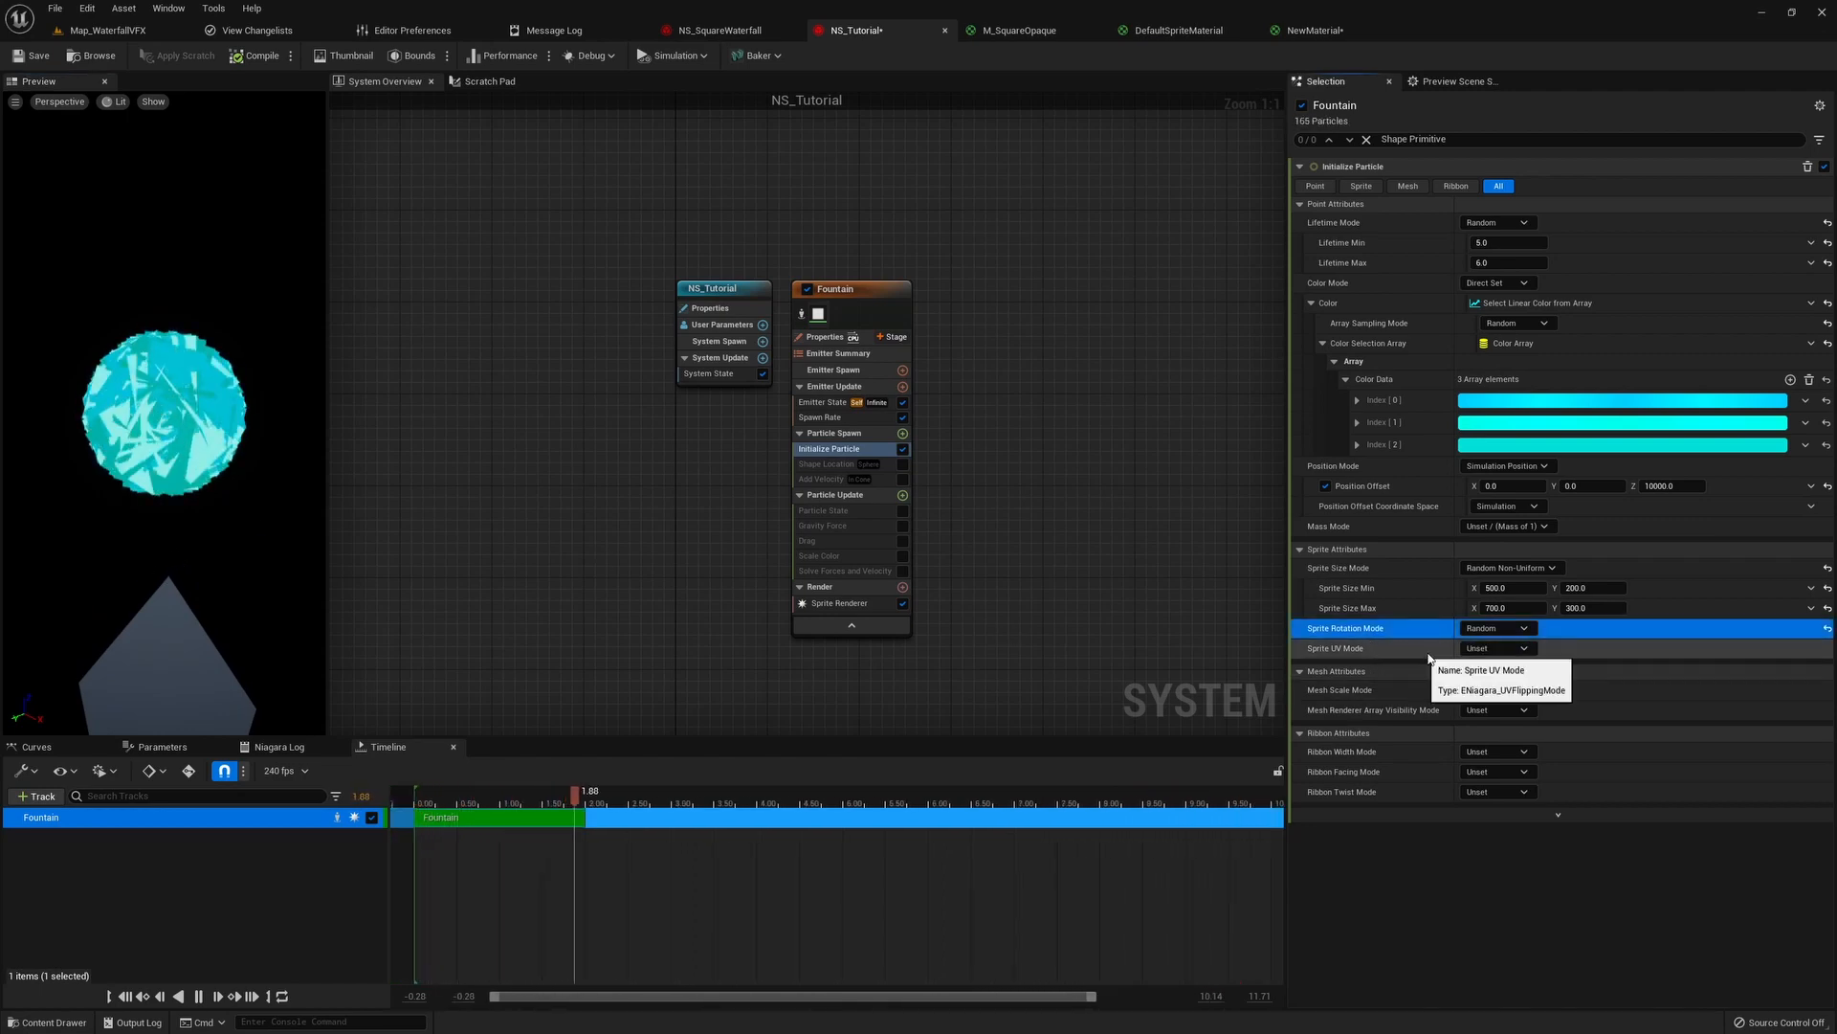
{"action": "left_click", "coordinate": [1496, 628]}
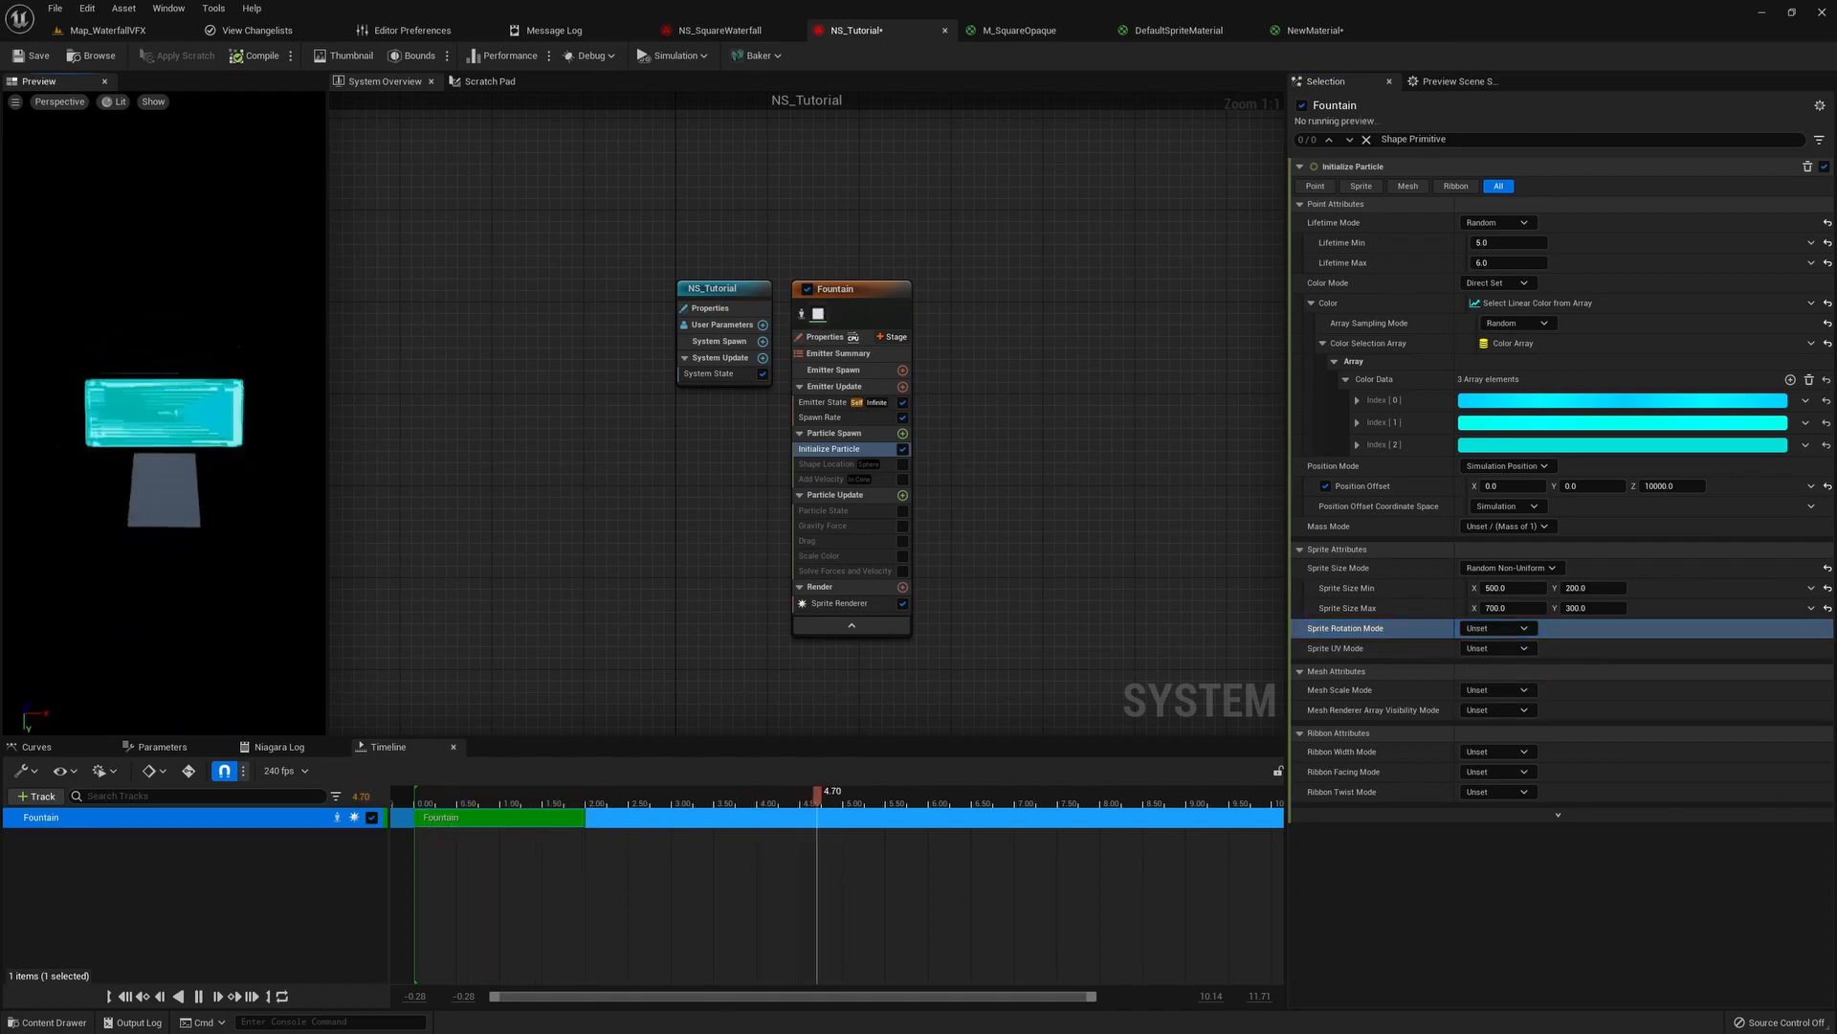
{"action": "left_click", "coordinate": [827, 463]}
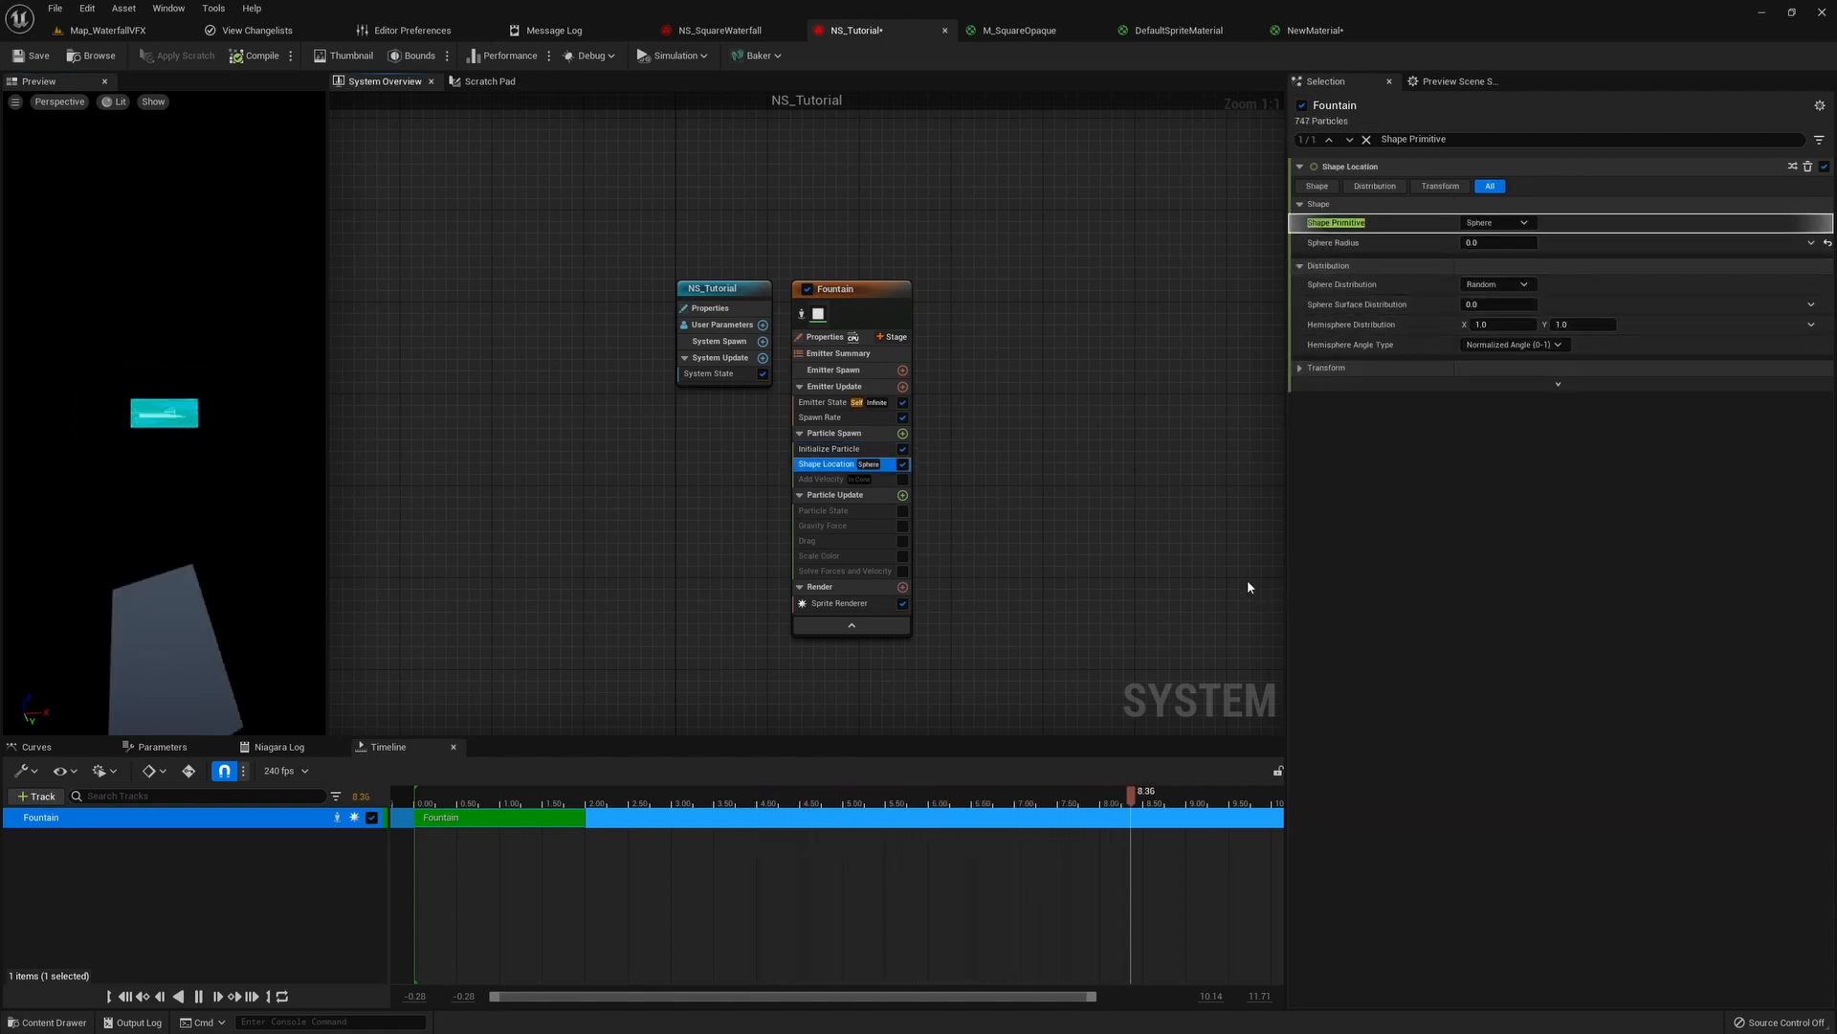
- Try Sphere Radius 1000, then make Shape Location a Box / Plane sized 100, 1000, 10
{"action": "left_click", "coordinate": [427, 802]}
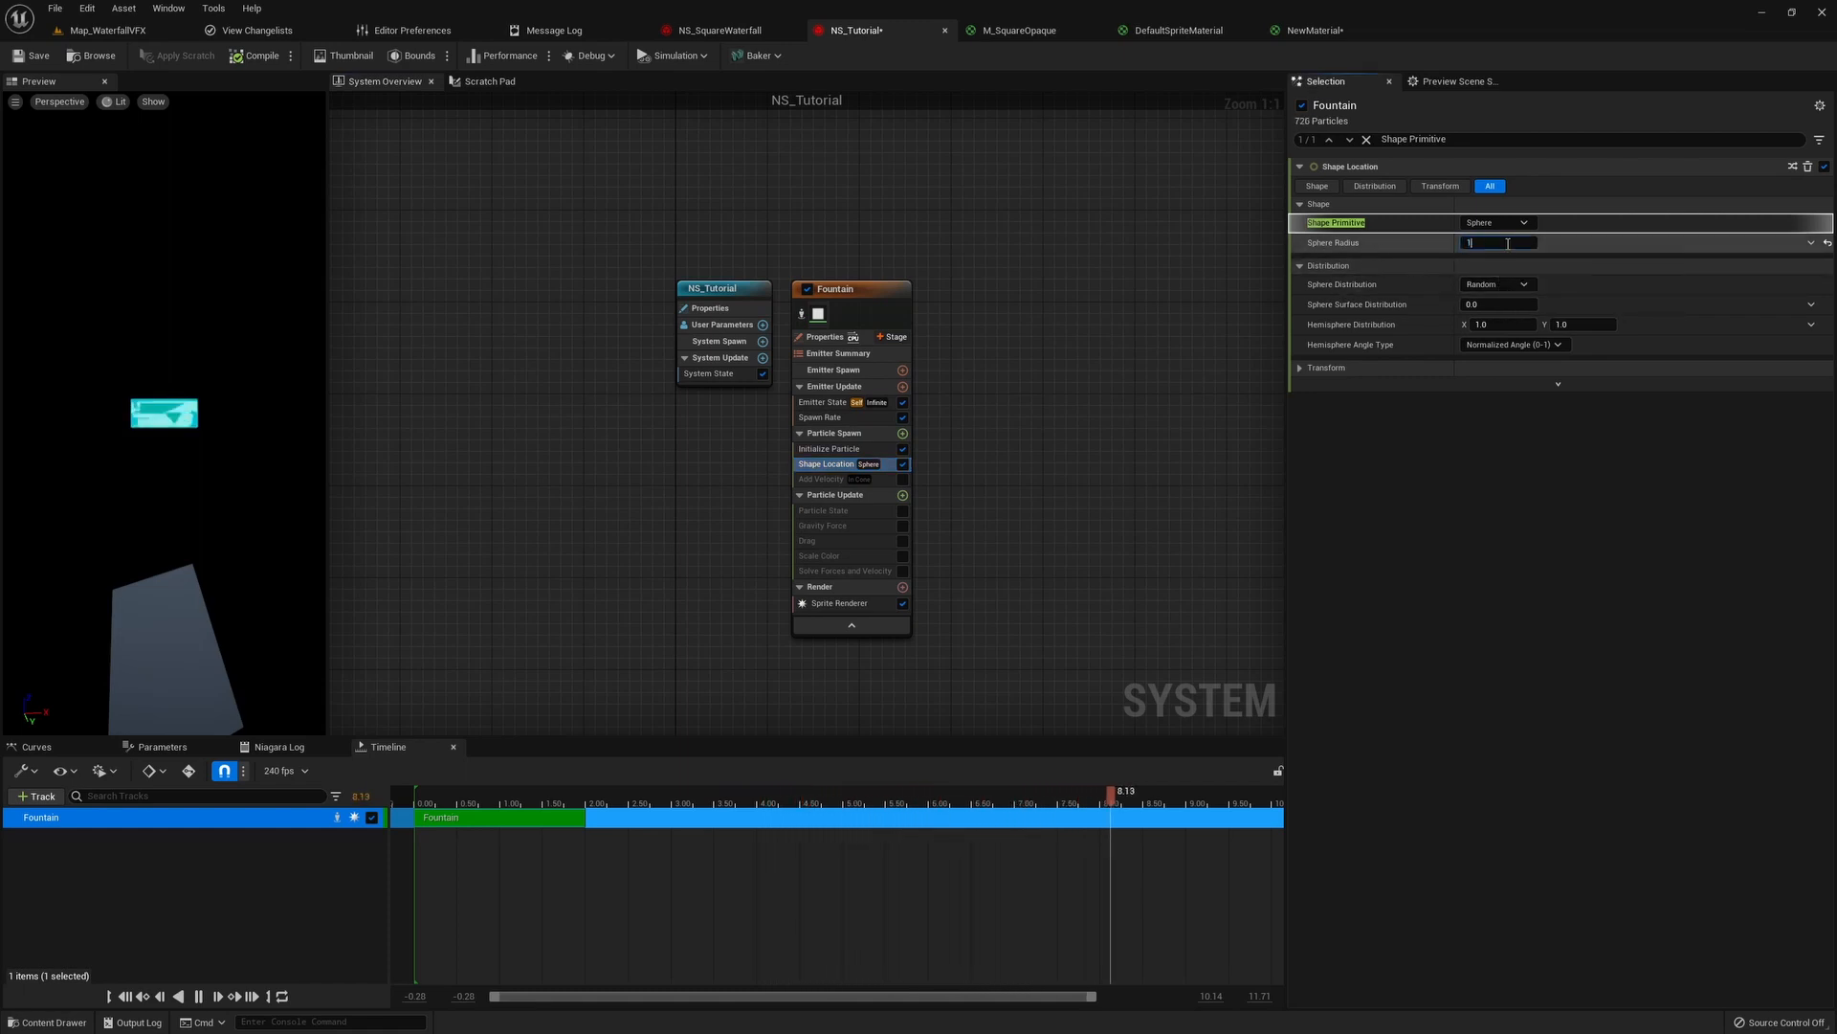
{"action": "type", "text": "1000.0"}
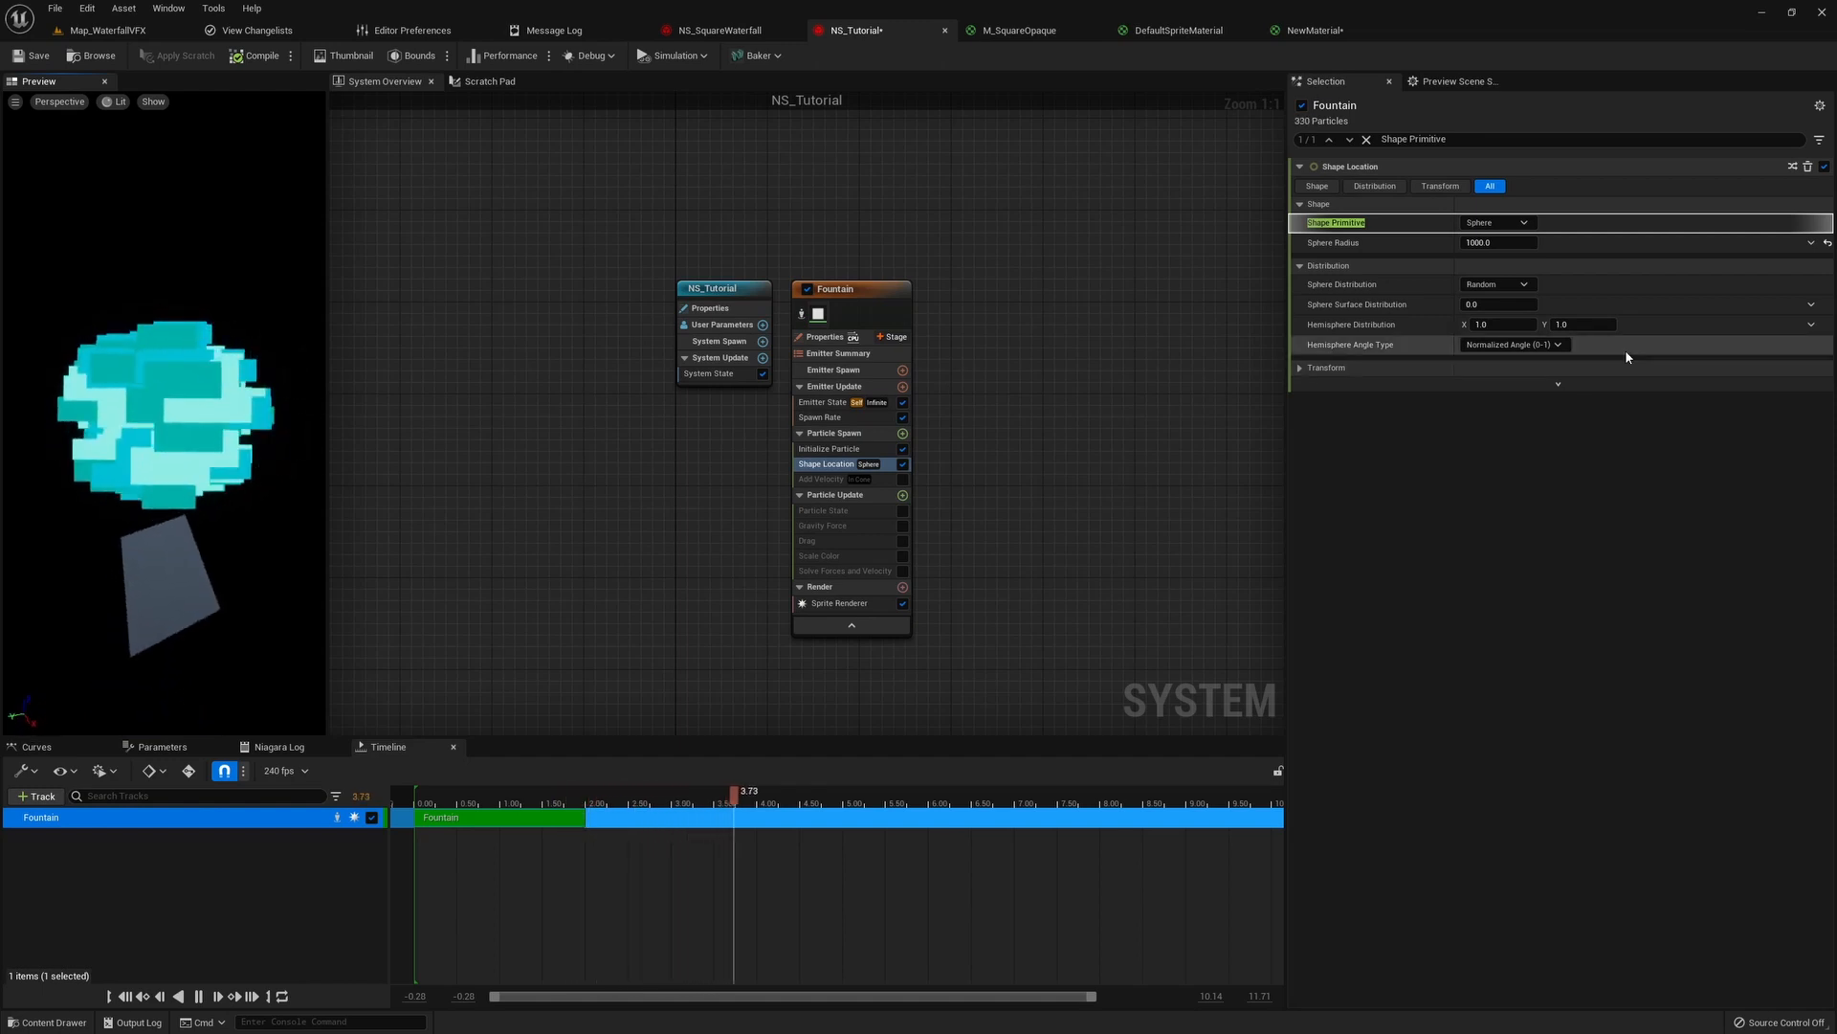
{"action": "left_click", "coordinate": [1524, 222]}
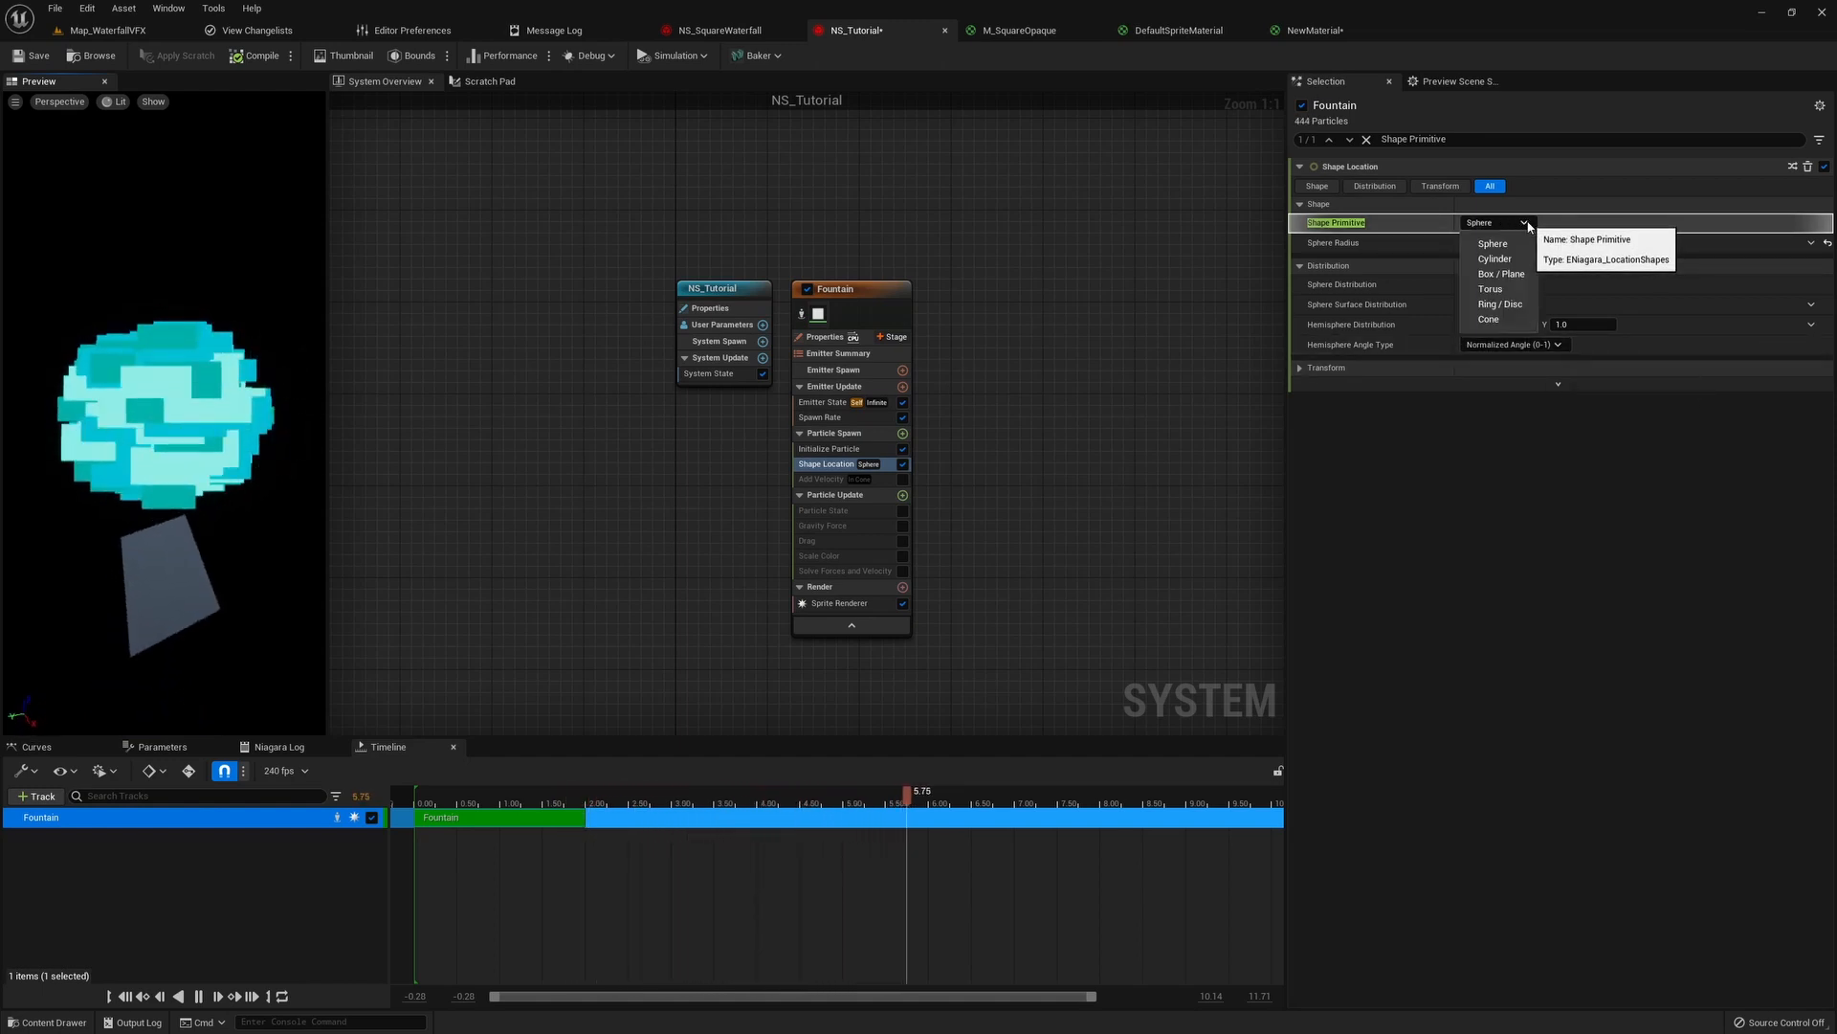
{"action": "left_click", "coordinate": [1501, 274]}
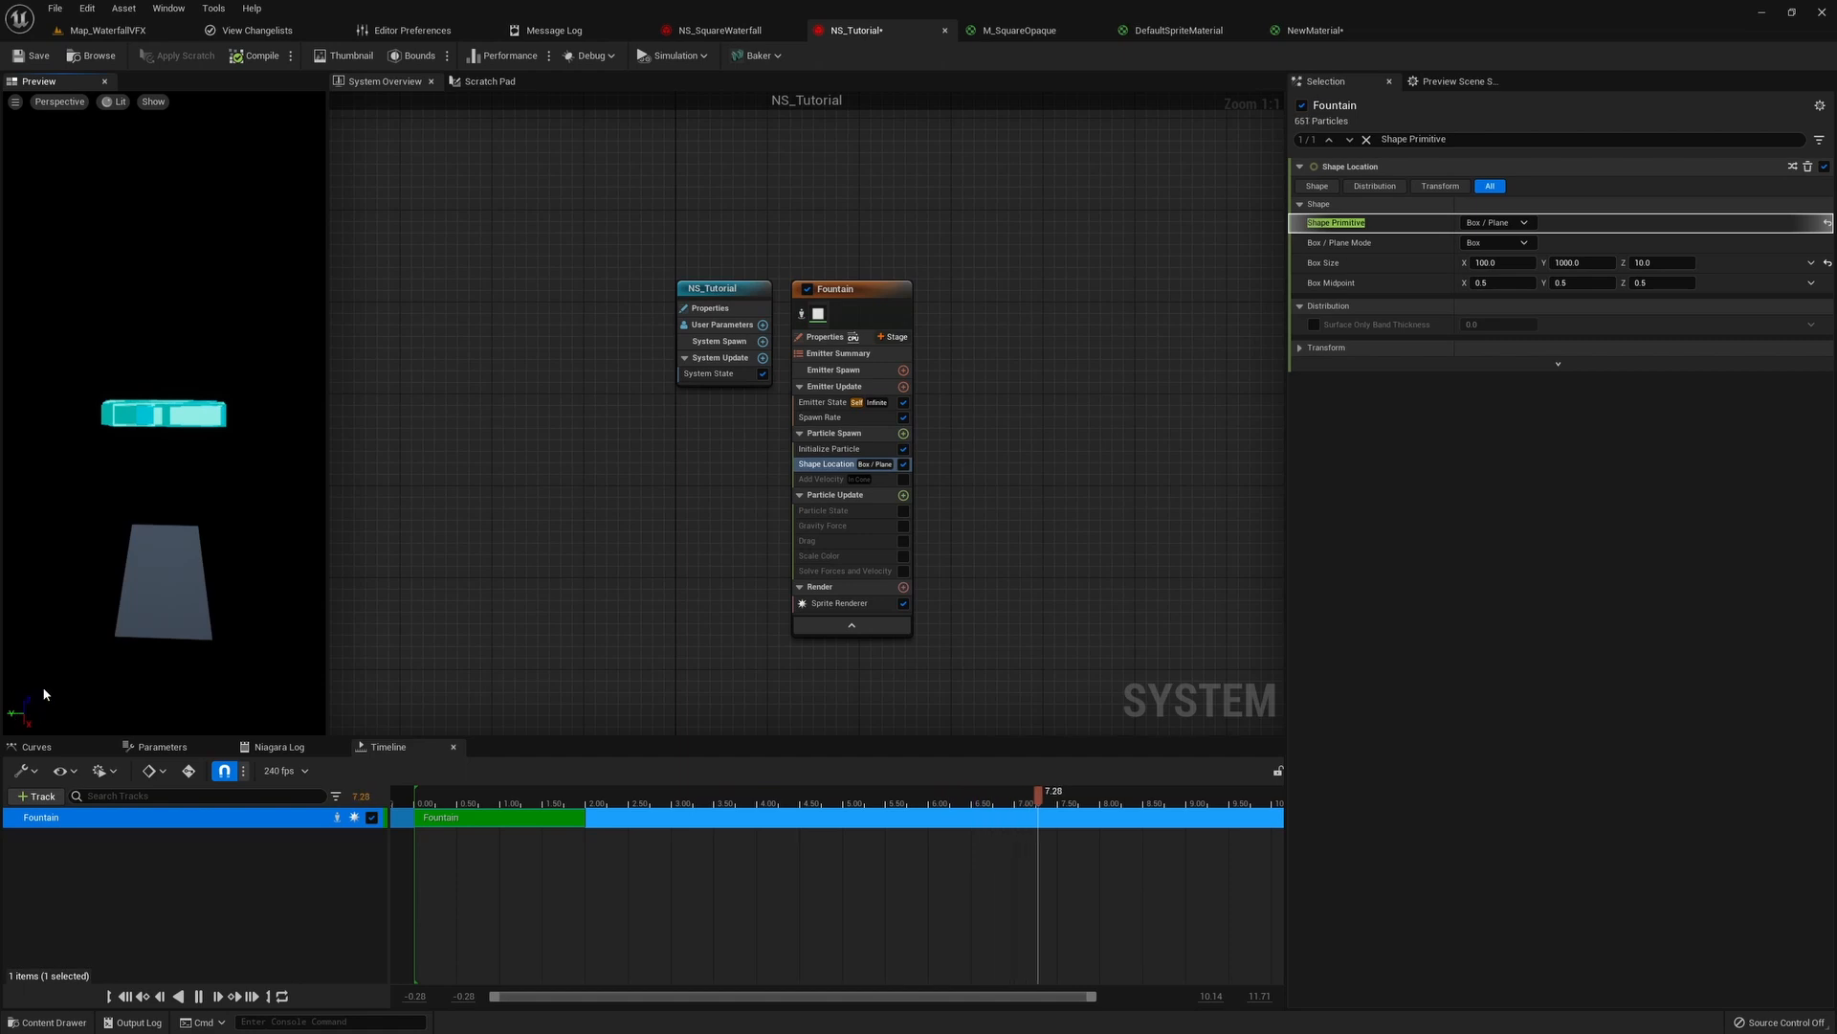
{"action": "left_click", "coordinate": [836, 289]}
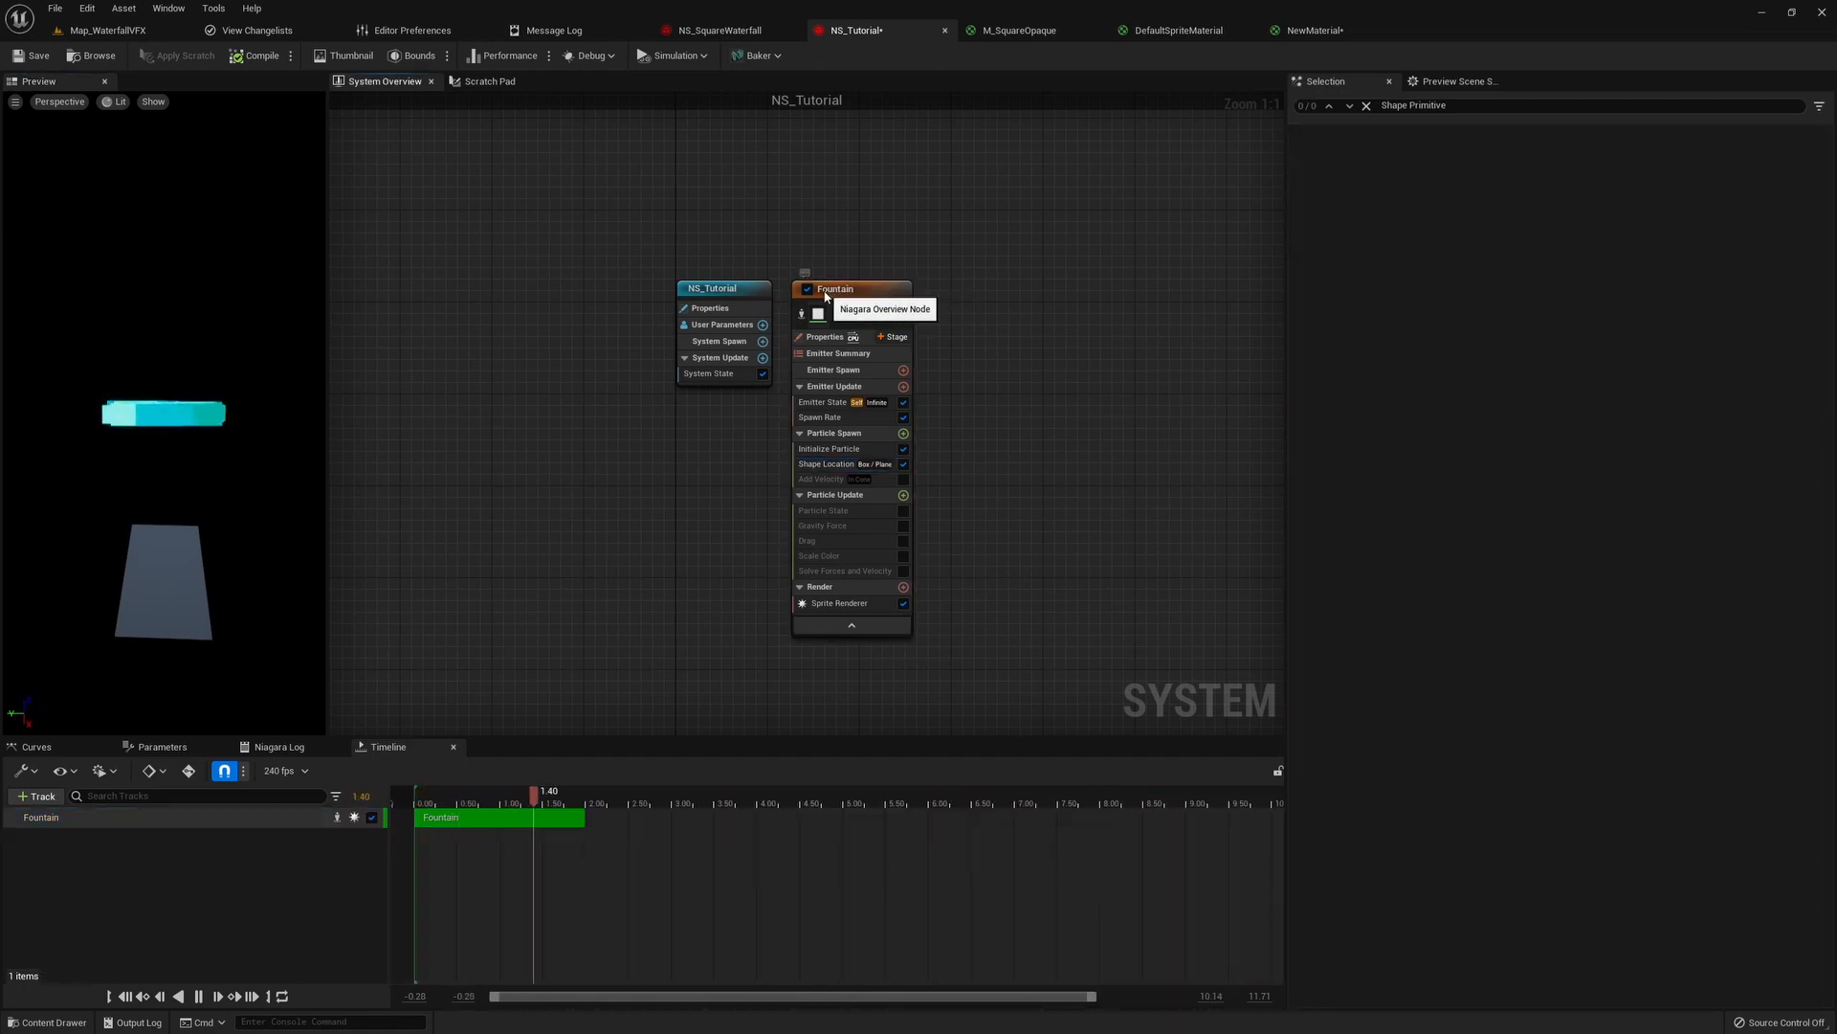
- Enable Add Velocity and fix the dependency by adding Solve Forces and Velocity
{"action": "left_click", "coordinate": [852, 289]}
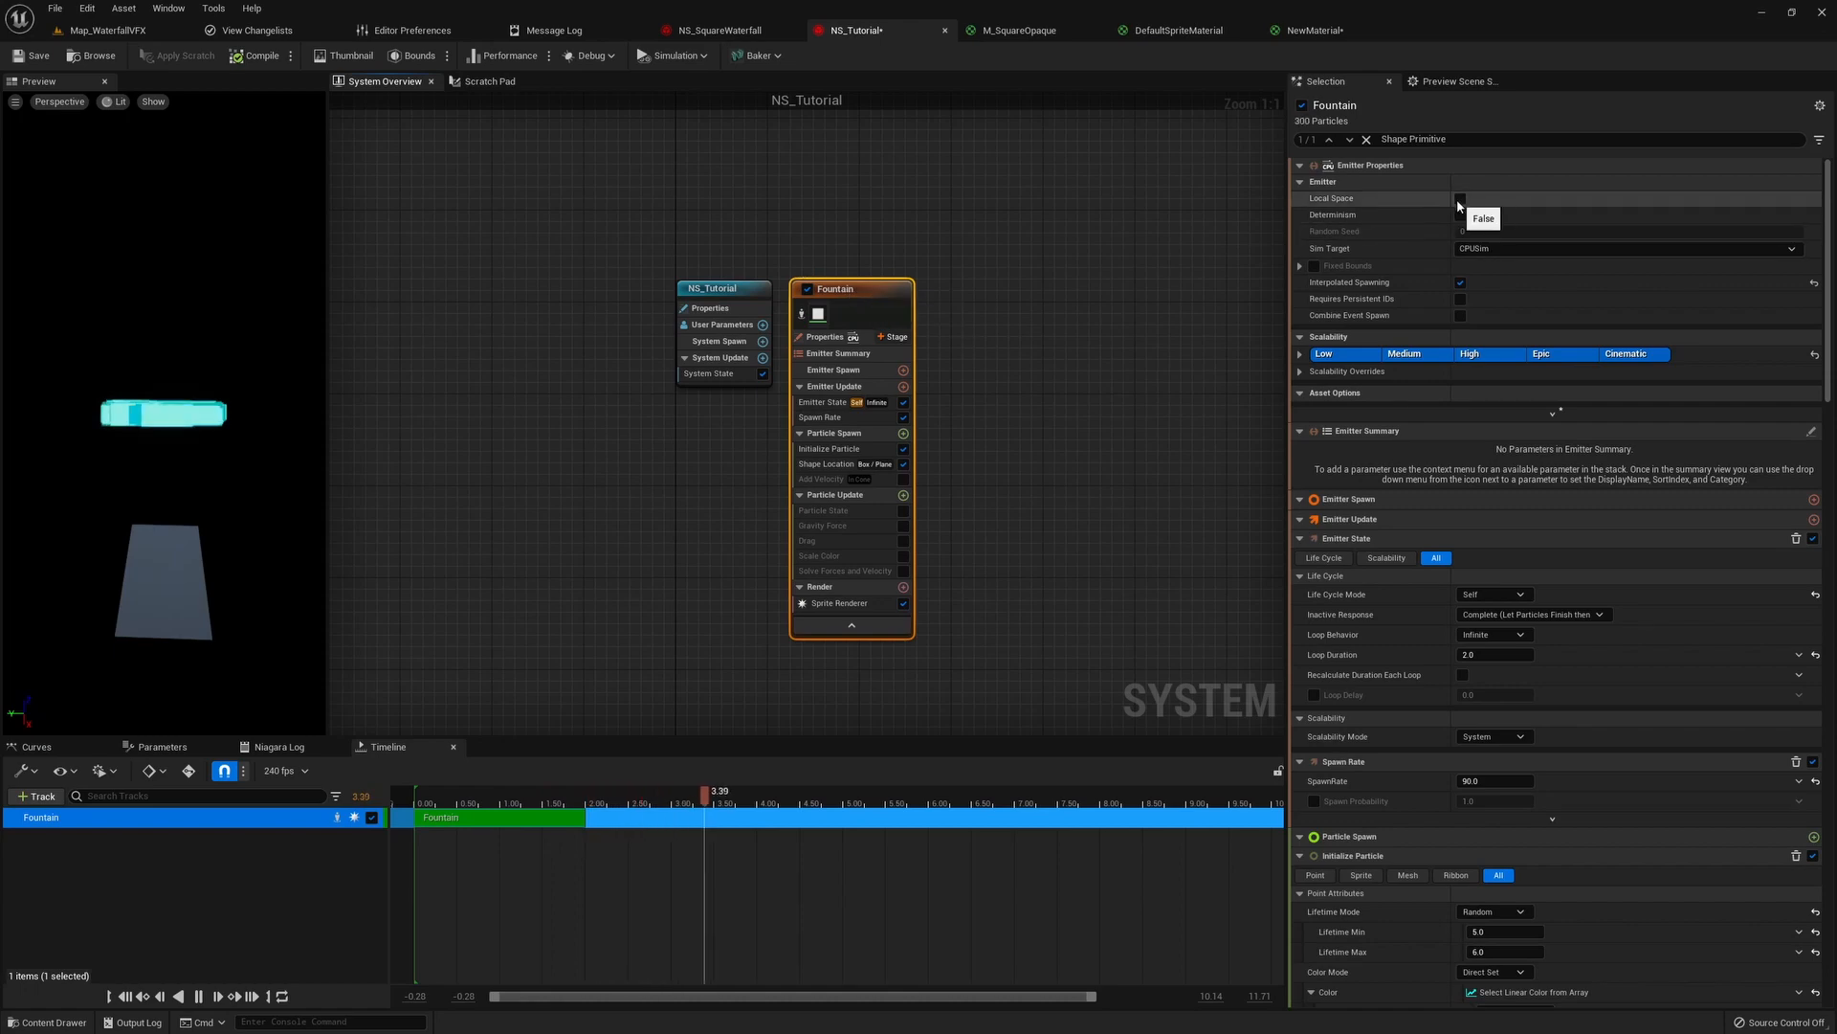
{"action": "left_click", "coordinate": [826, 463]}
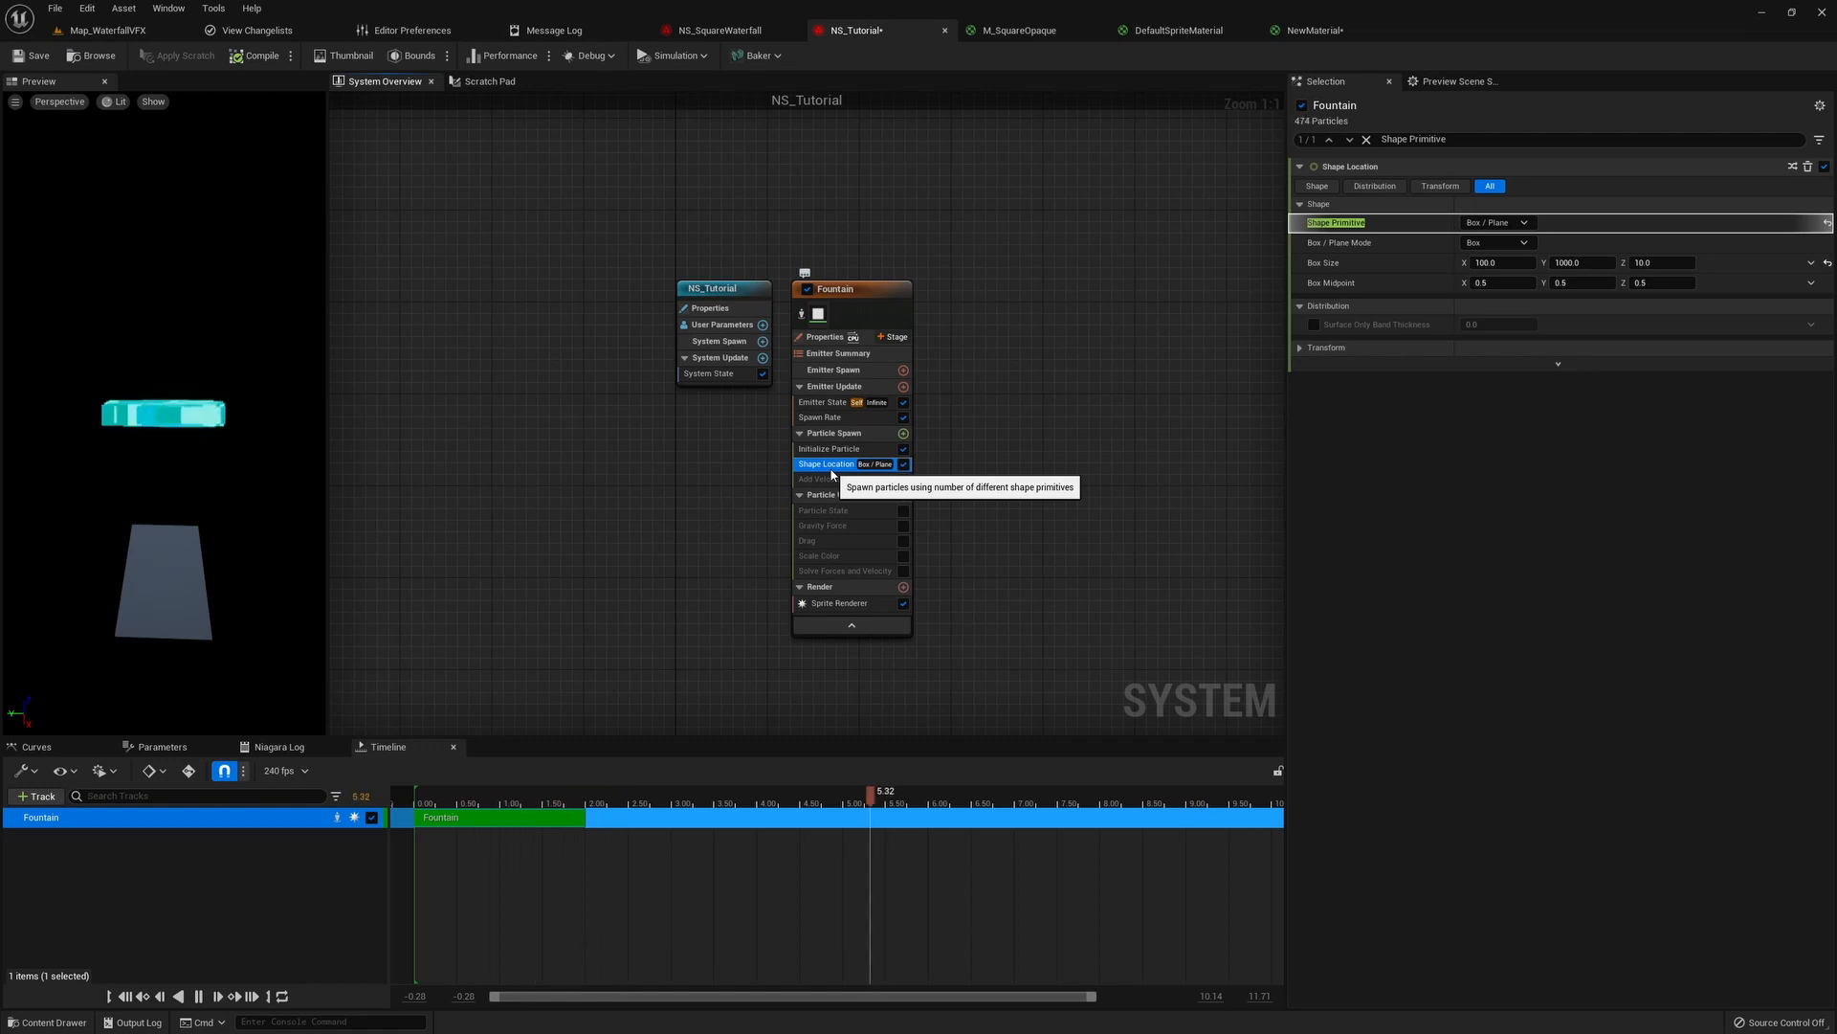
{"action": "left_click", "coordinate": [821, 479]}
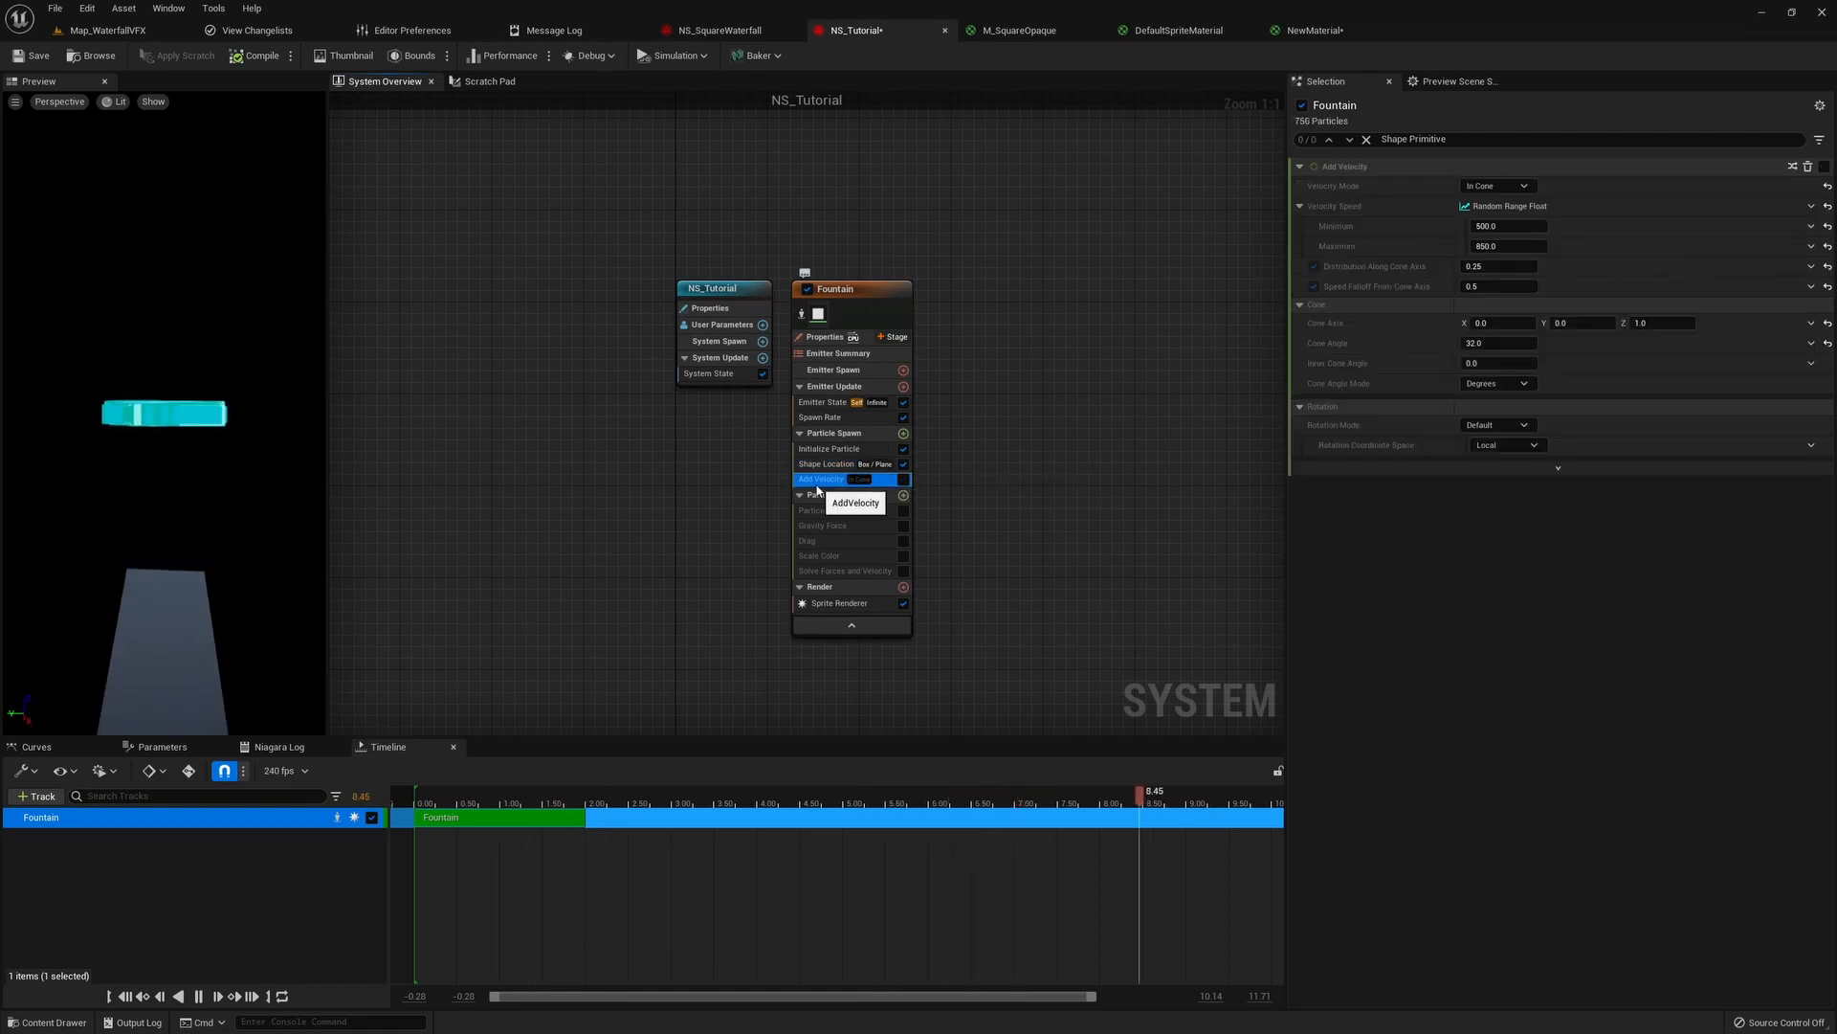
{"action": "left_click", "coordinate": [902, 479]}
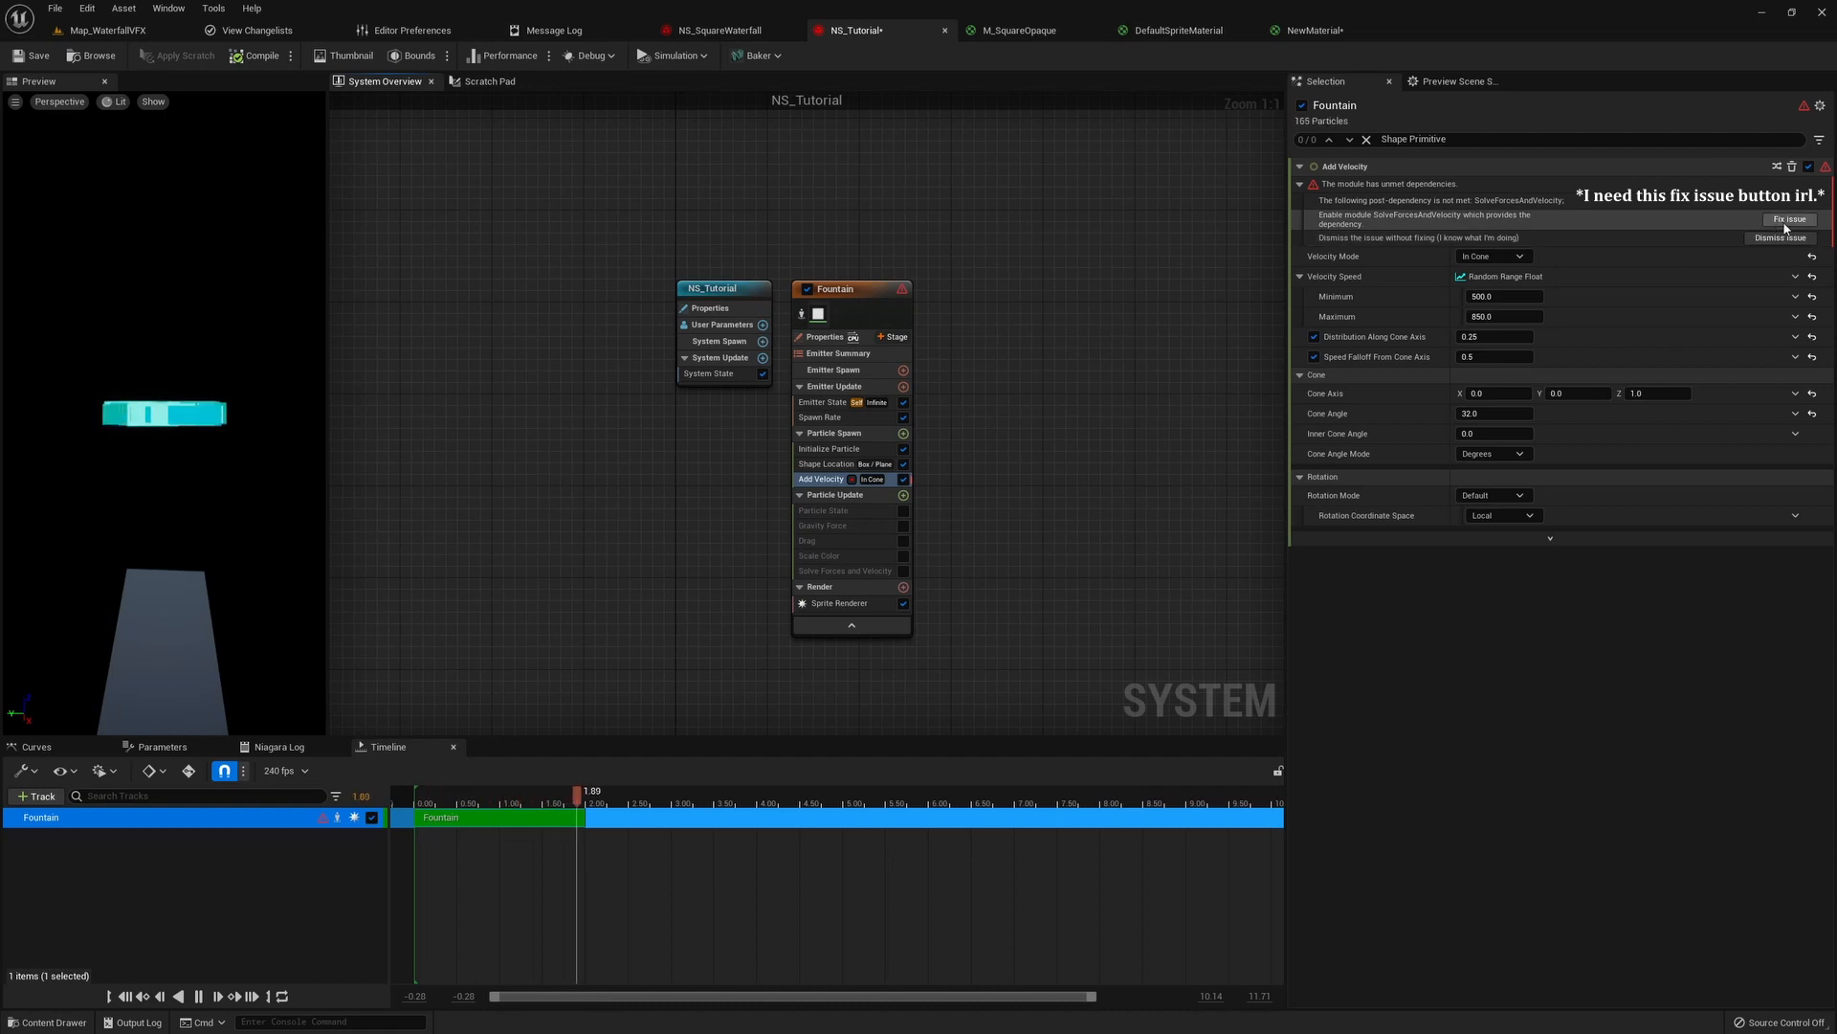
{"action": "left_click", "coordinate": [1790, 218]}
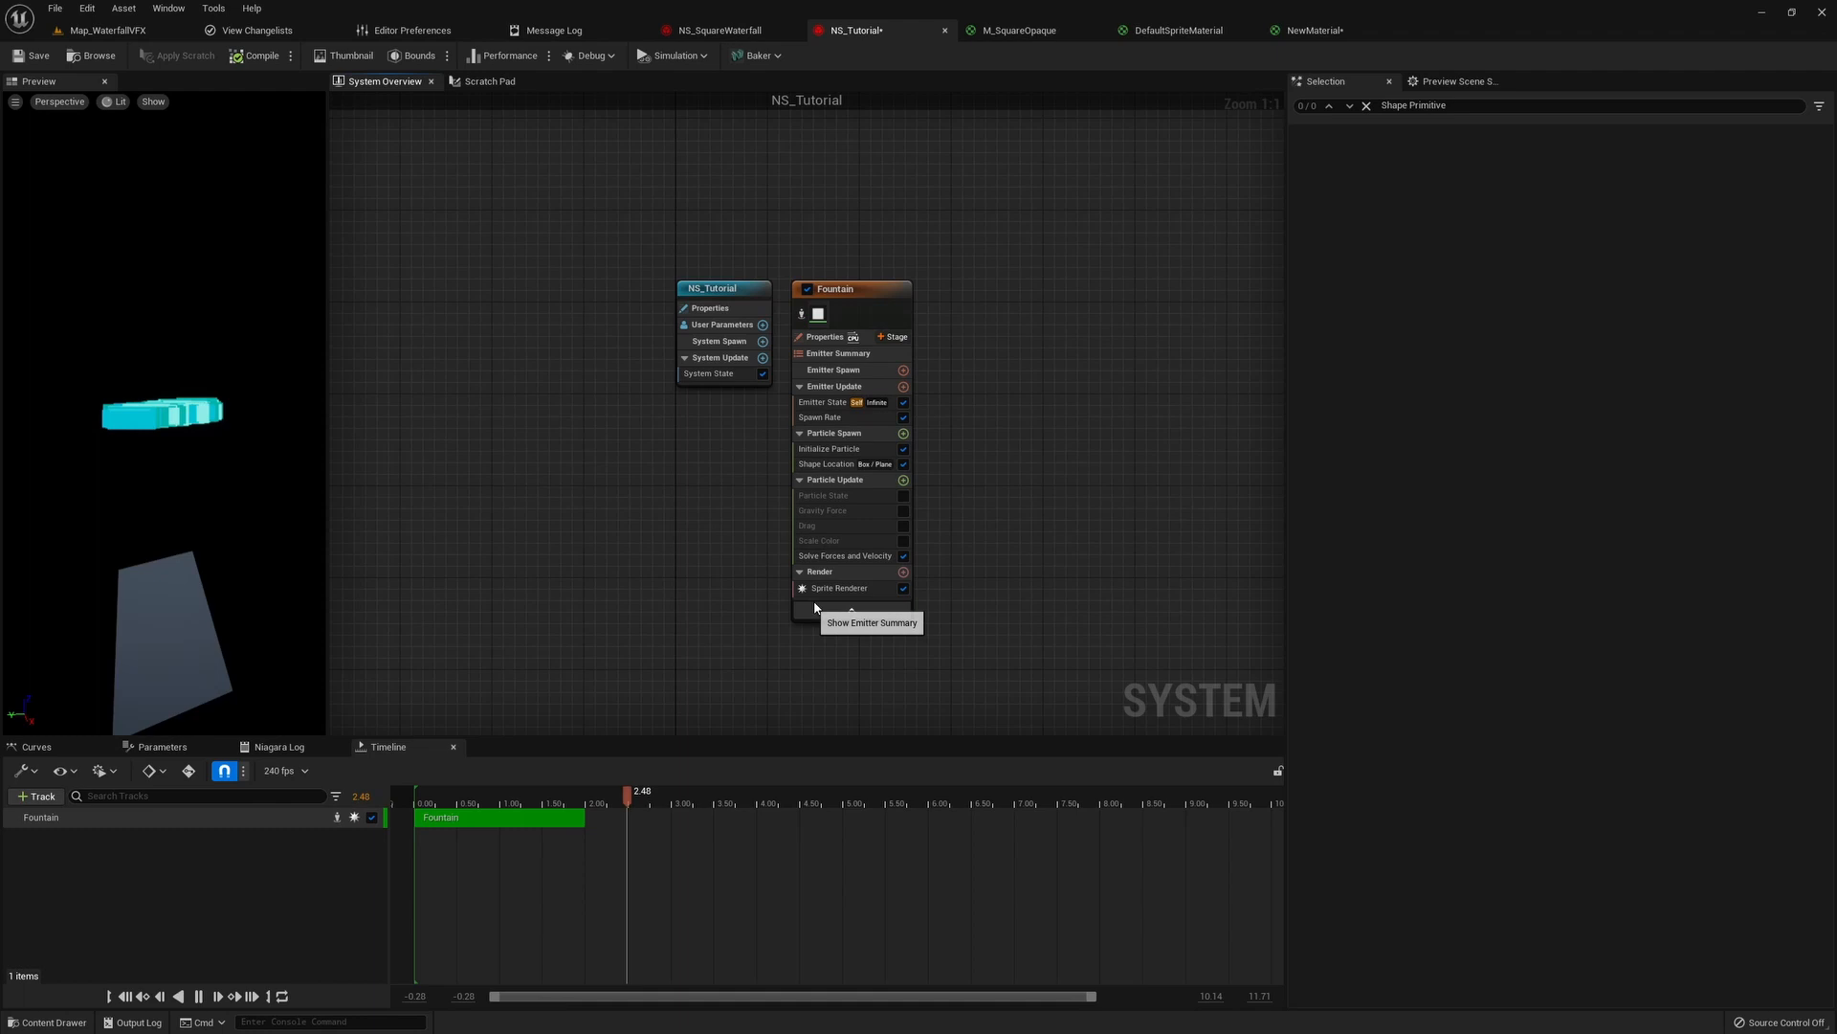
- Compare the Sprite Renderer with the finished waterfall system for reference
{"action": "left_click", "coordinate": [839, 588]}
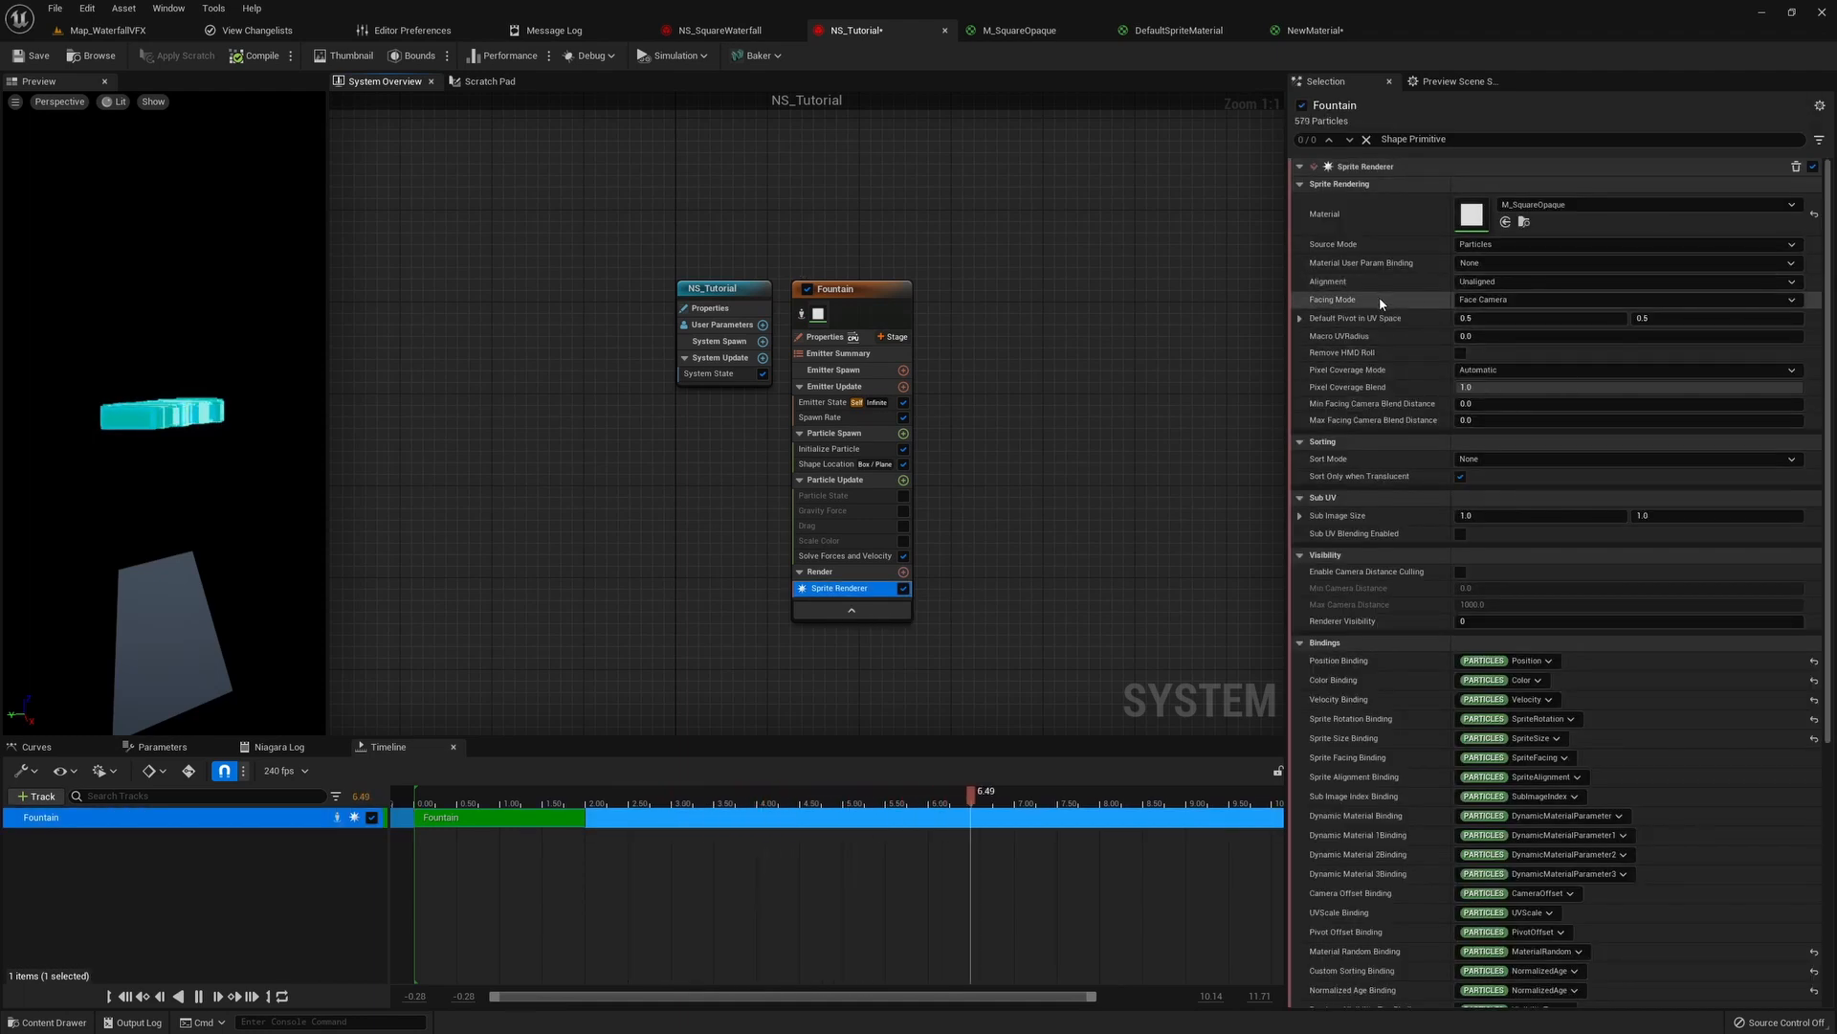
{"action": "mouse_move", "coordinate": [1496, 299]}
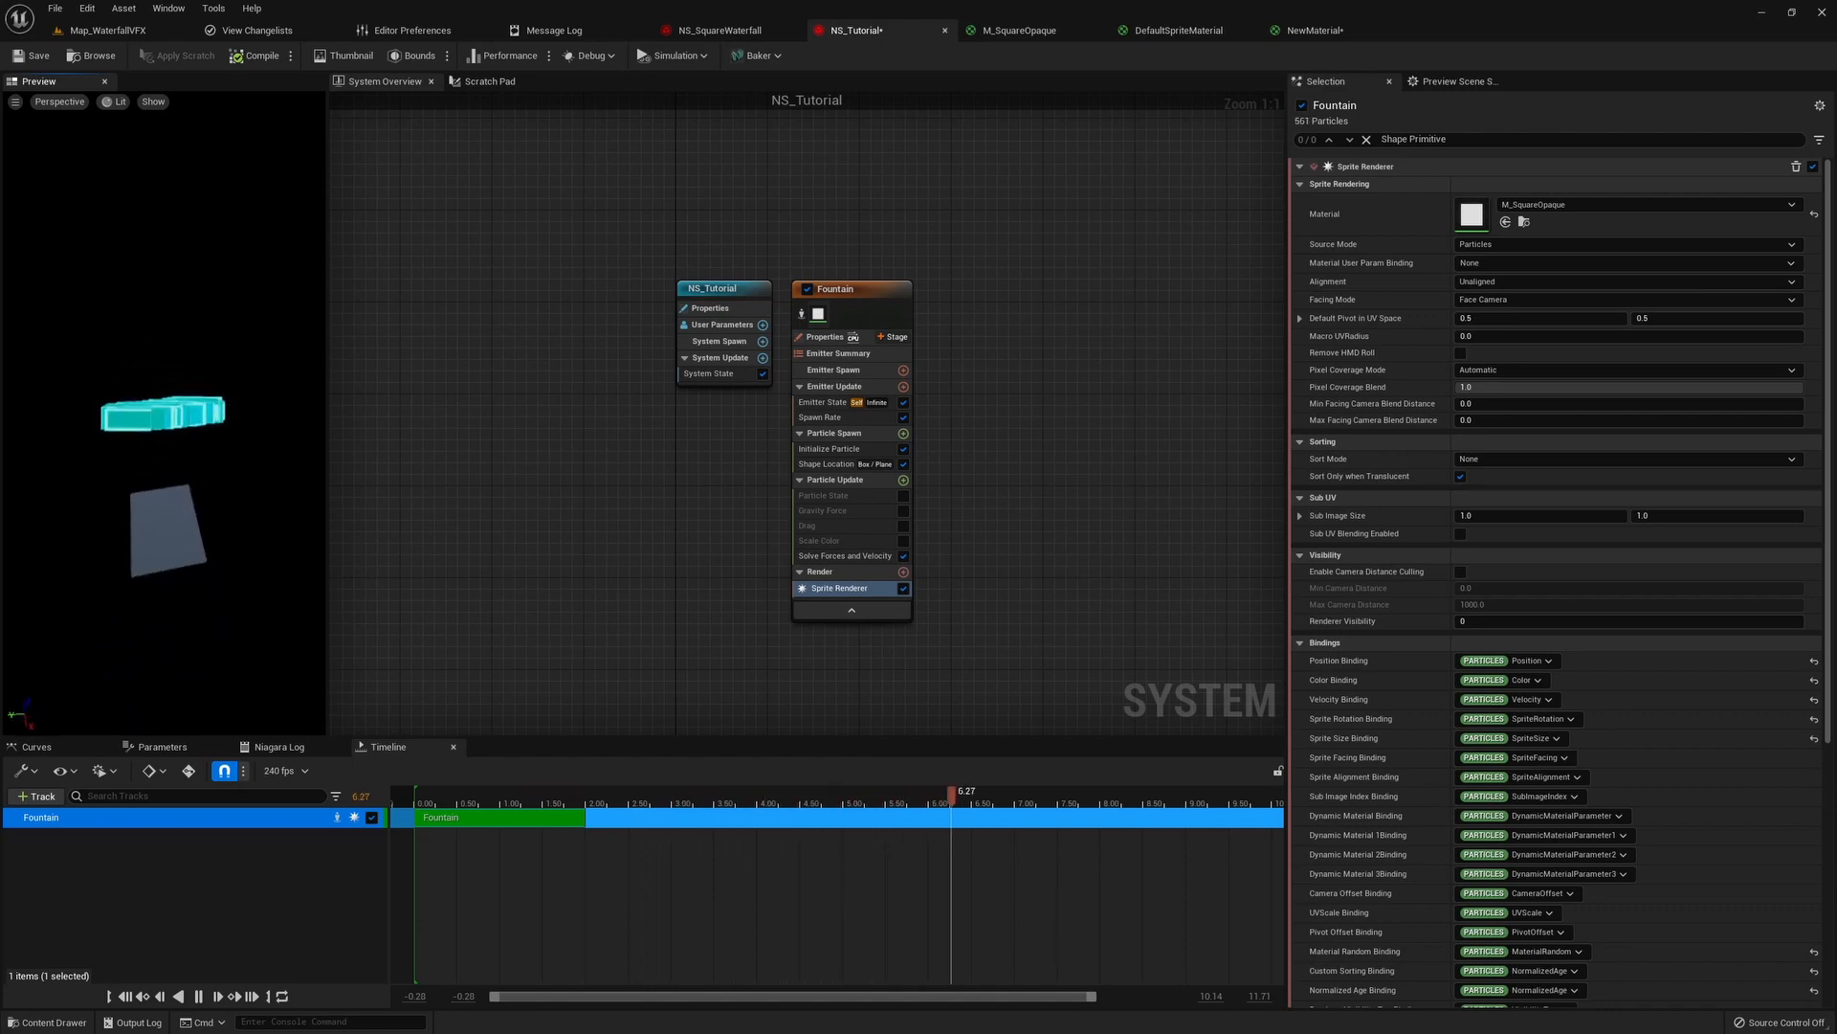
{"action": "left_click", "coordinate": [714, 29]}
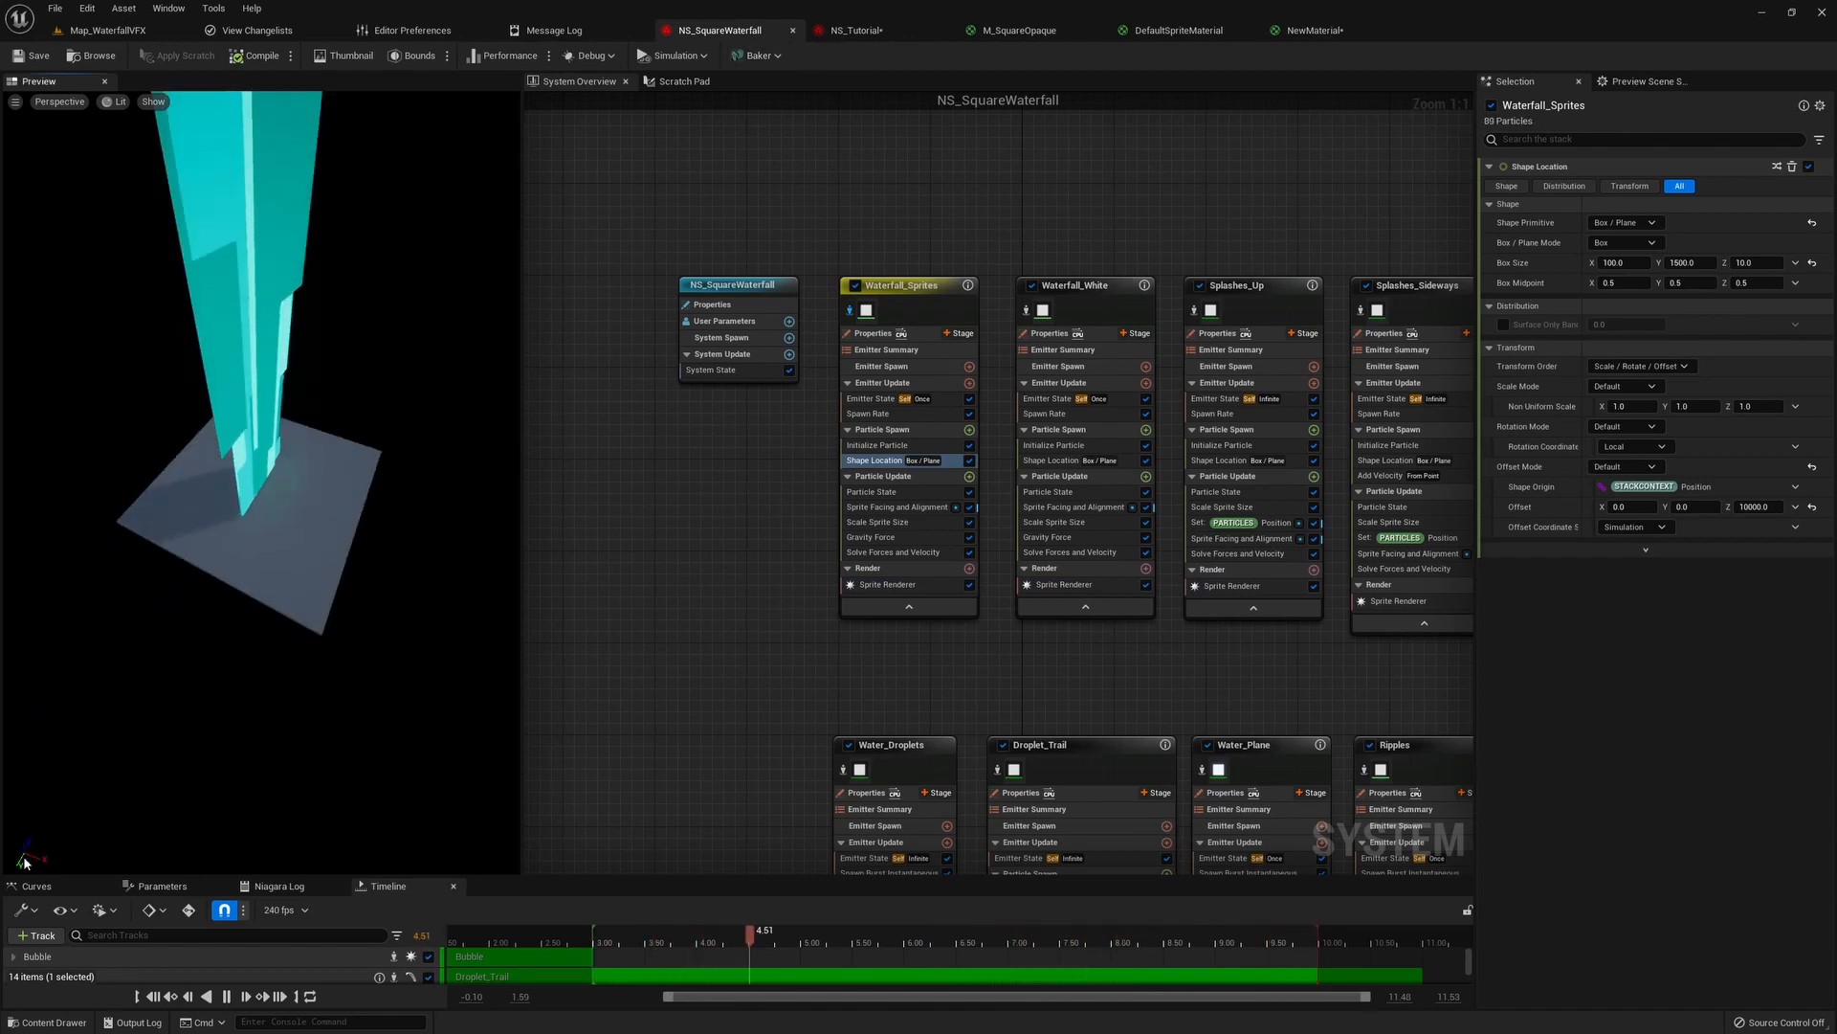
{"action": "left_click", "coordinate": [854, 29]}
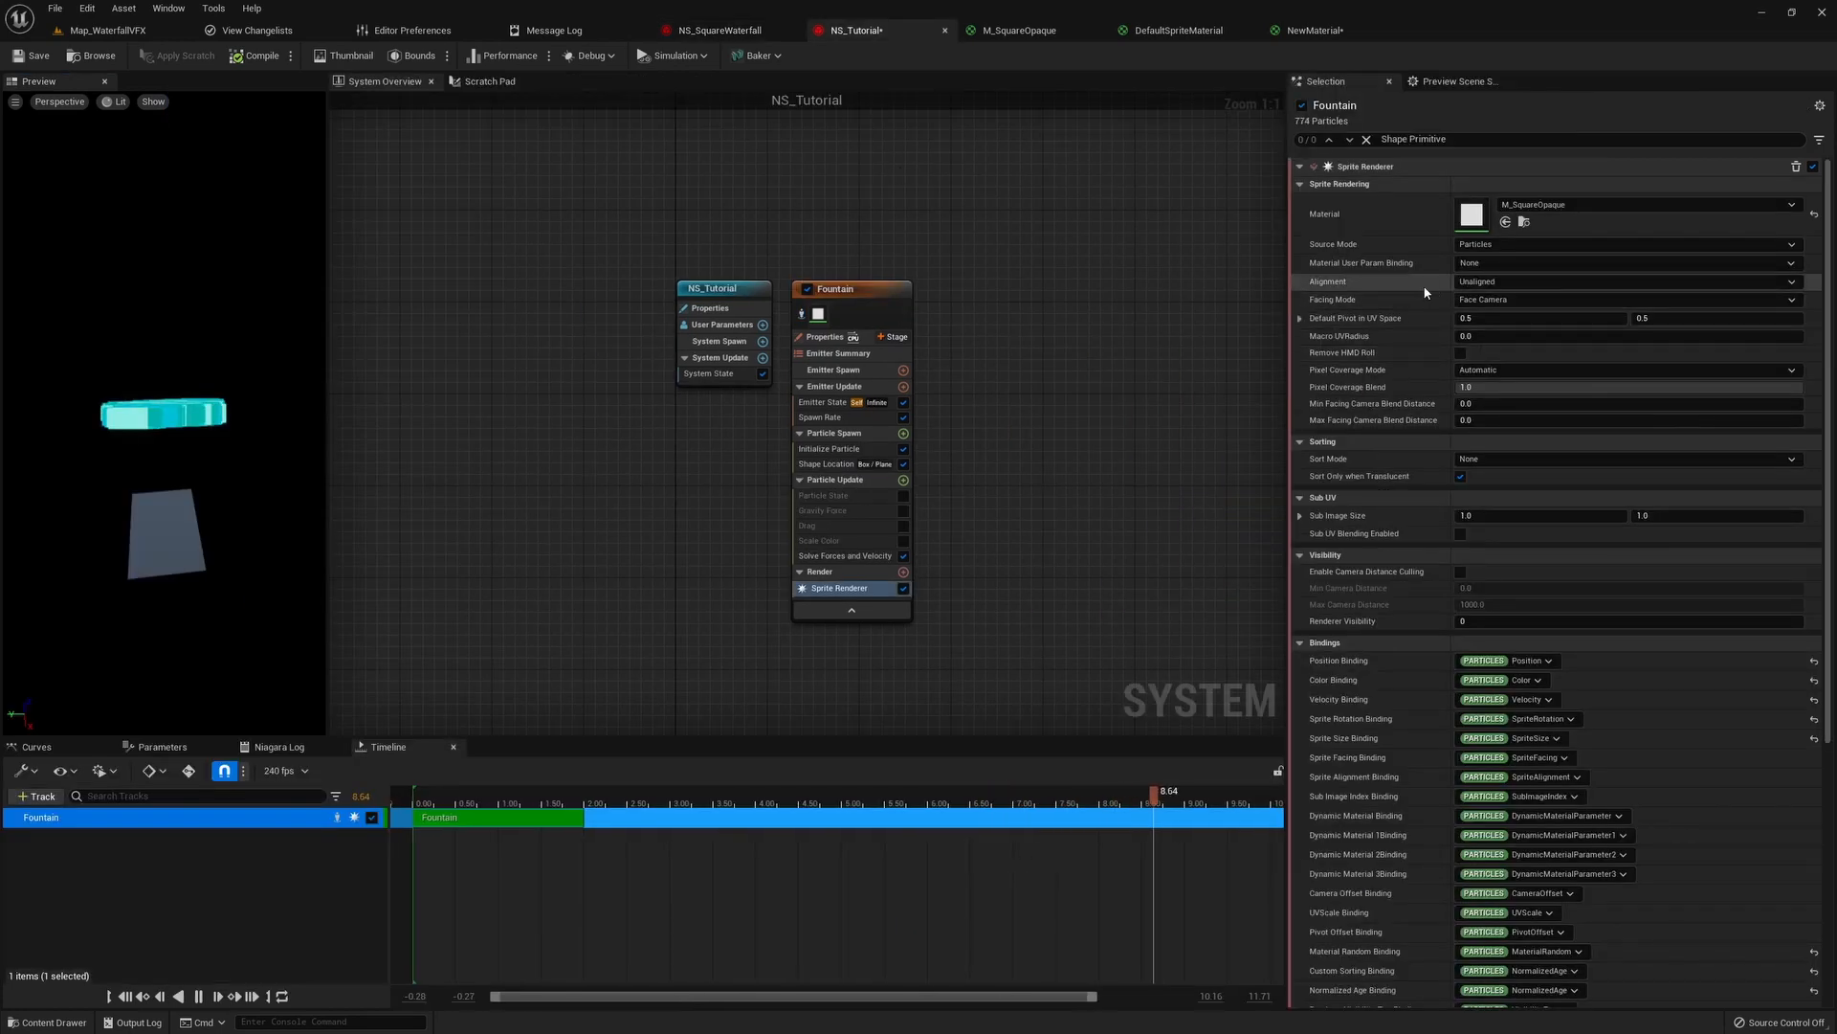
- Set sprite Alignment to Velocity Aligned with Facing Mode Custom Facing Vector
{"action": "left_click", "coordinate": [1627, 281]}
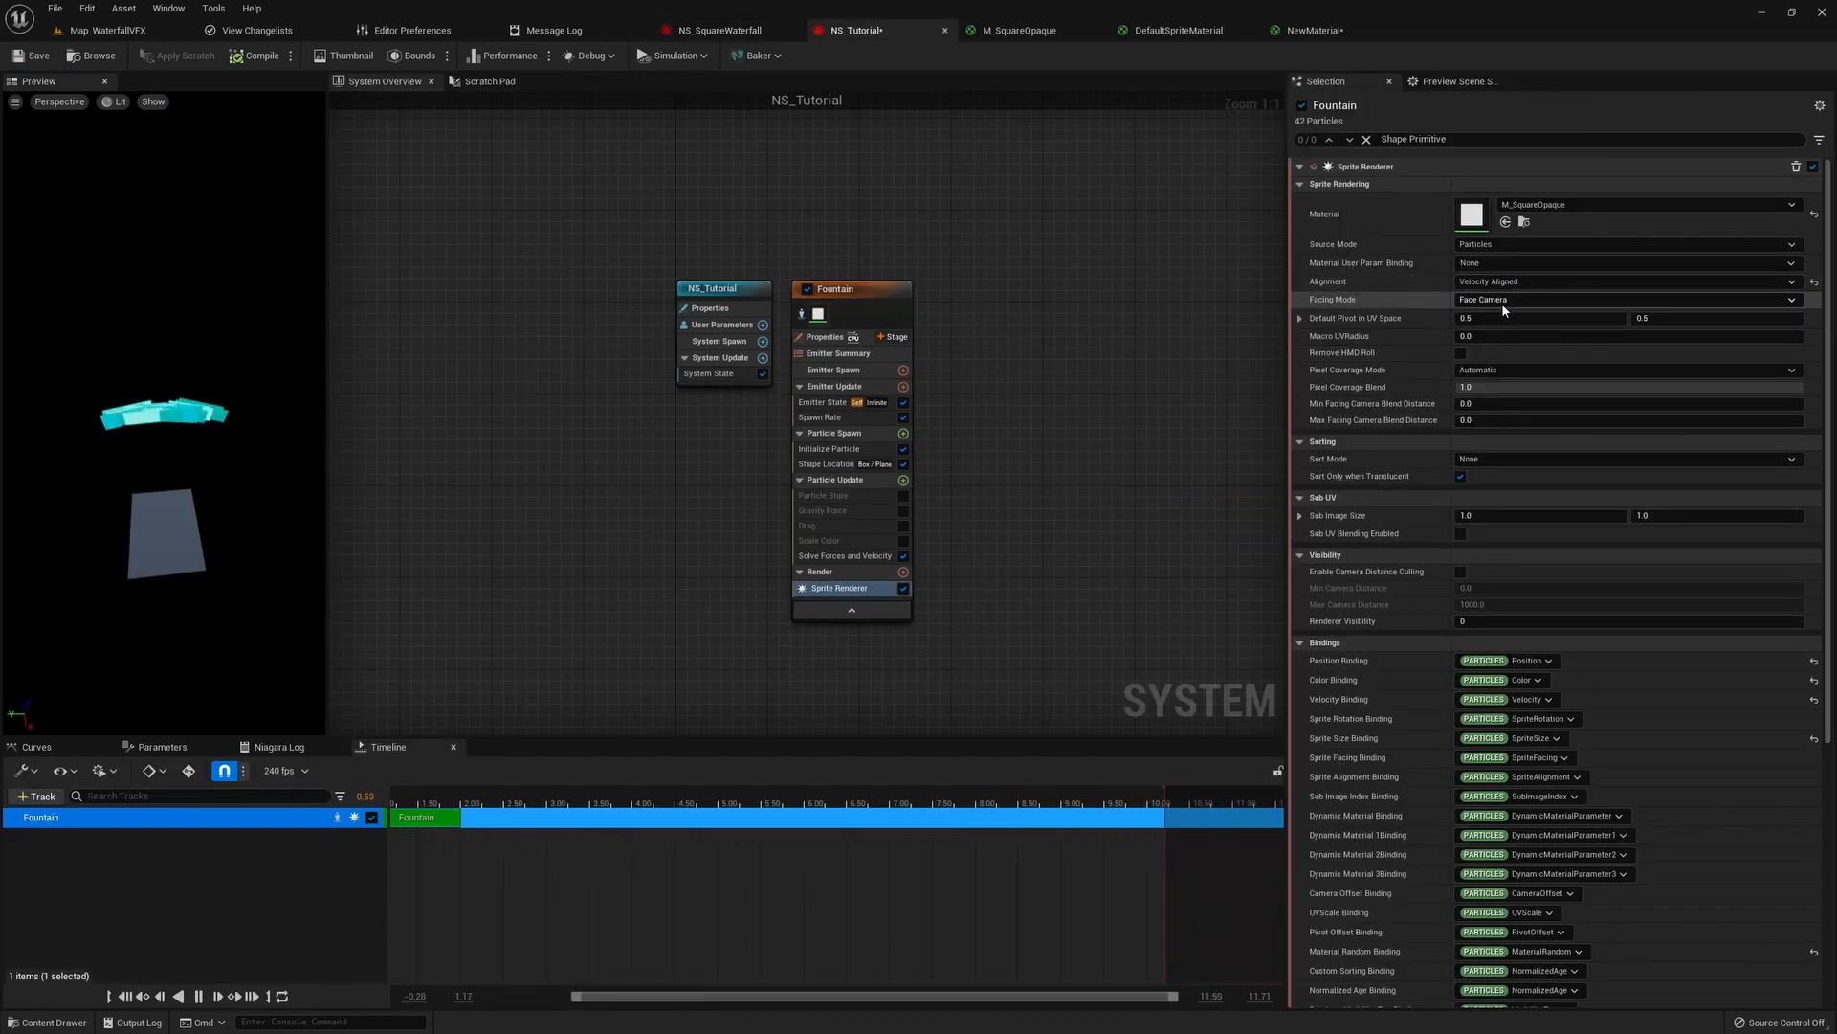
{"action": "left_click", "coordinate": [1627, 299]}
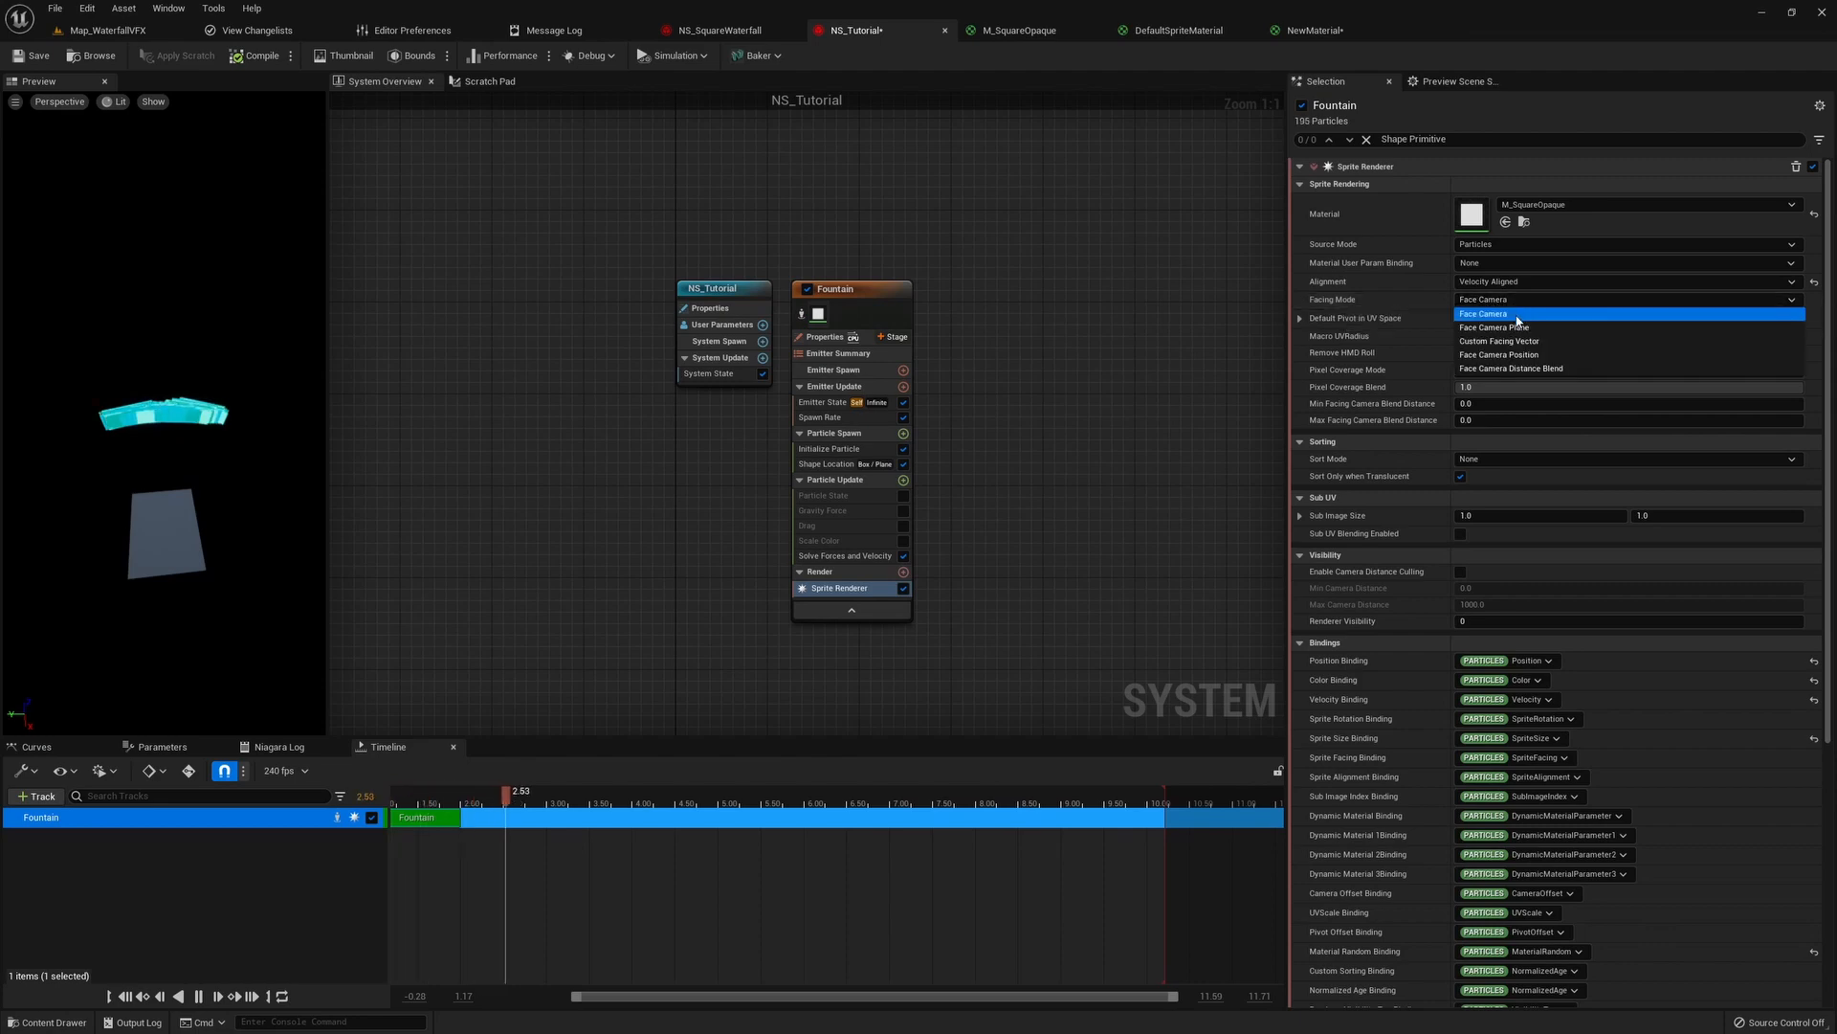
{"action": "left_click", "coordinate": [1512, 341]}
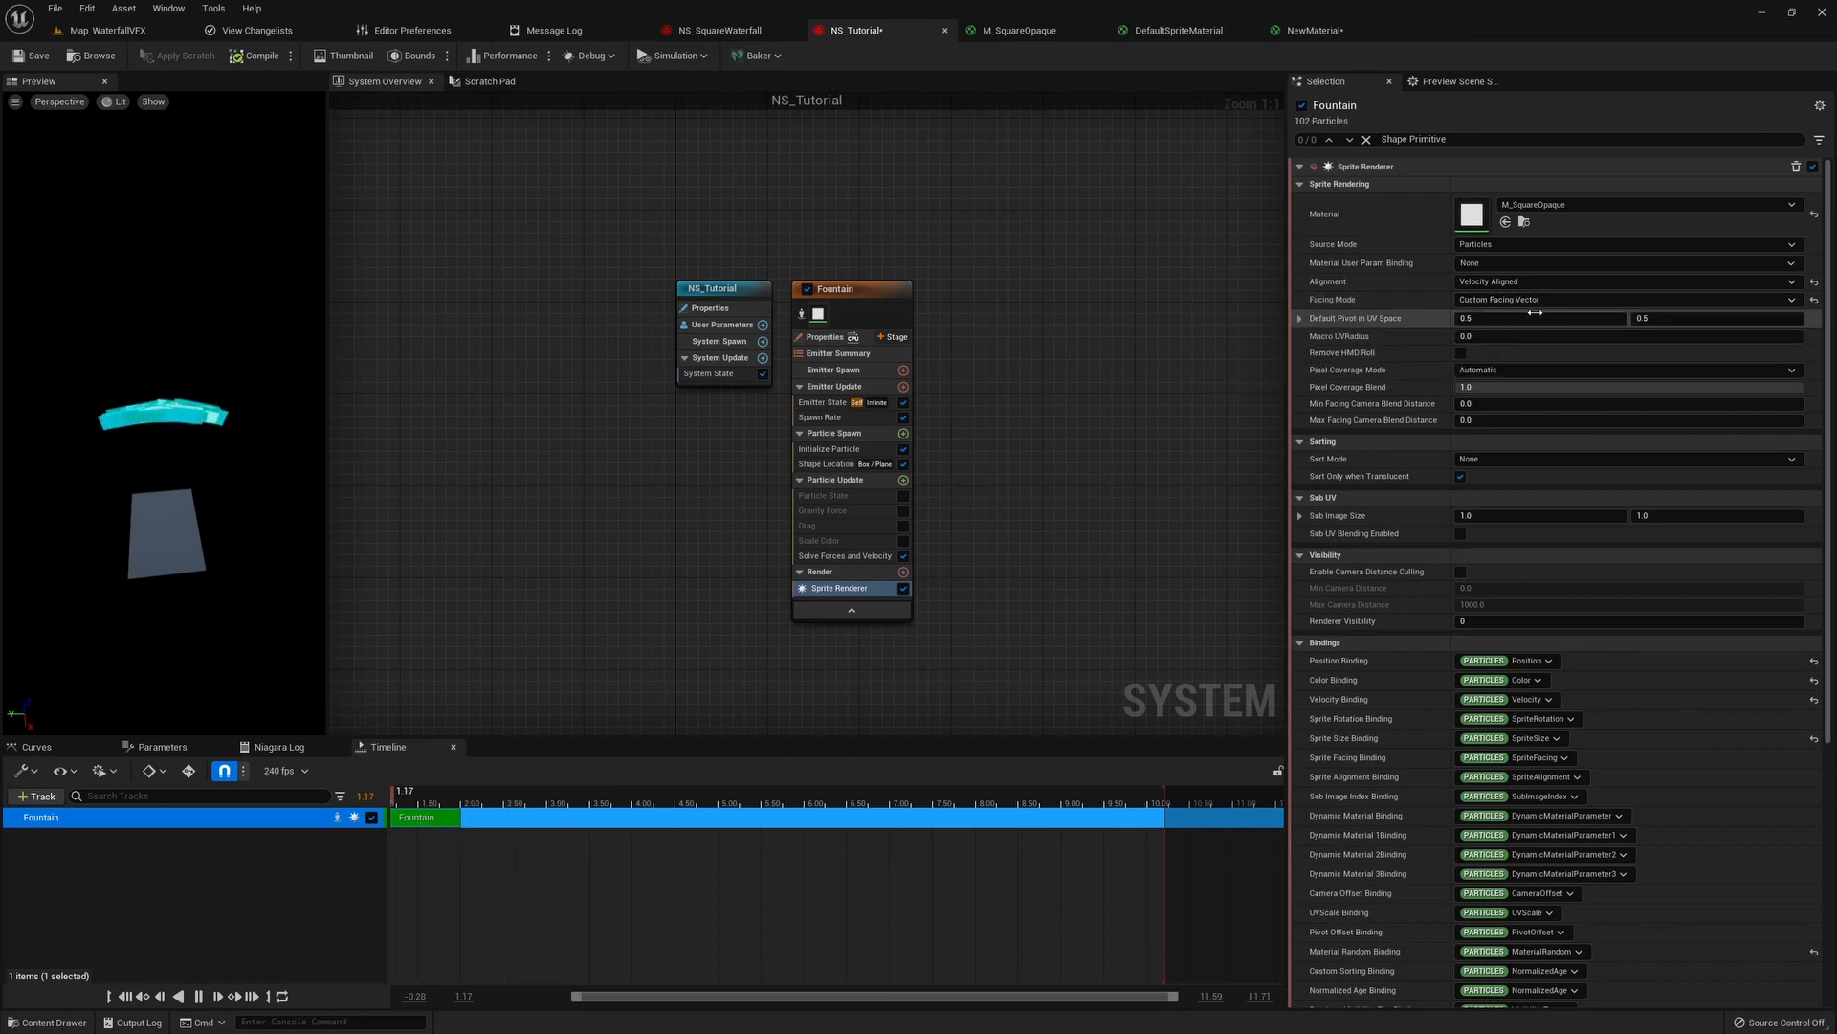
{"action": "left_click", "coordinate": [902, 433]}
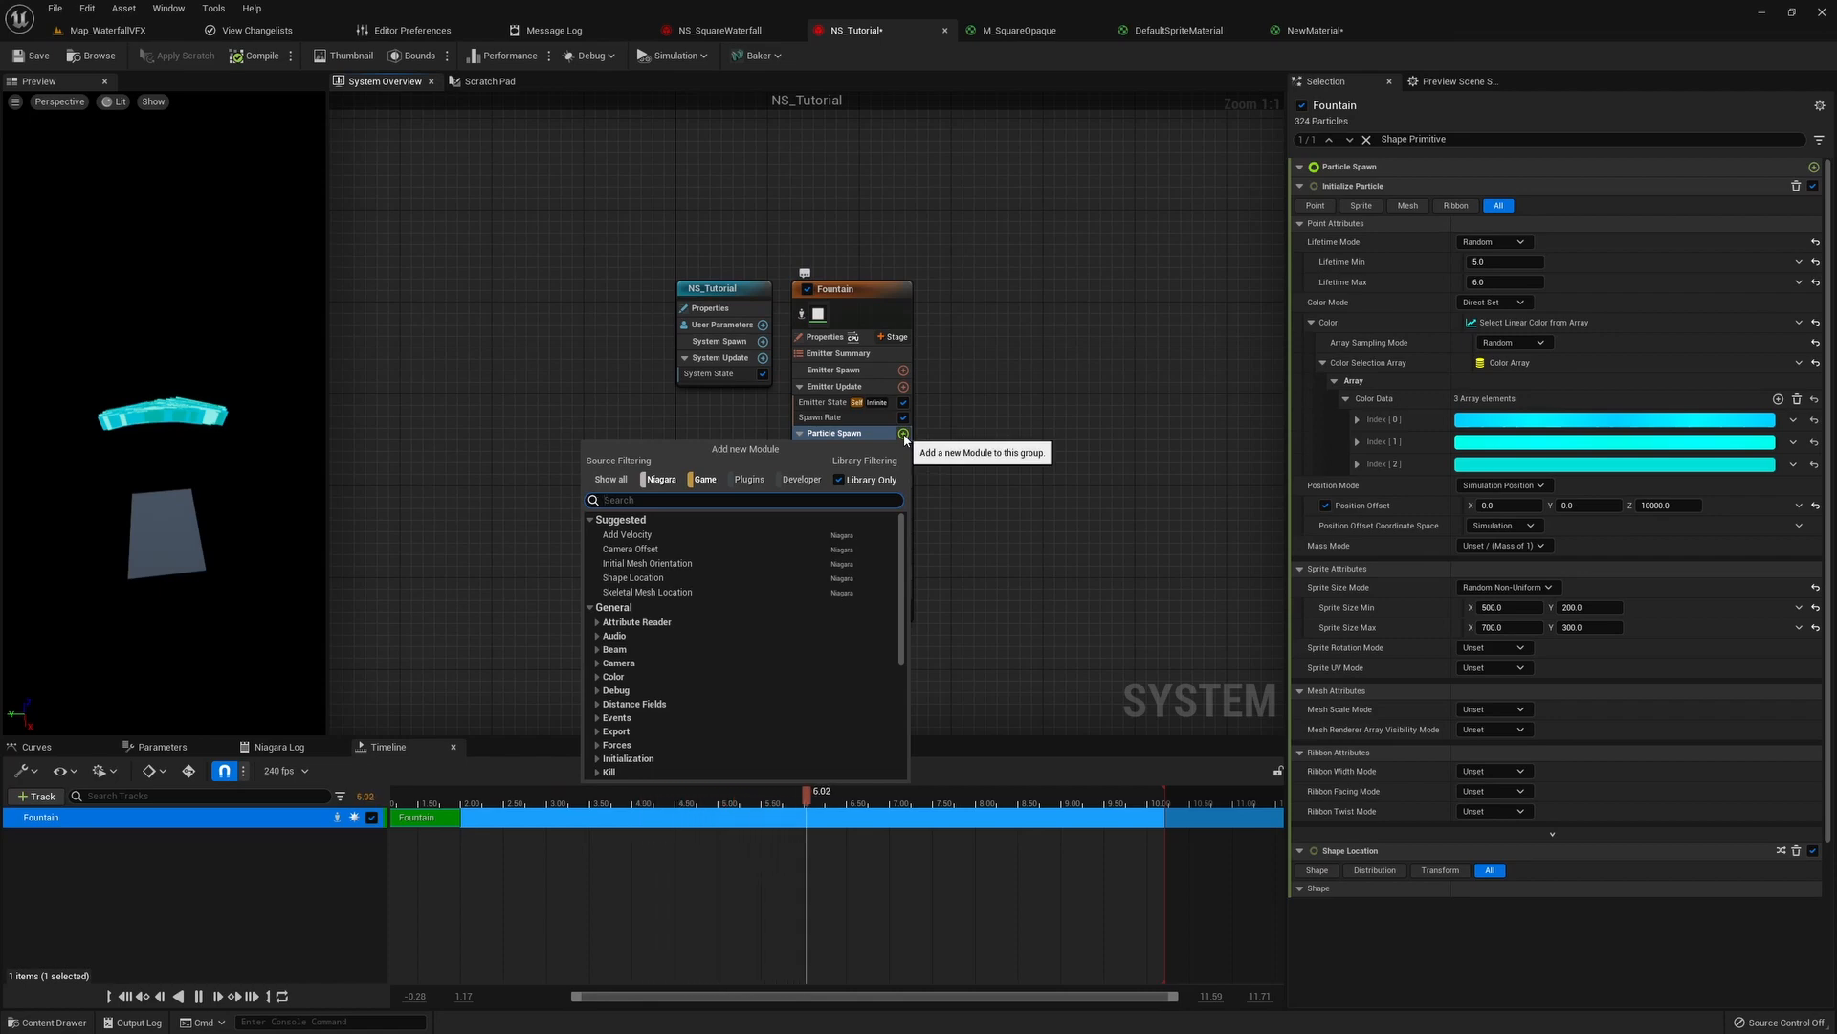
- Add a Sprite Facing and Alignment module at particle spawn with facing 1, 0, 0
{"action": "type", "text": "fac"}
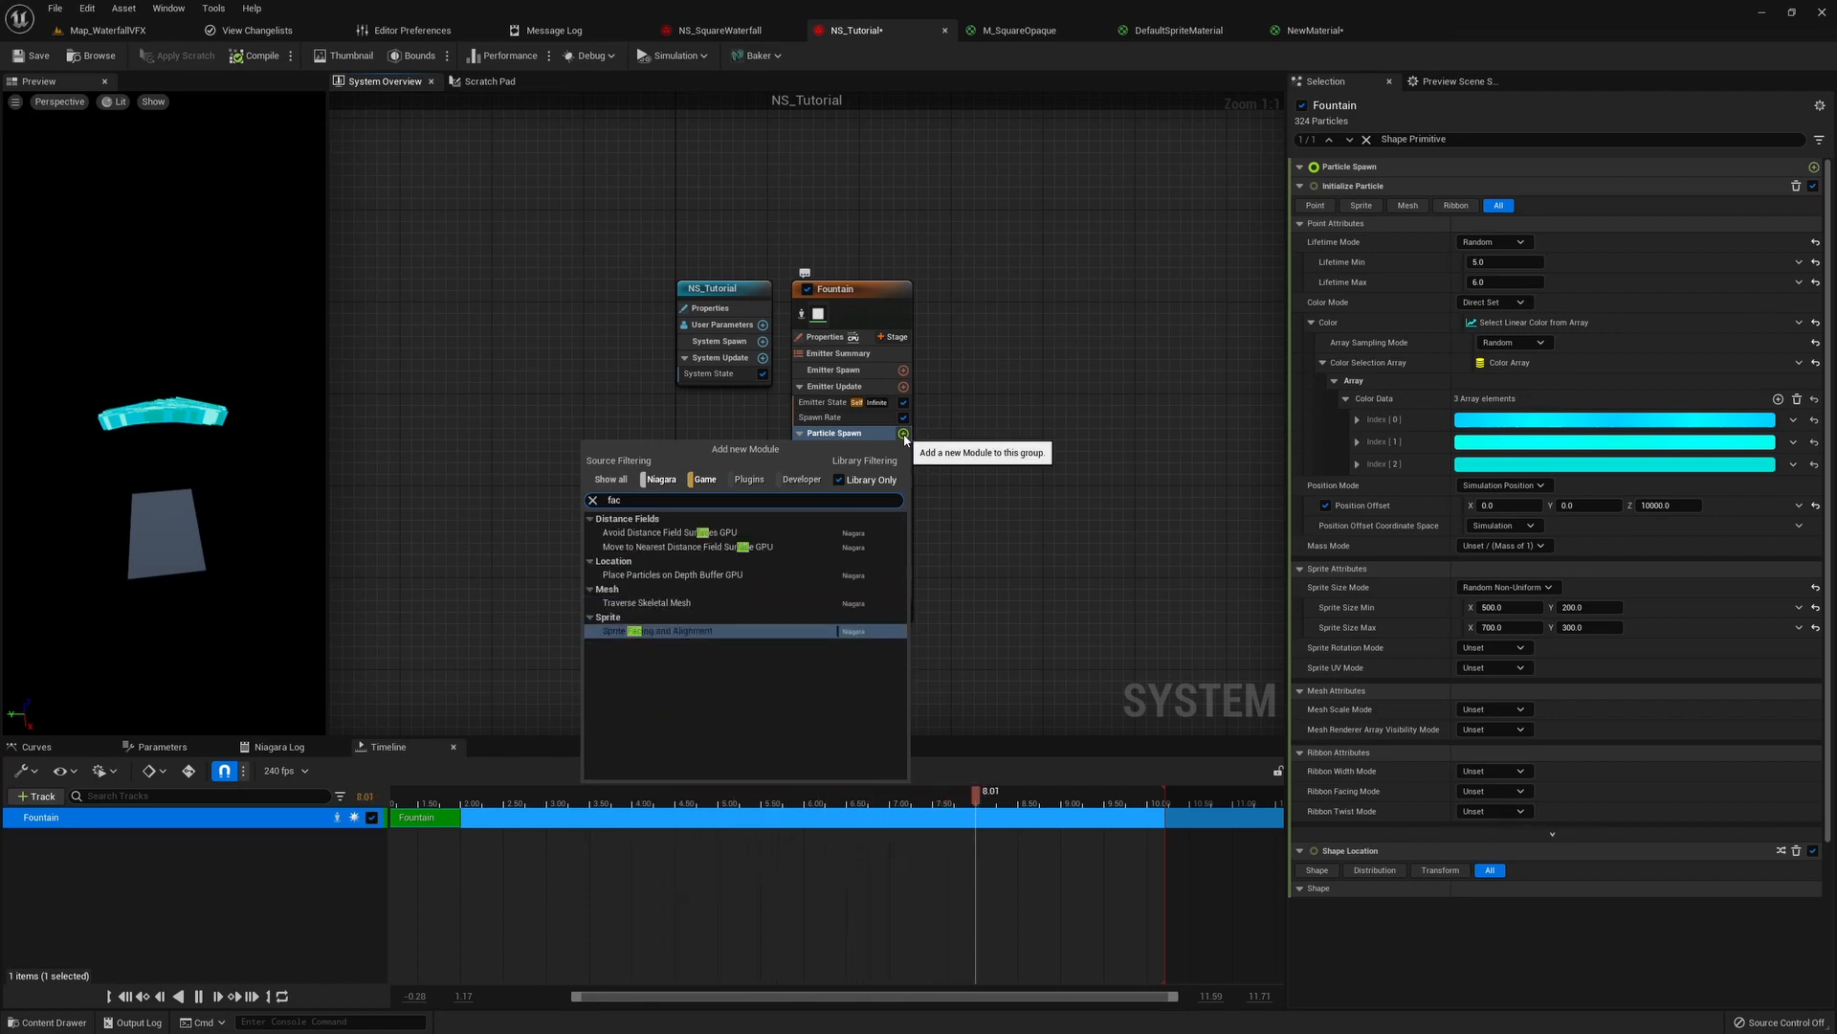
{"action": "left_click", "coordinate": [645, 629]}
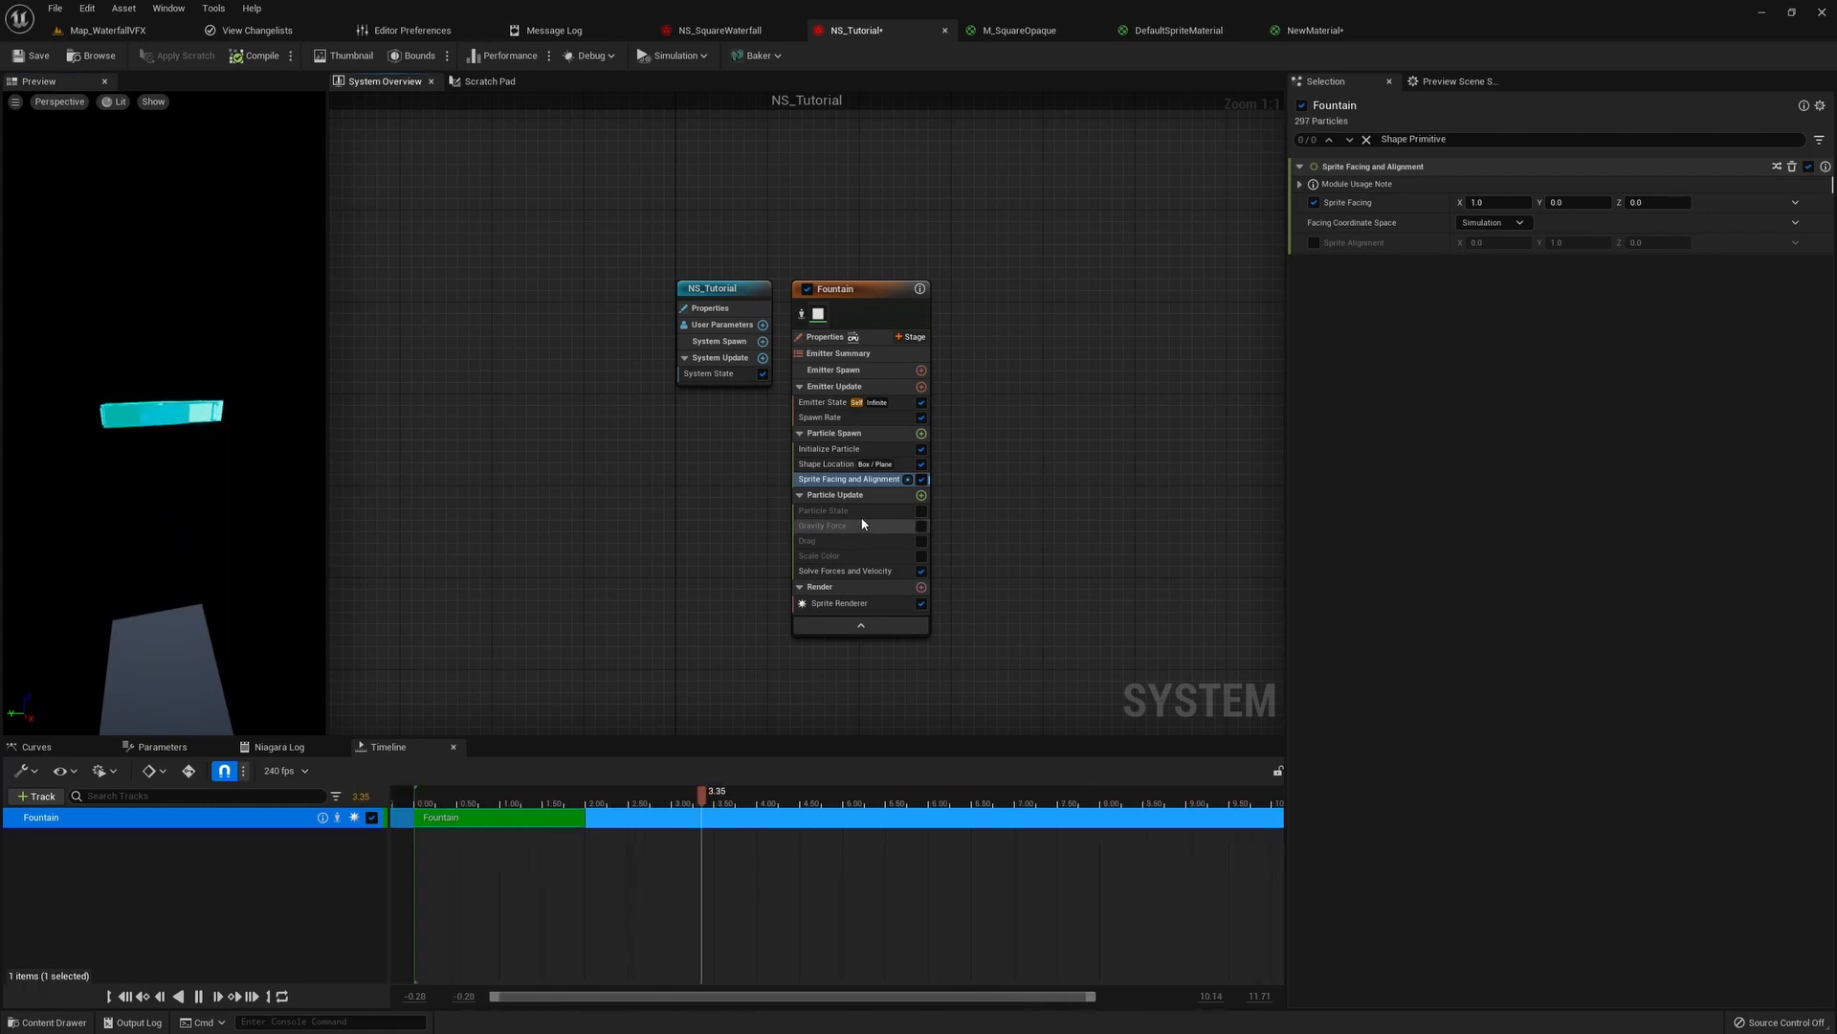
- Enable Particle State and a Gravity Force of -980 on Z so the cyan squares fall
{"action": "left_click", "coordinate": [823, 509]}
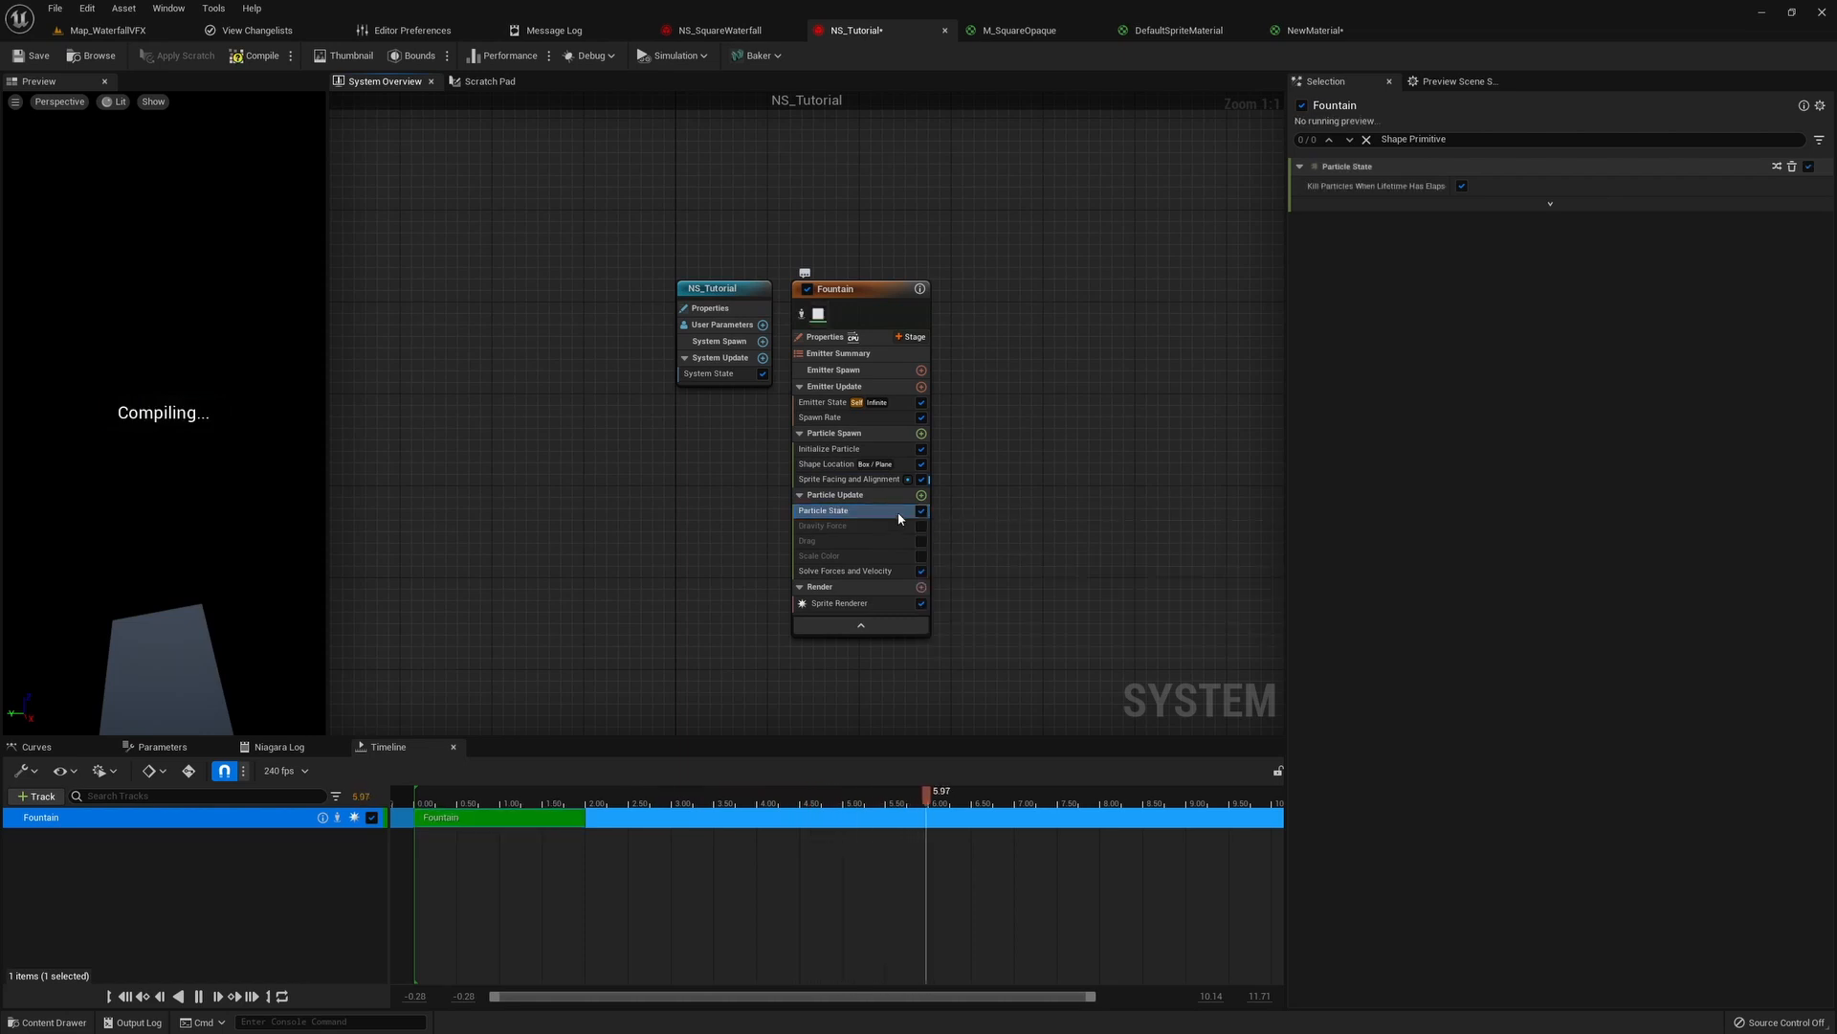
{"action": "mouse_move", "coordinate": [881, 522]}
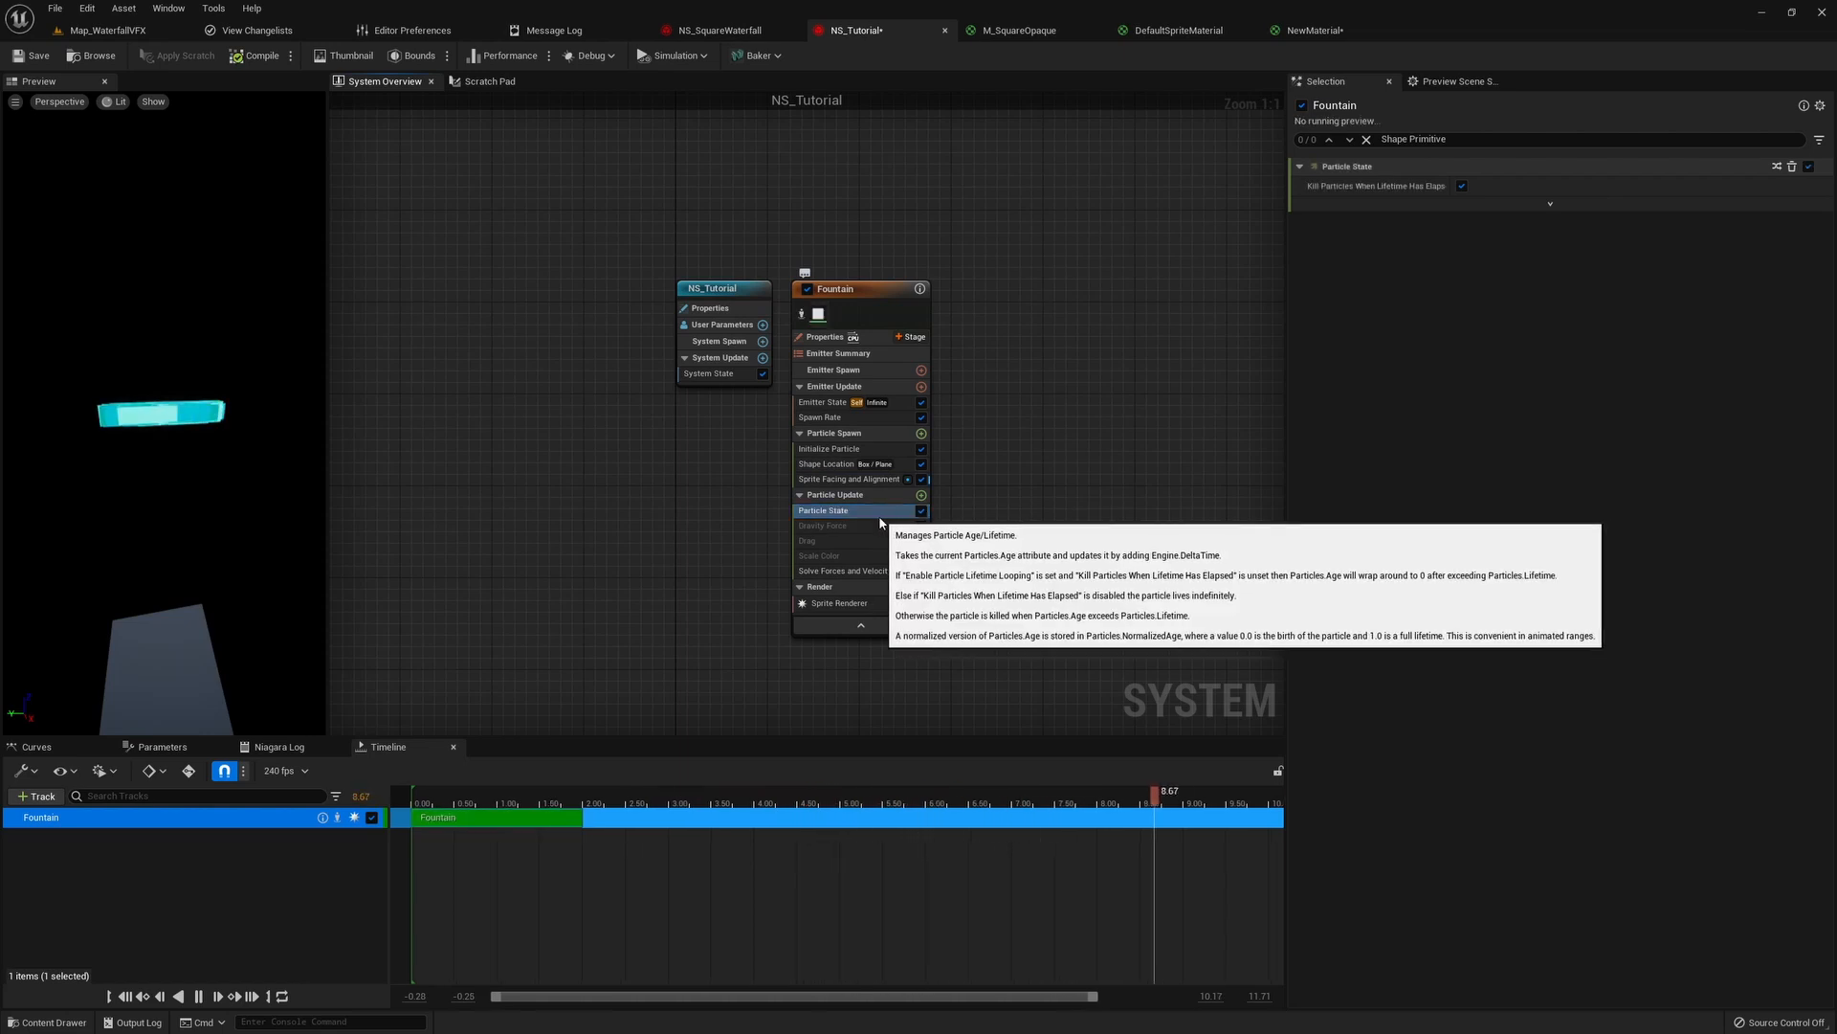
{"action": "left_click", "coordinate": [442, 790]}
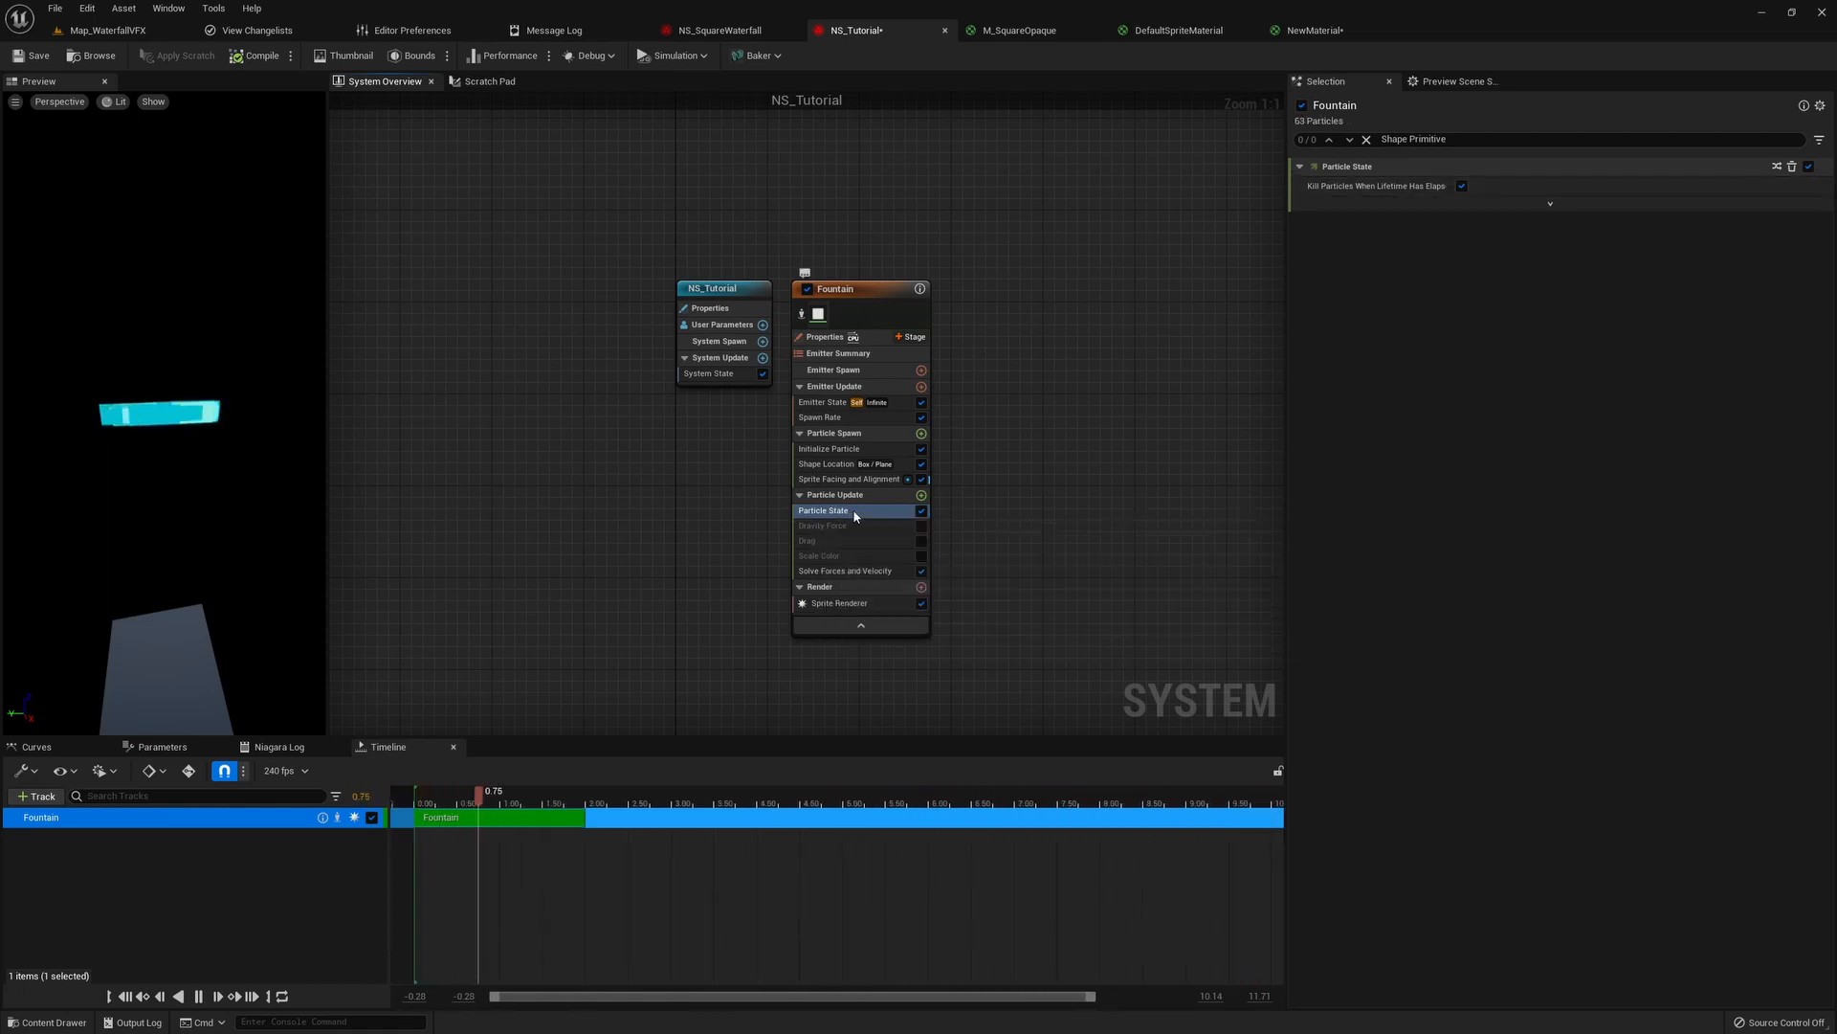
{"action": "left_click", "coordinate": [823, 525]}
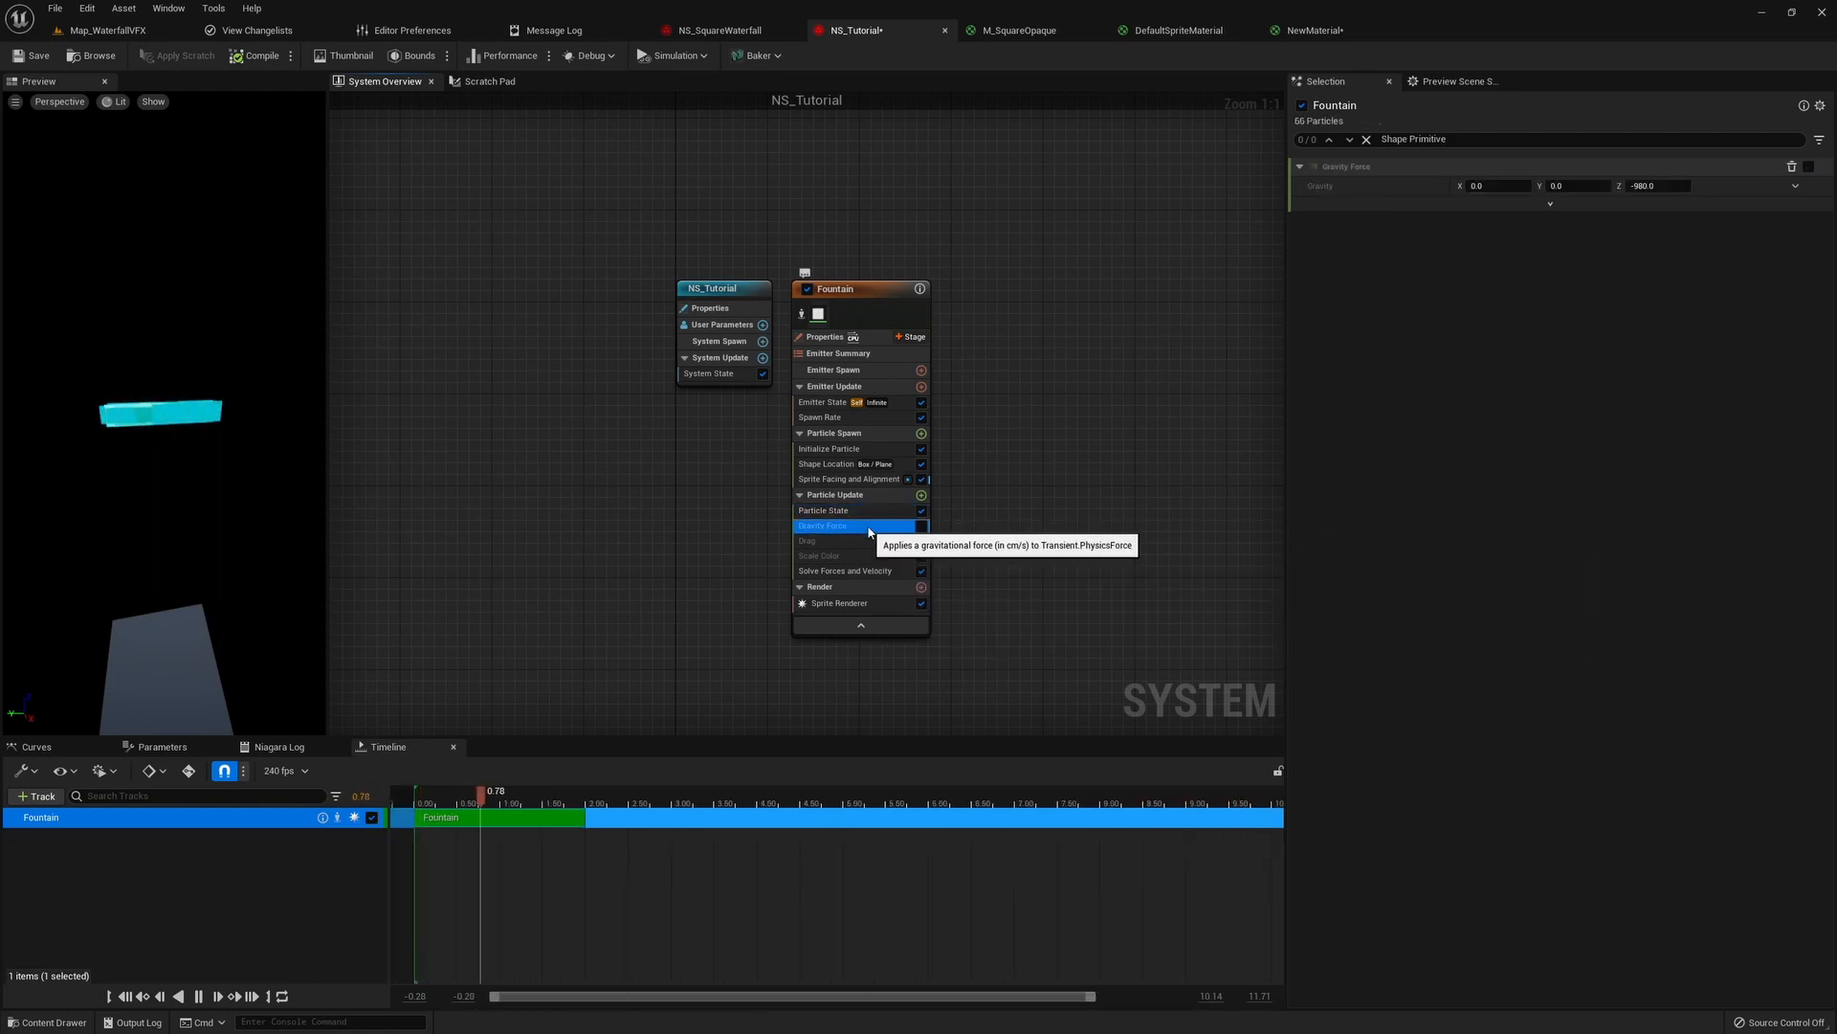
{"action": "left_click", "coordinate": [823, 524]}
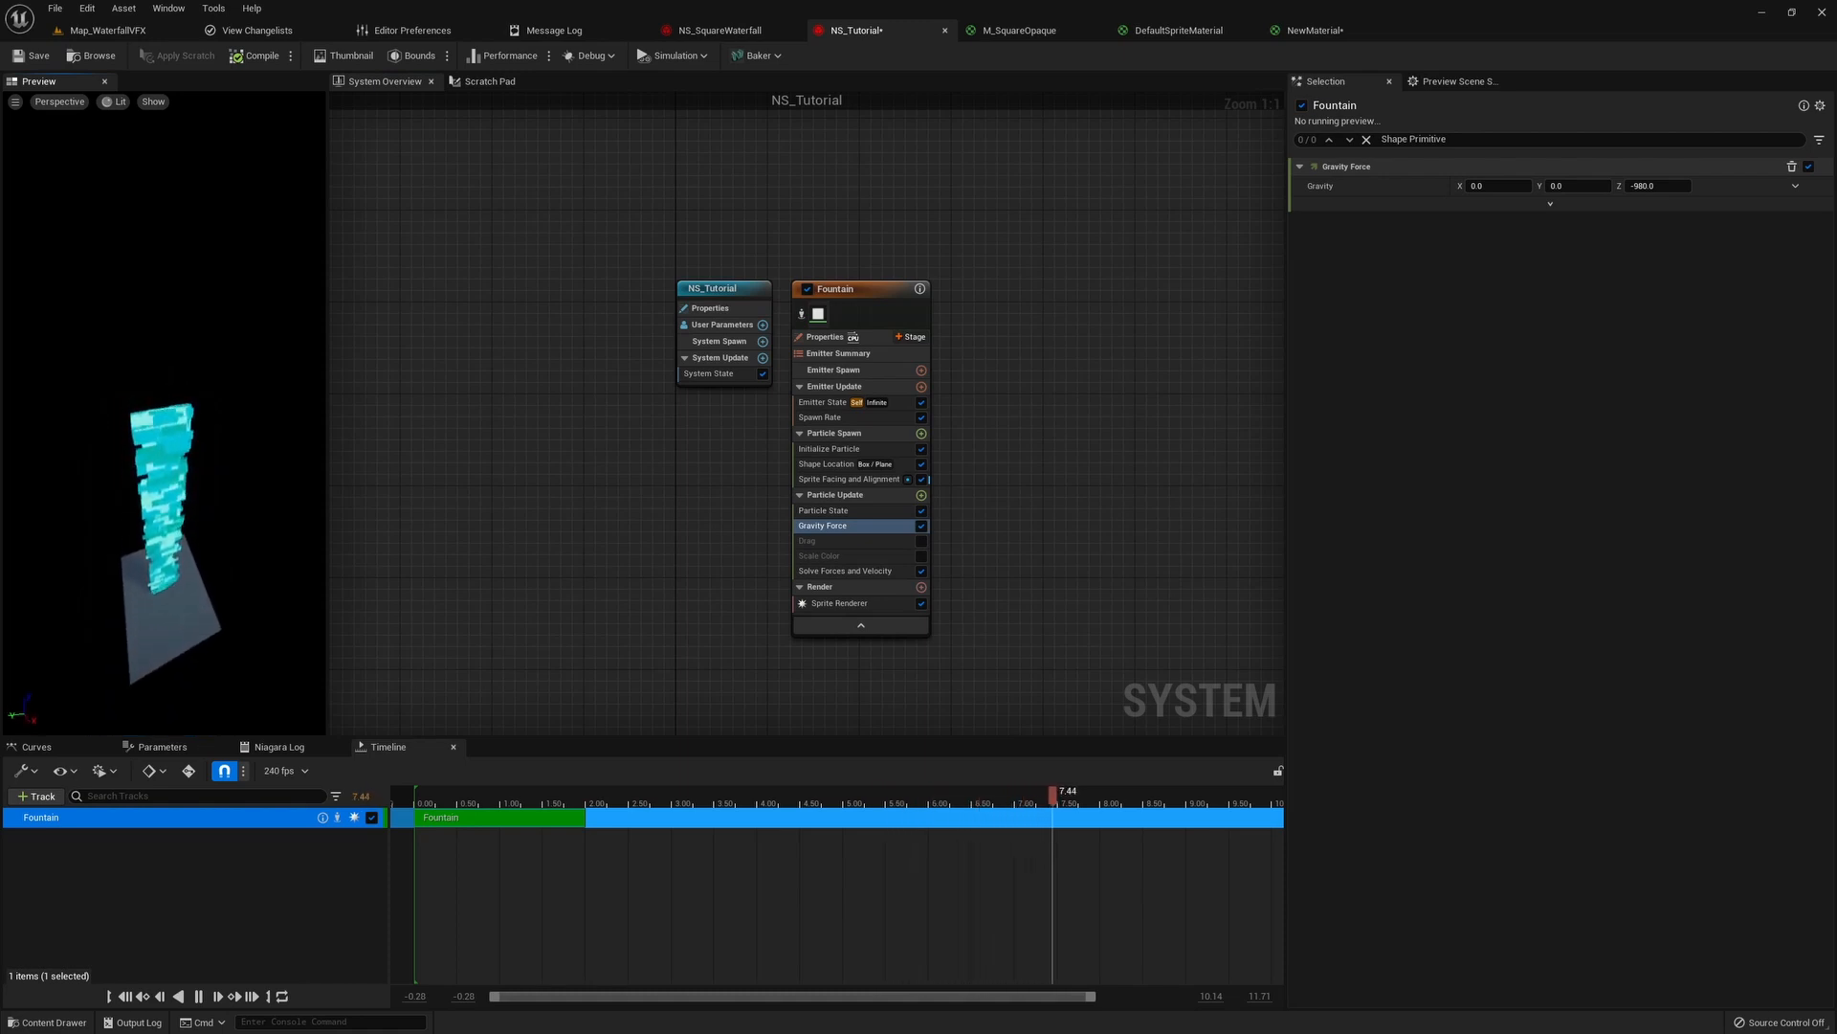
{"action": "mouse_move", "coordinate": [1321, 185]}
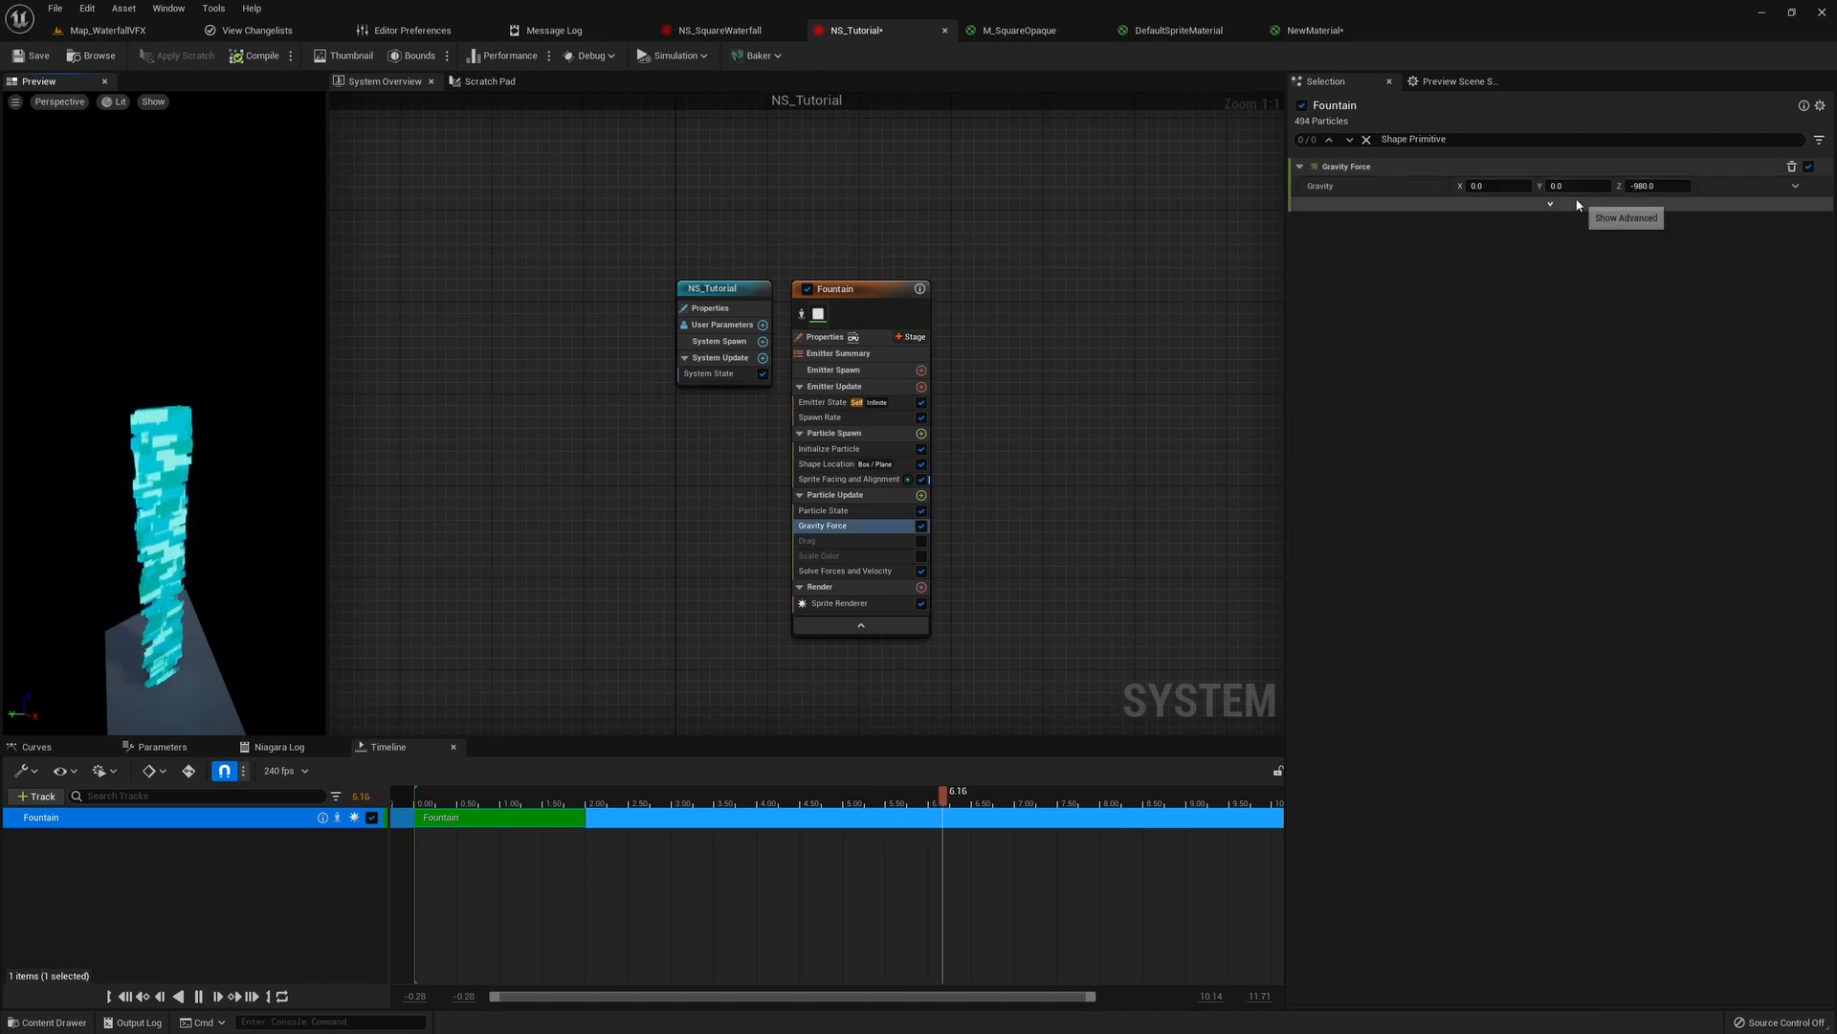
{"action": "mouse_move", "coordinate": [1658, 185]}
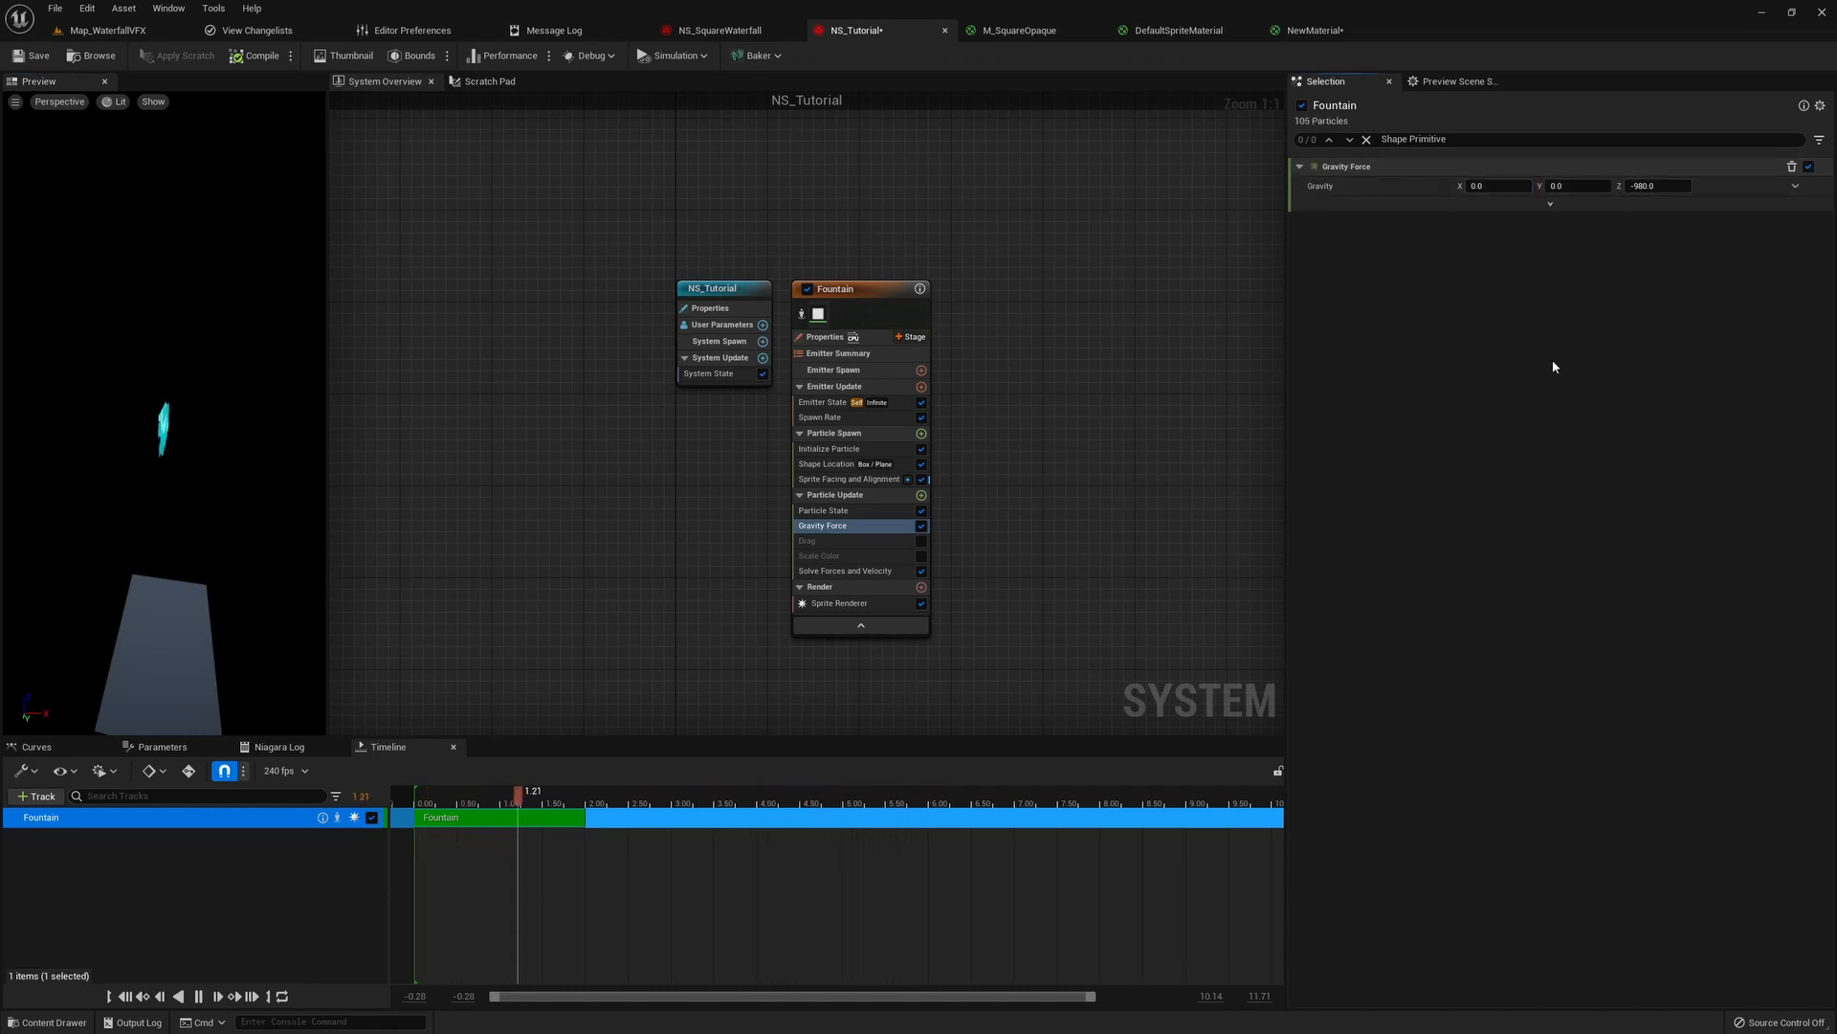
- Try the Drag module at 1.0 on the particles, then remove it again
{"action": "left_click", "coordinate": [856, 540]}
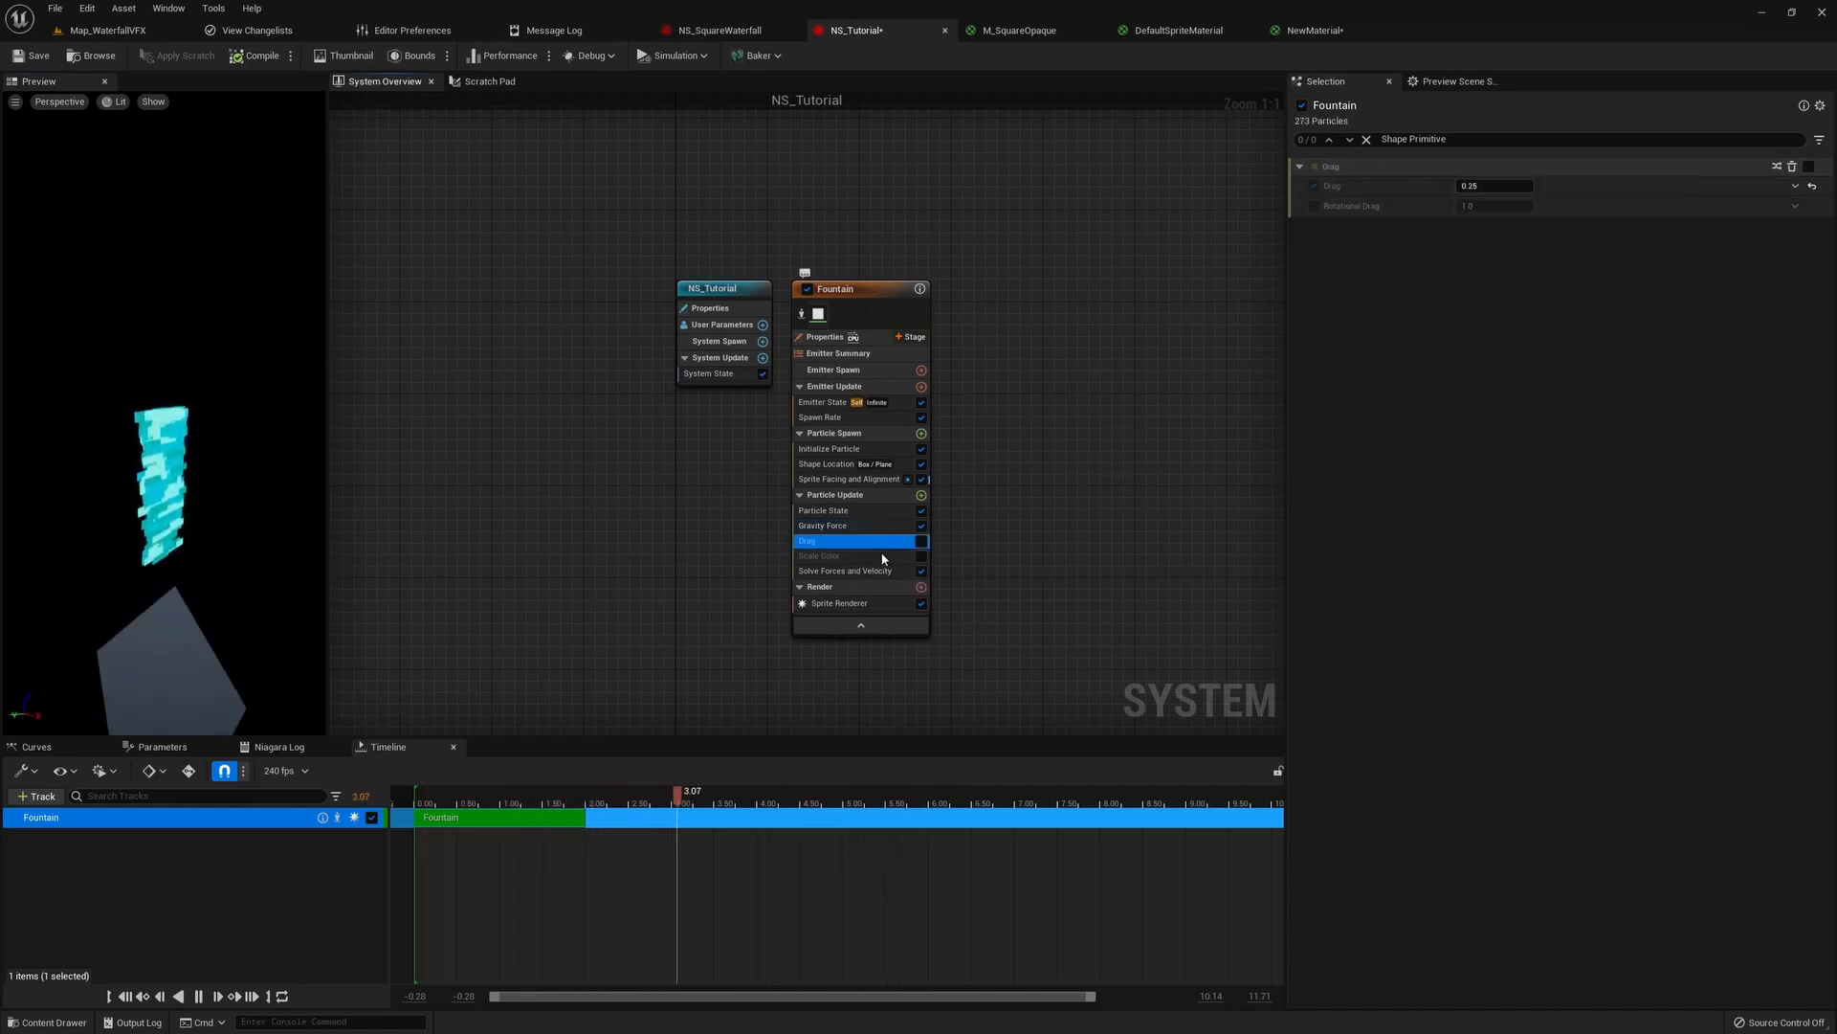
{"action": "mouse_move", "coordinate": [860, 539]}
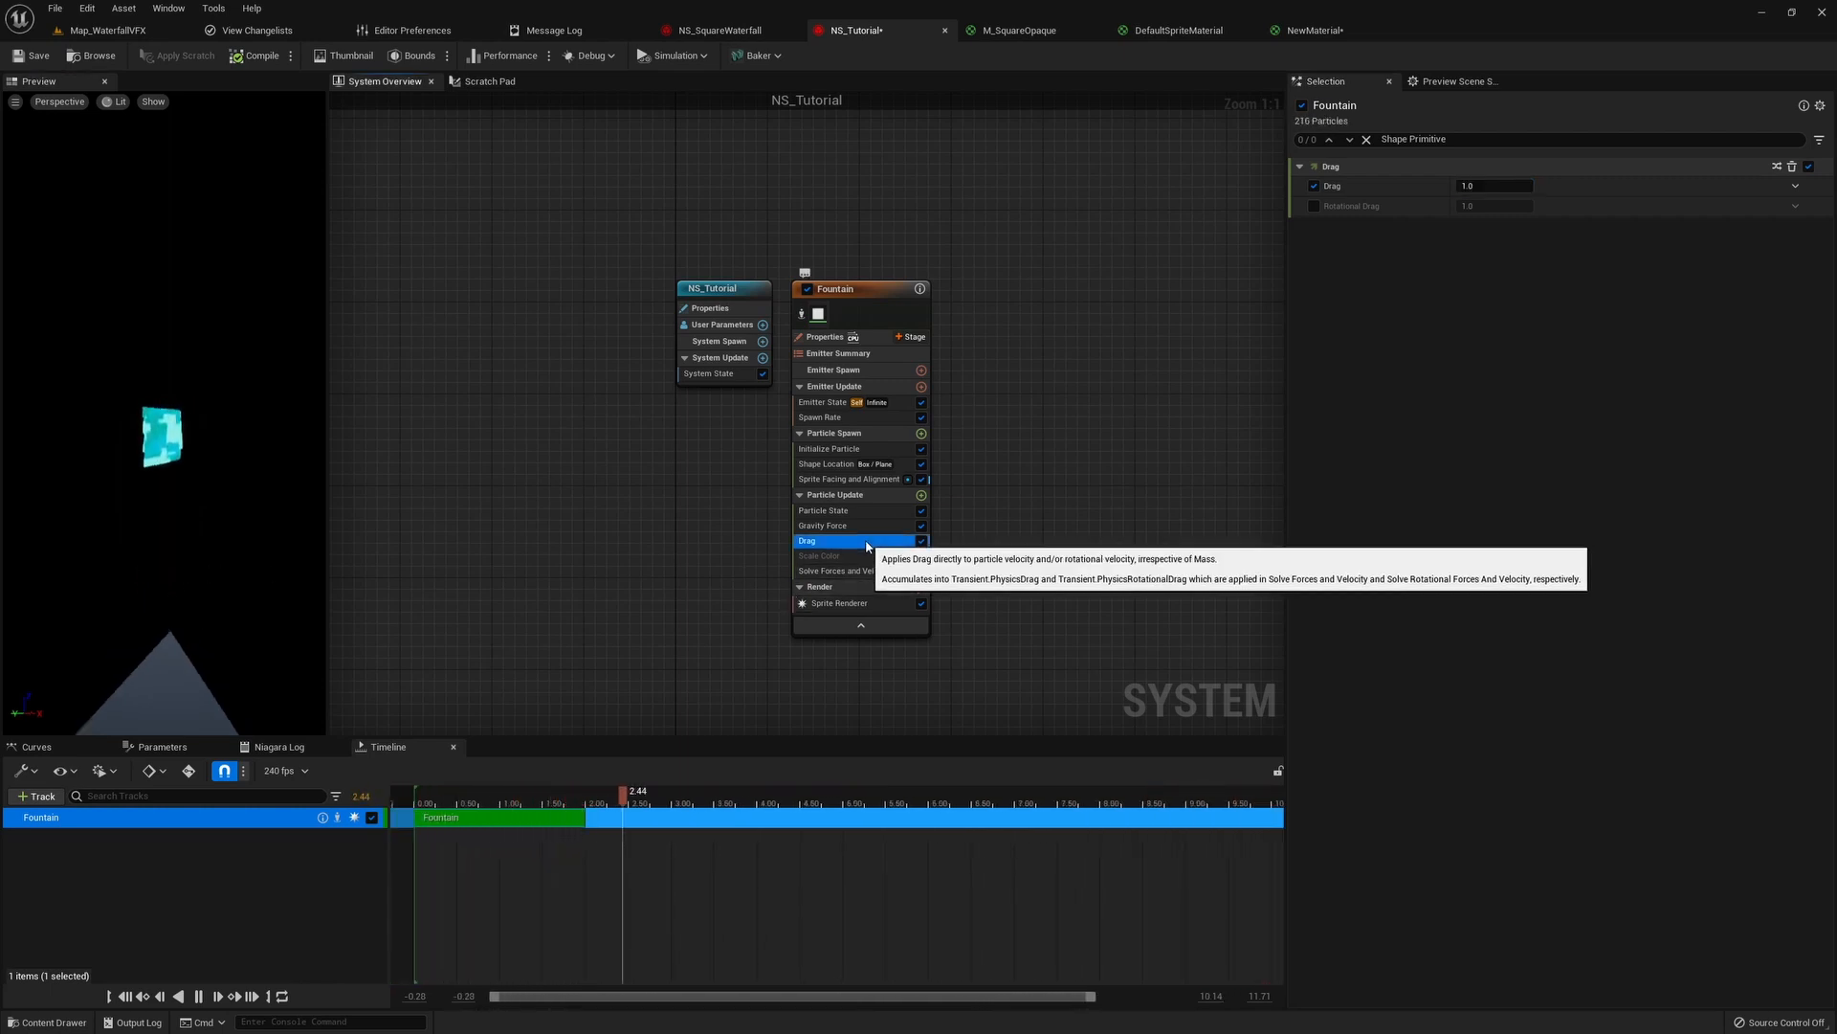
{"action": "left_click", "coordinate": [806, 540]}
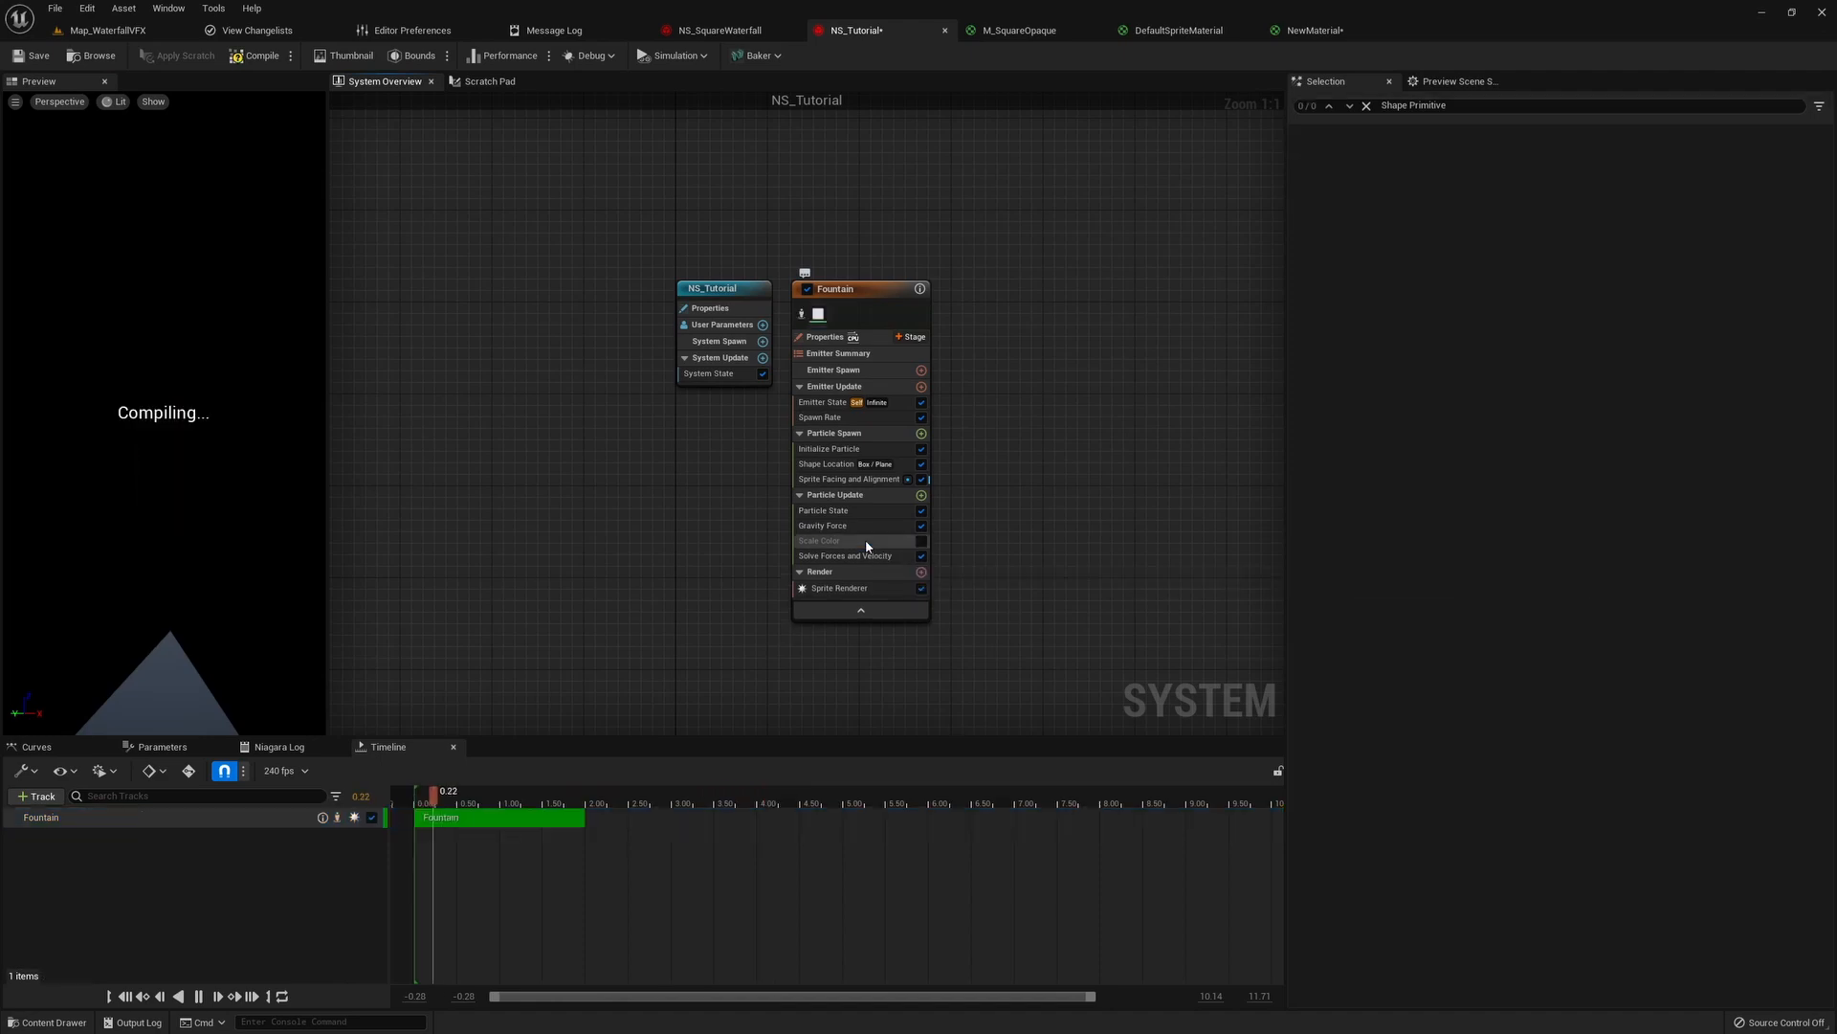
{"action": "mouse_move", "coordinate": [844, 555]}
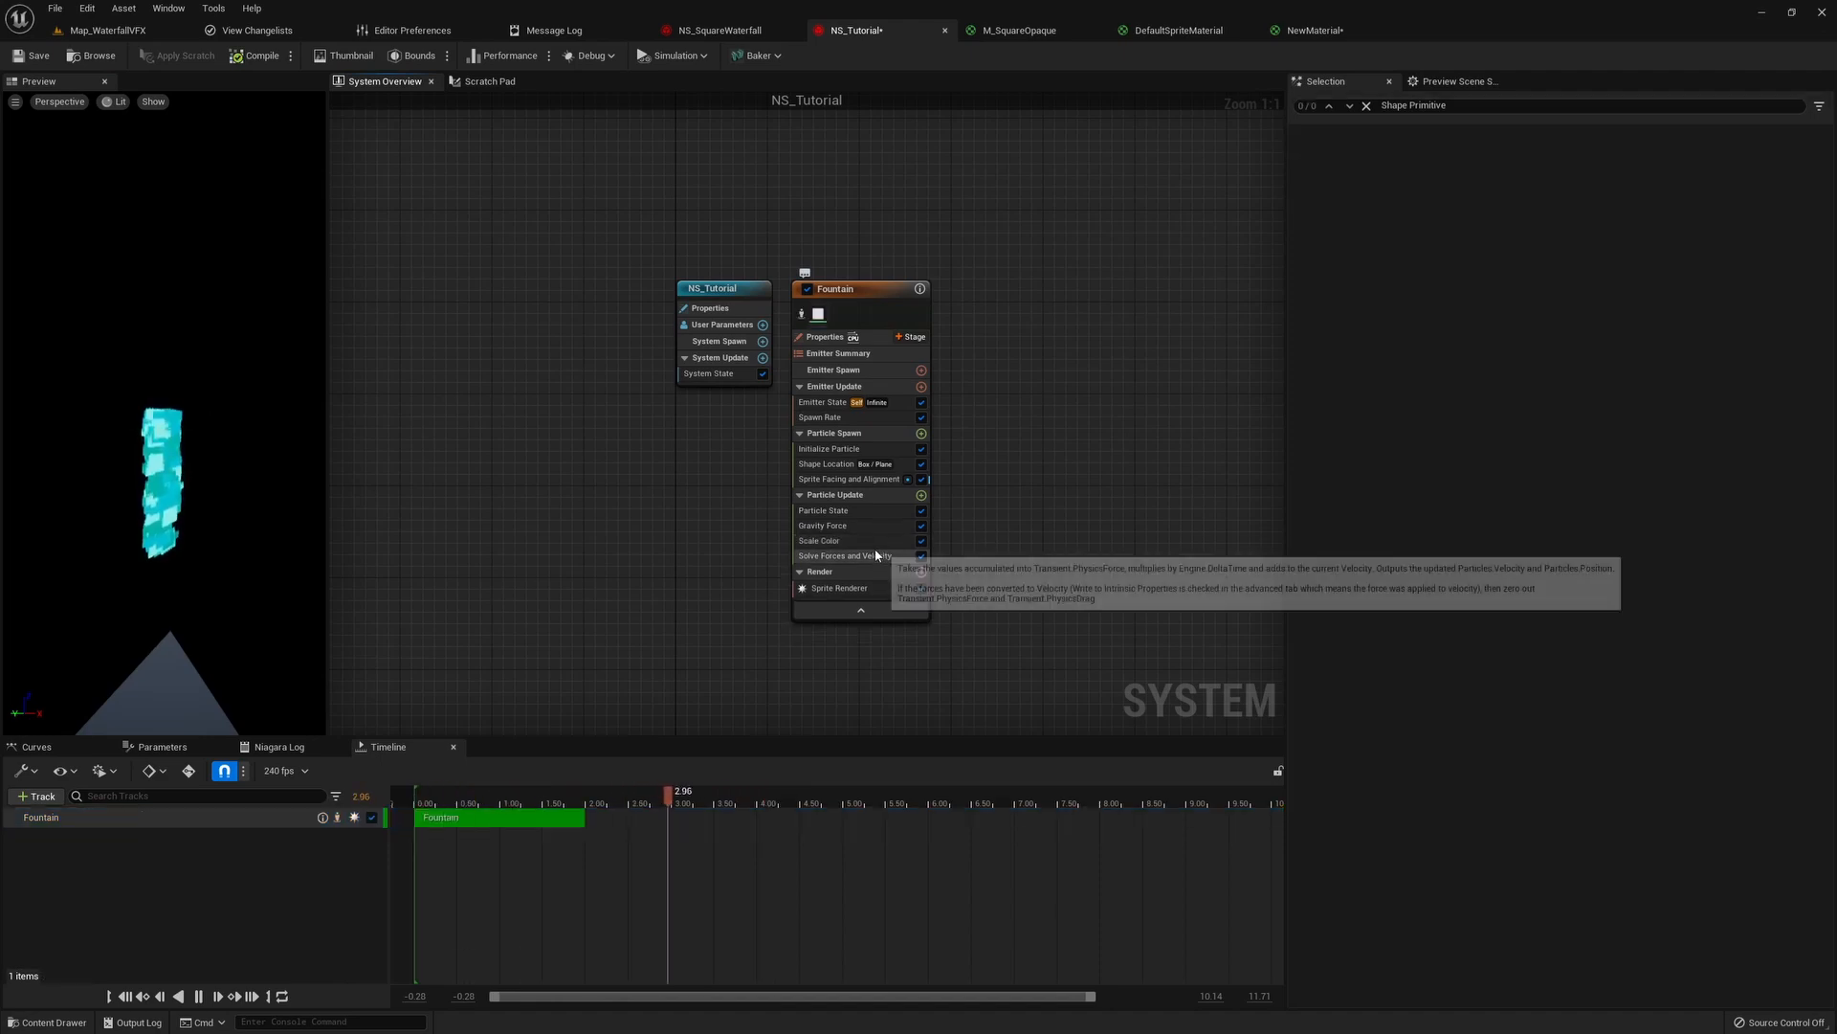
{"action": "left_click", "coordinate": [821, 540]}
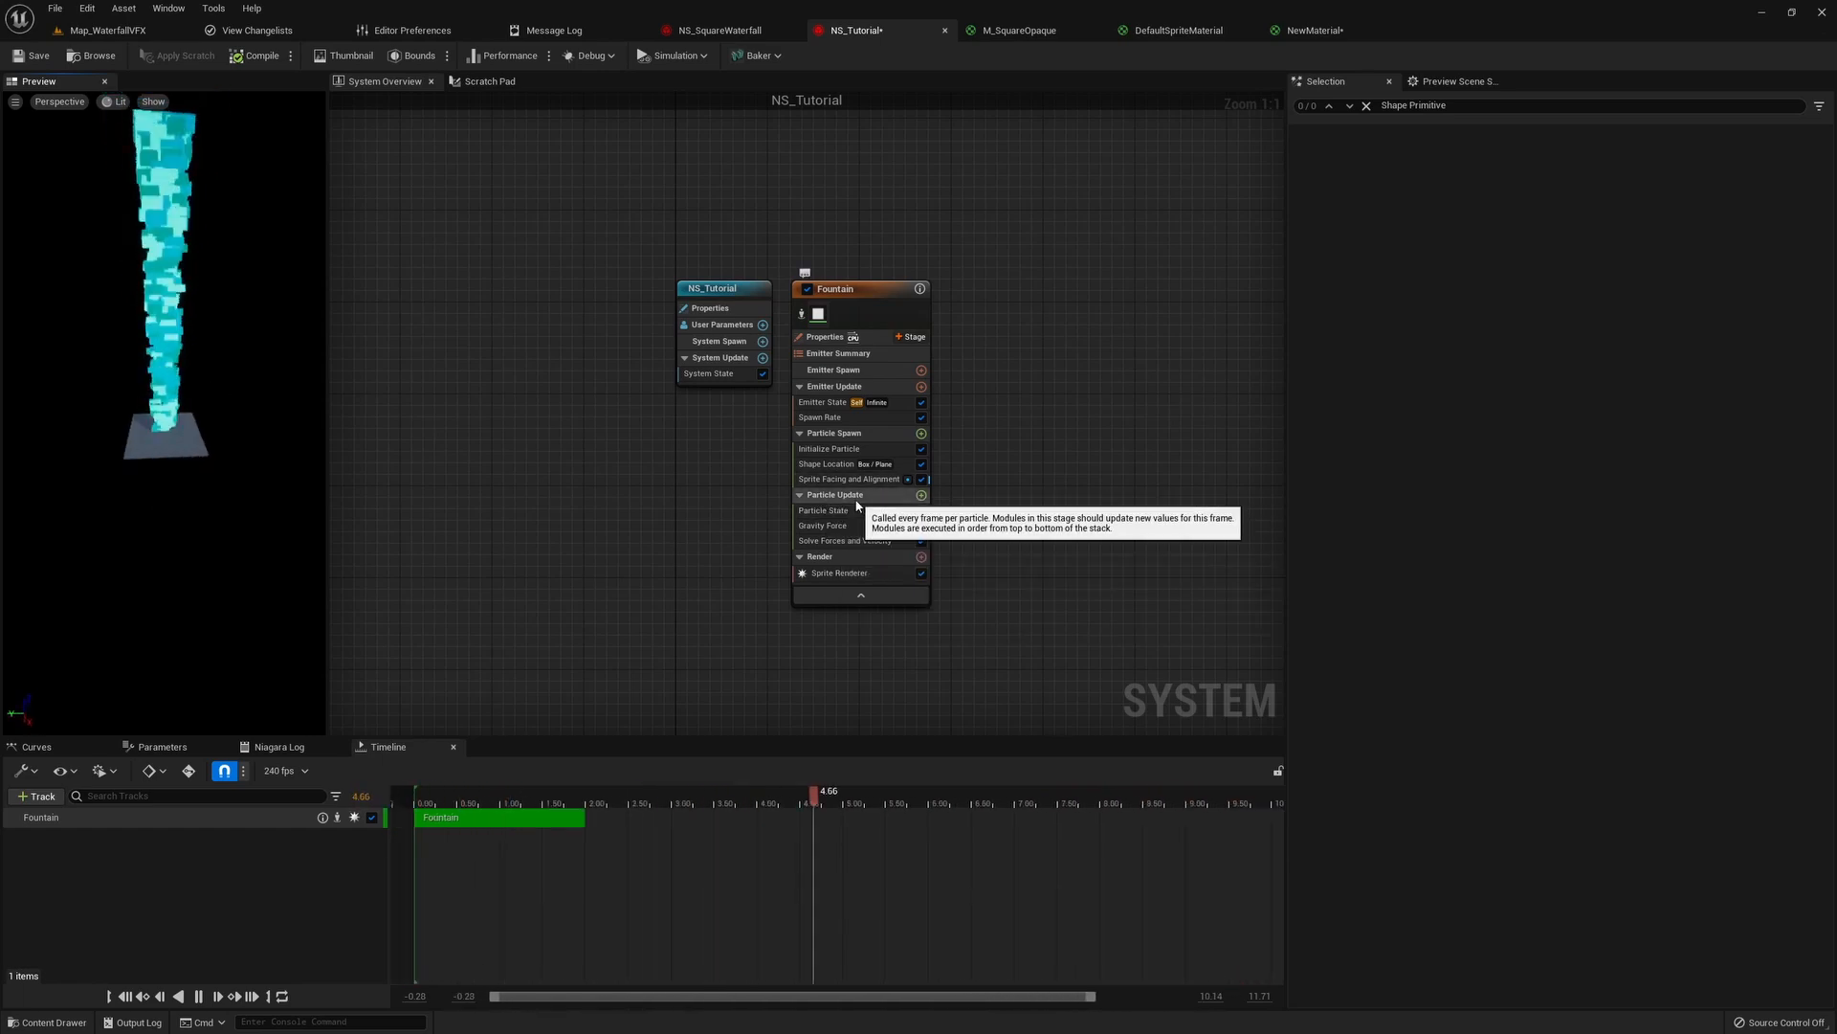
- Add Scale Sprite Size to particle update using a non-uniform per-axis curve, Y selected
{"action": "left_click", "coordinate": [920, 494]}
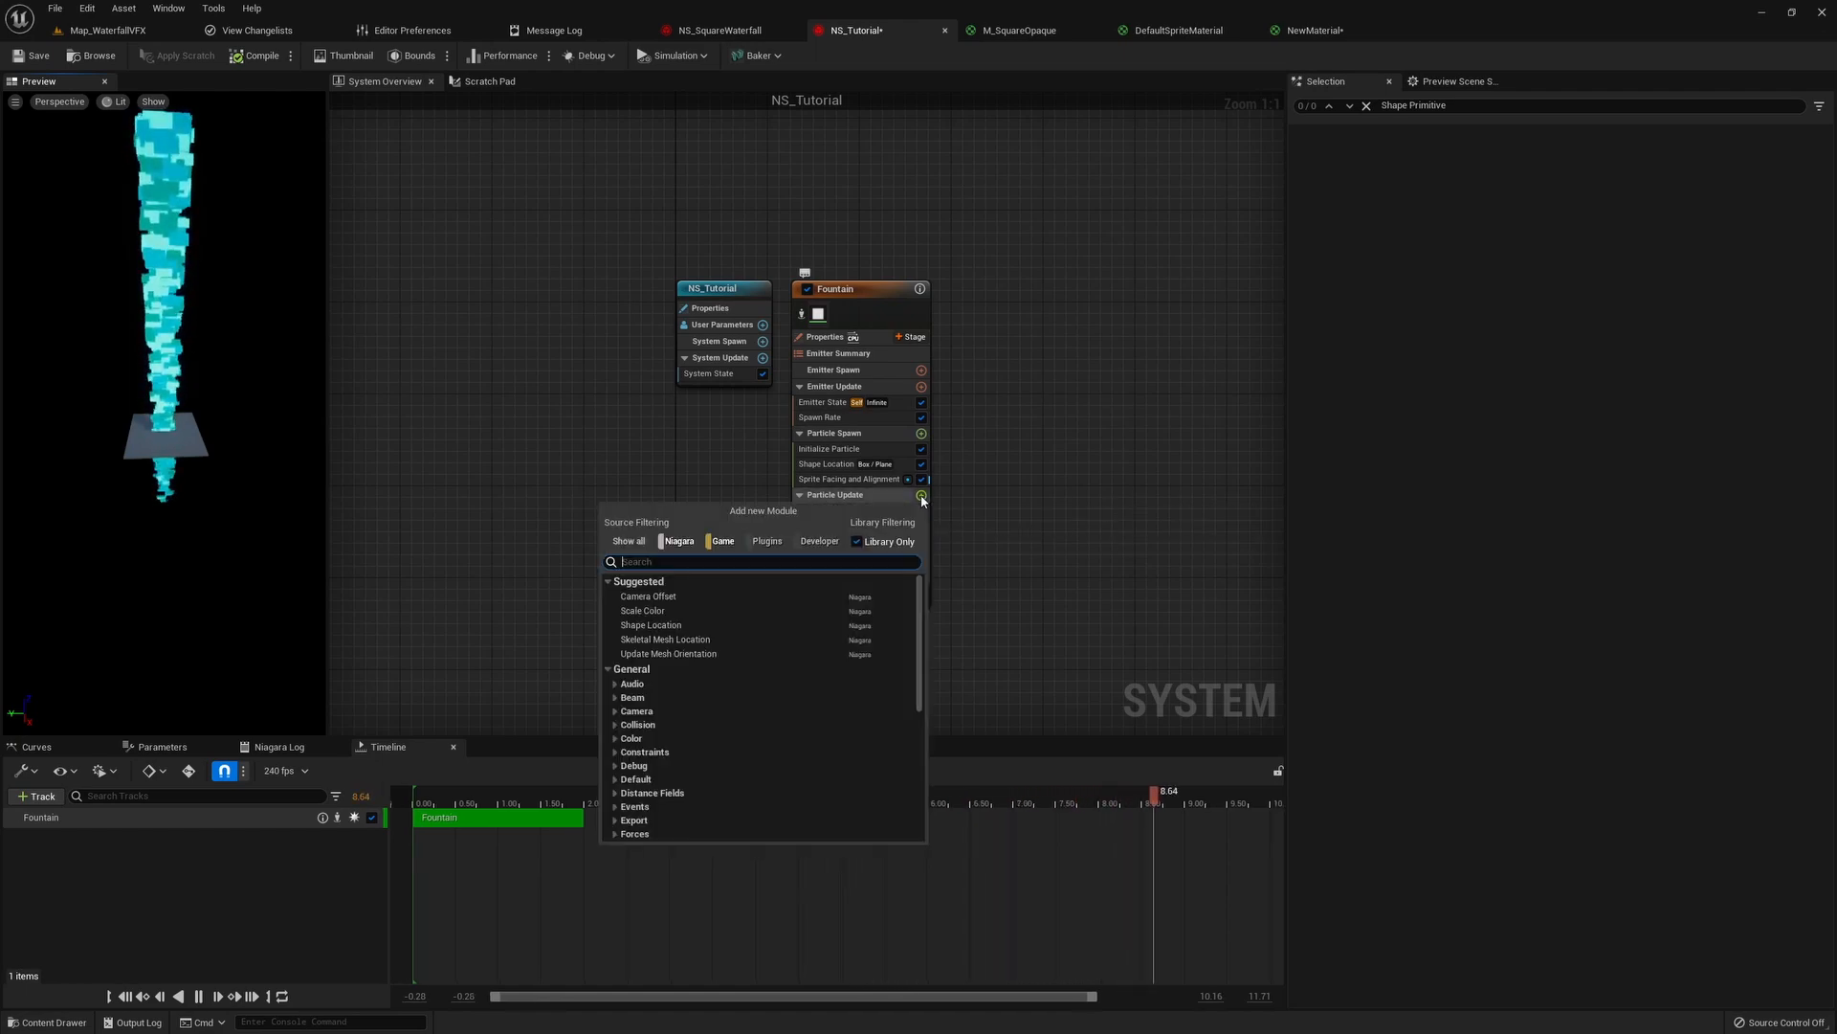
{"action": "type", "text": "scale sp"}
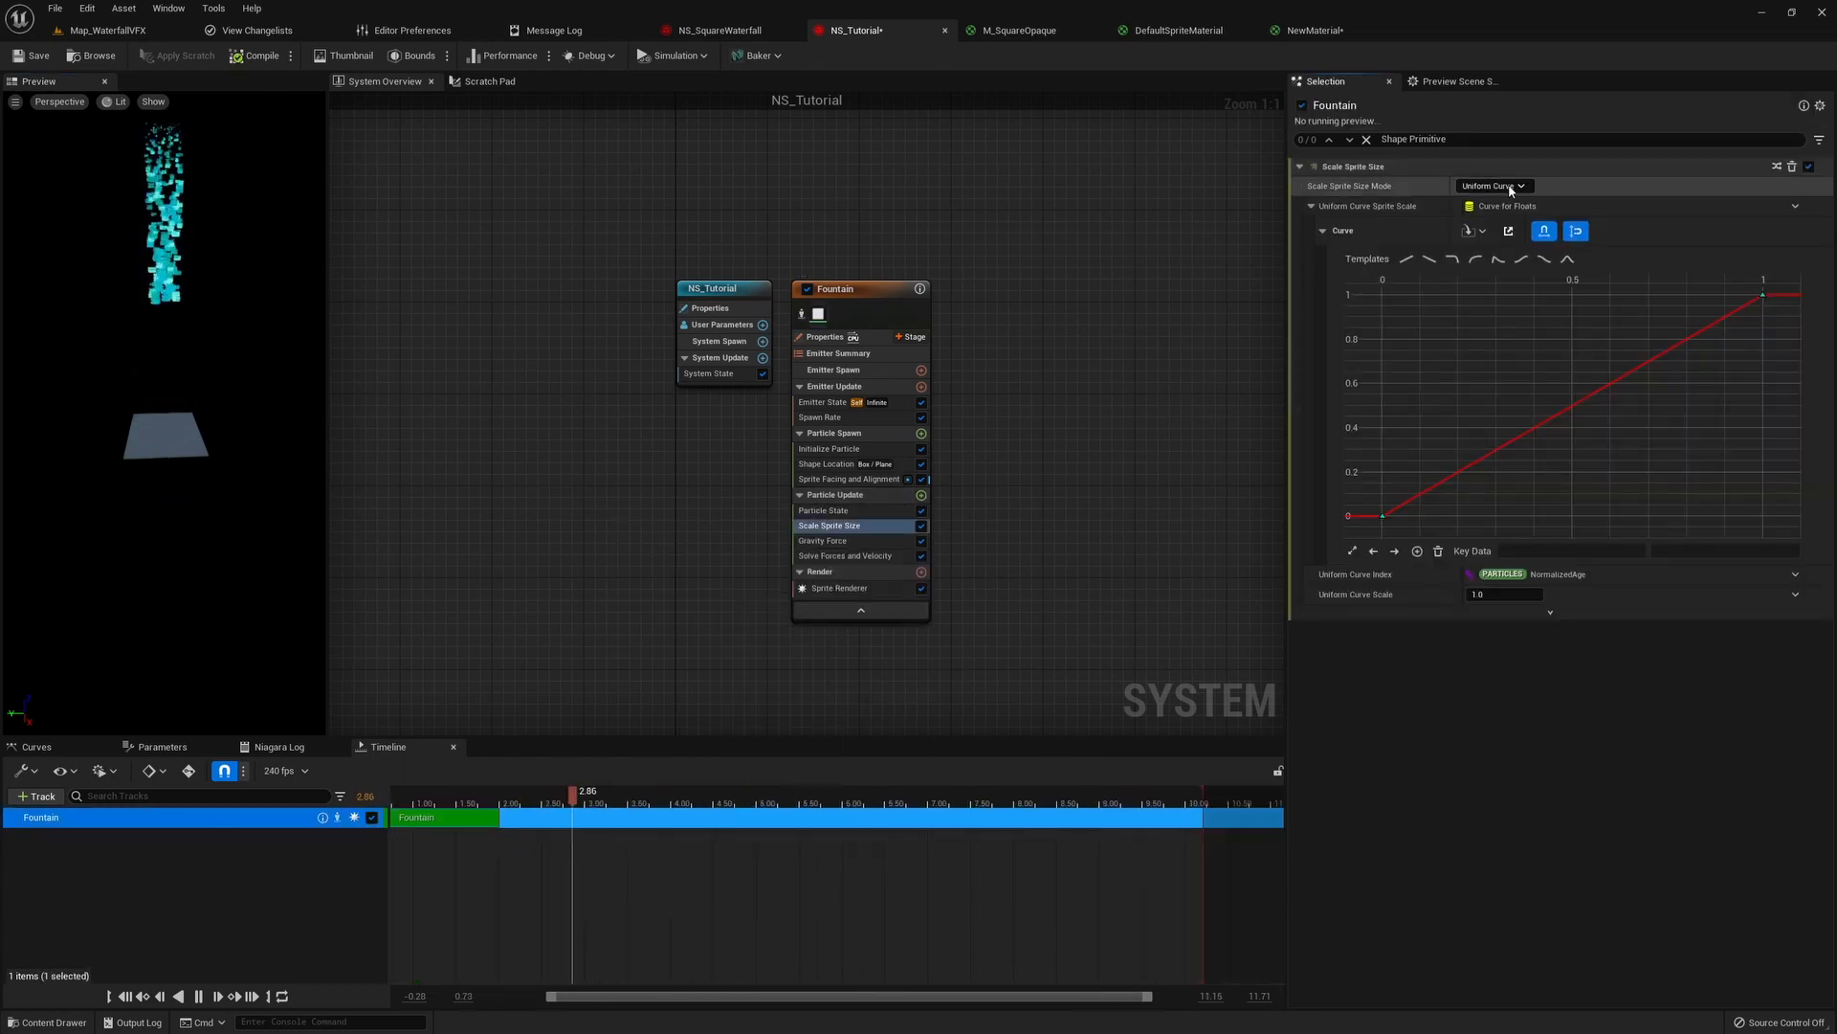
{"action": "left_click", "coordinate": [1491, 186]}
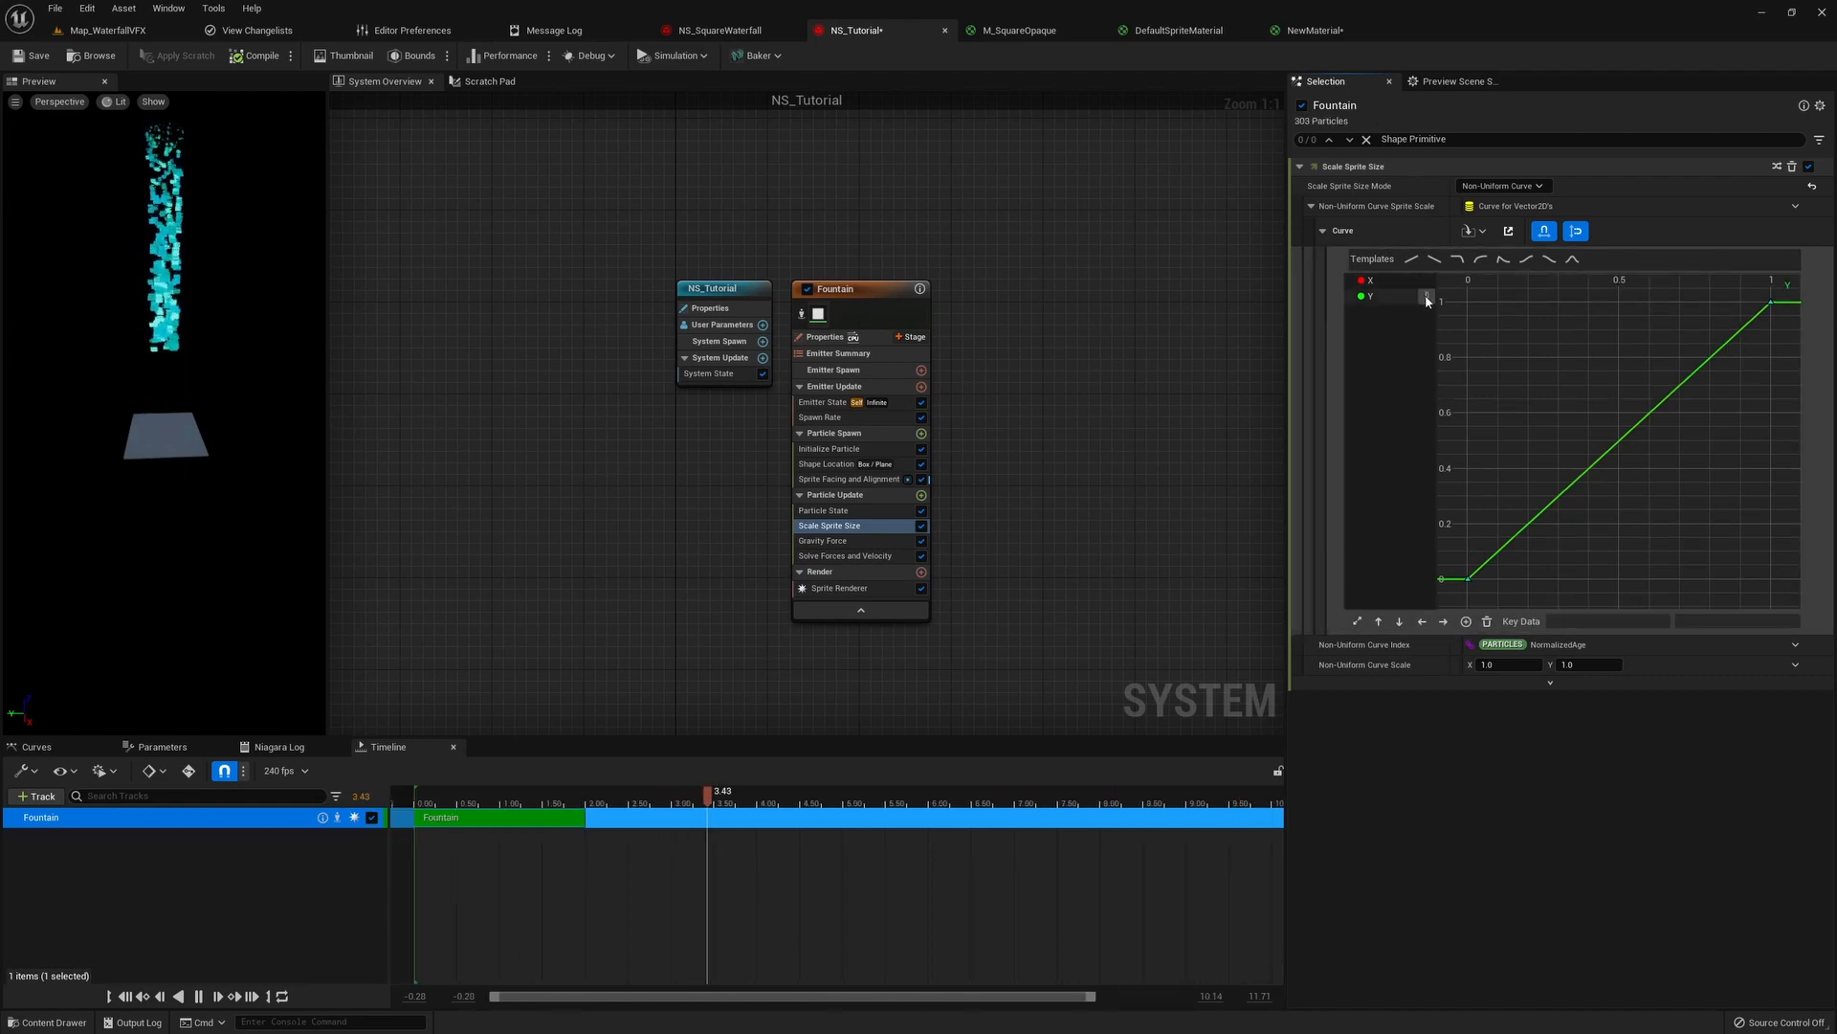
{"action": "left_click", "coordinate": [1369, 279]}
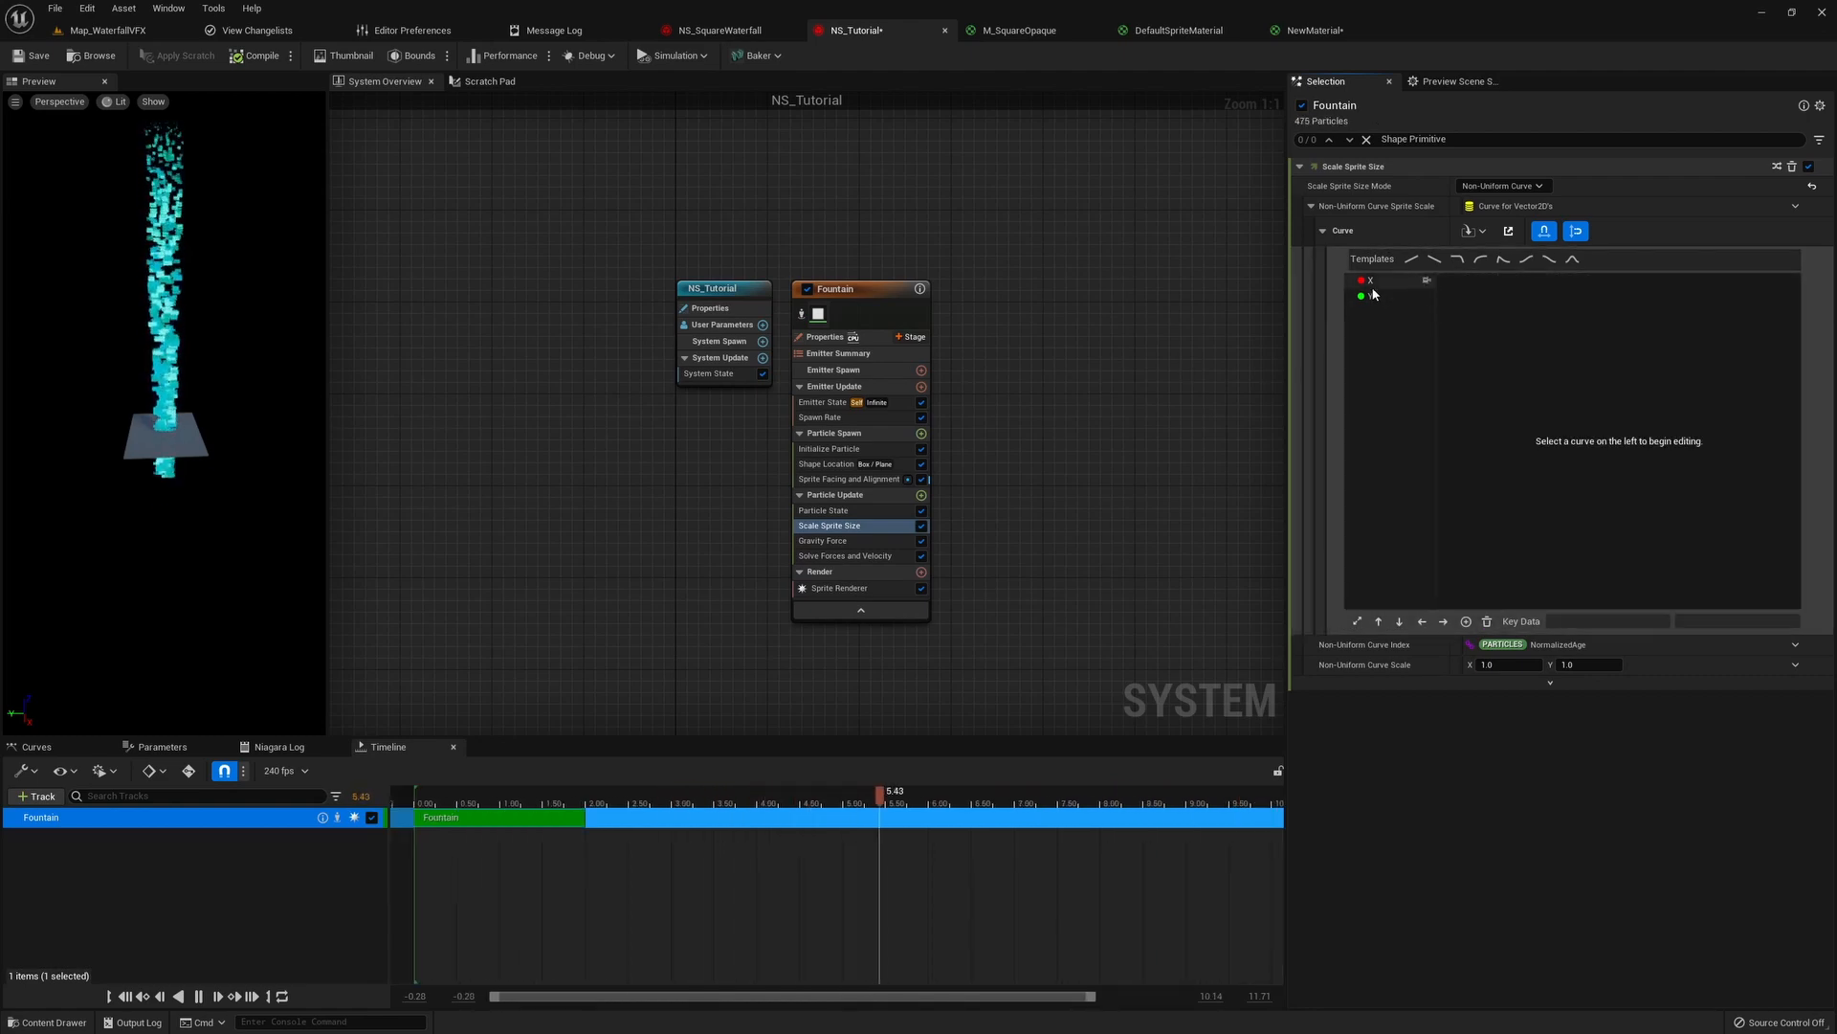
{"action": "left_click", "coordinate": [1368, 279]}
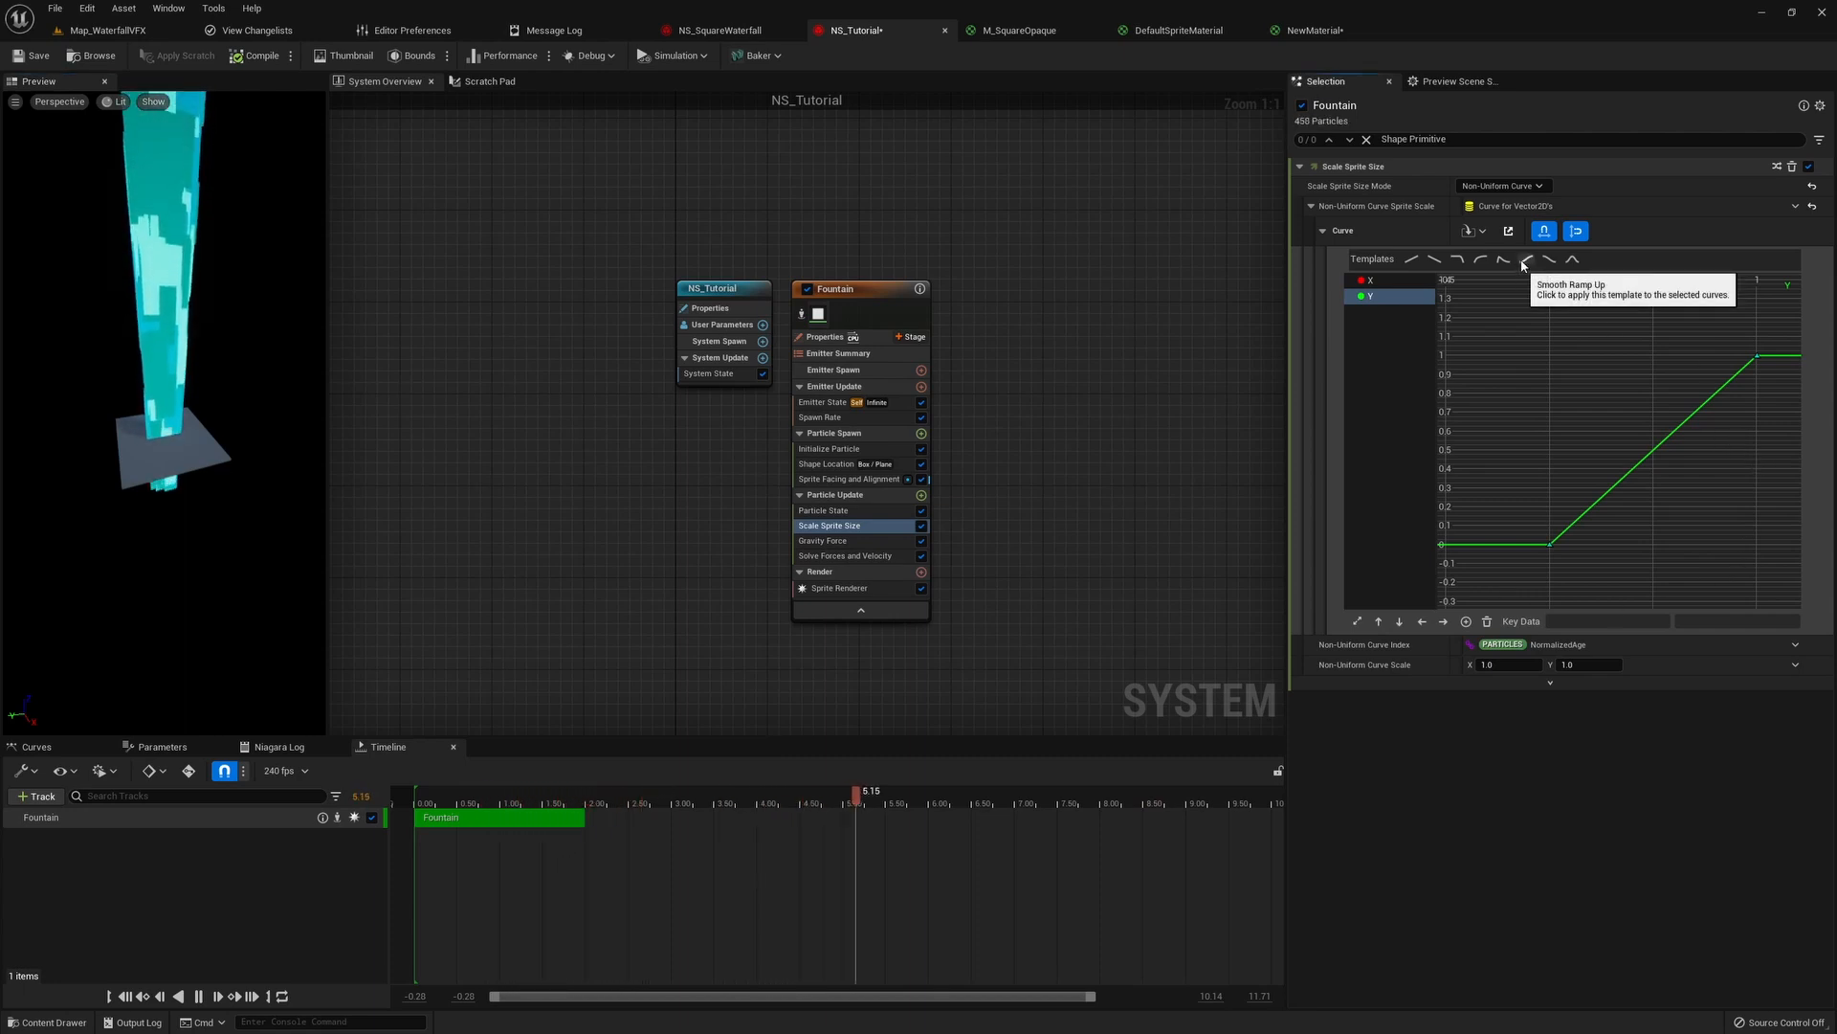
- Shape the Y curve as a smooth ramp-up scaled to 12 so the squares elongate
{"action": "left_click", "coordinate": [1525, 258]}
{"action": "type", "text": "12"}
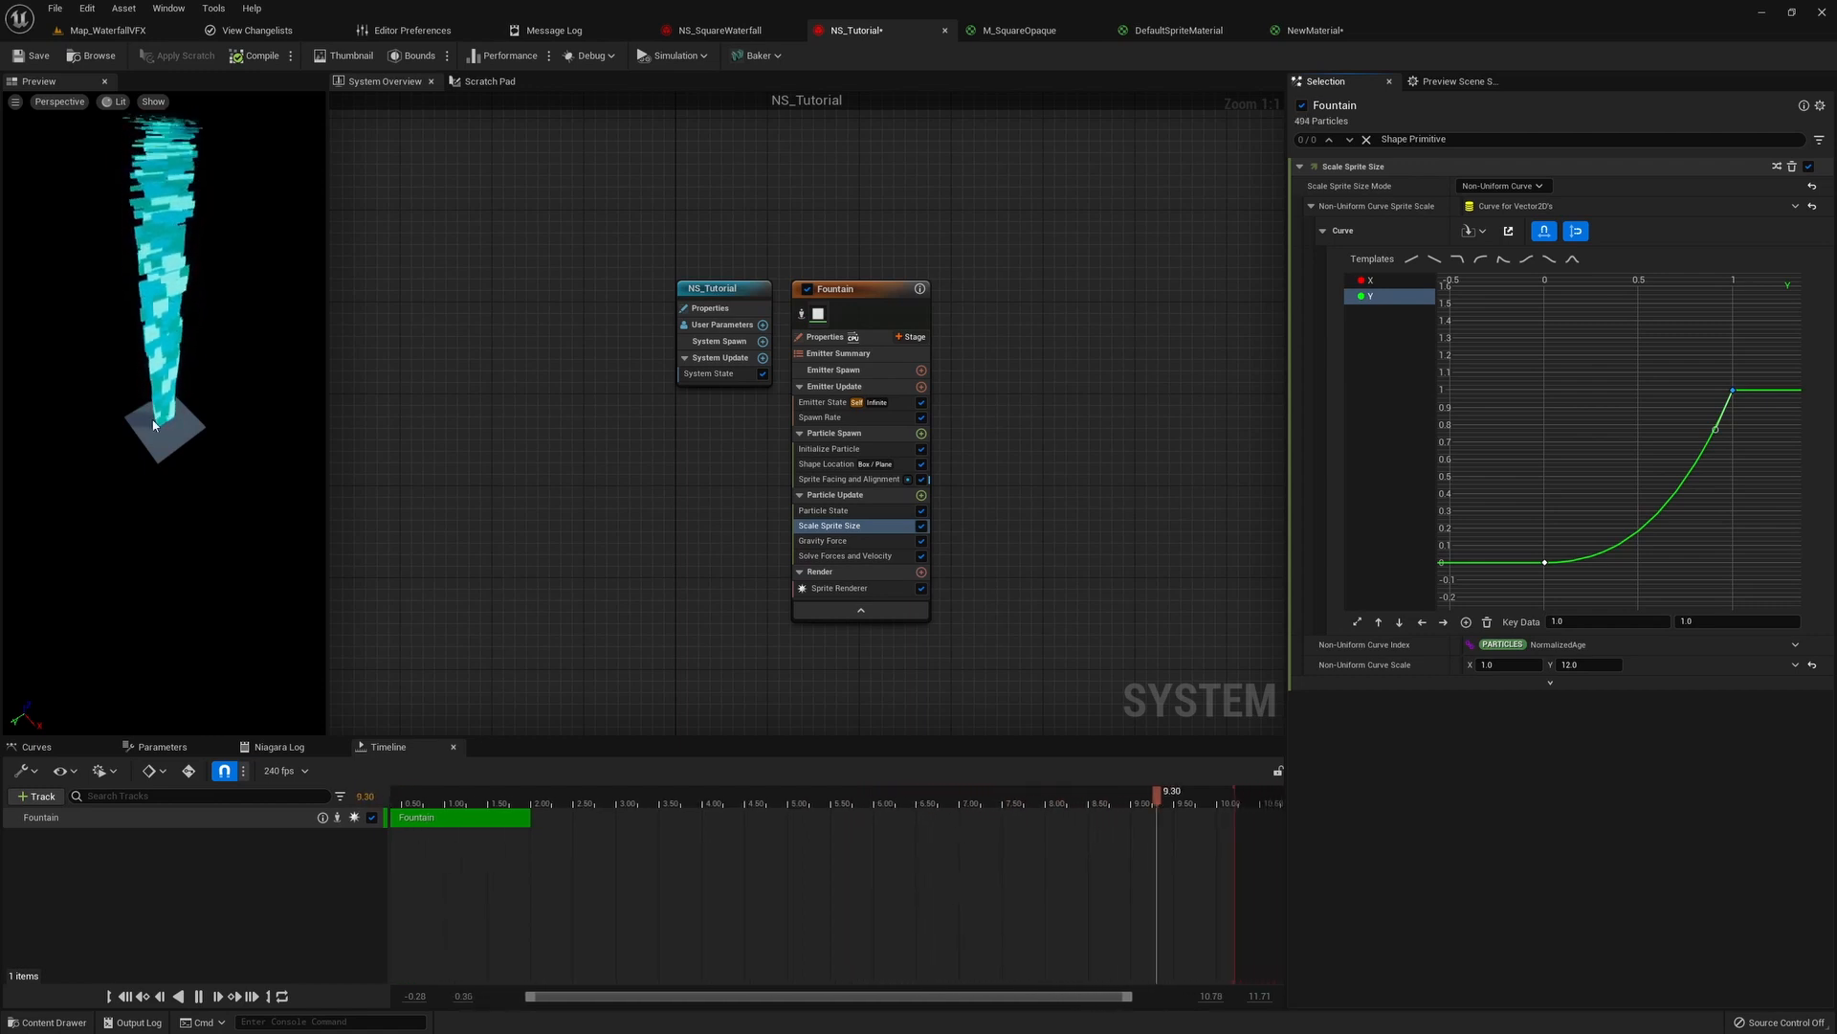
{"action": "left_click", "coordinate": [585, 790]}
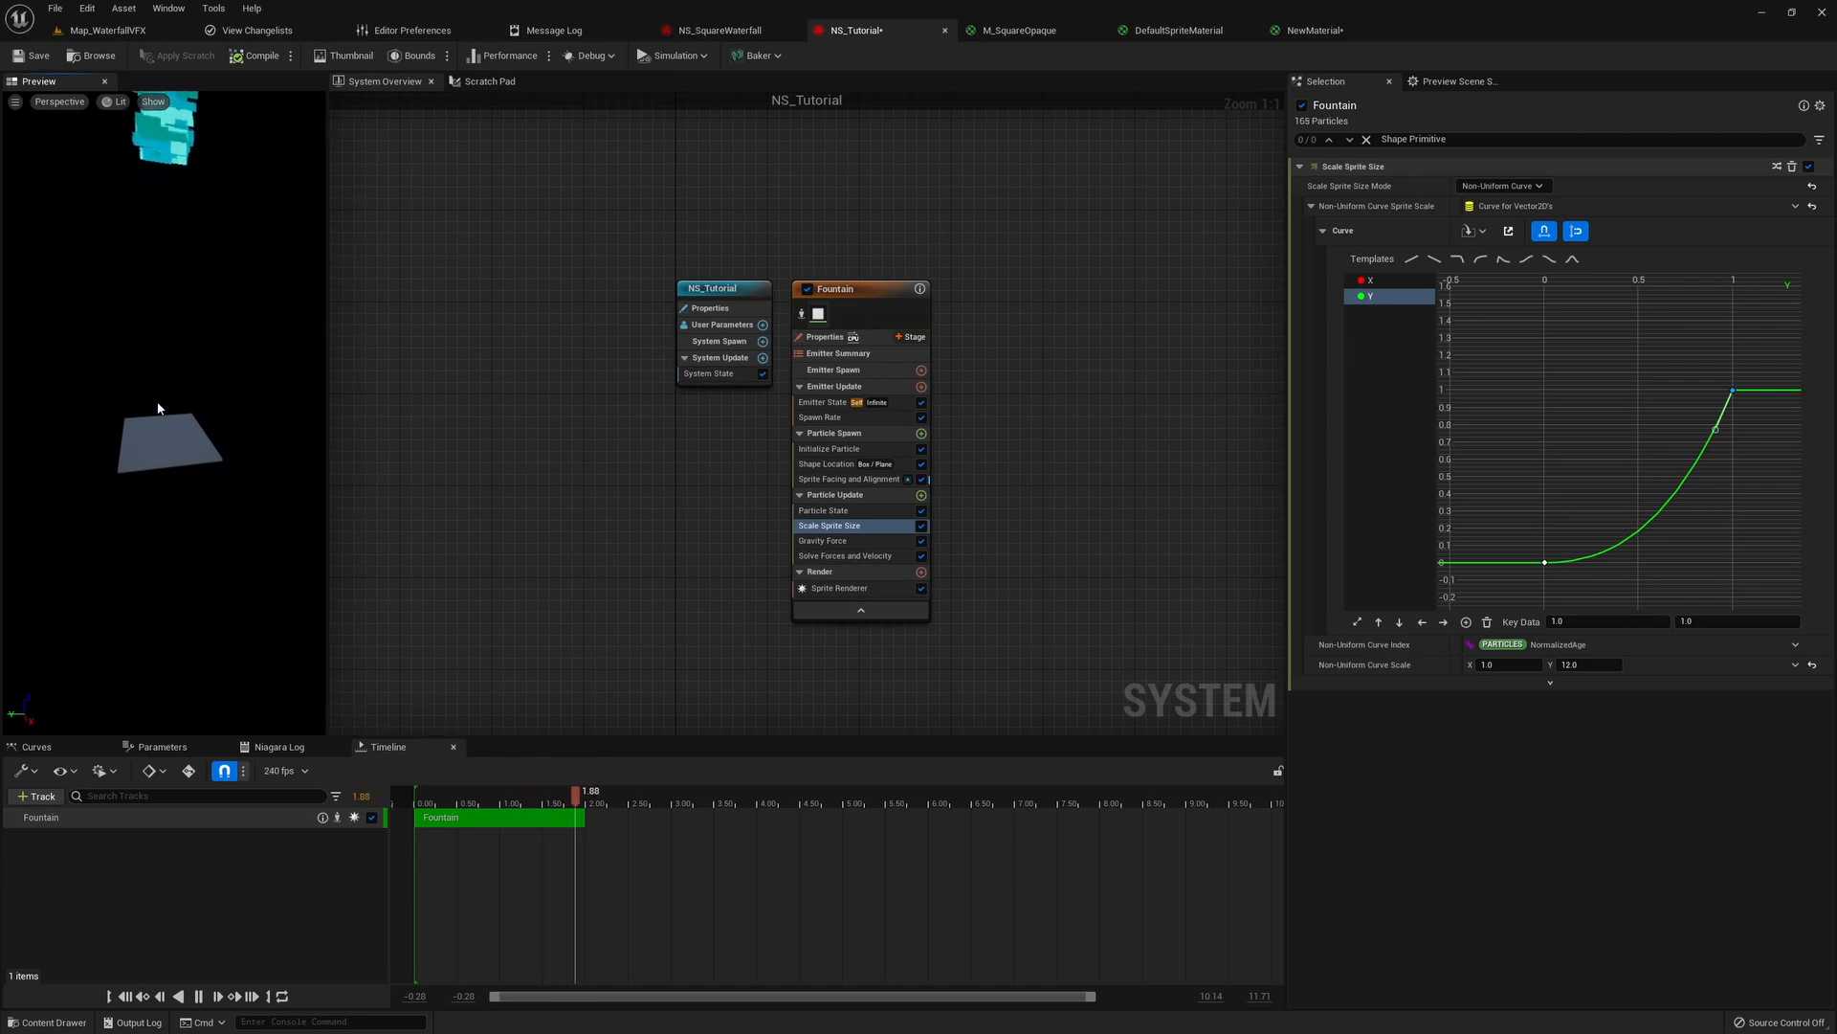
{"action": "left_click", "coordinate": [828, 509]}
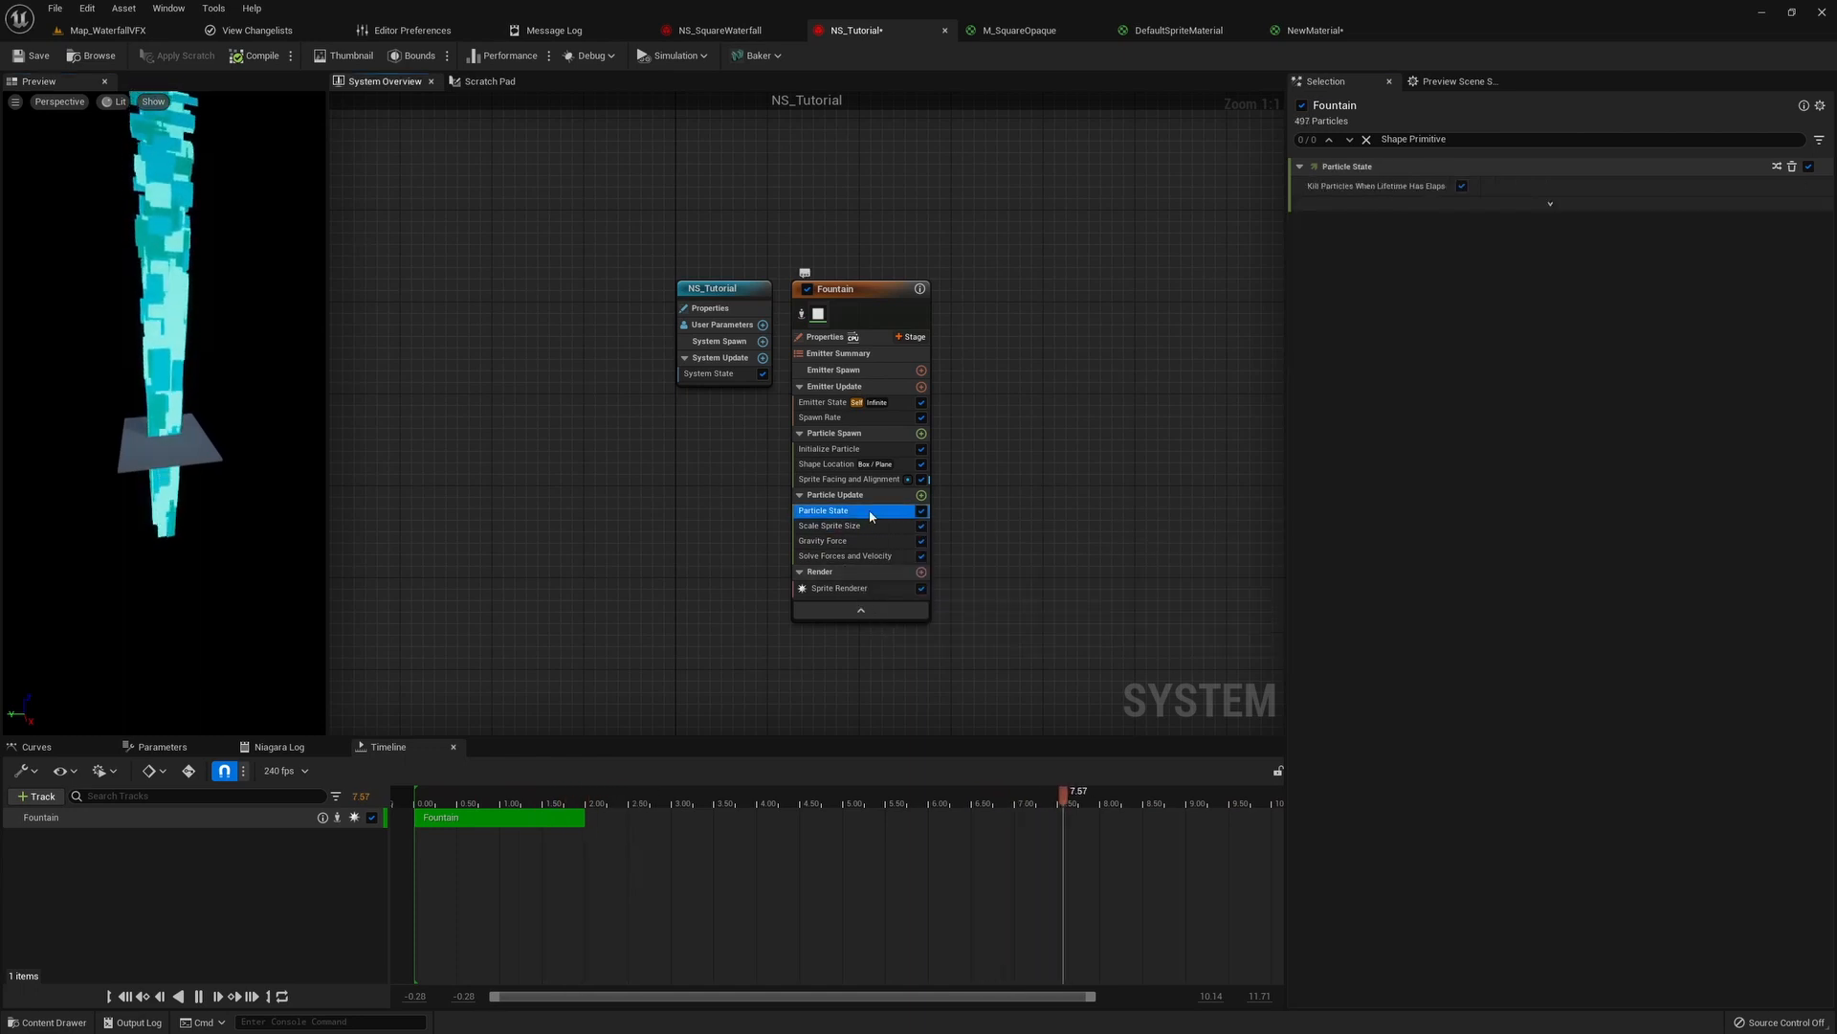
- Check the Initialize Particle sprite sizes, then view the finished NS_SquareWaterfall system
{"action": "left_click", "coordinate": [828, 448]}
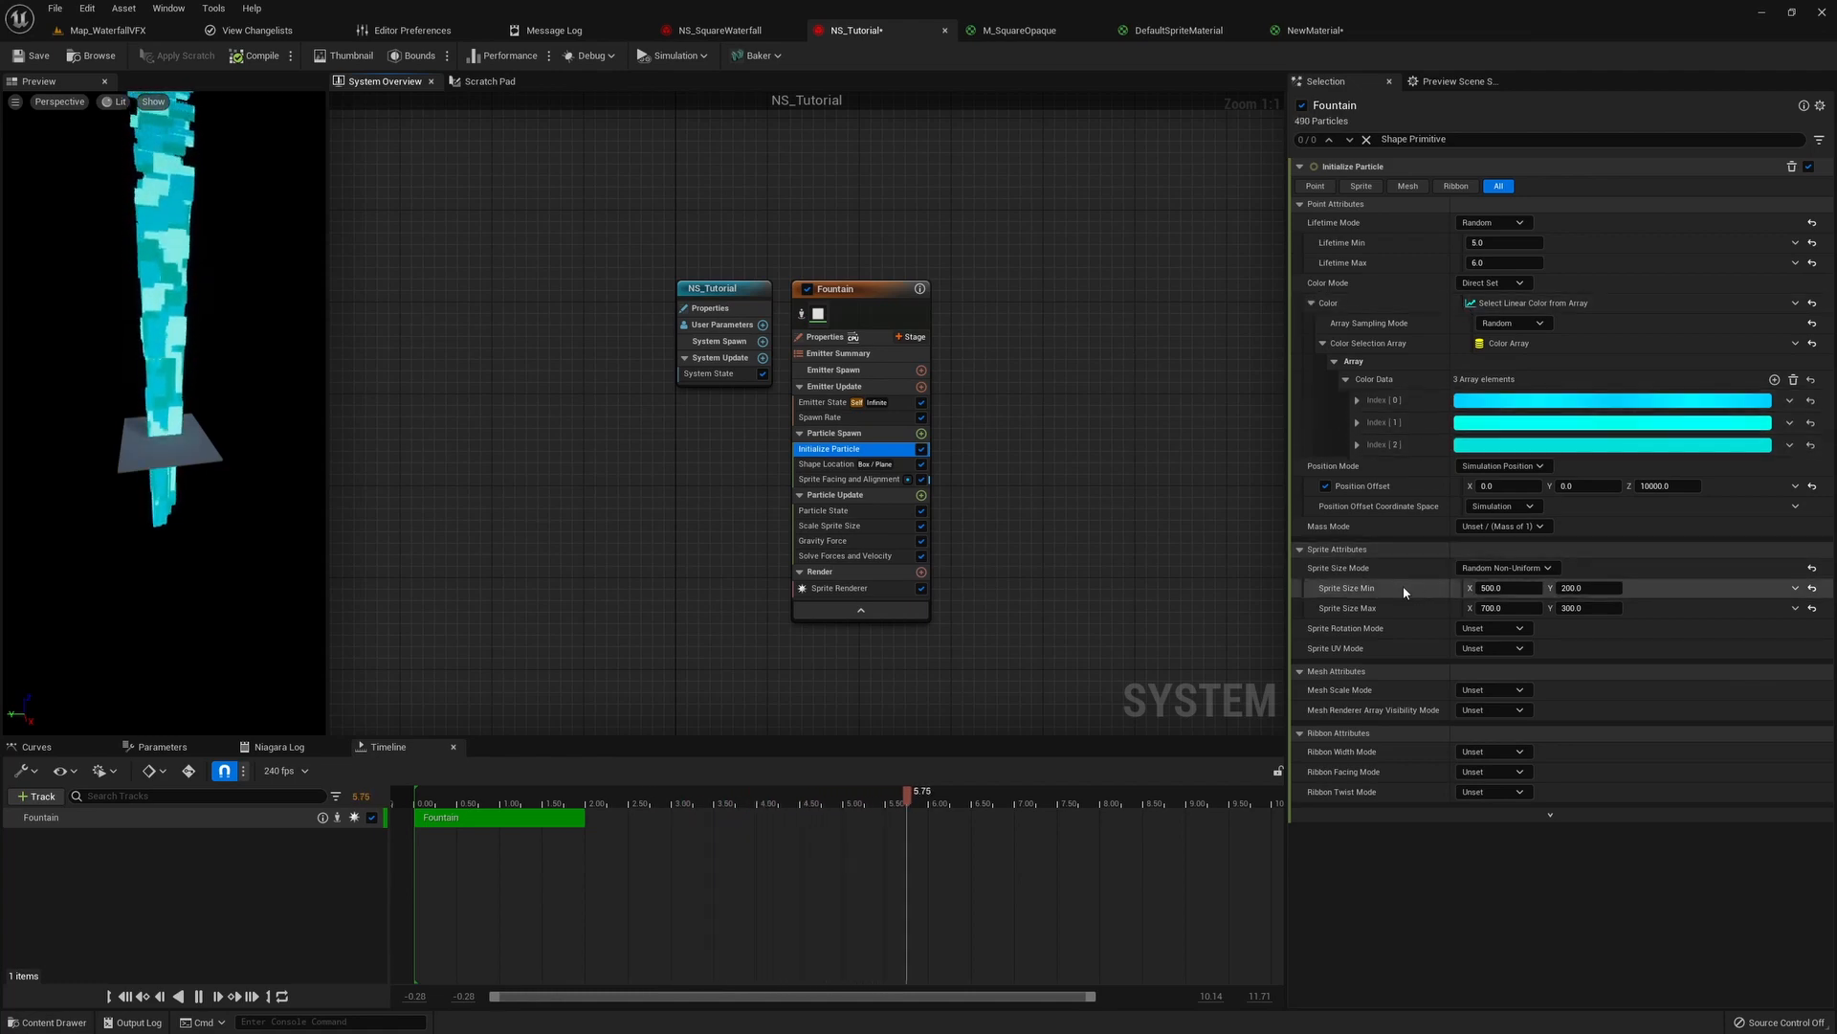
{"action": "mouse_move", "coordinate": [1617, 606]}
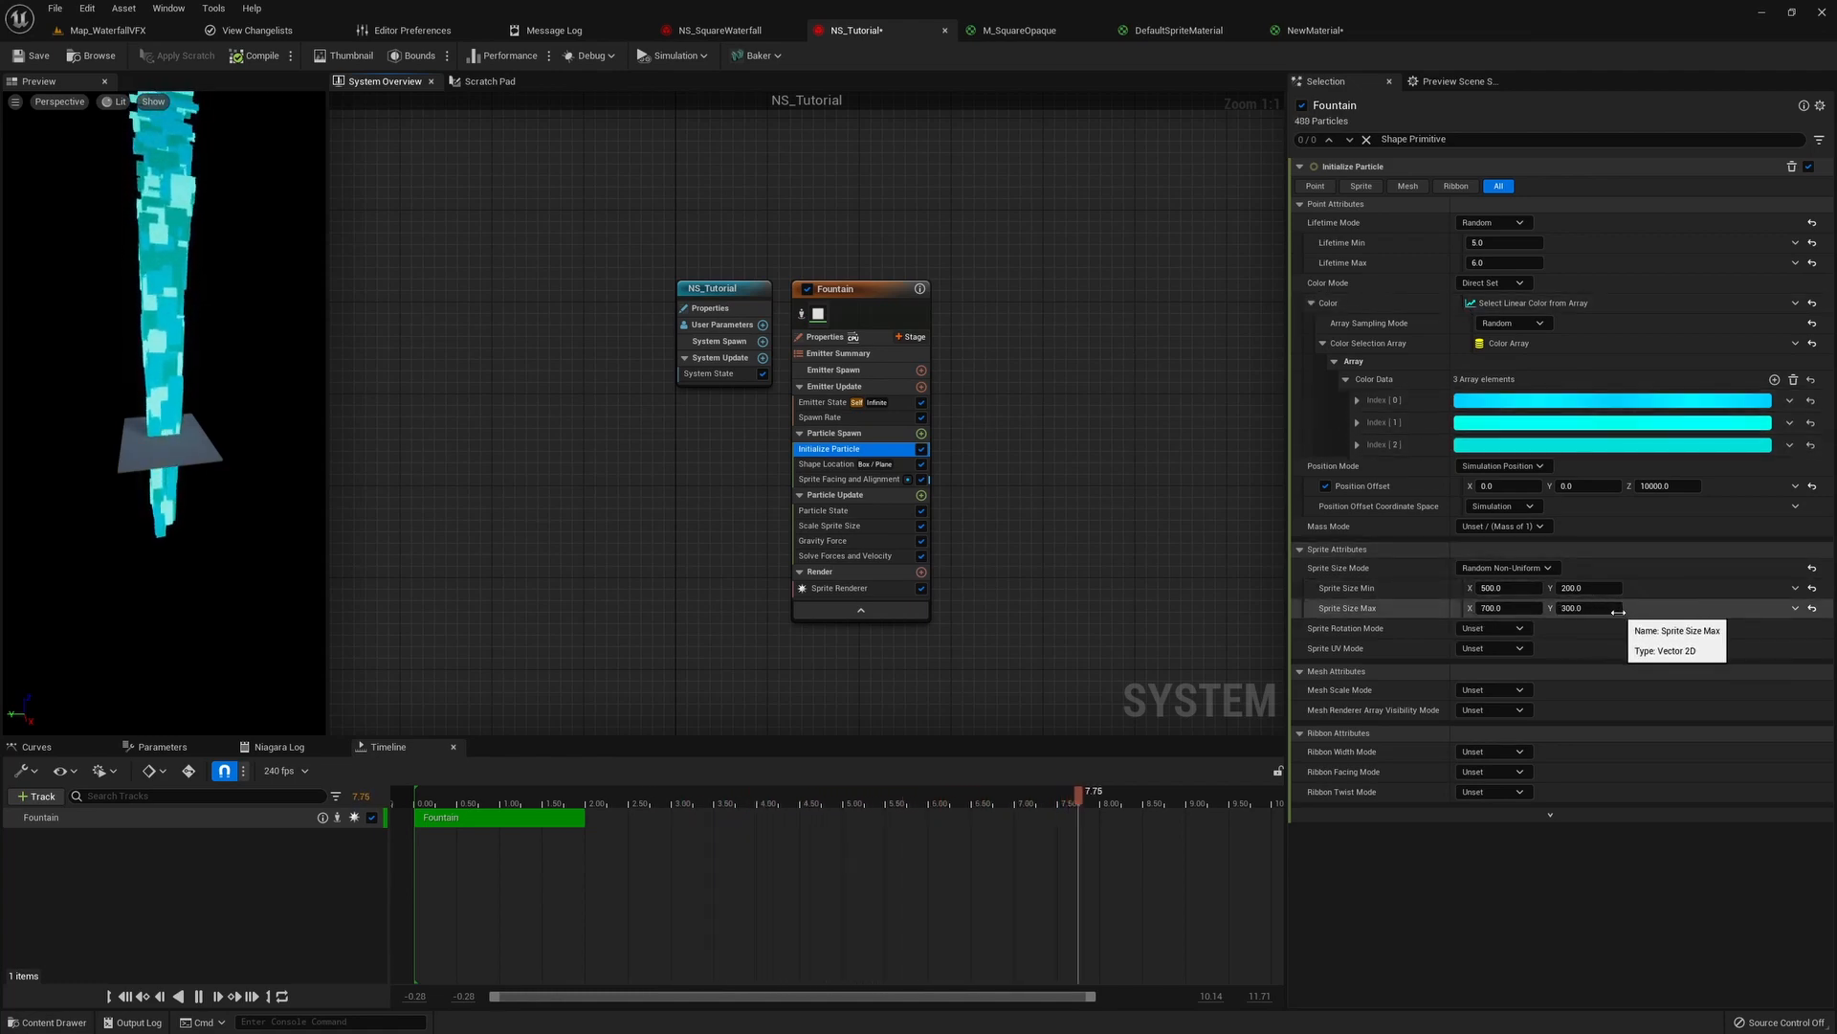
{"action": "left_click", "coordinate": [719, 28]}
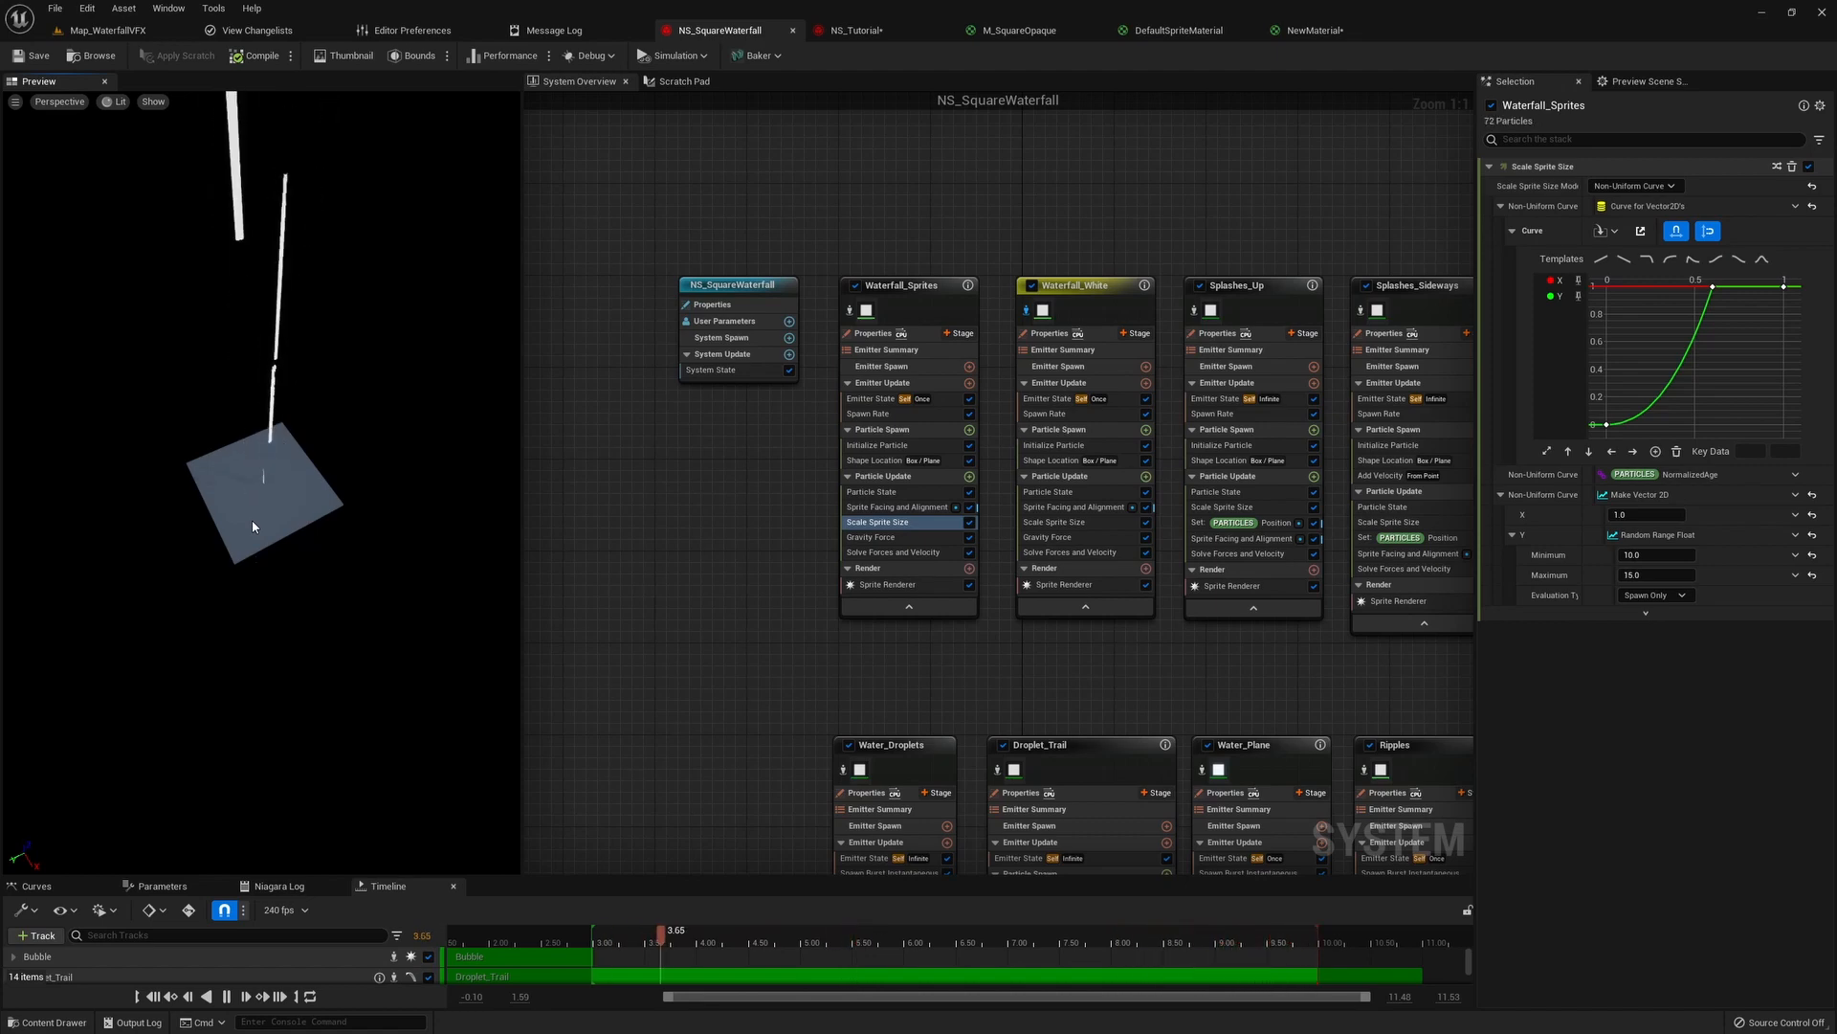
- Duplicate the Fountain emitter as Fountain001 in NS_Tutorial, comparing with NS_SquareWaterfall
{"action": "left_click", "coordinate": [852, 29]}
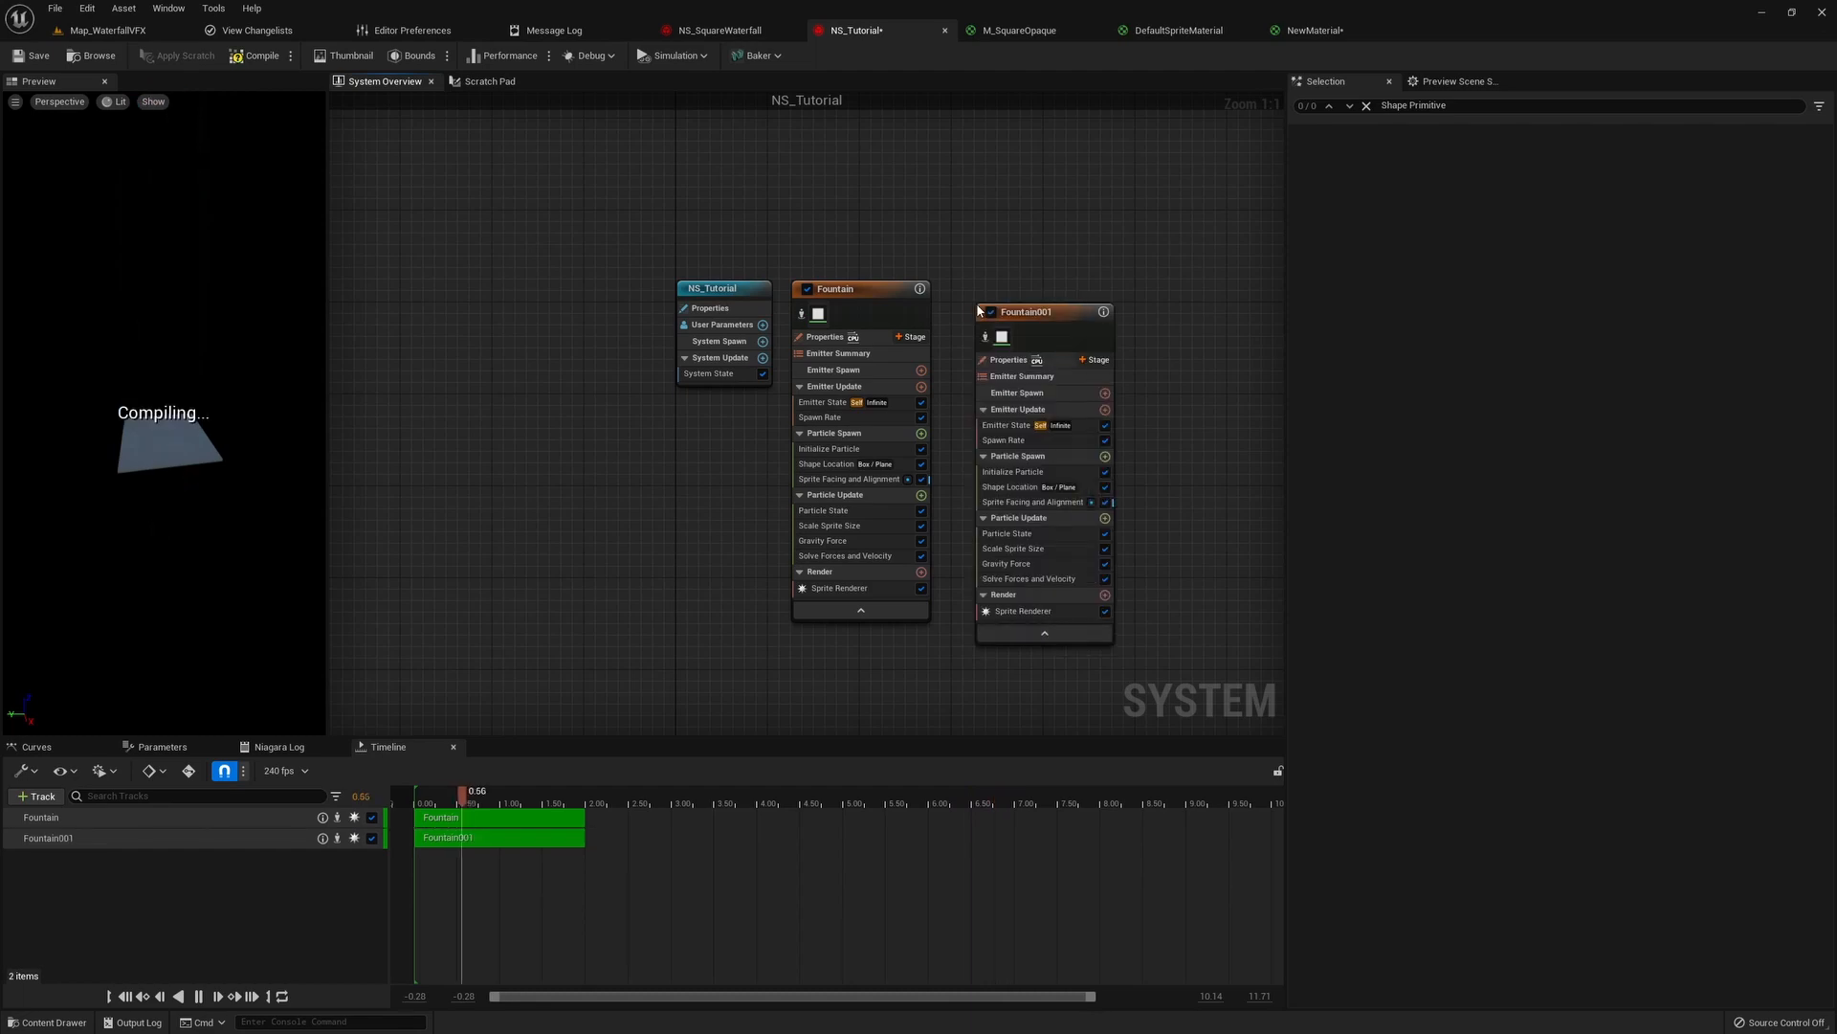
{"action": "left_click", "coordinate": [1026, 289]}
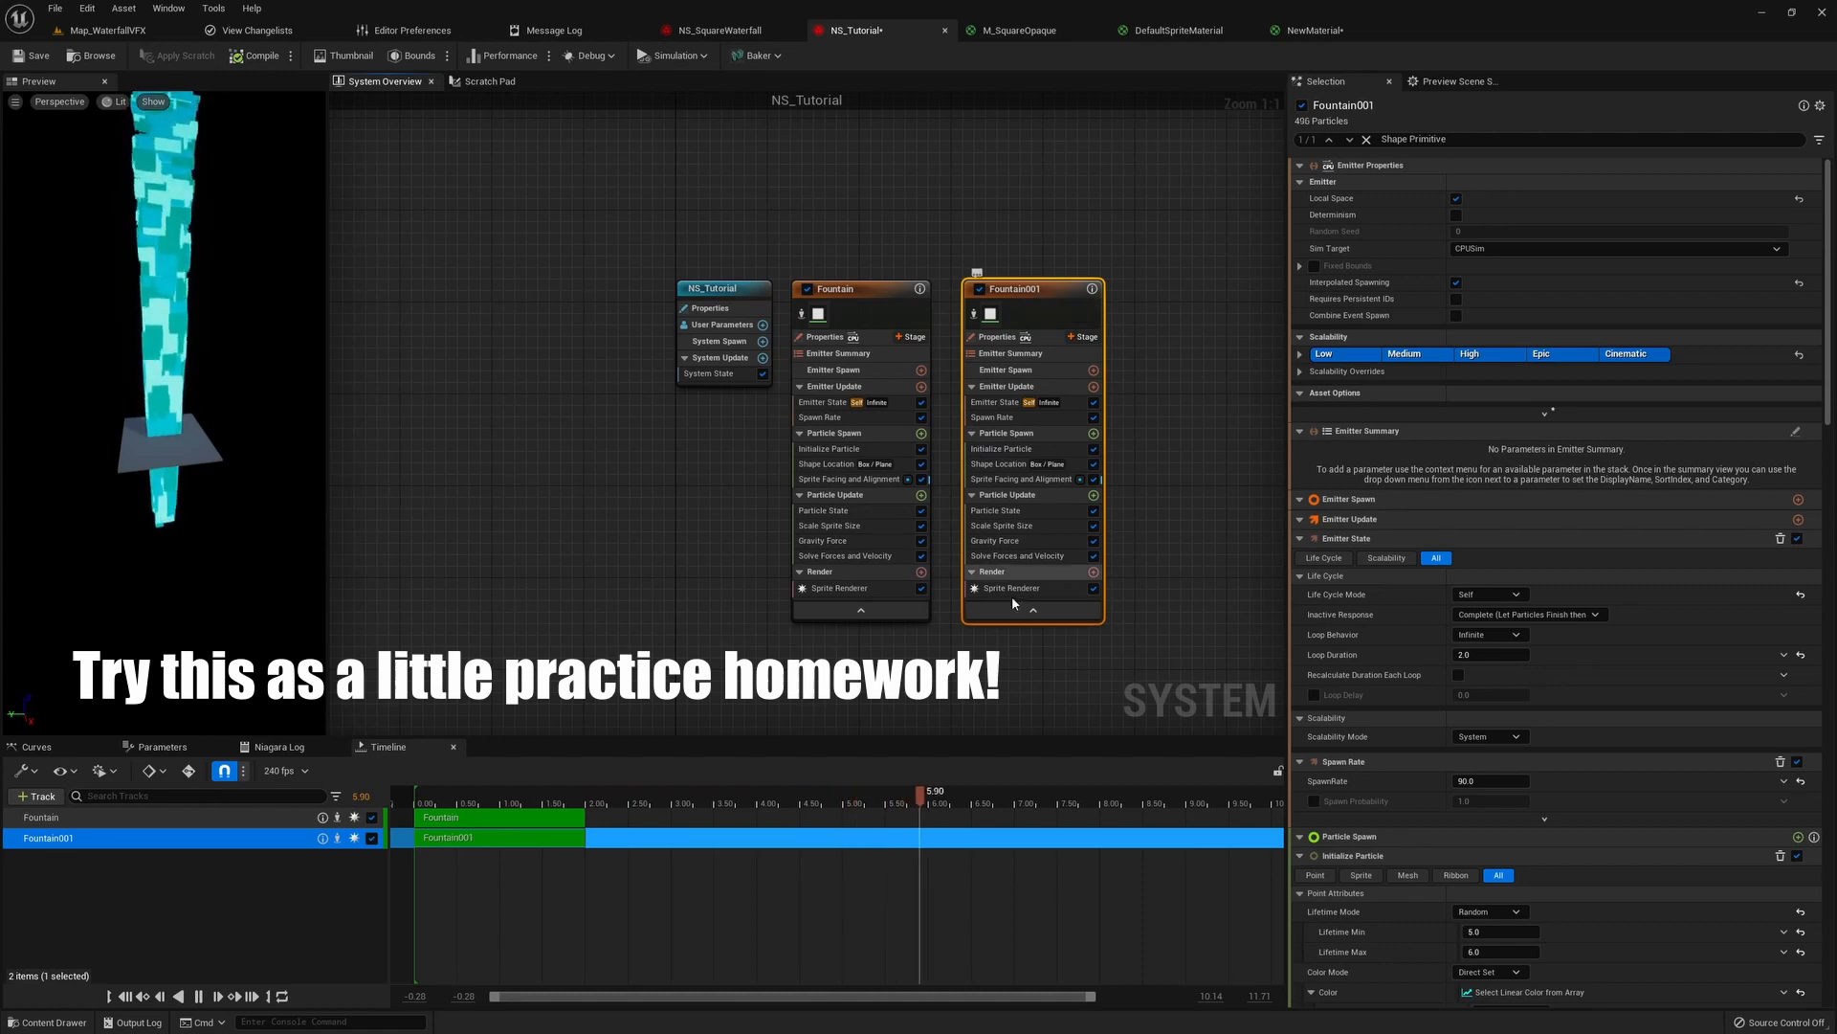
{"action": "left_click", "coordinate": [717, 29]}
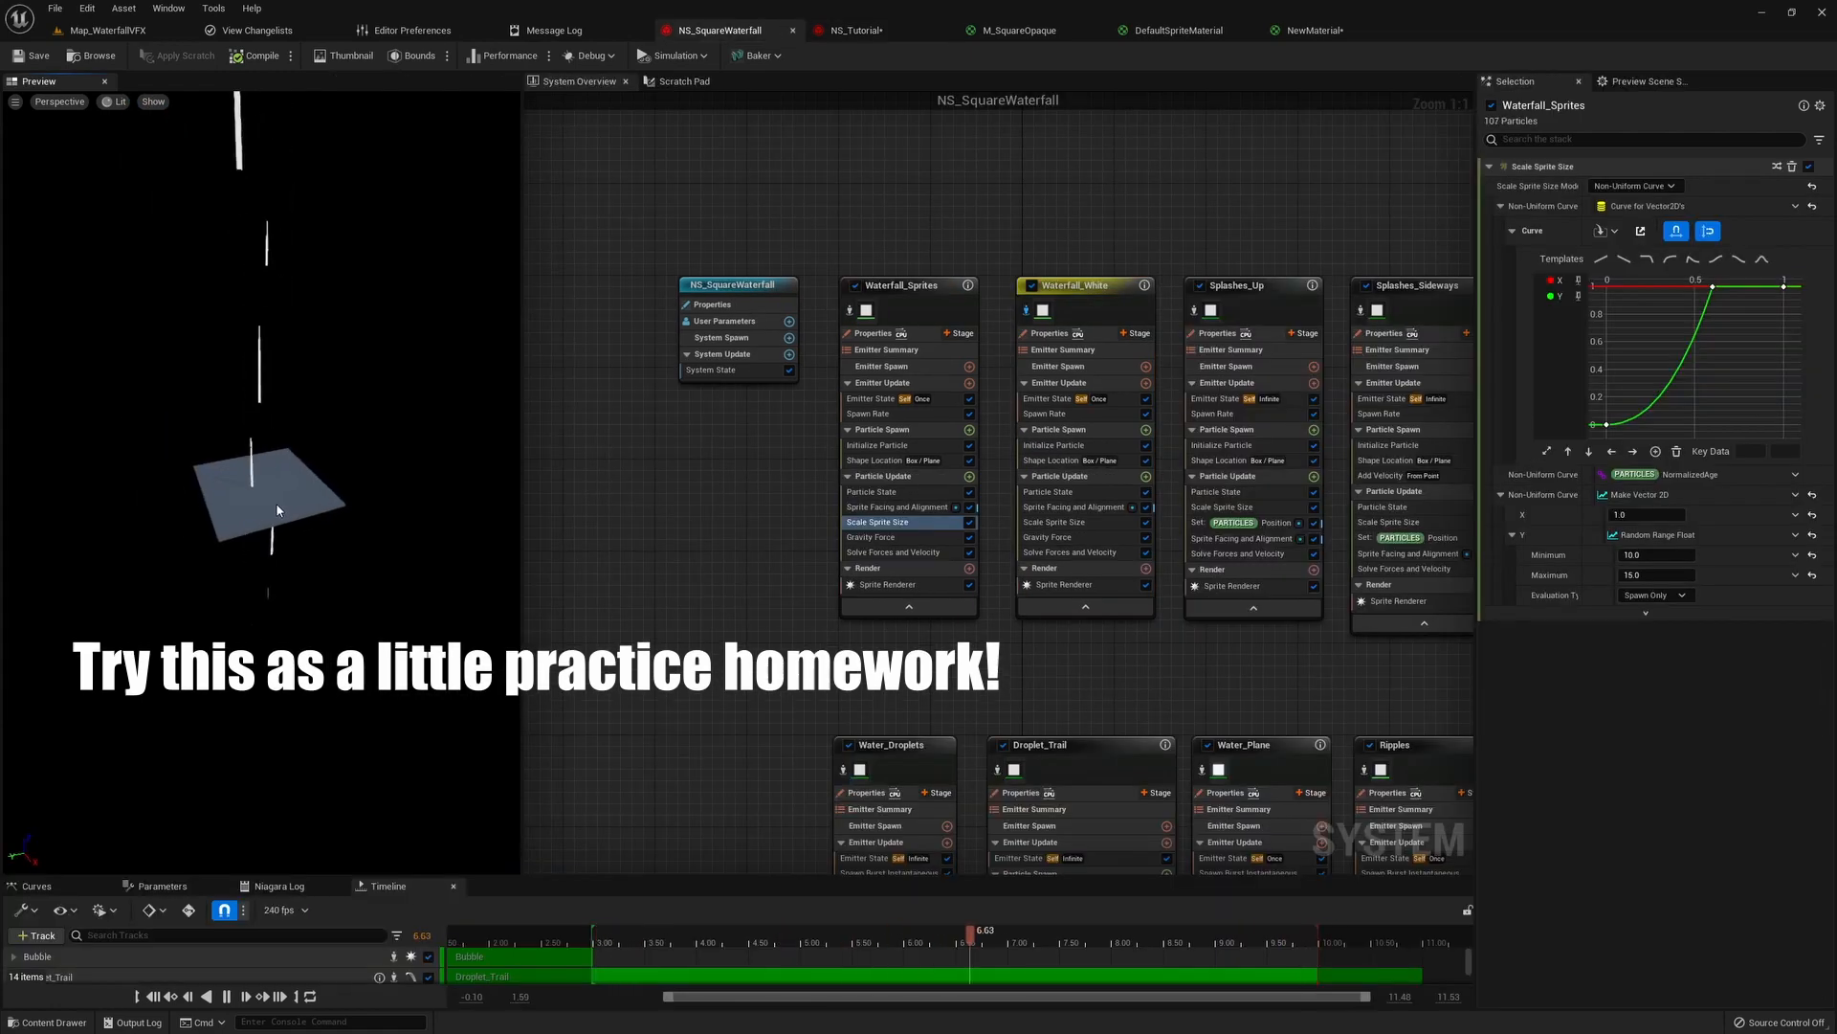
{"action": "left_click", "coordinate": [850, 29]}
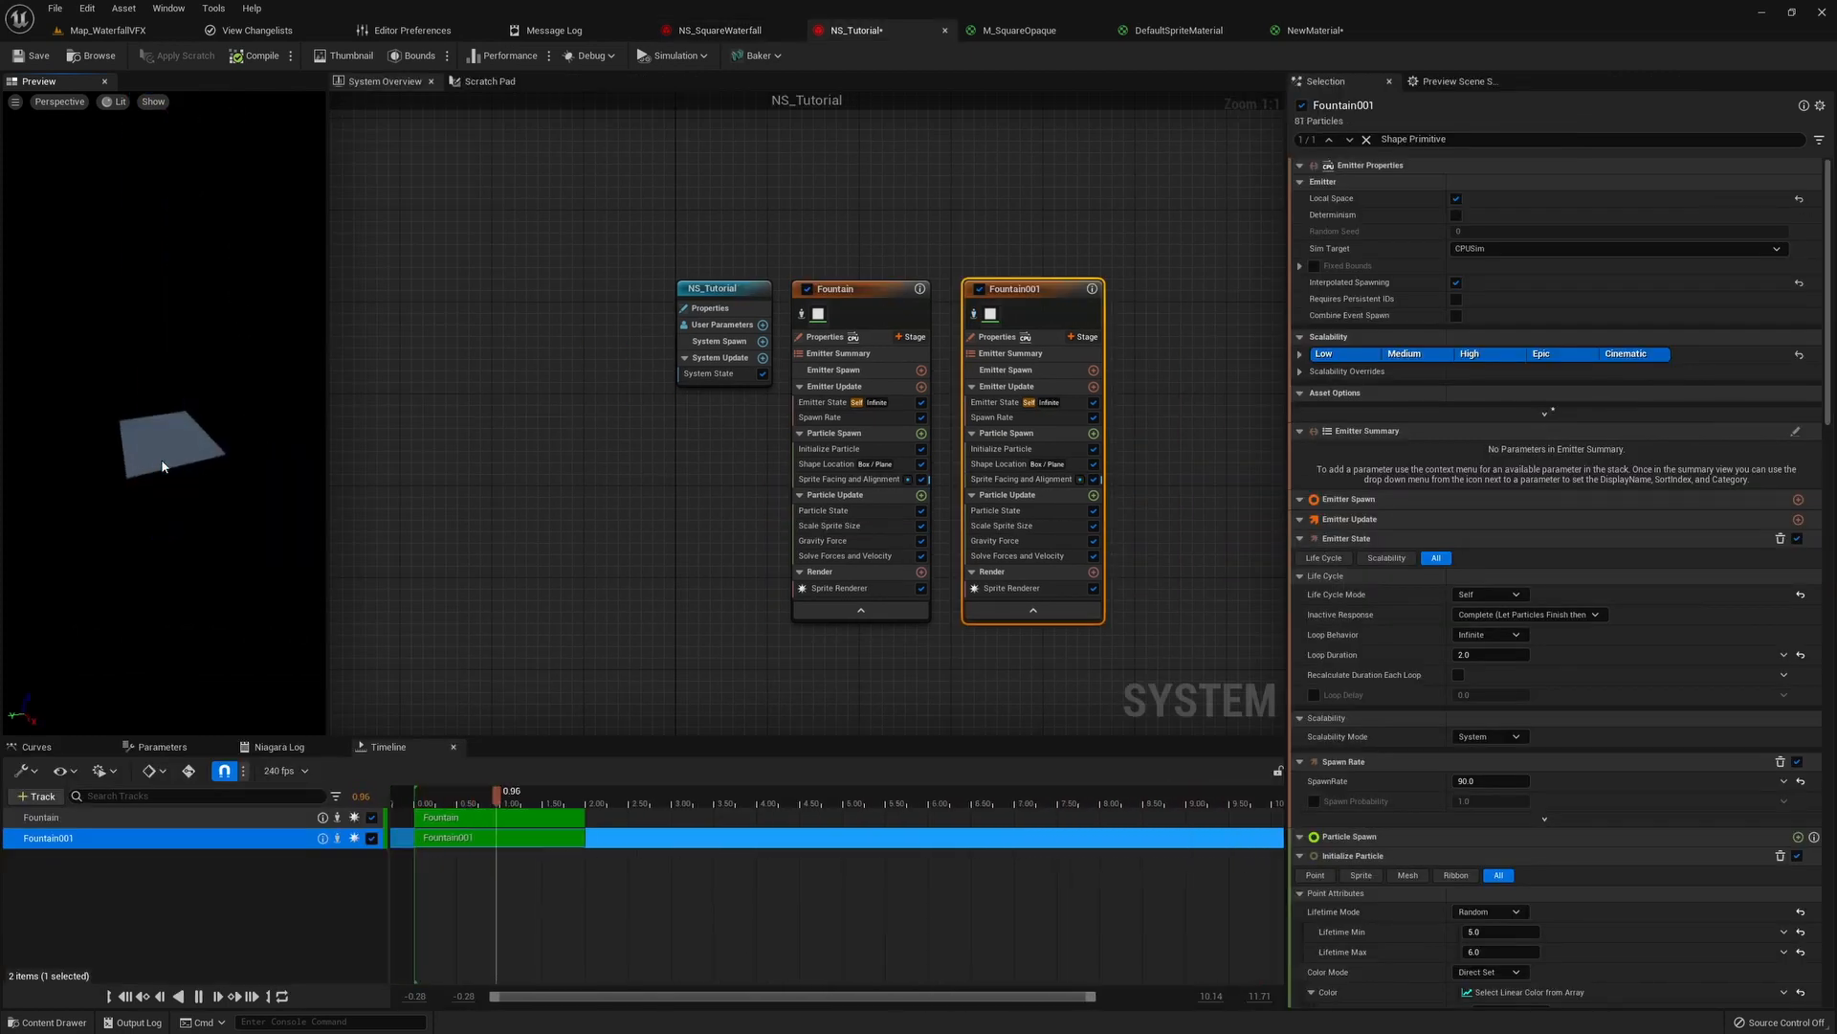
{"action": "left_click", "coordinate": [718, 28]}
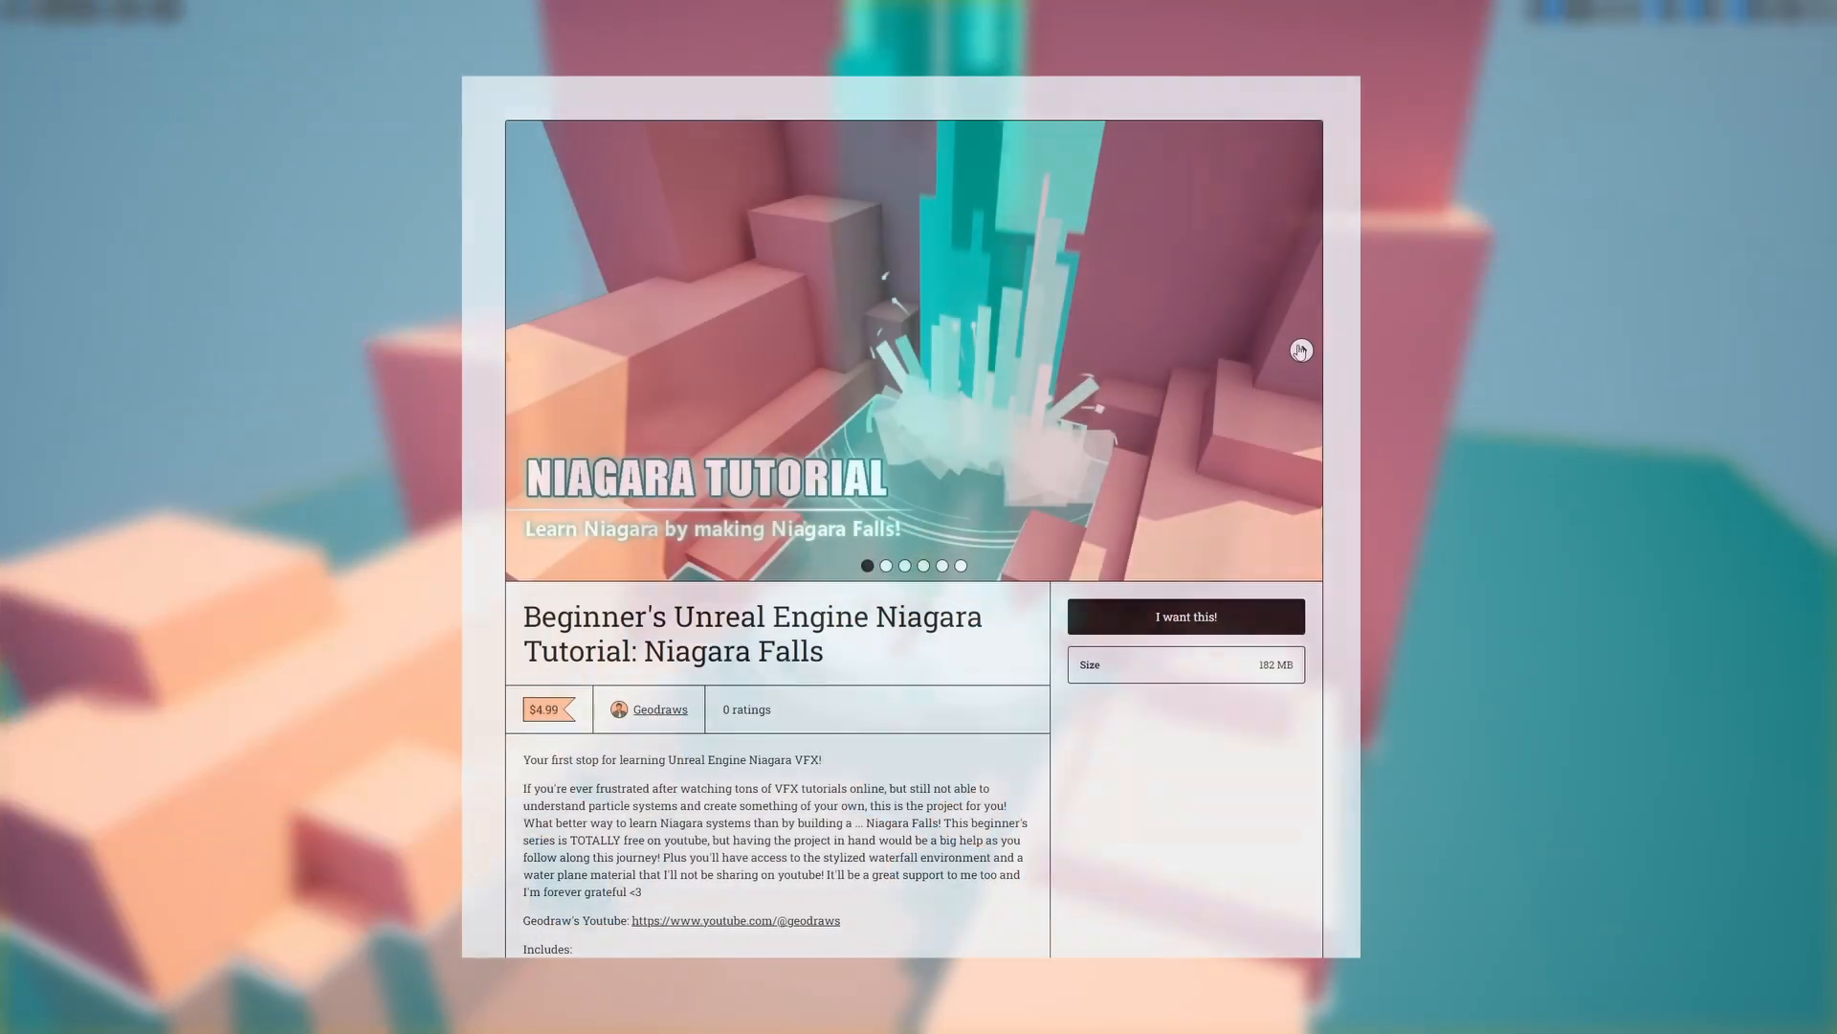
- Flip through two Gumroad gallery images, then return to the Unreal editor
{"action": "left_click", "coordinate": [1301, 349]}
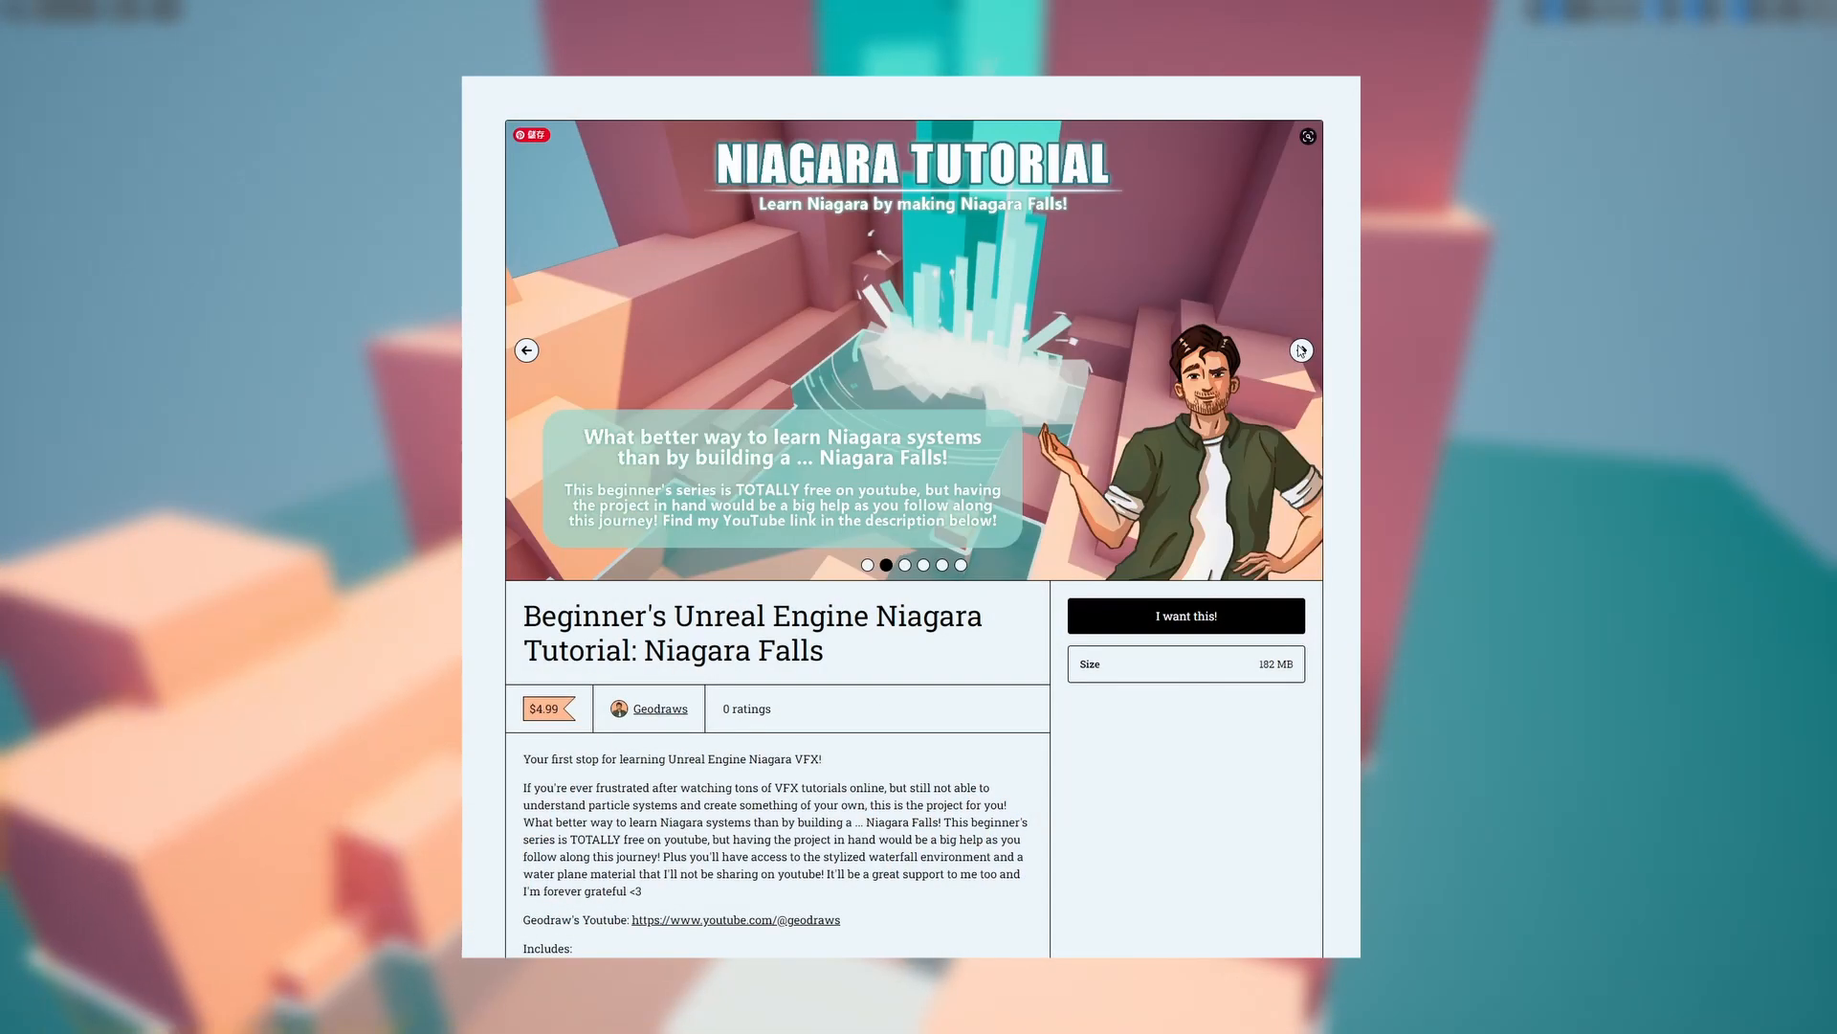
{"action": "left_click", "coordinate": [1301, 350]}
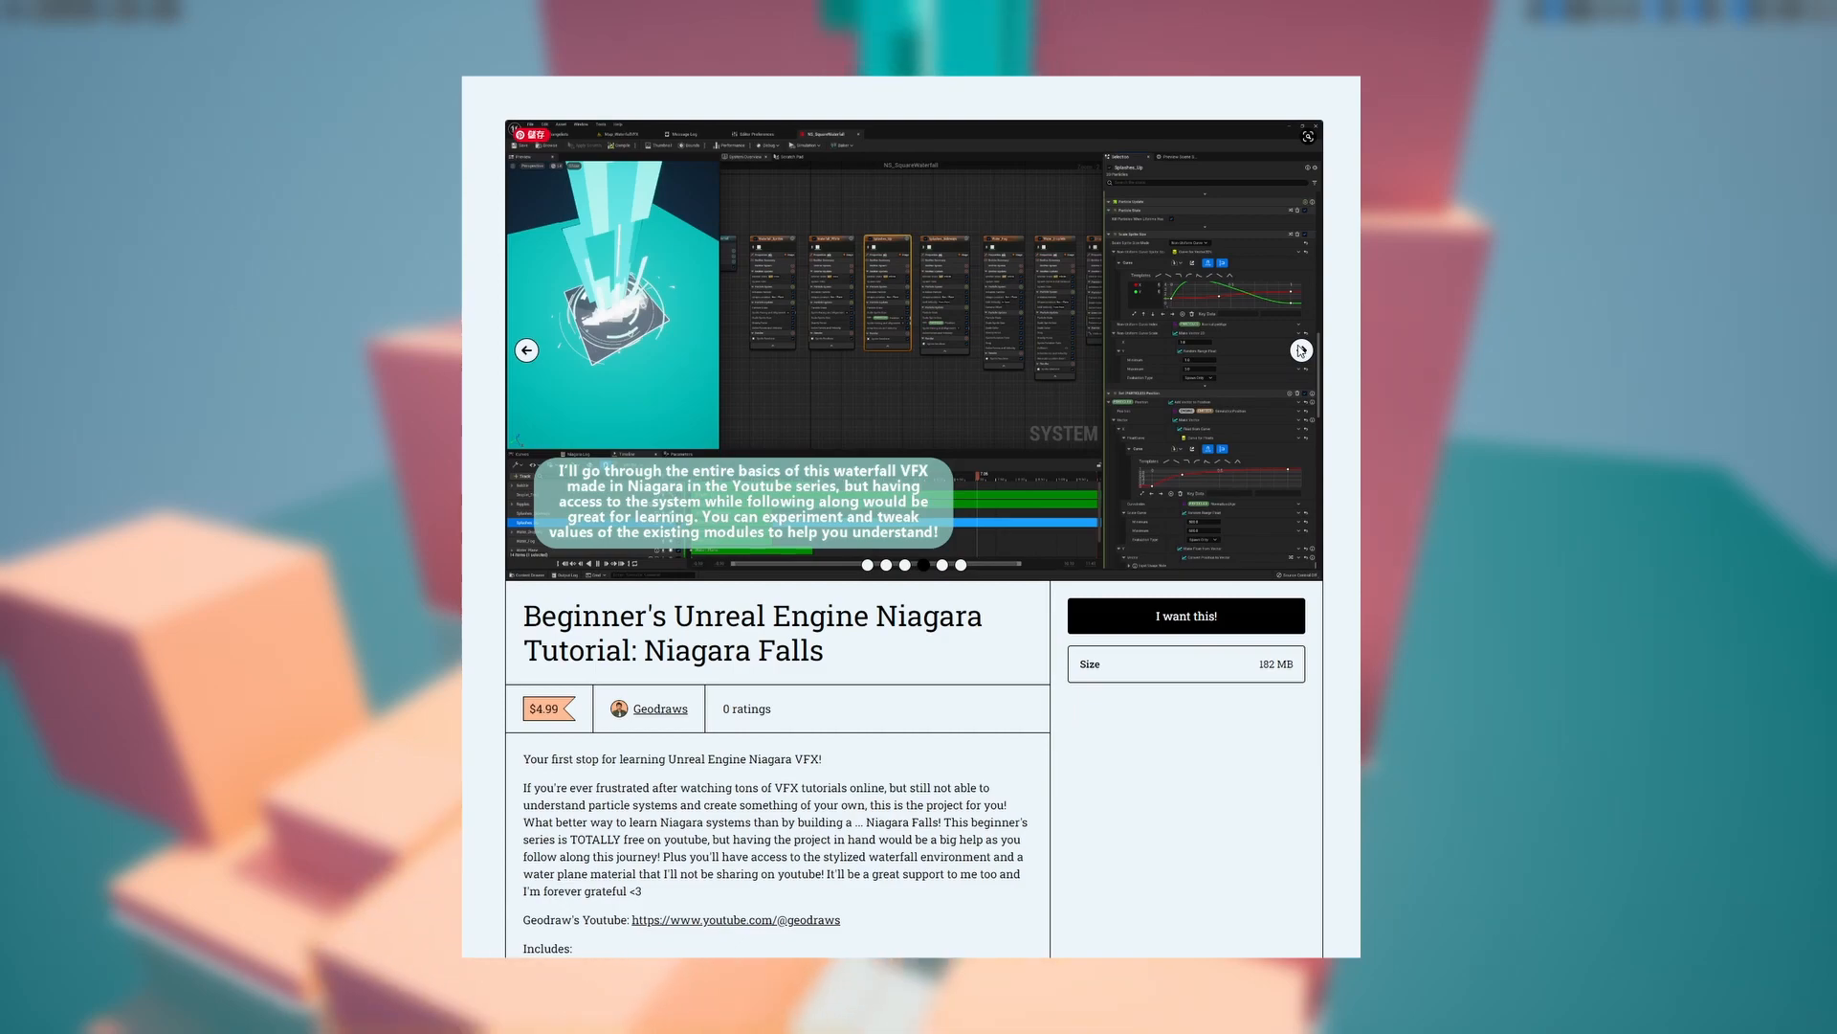
{"action": "left_click", "coordinate": [1307, 134]}
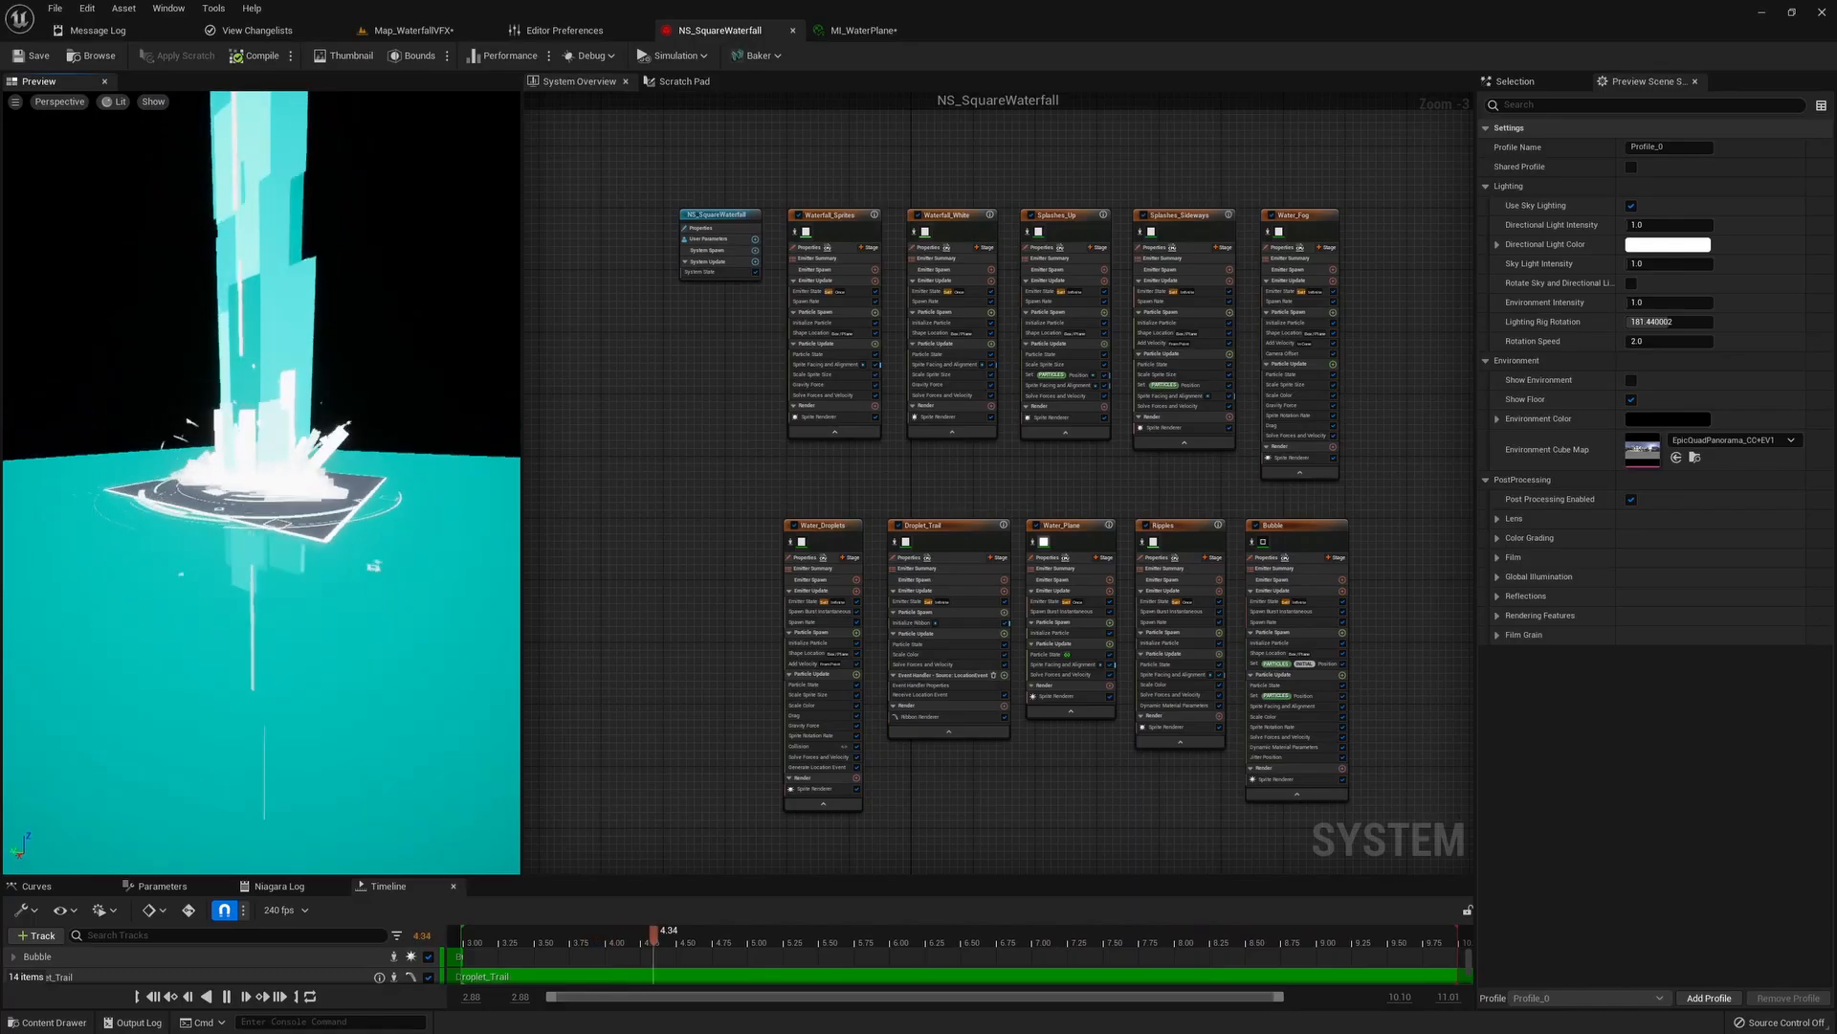